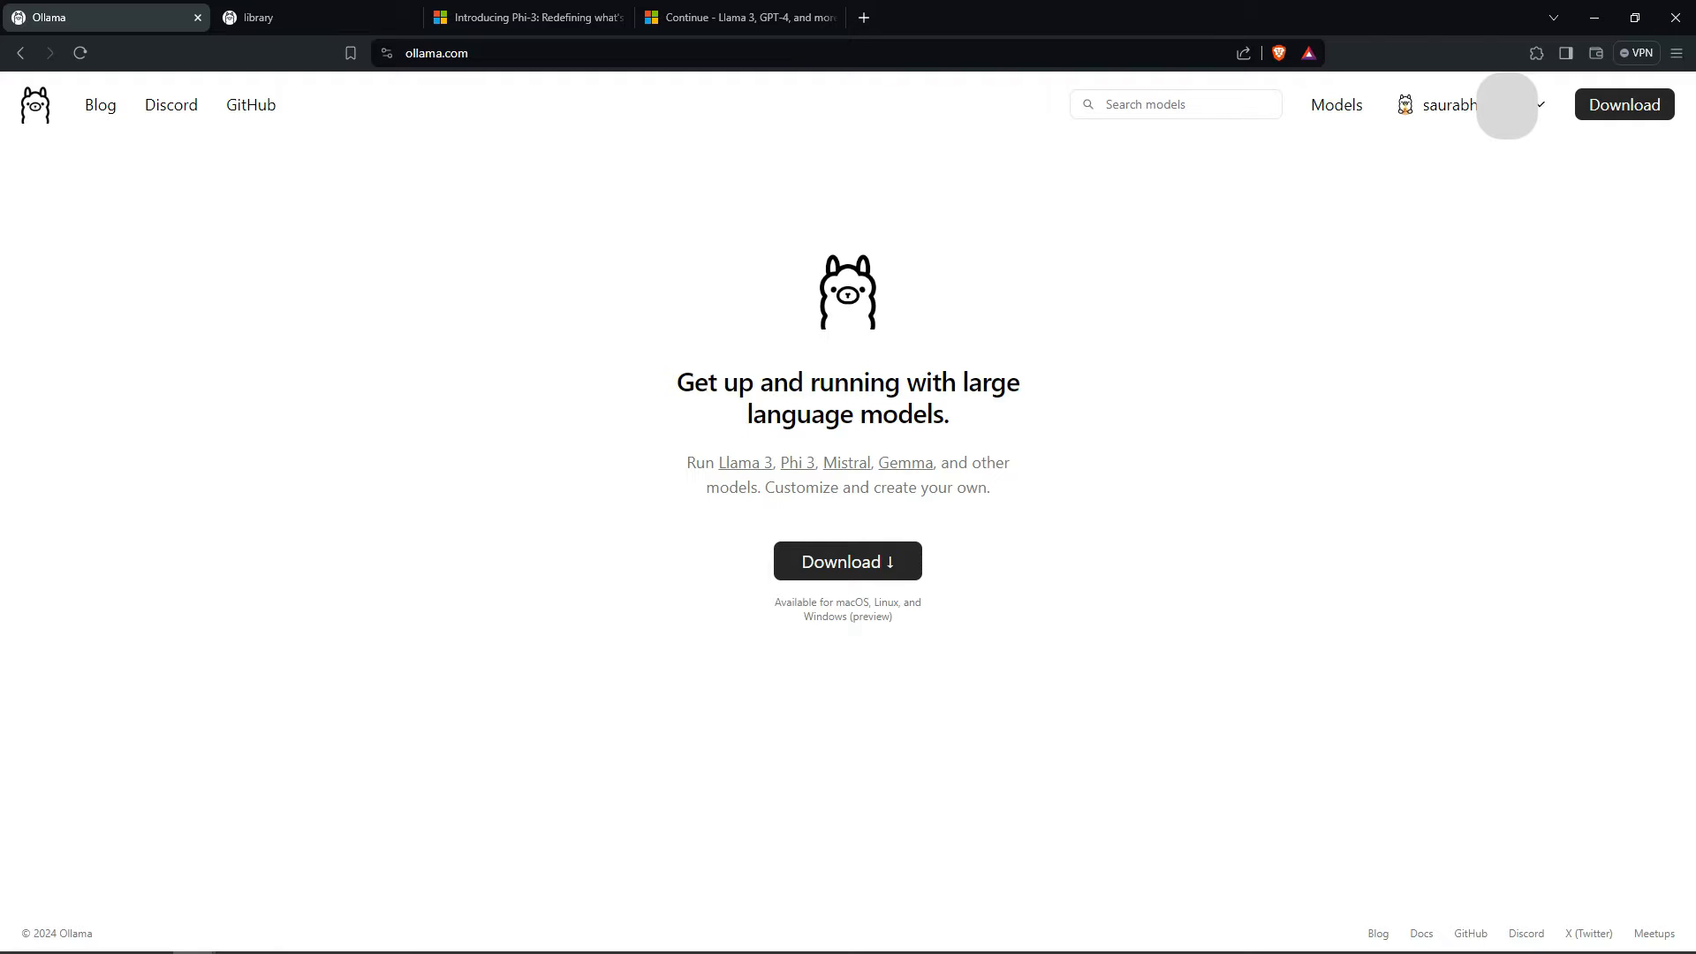
pyautogui.moveTo(746, 482)
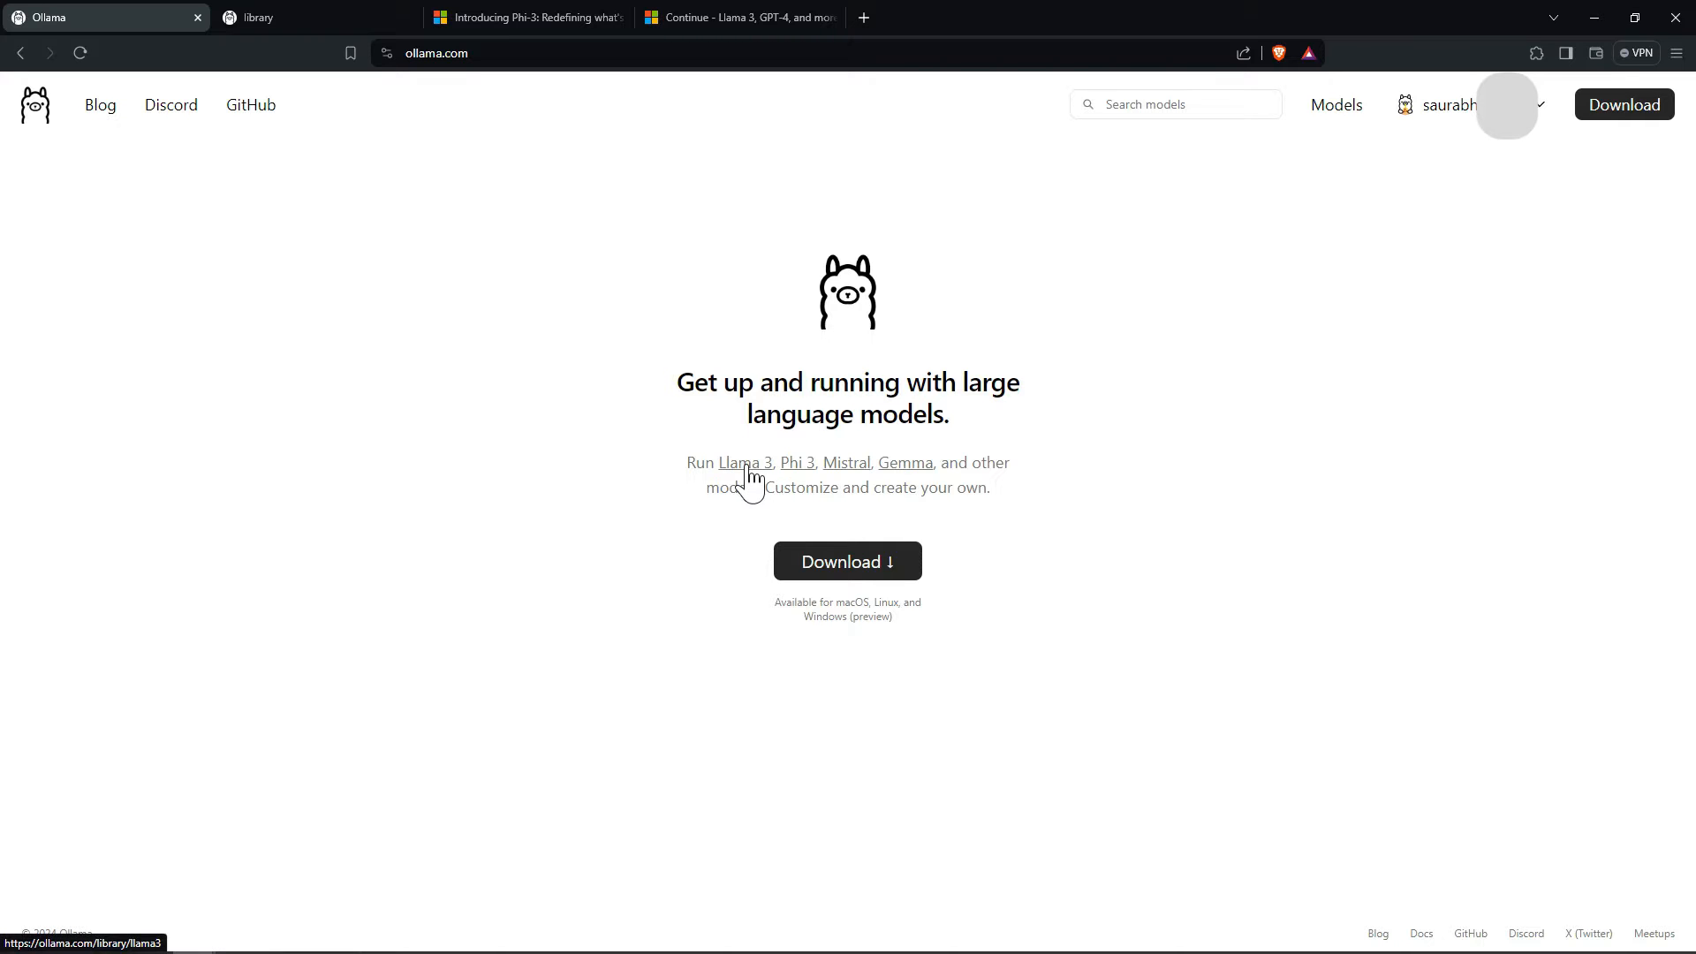
pyautogui.moveTo(918, 491)
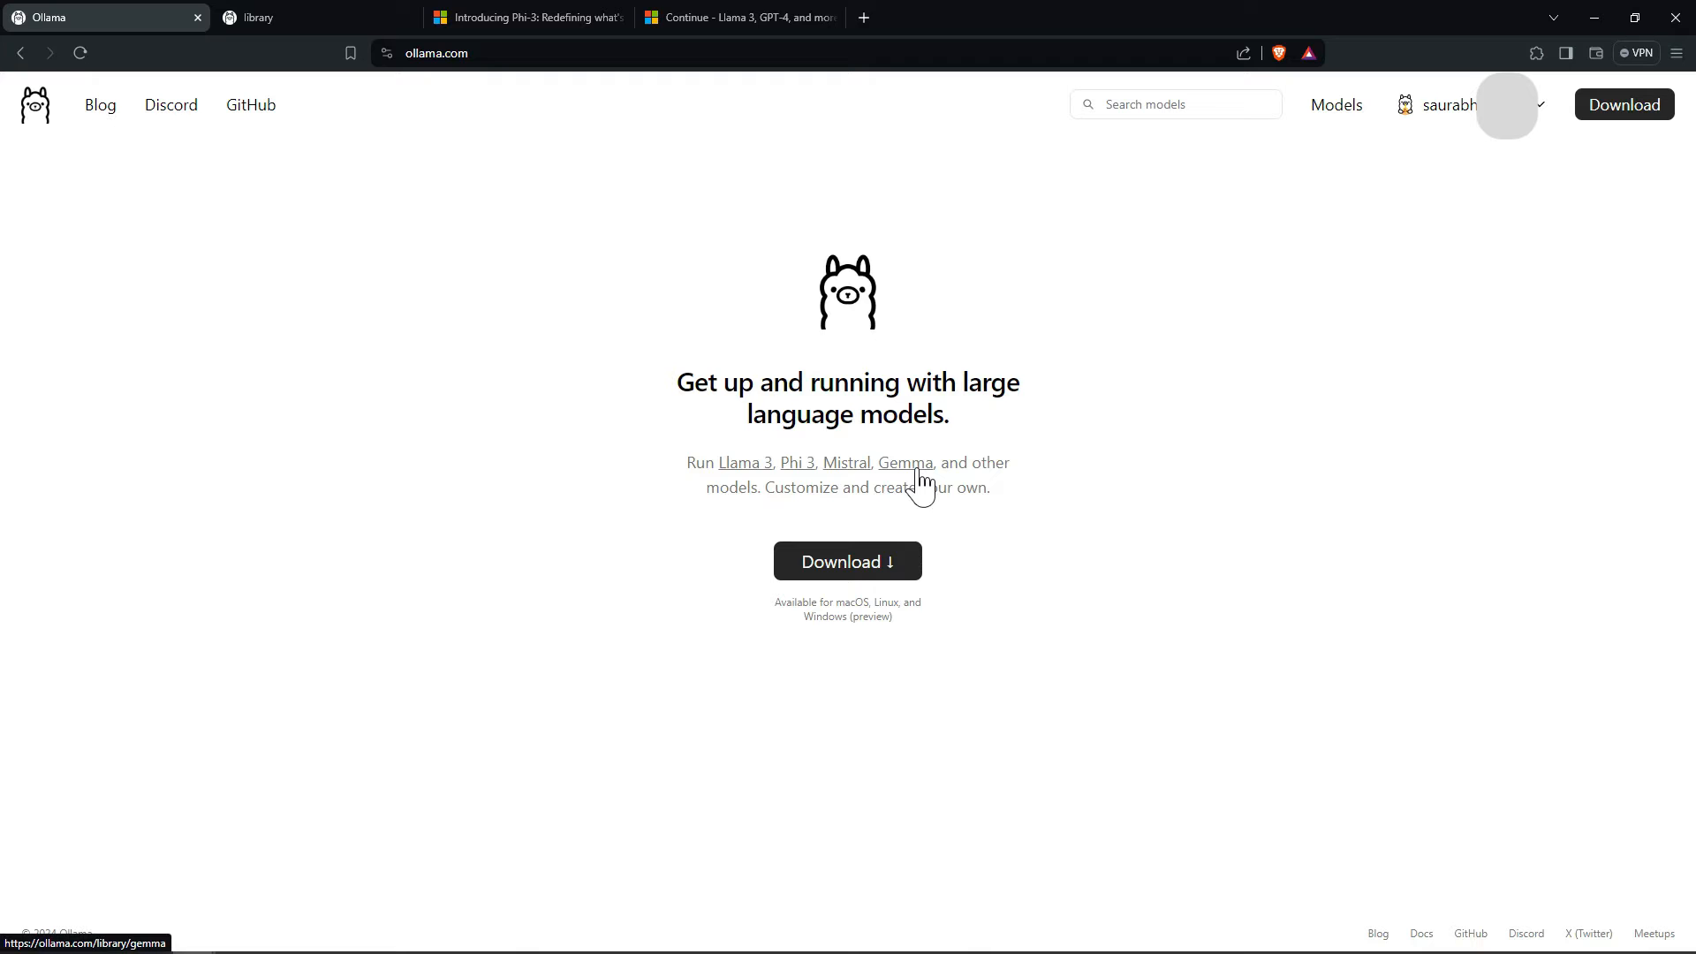
pyautogui.moveTo(961, 533)
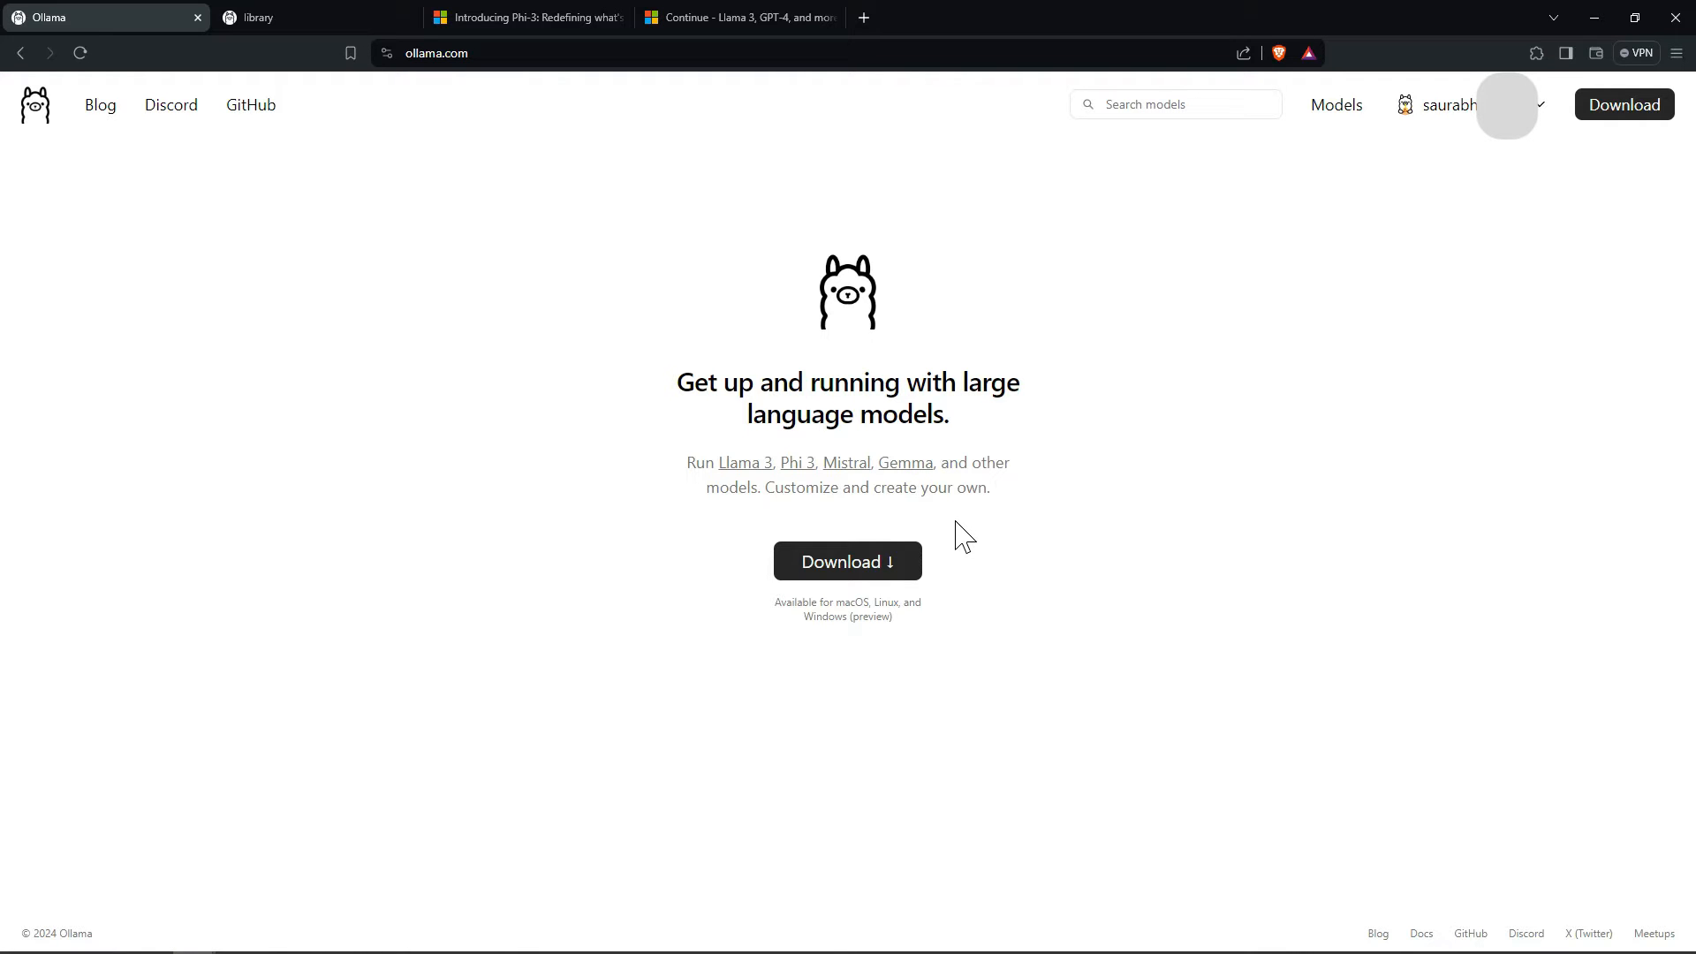
pyautogui.moveTo(902, 588)
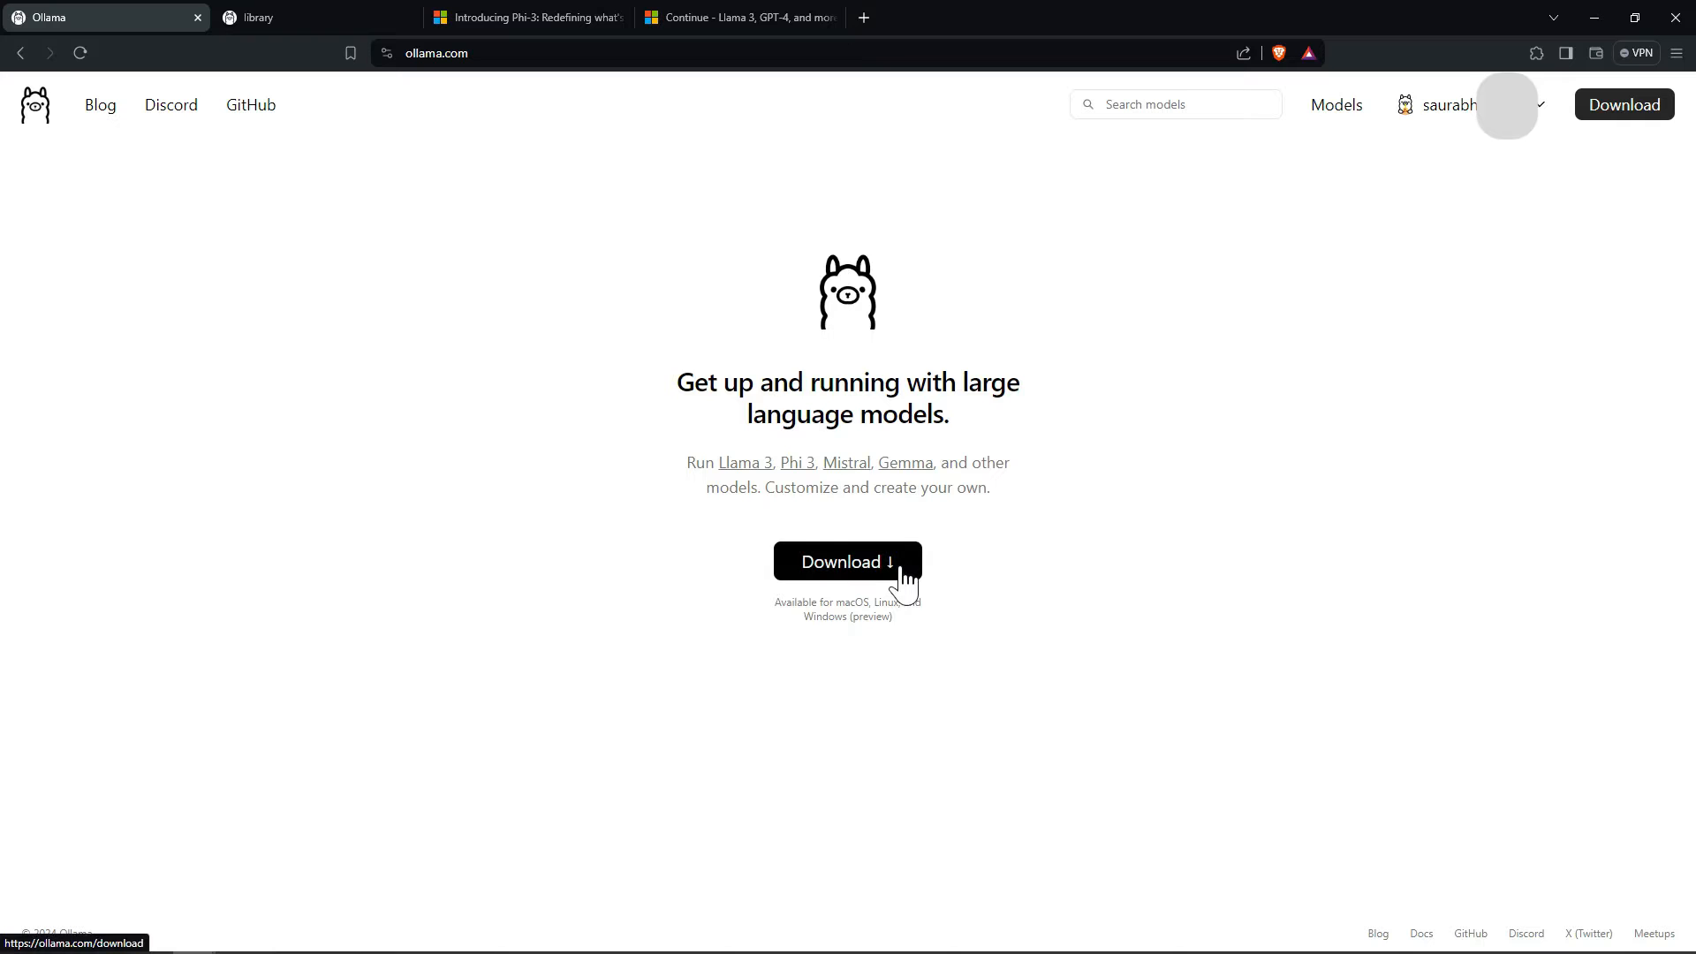
pyautogui.moveTo(945, 557)
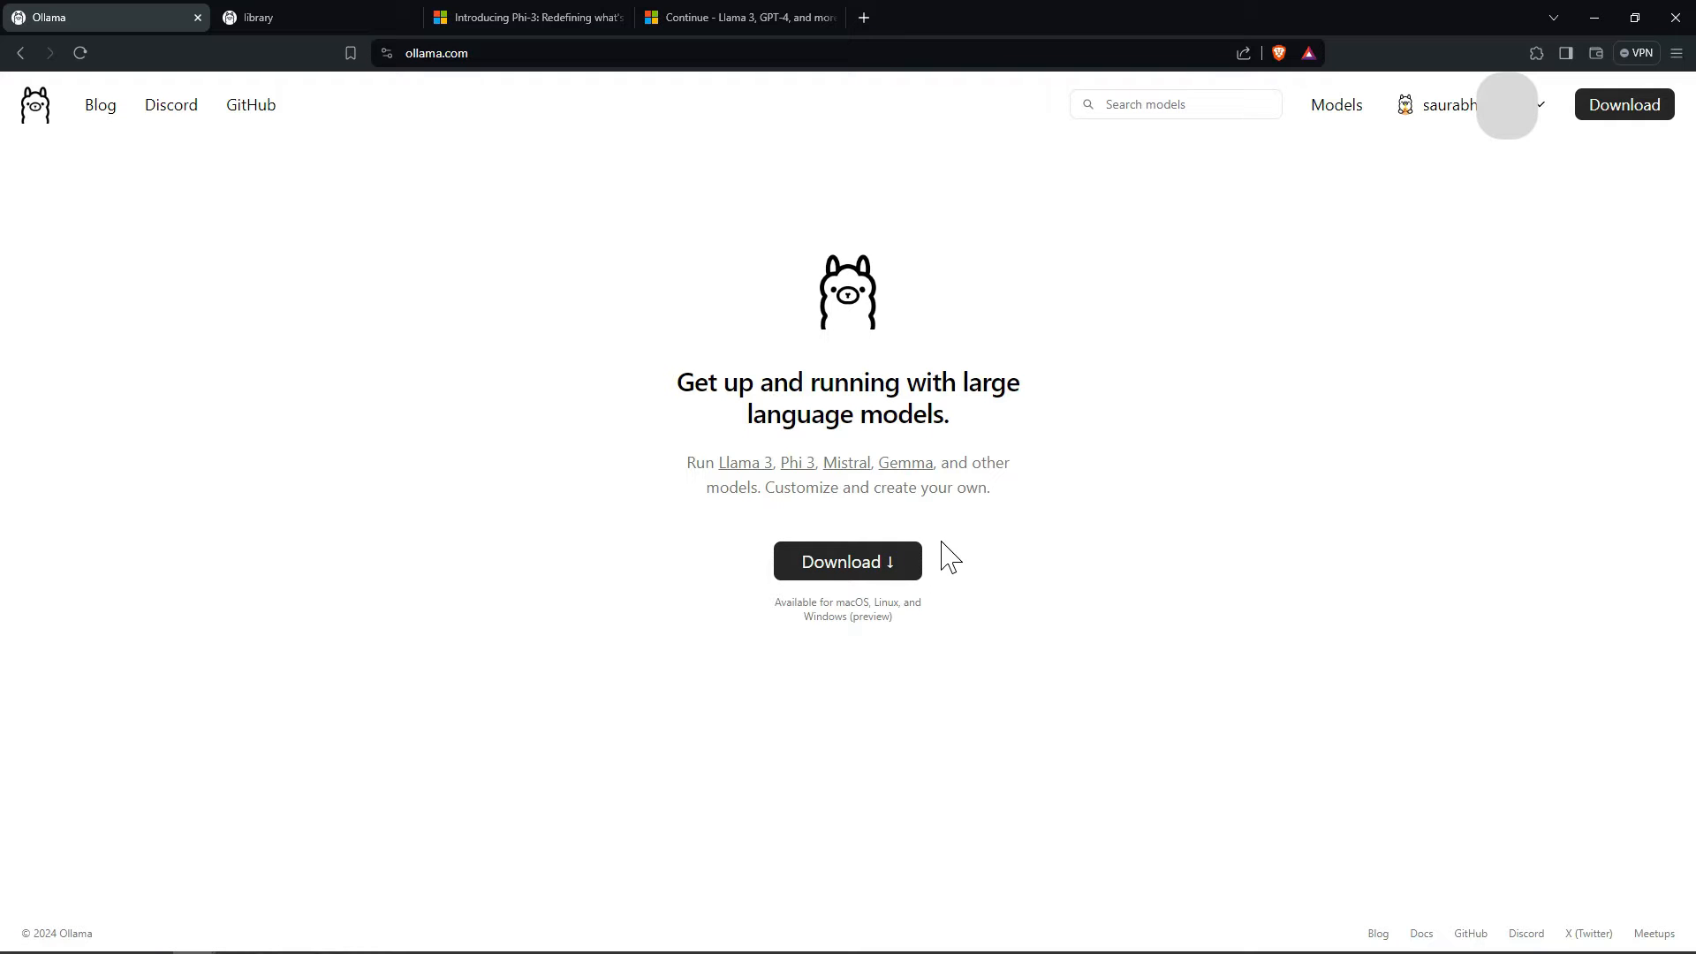
pyautogui.moveTo(1174, 570)
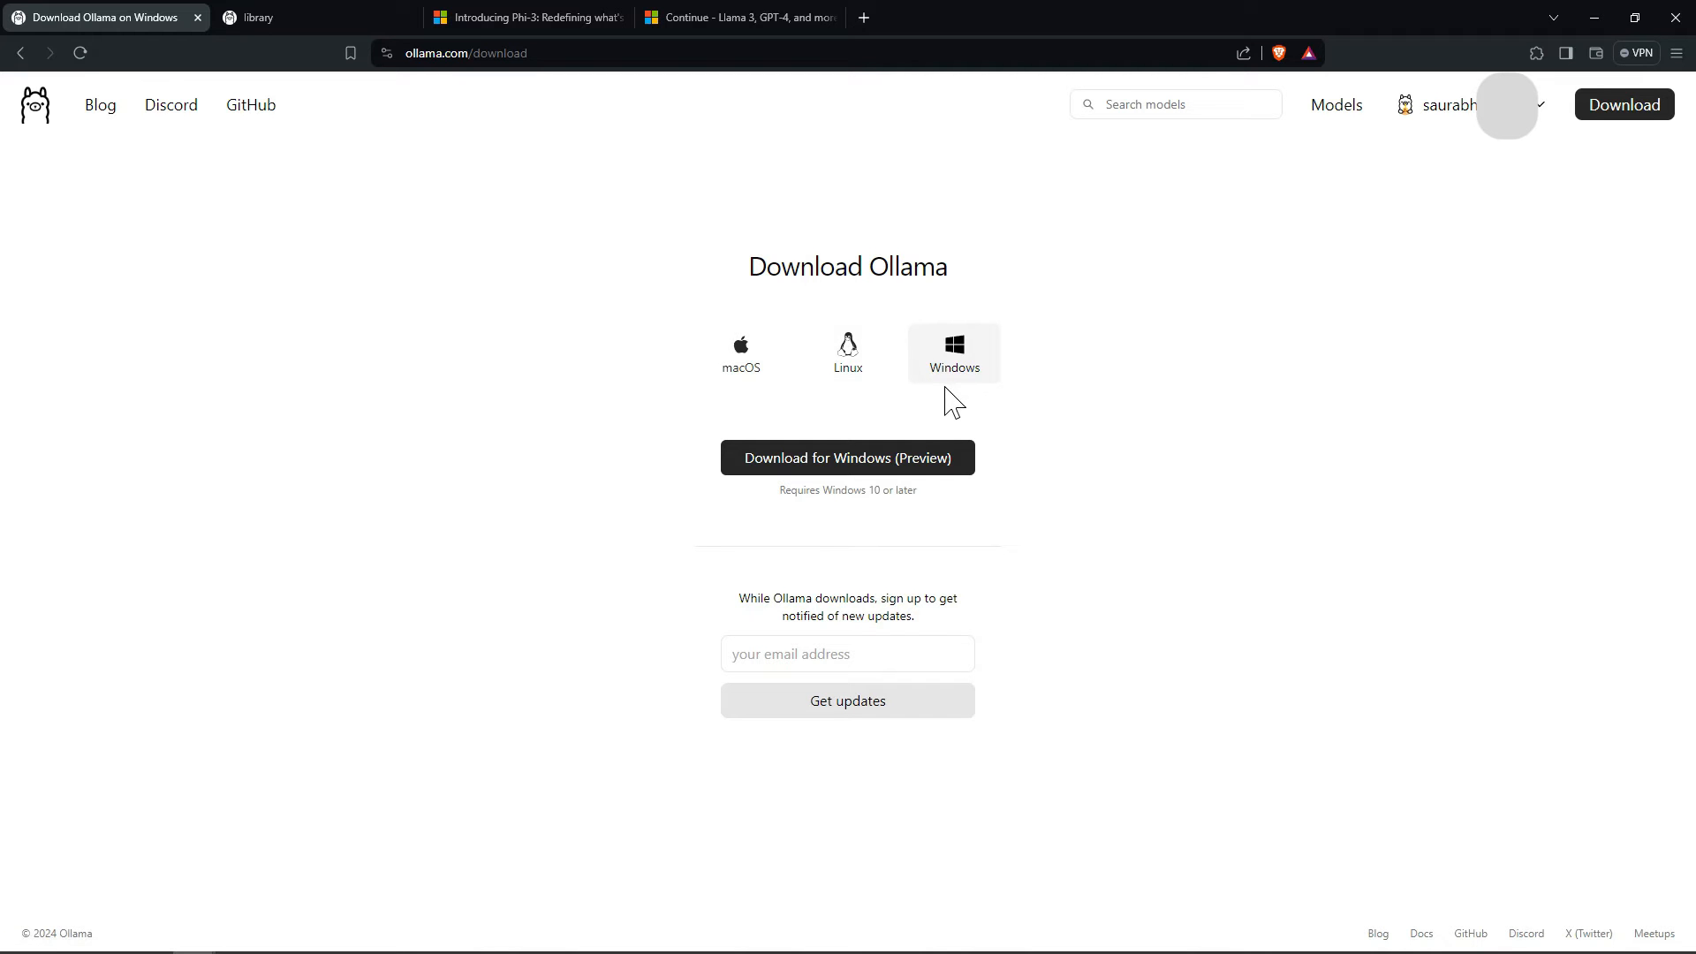
pyautogui.moveTo(1021, 498)
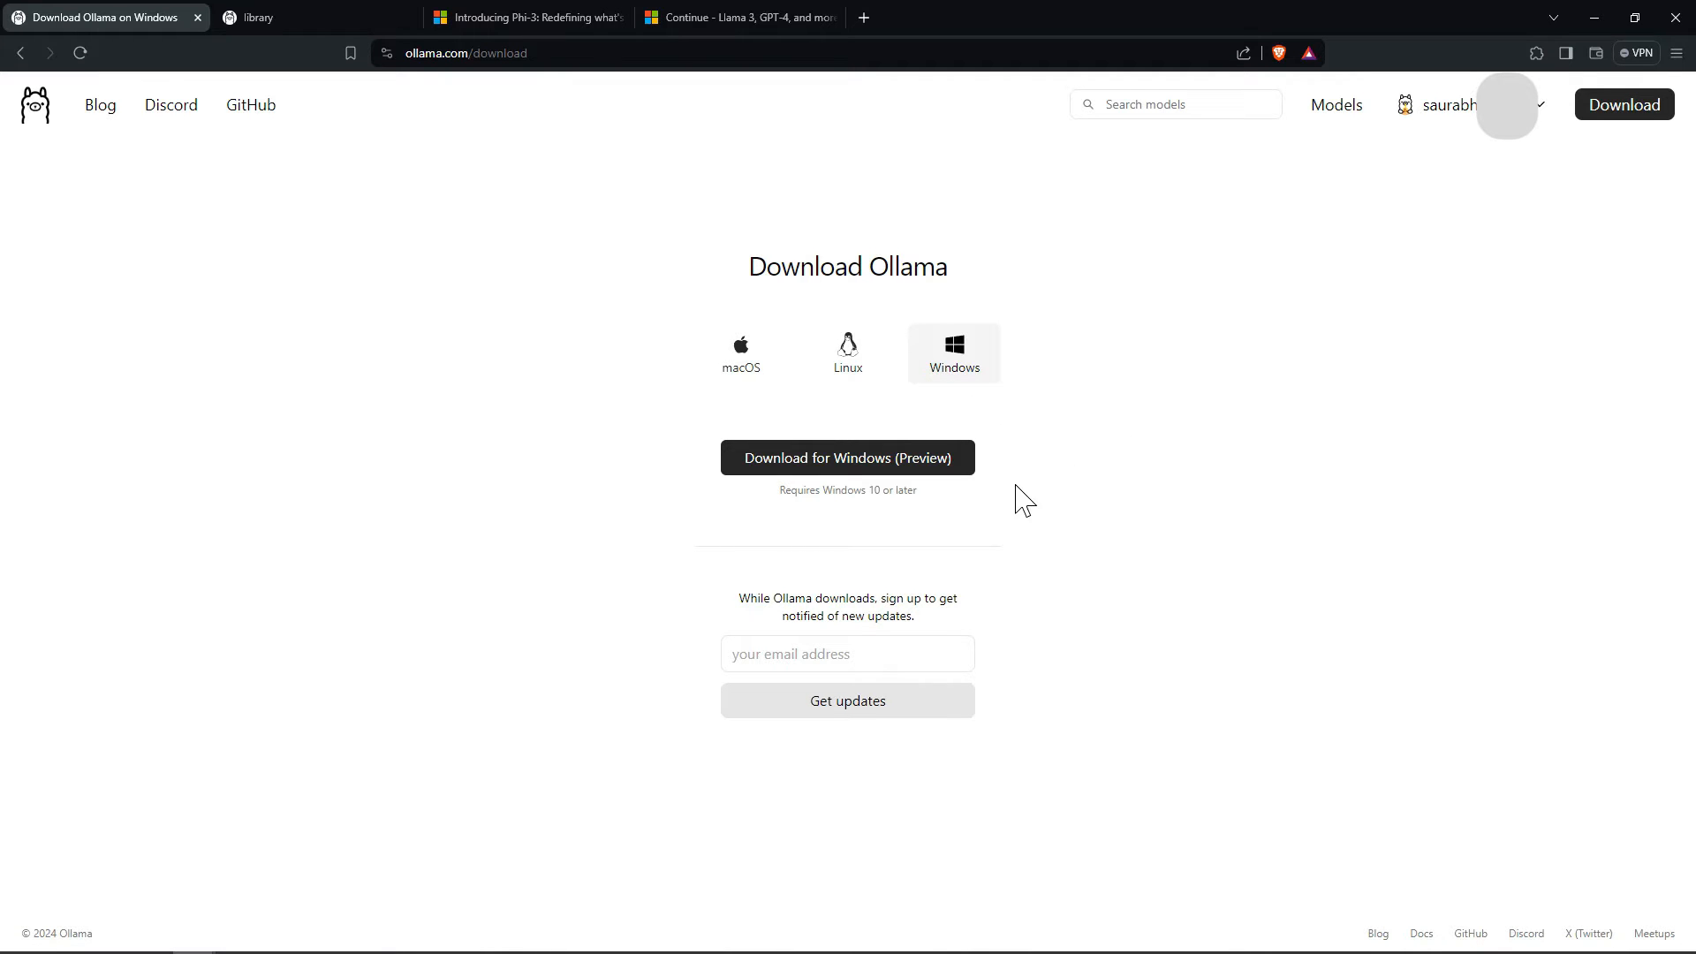
pyautogui.moveTo(931, 489)
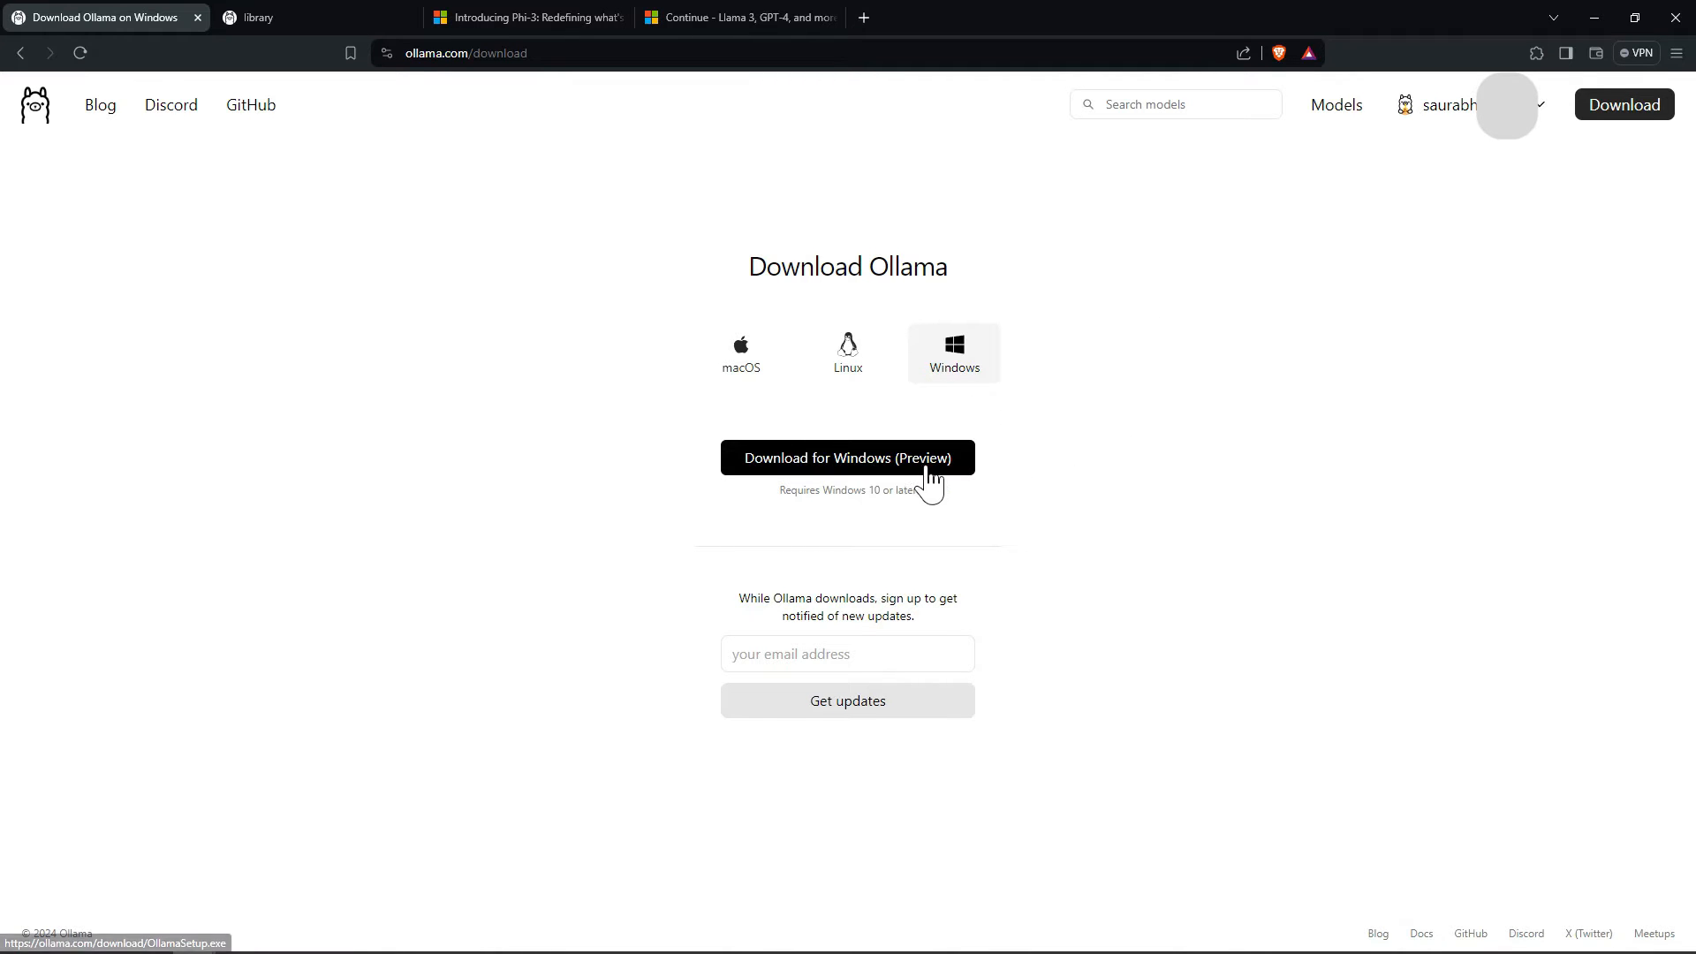
pyautogui.moveTo(956, 491)
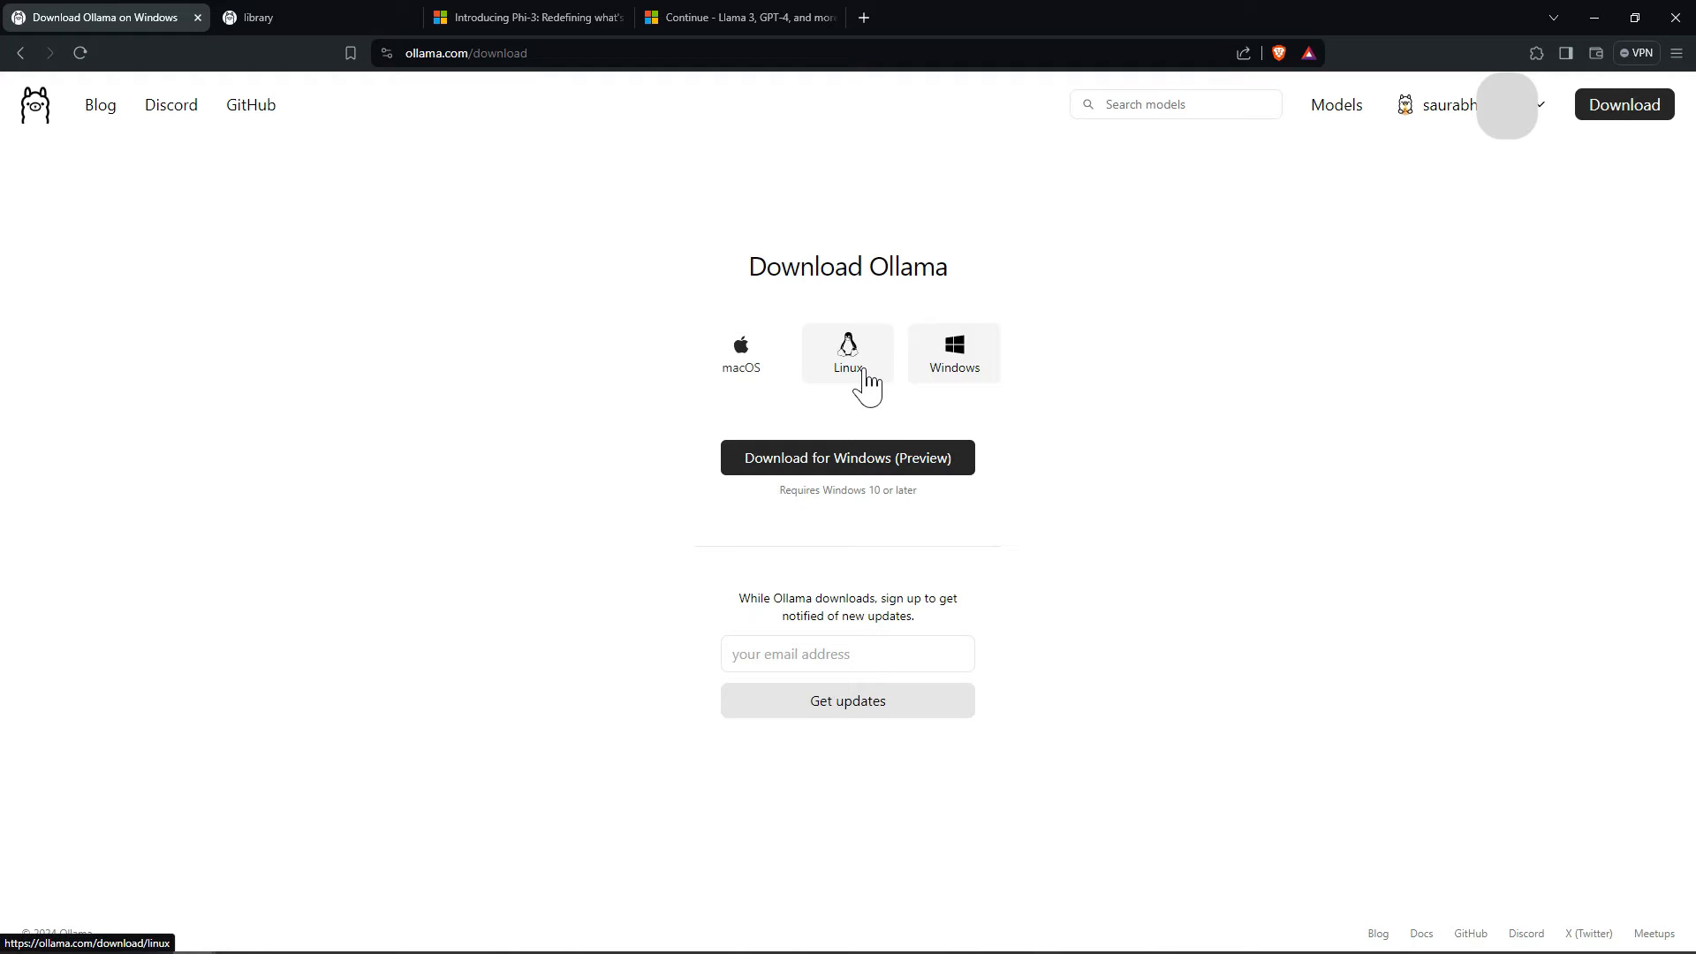
# Step: Show the Linux install instructions and copy the one-line curl install command
pyautogui.click(847, 352)
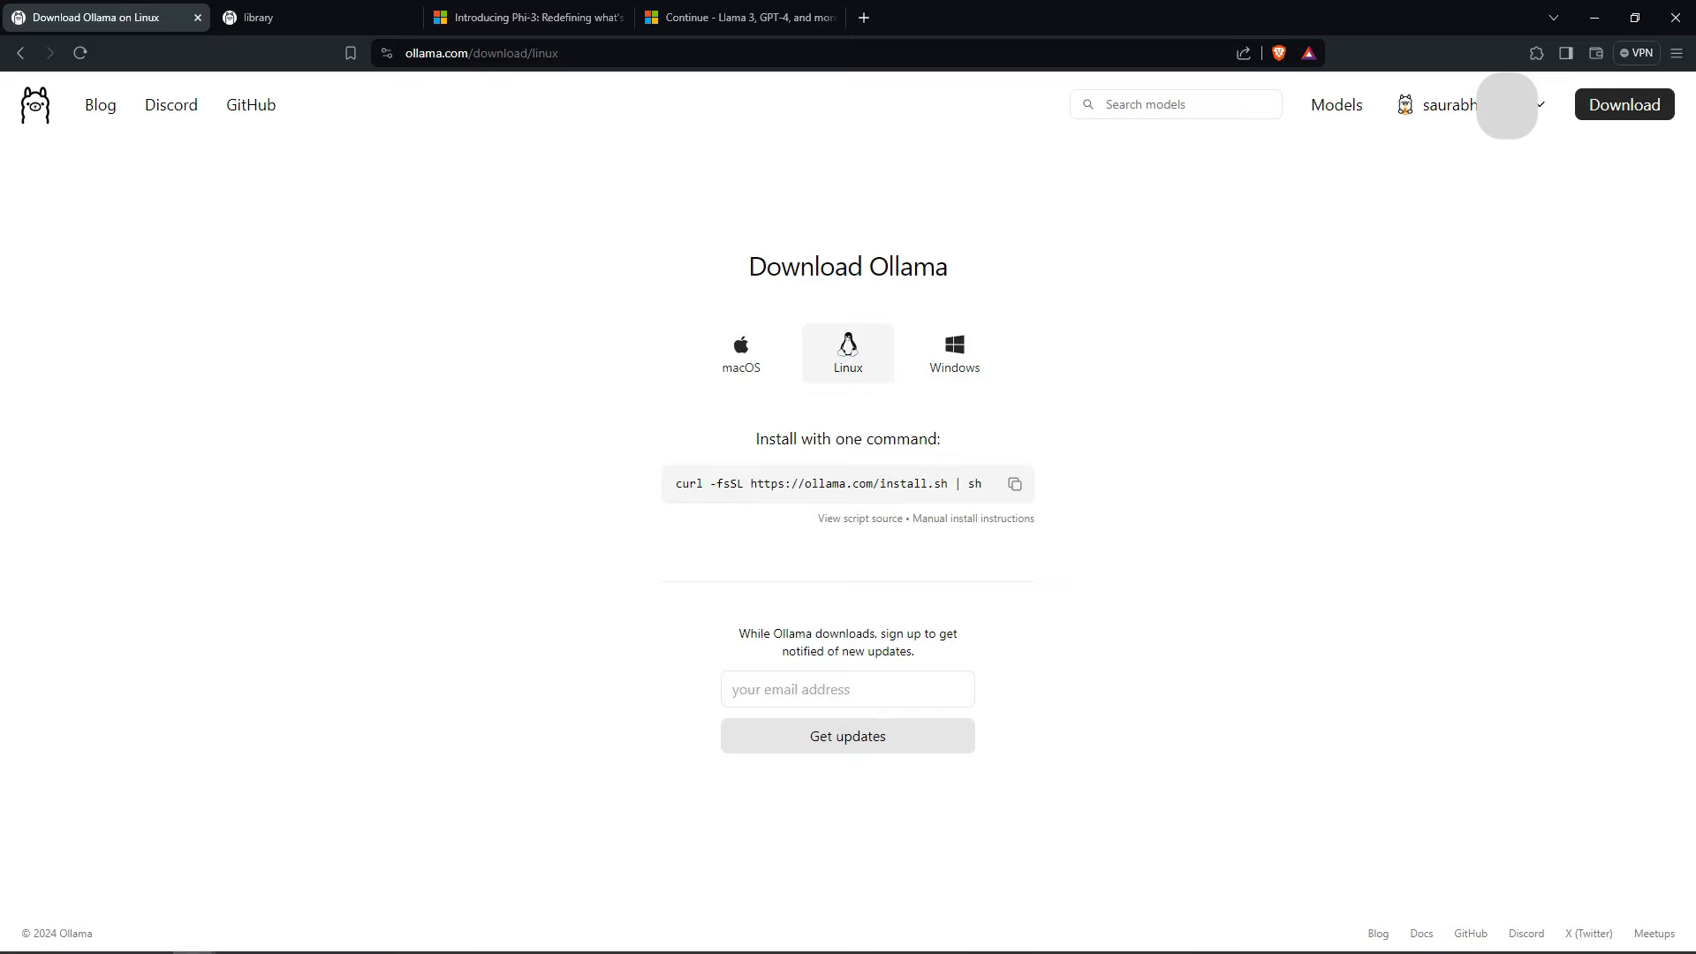
pyautogui.moveTo(673, 484); pyautogui.dragTo(788, 484)
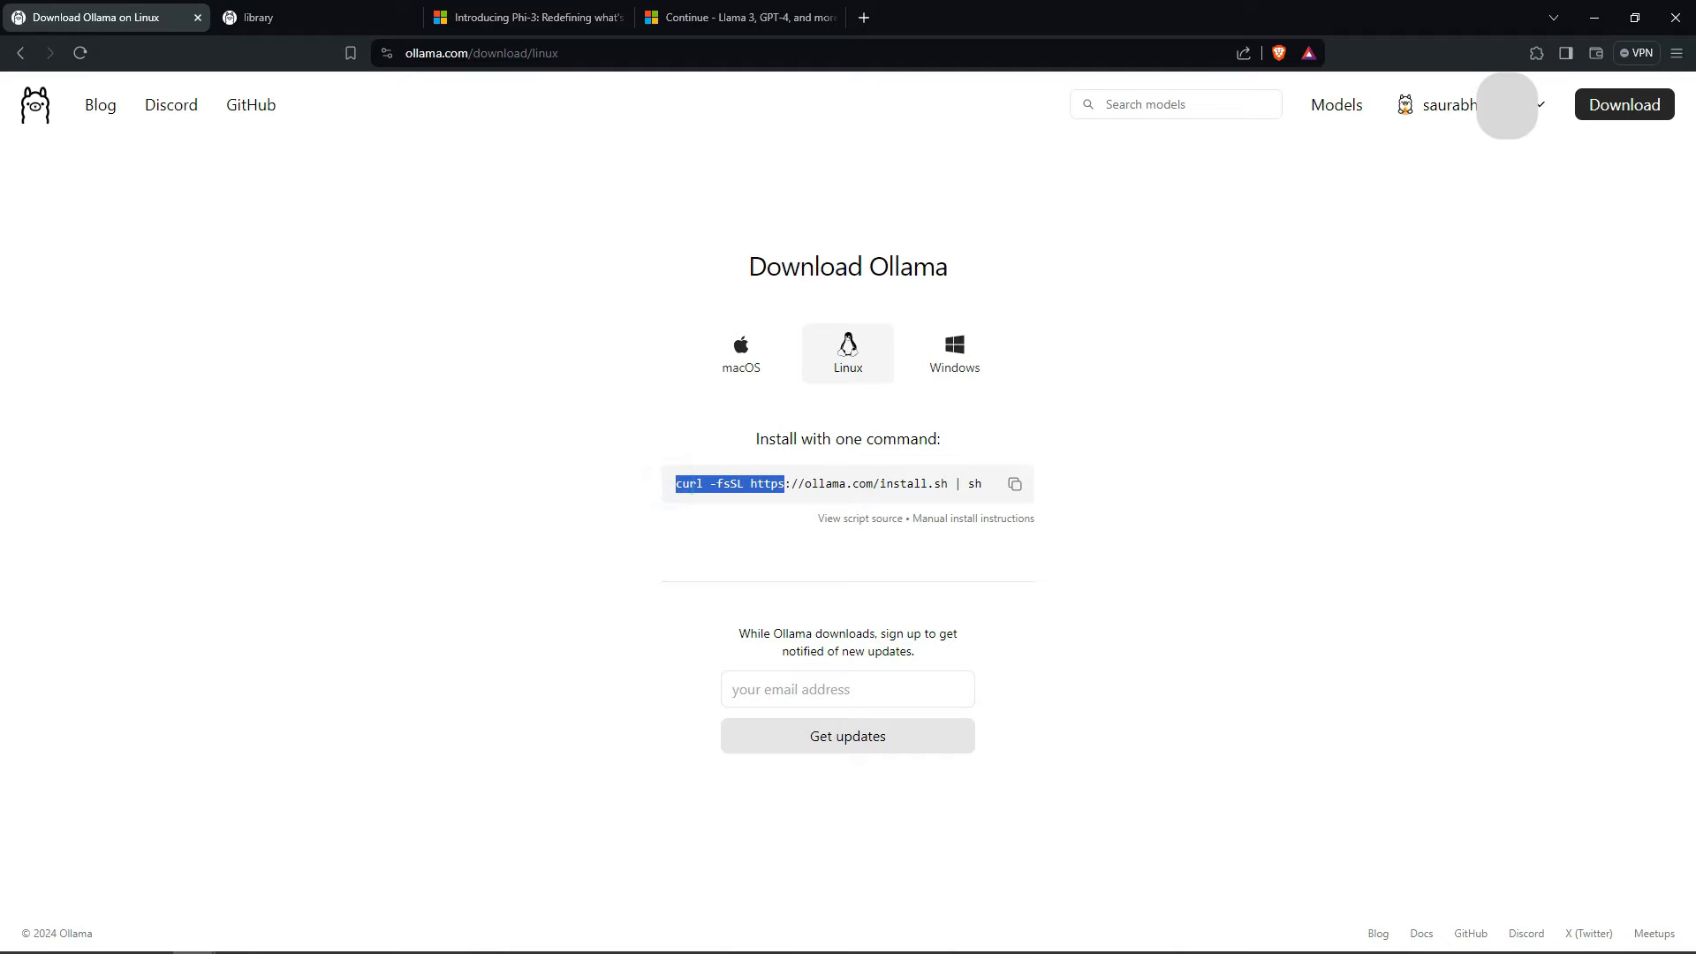
pyautogui.doubleClick(932, 483)
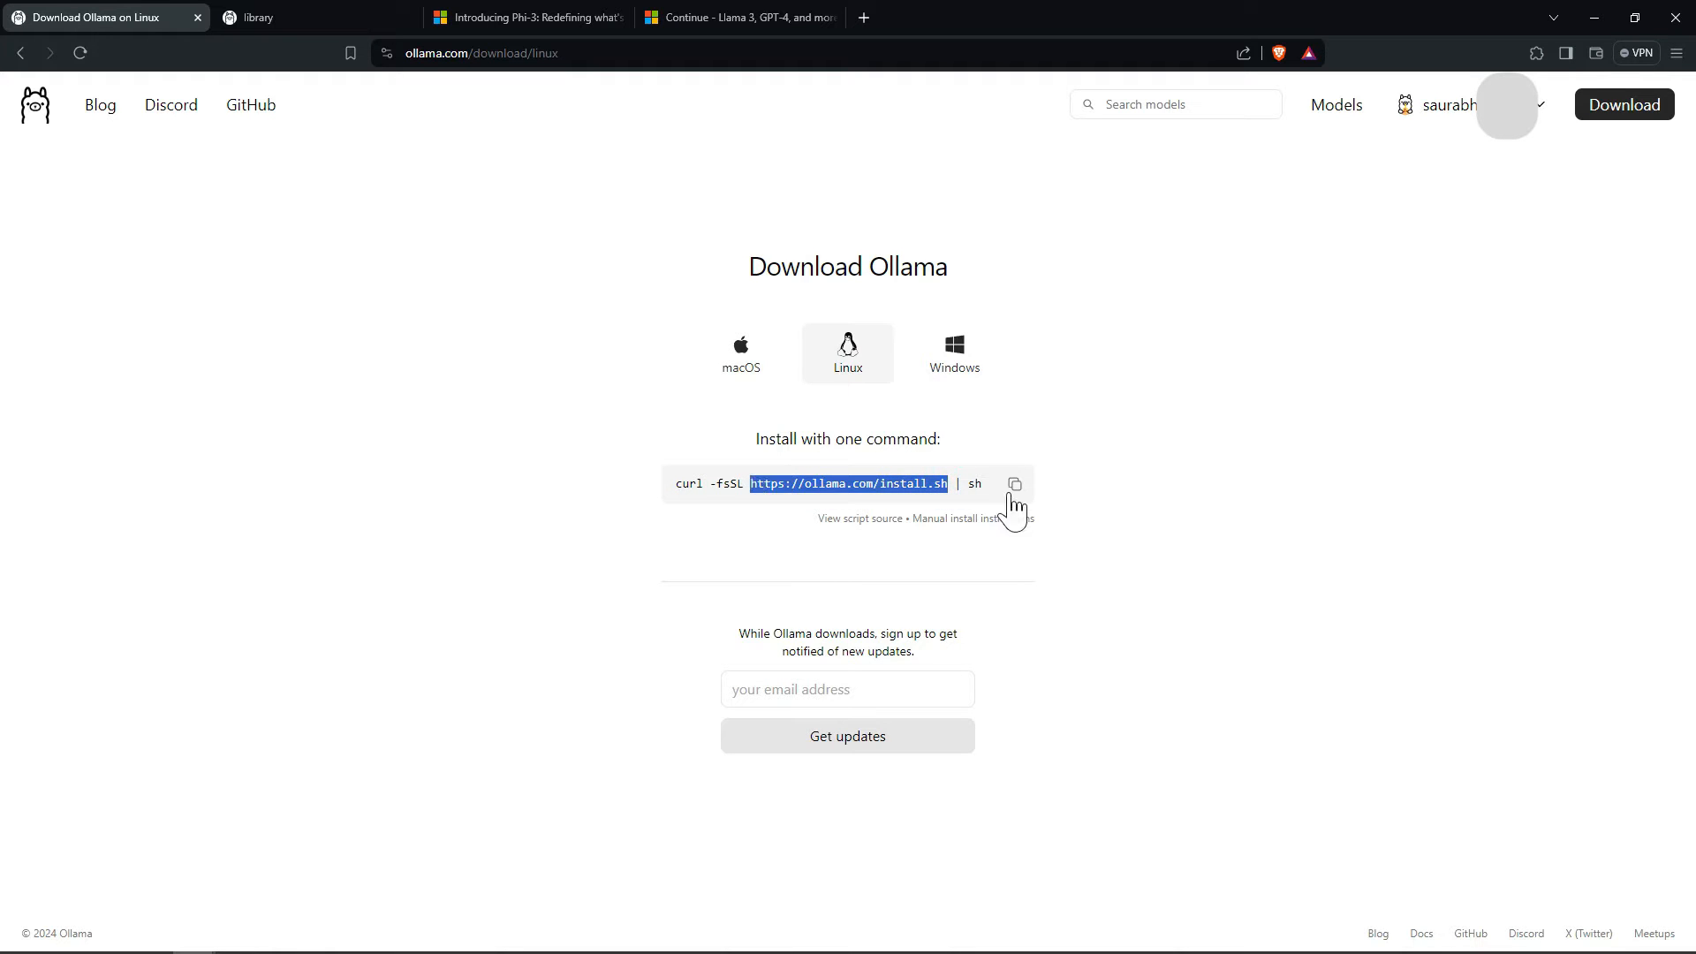
pyautogui.click(1014, 484)
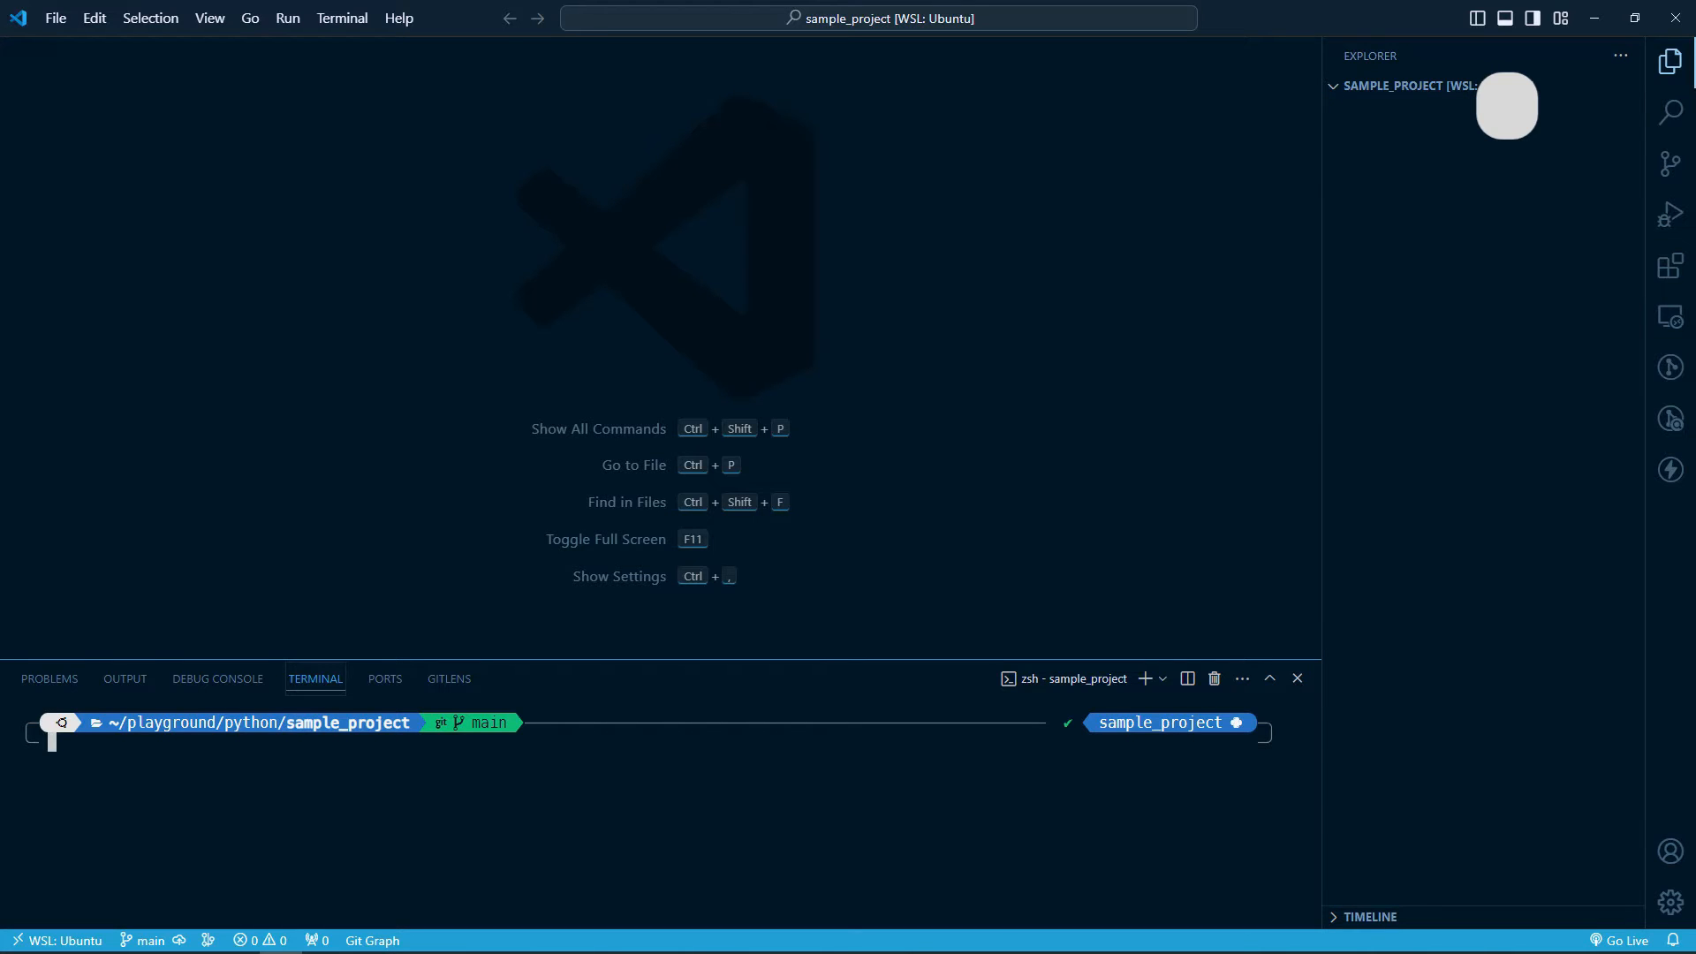
pyautogui.write('curl -fsSL https://ollama.com/install.sh | sh')
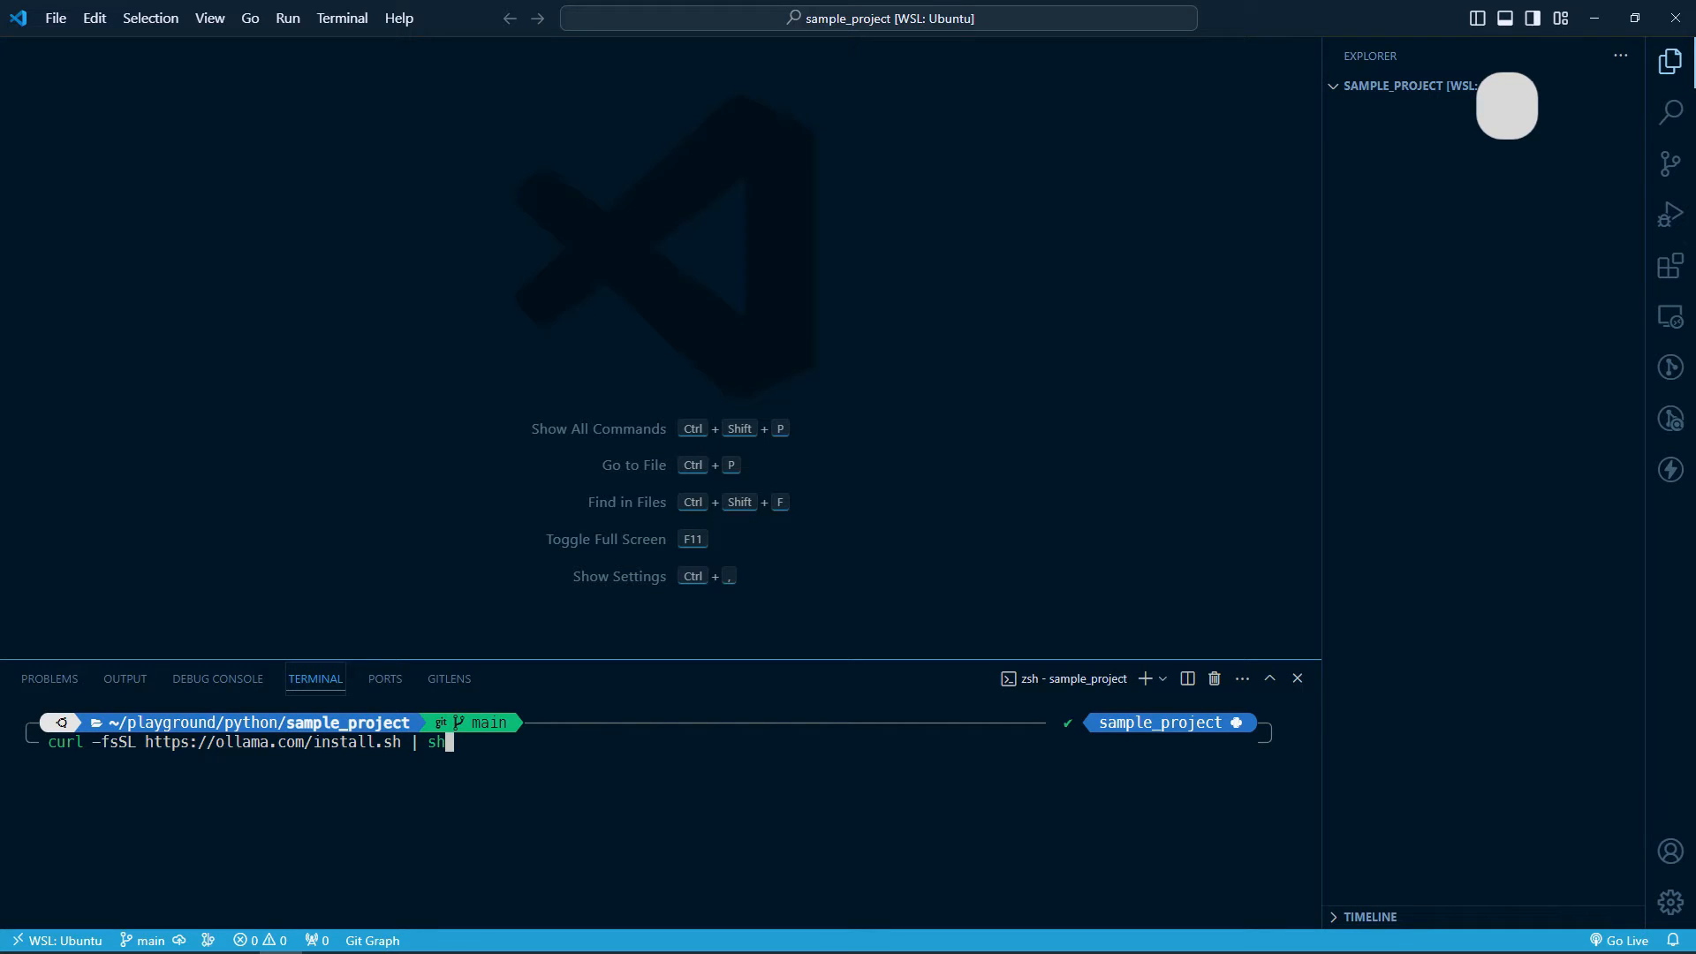
pyautogui.press('Enter')
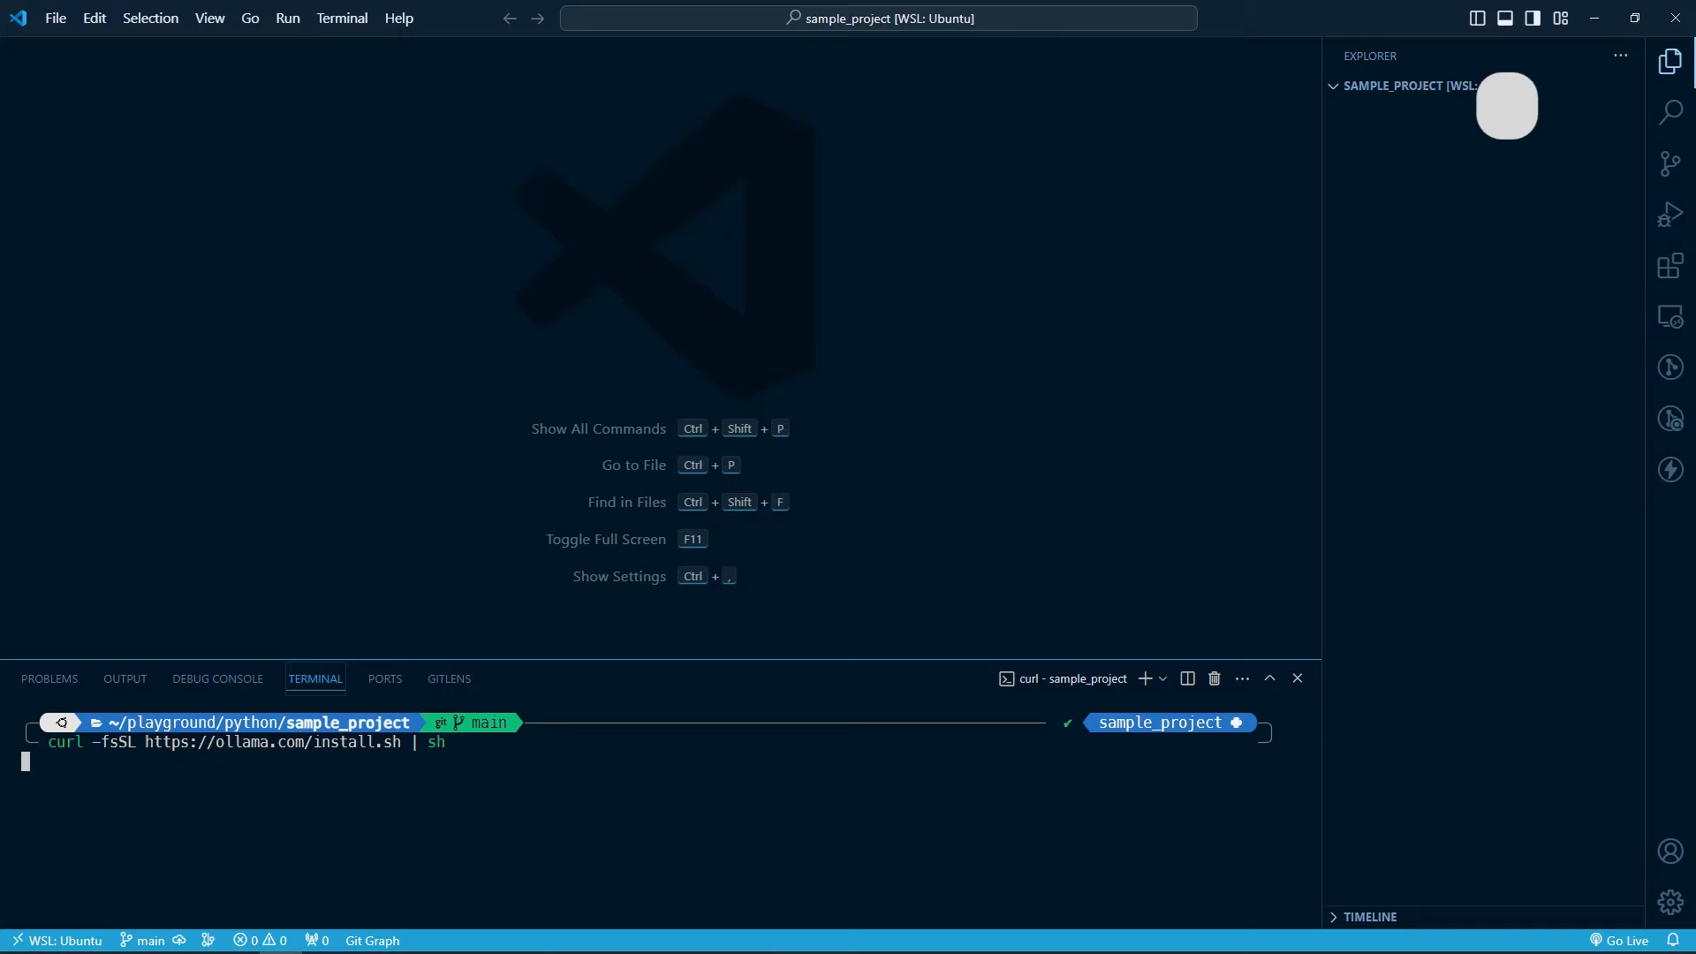
pyautogui.press('Return')
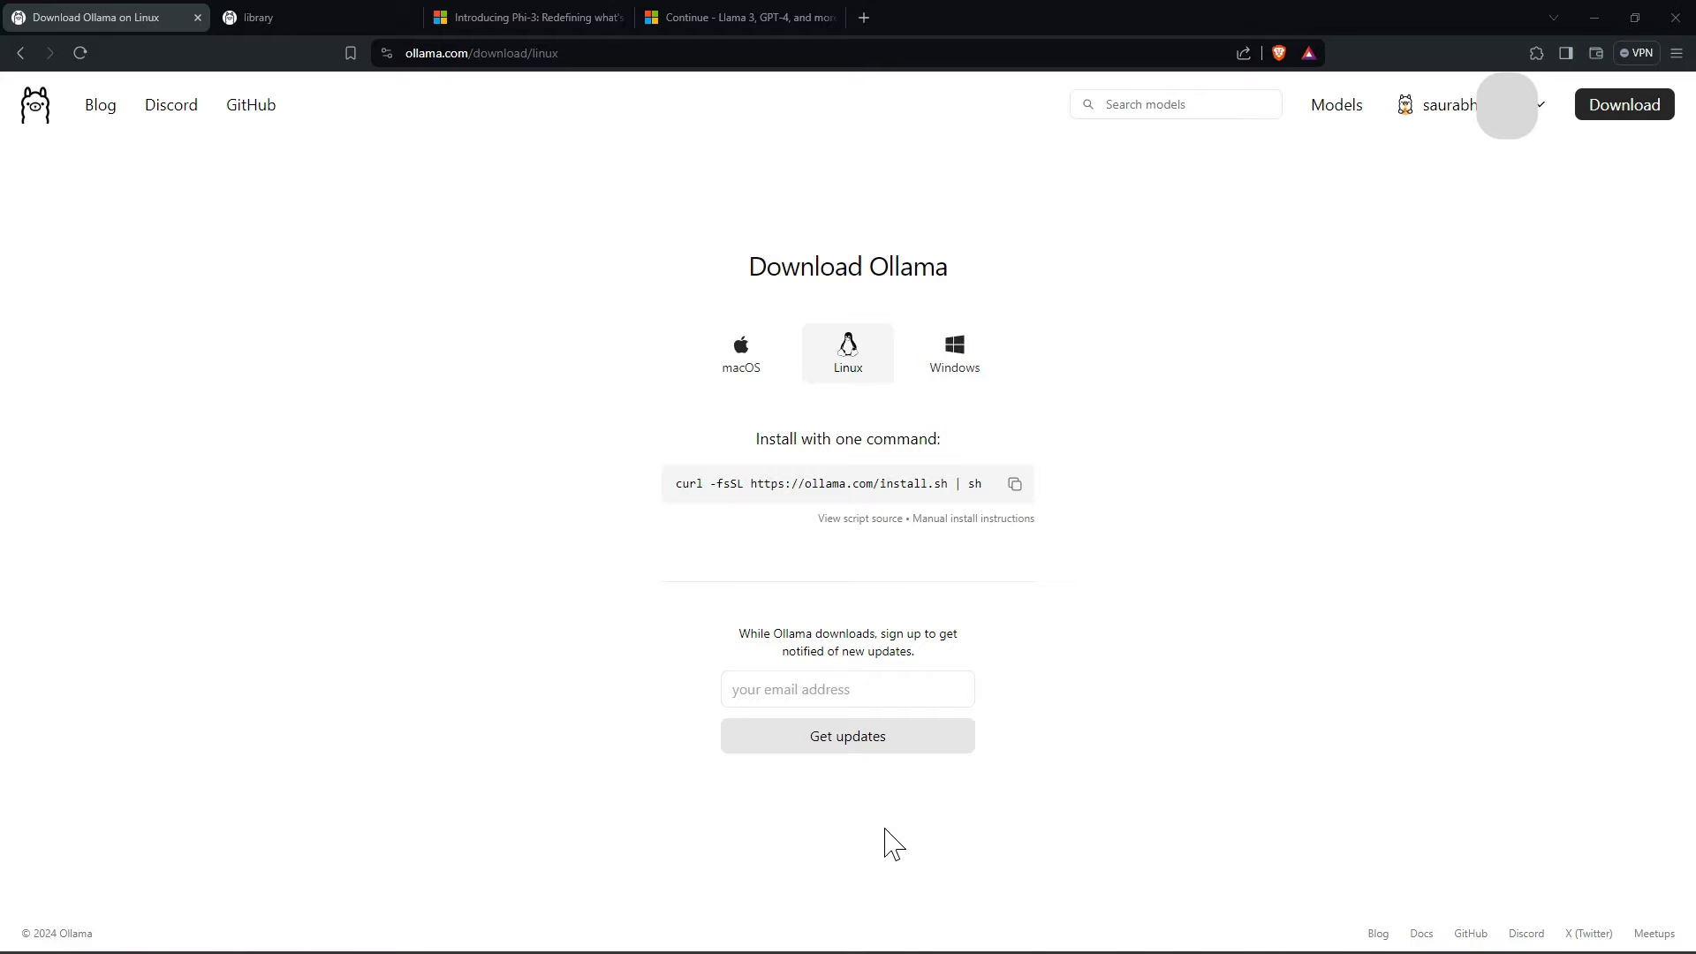
pyautogui.moveTo(1121, 753)
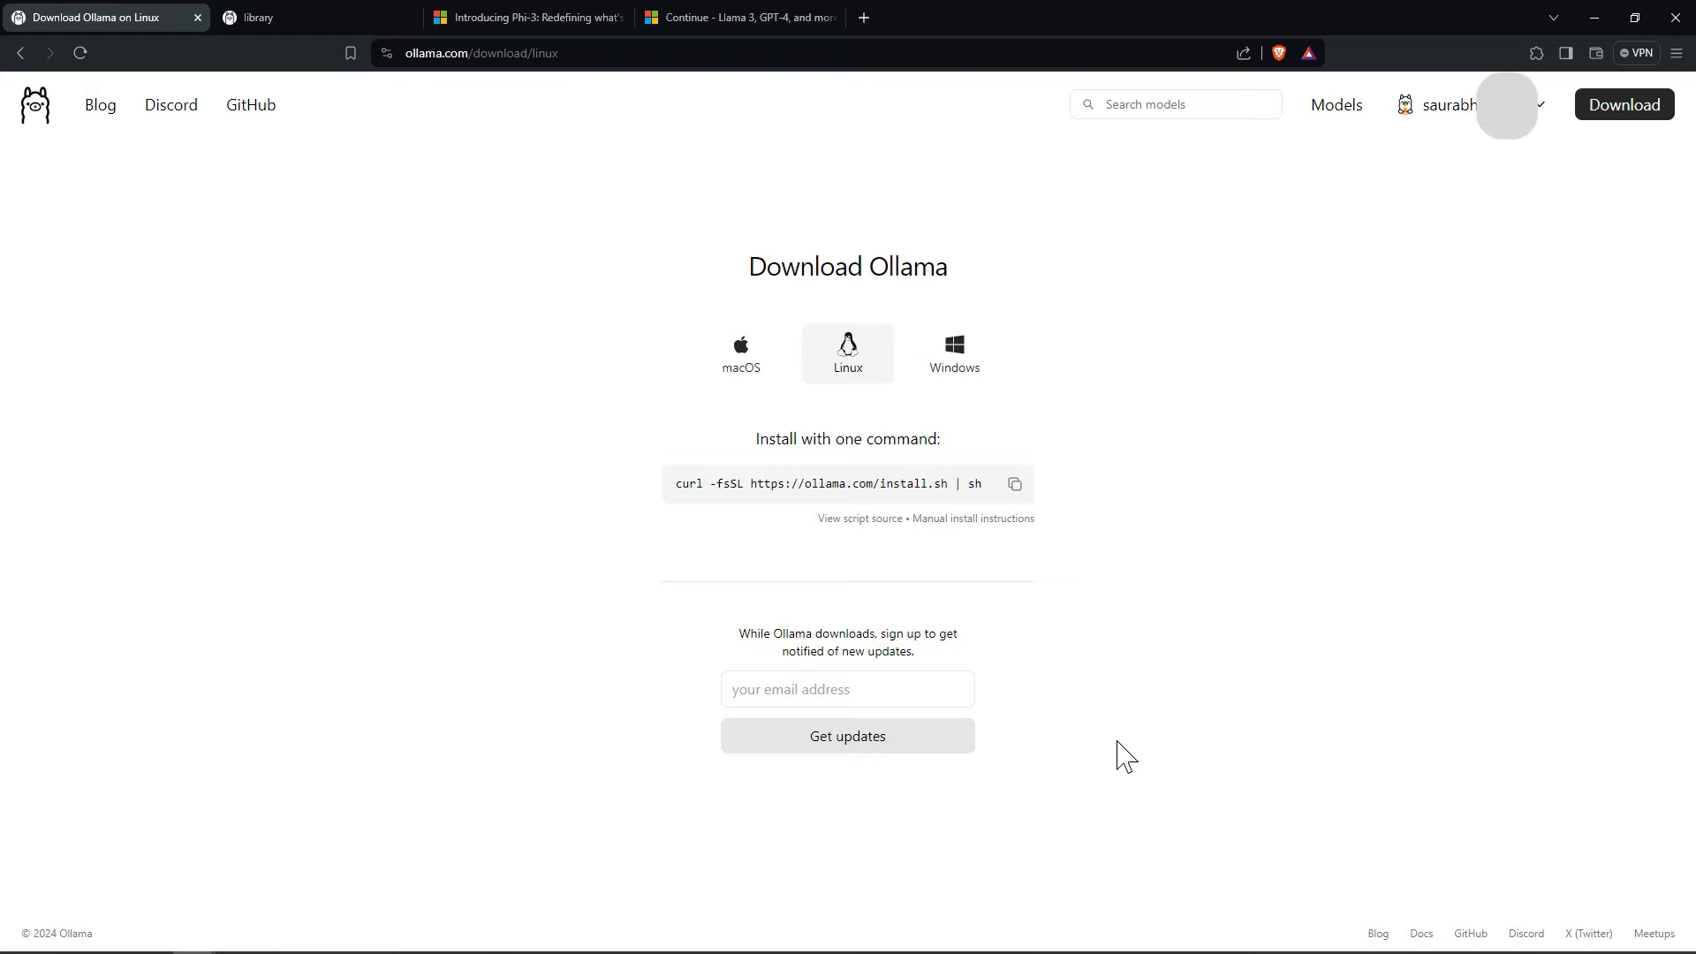
pyautogui.moveTo(682, 346)
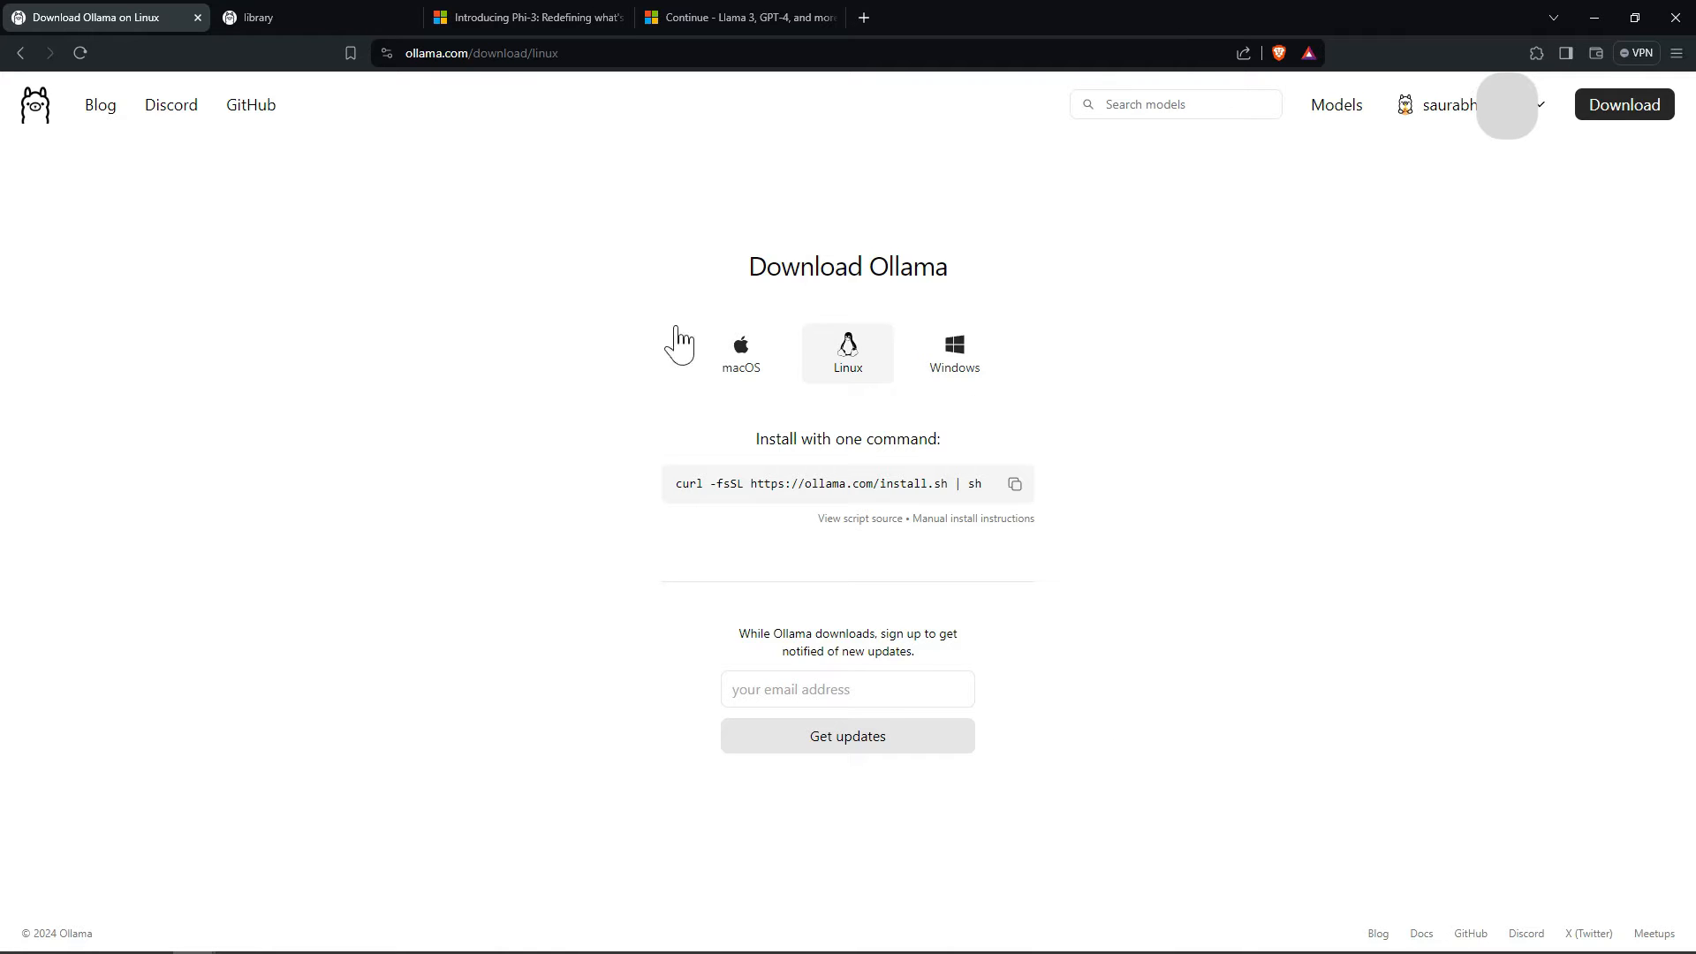
pyautogui.moveTo(457, 385)
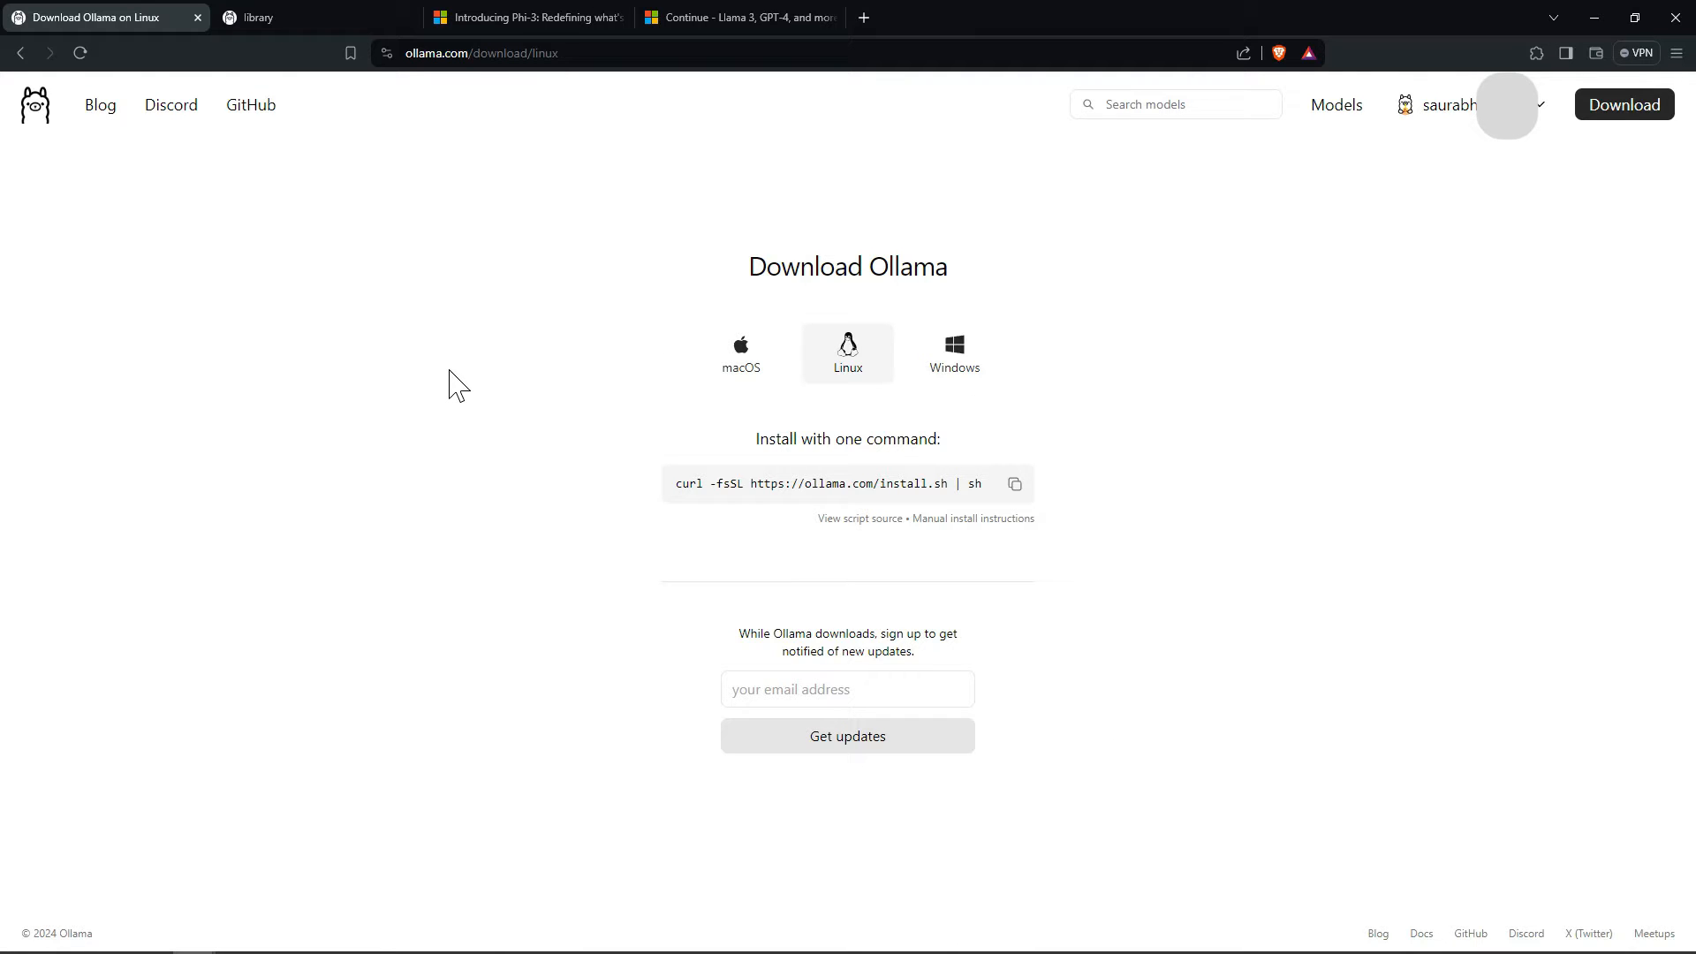
pyautogui.moveTo(357, 110)
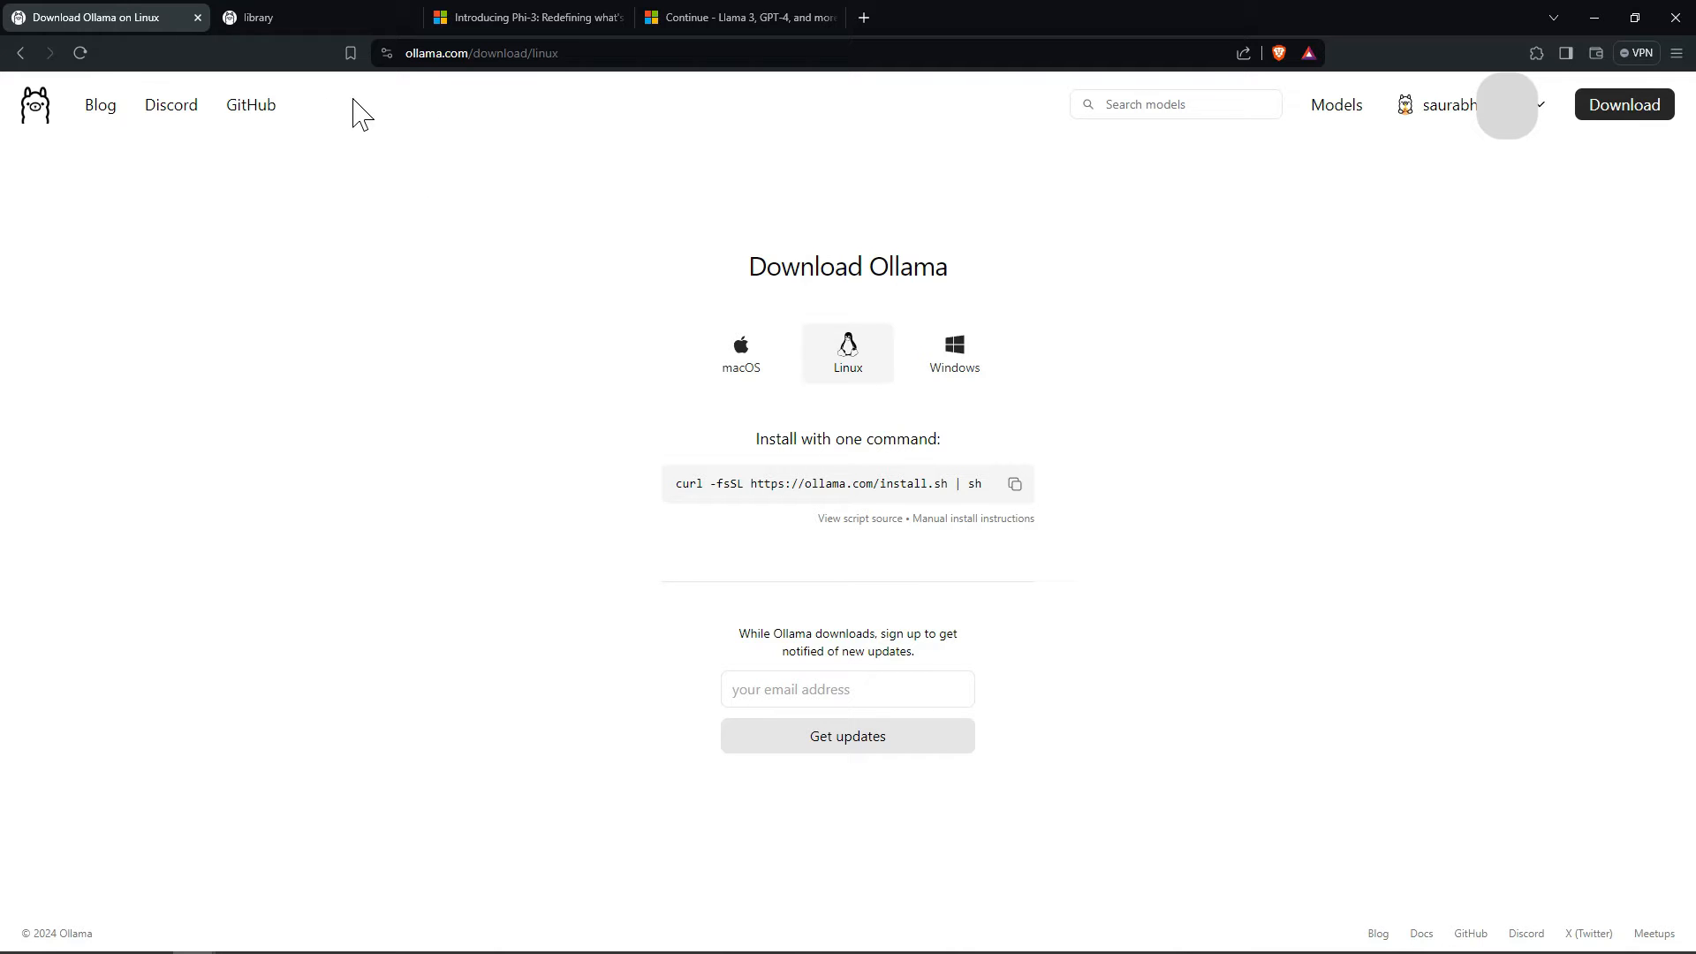
pyautogui.moveTo(389, 124)
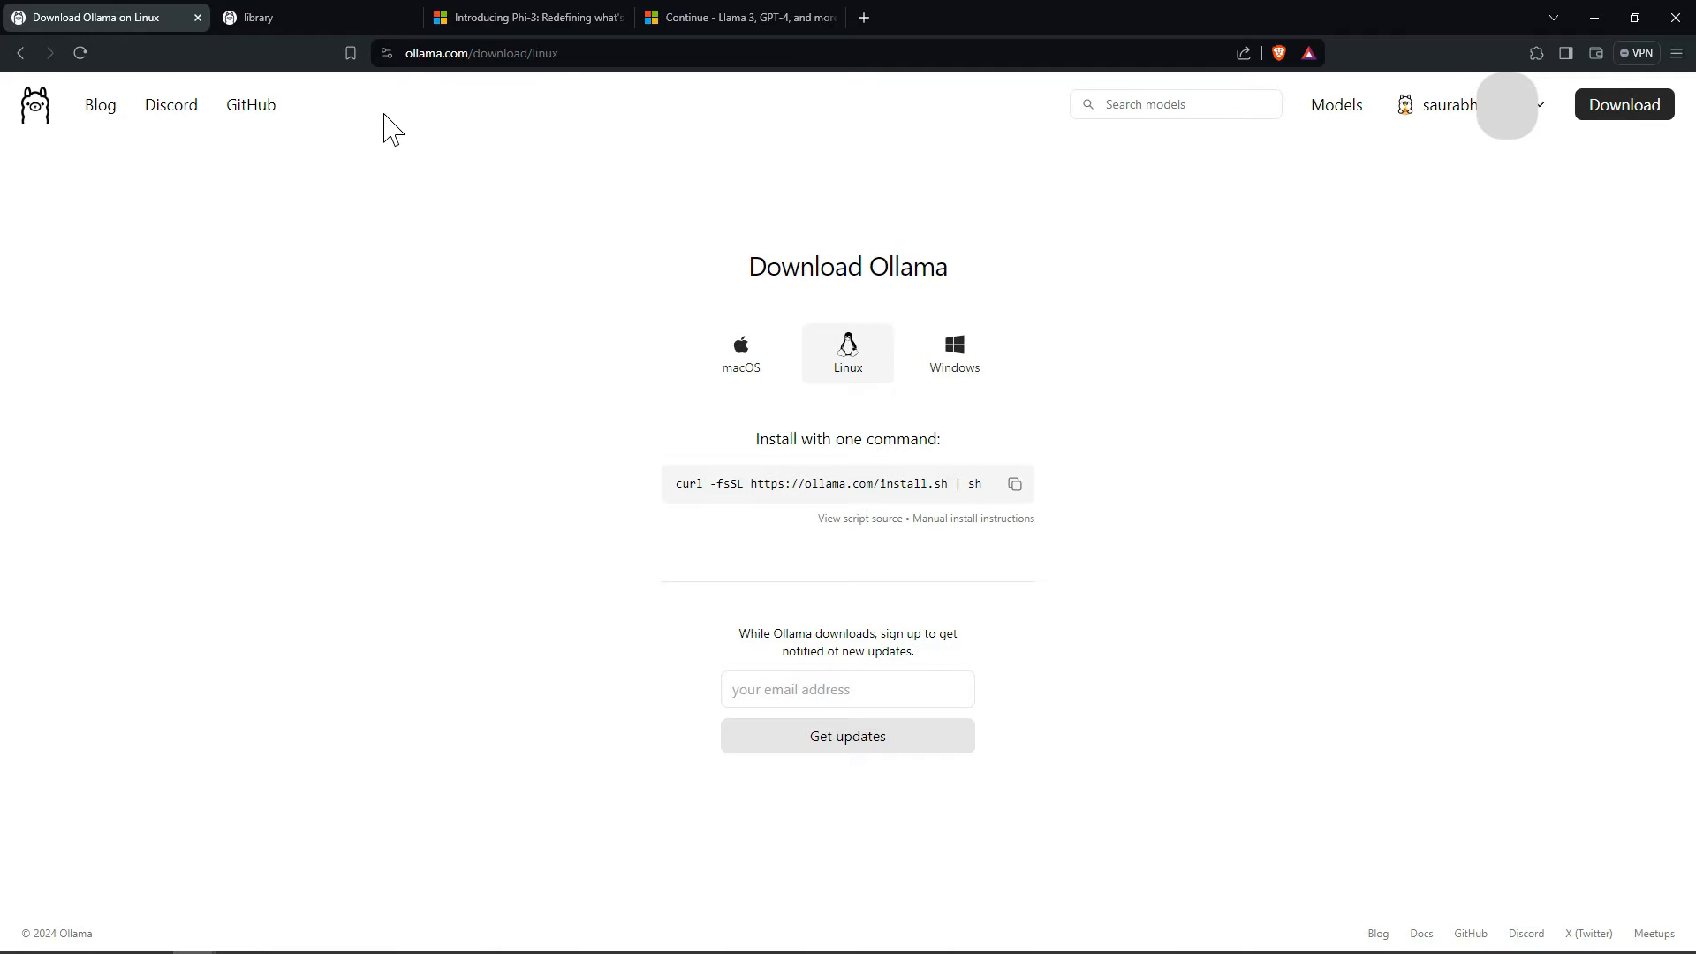
pyautogui.moveTo(1420, 933)
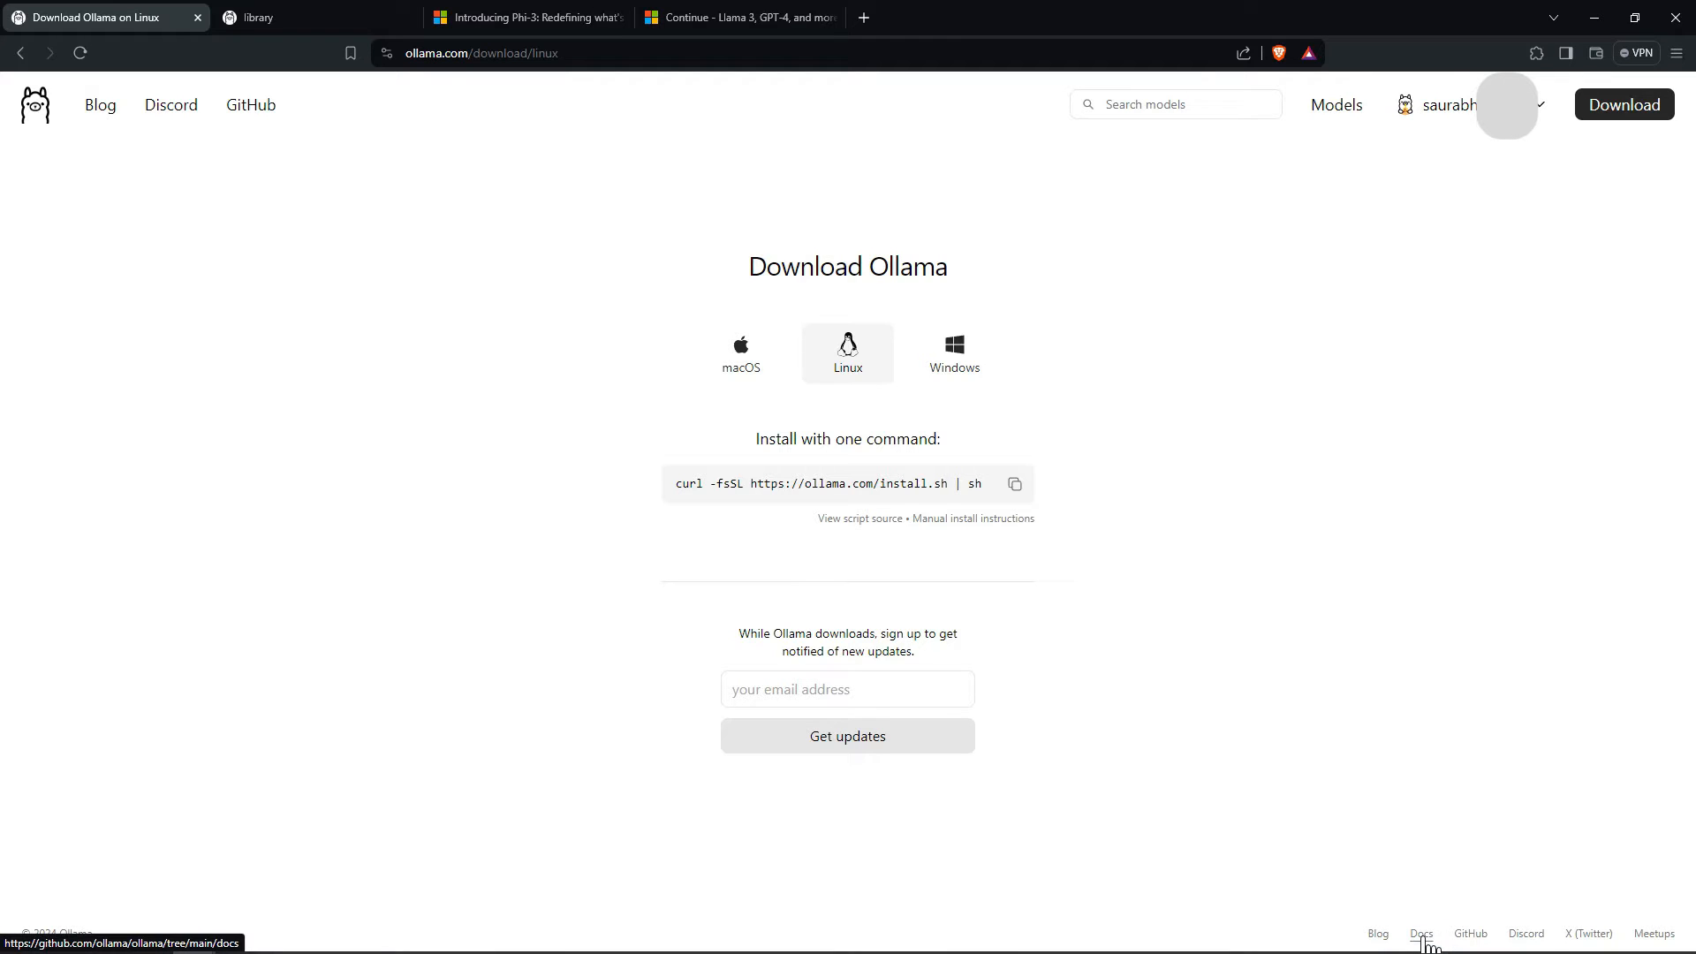
# Step: Browse the ollama/docs folder on GitHub and look over its Documentation README
pyautogui.click(1420, 933)
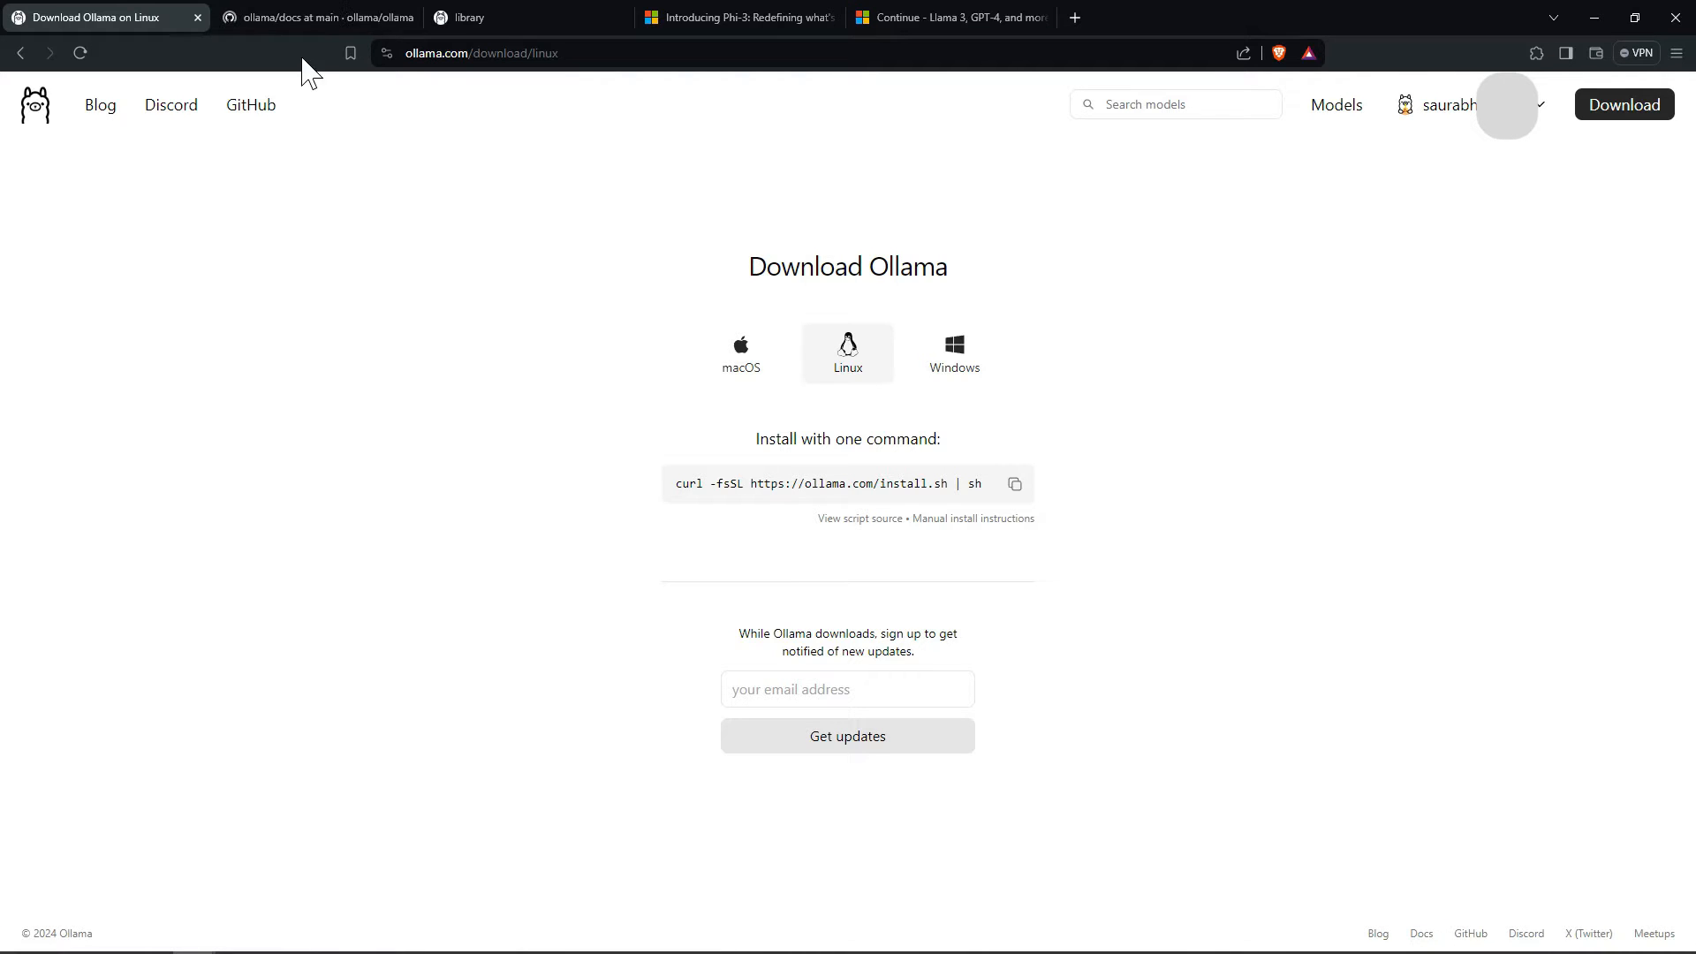
pyautogui.click(327, 18)
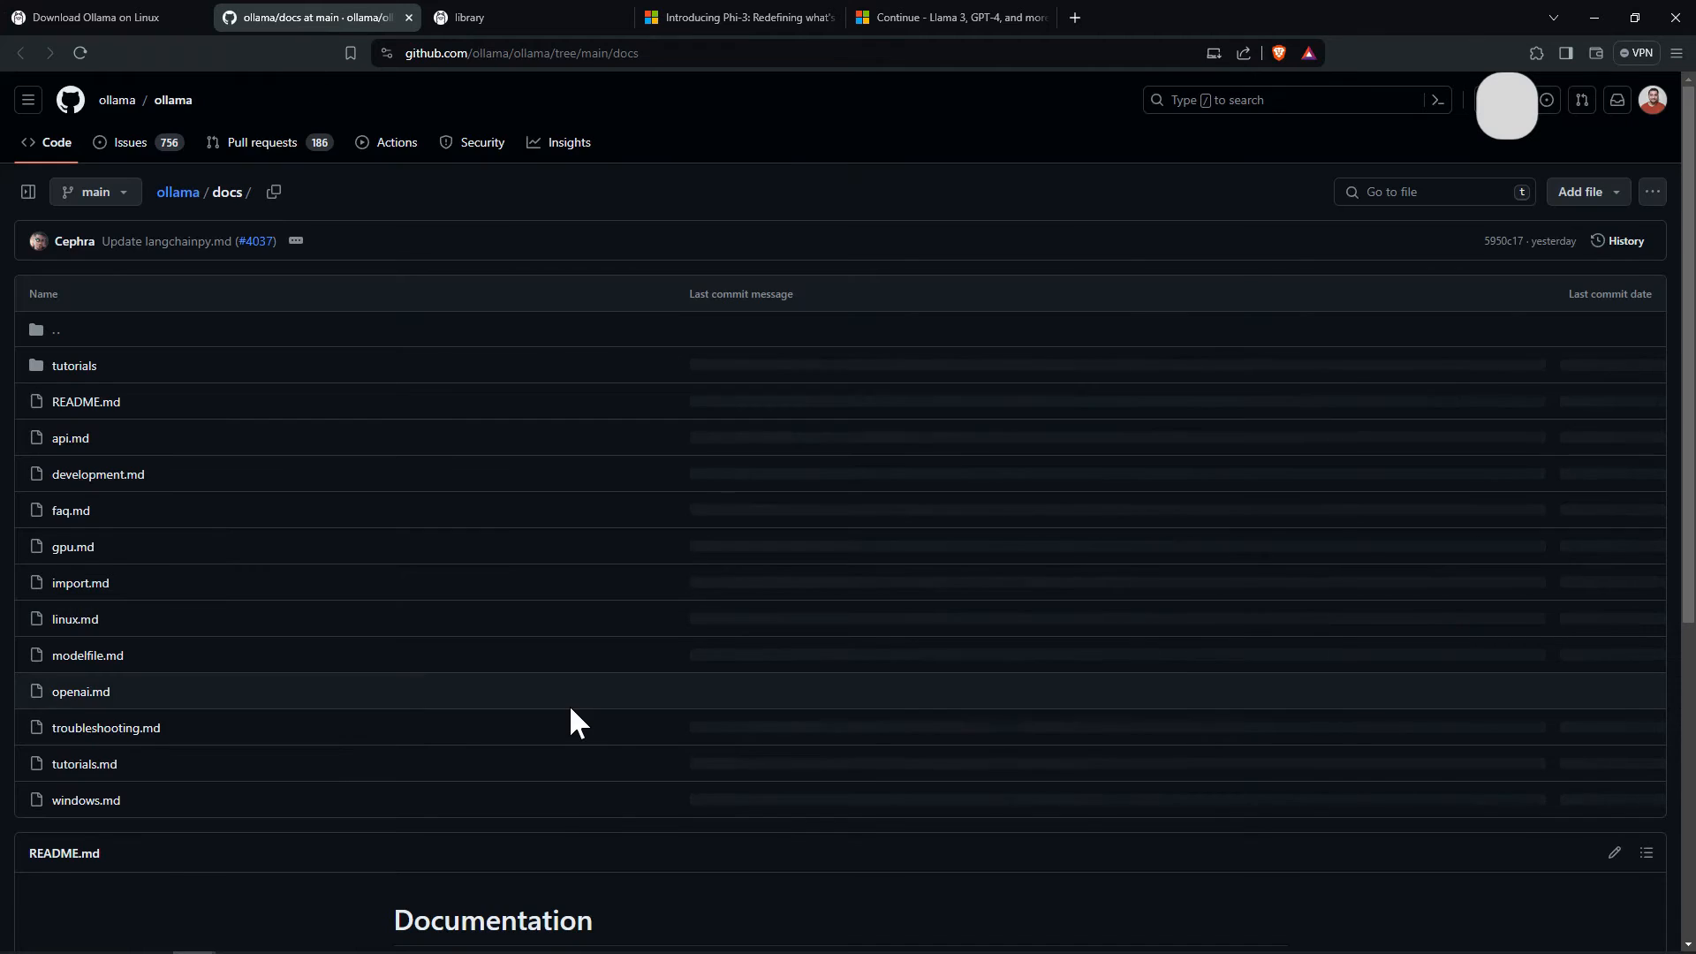
pyautogui.scroll(-3)
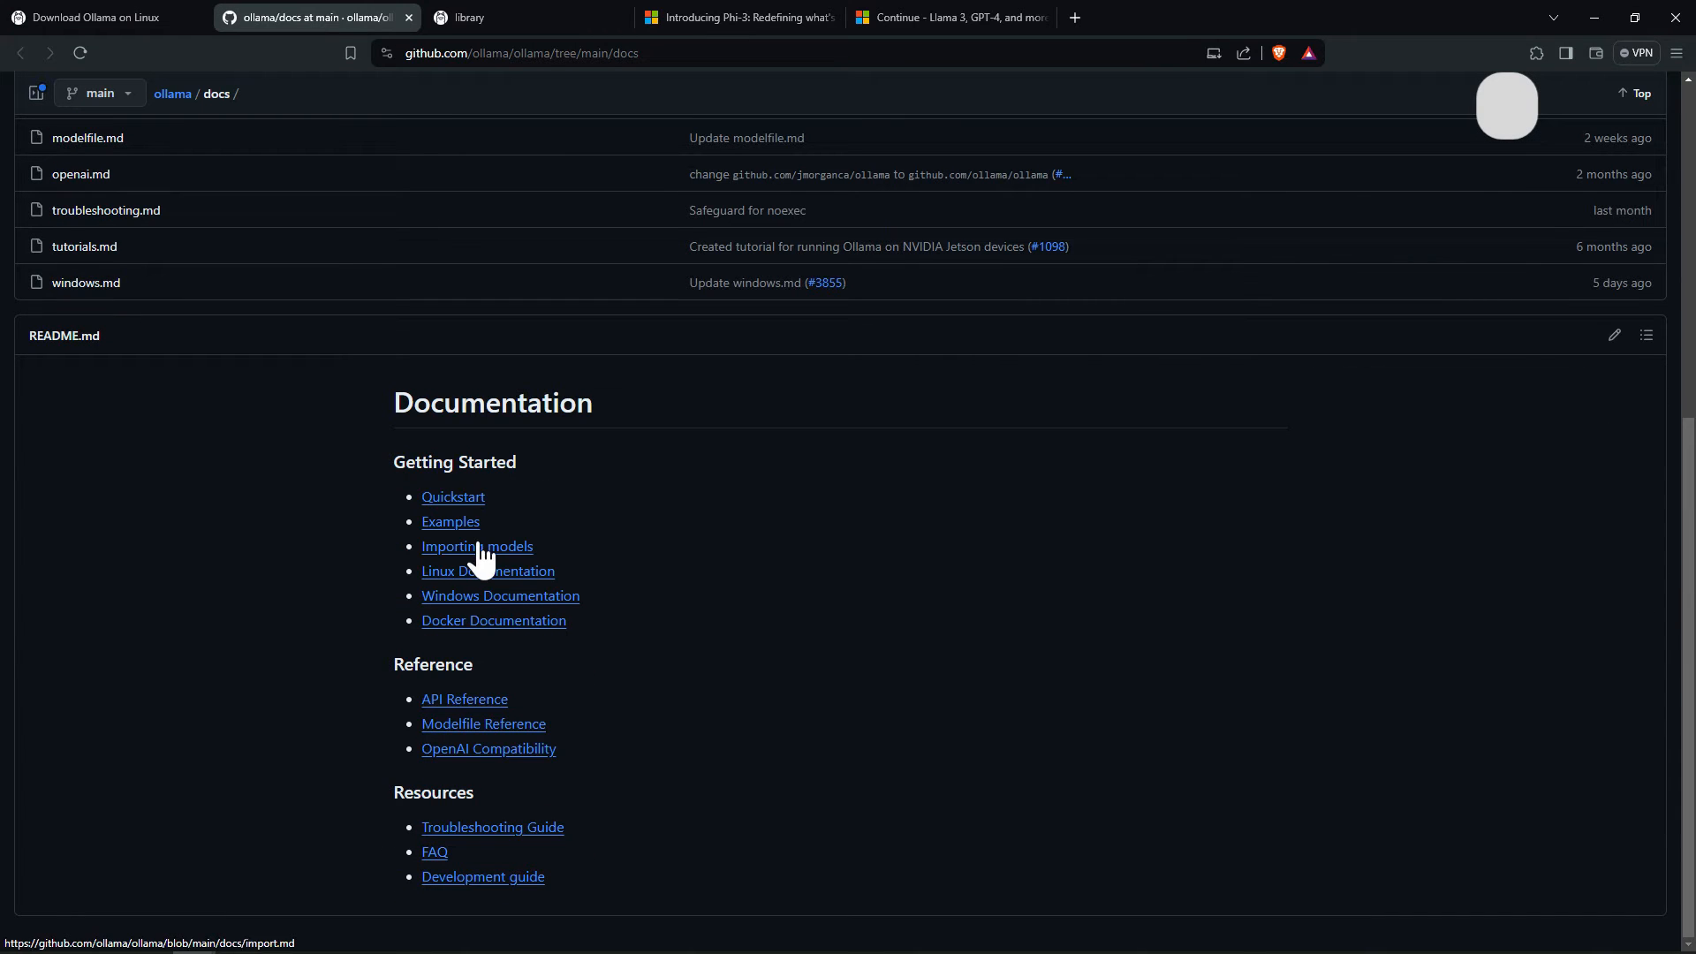
pyautogui.moveTo(513, 588)
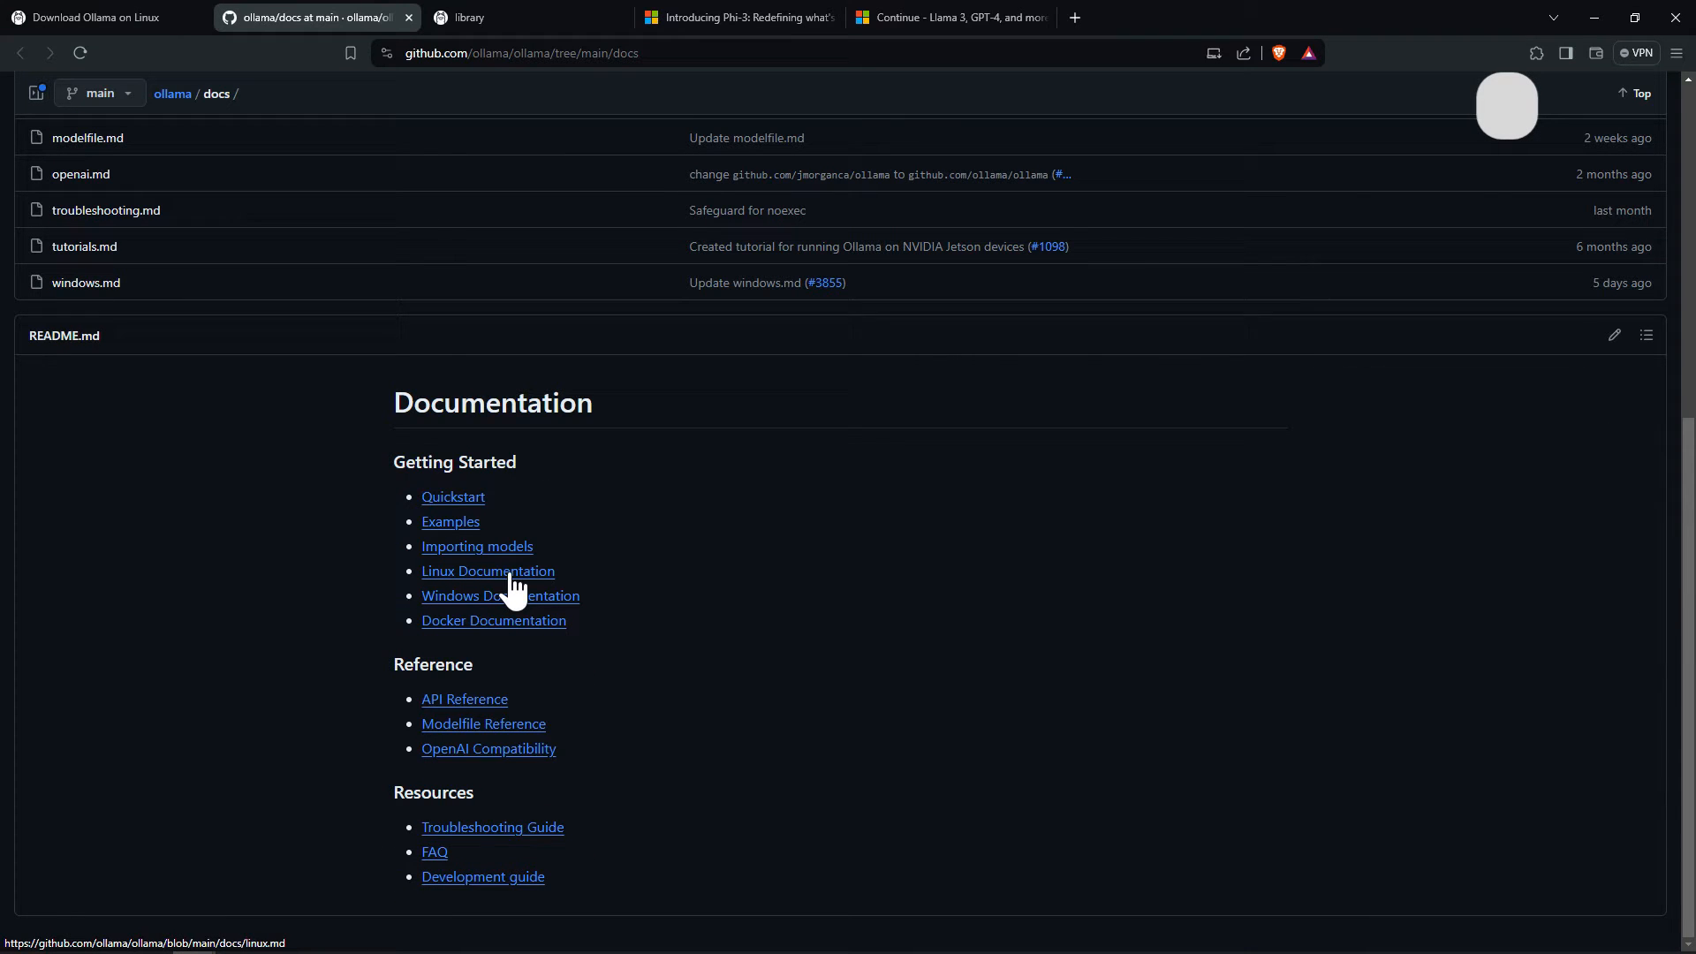
pyautogui.moveTo(443, 594)
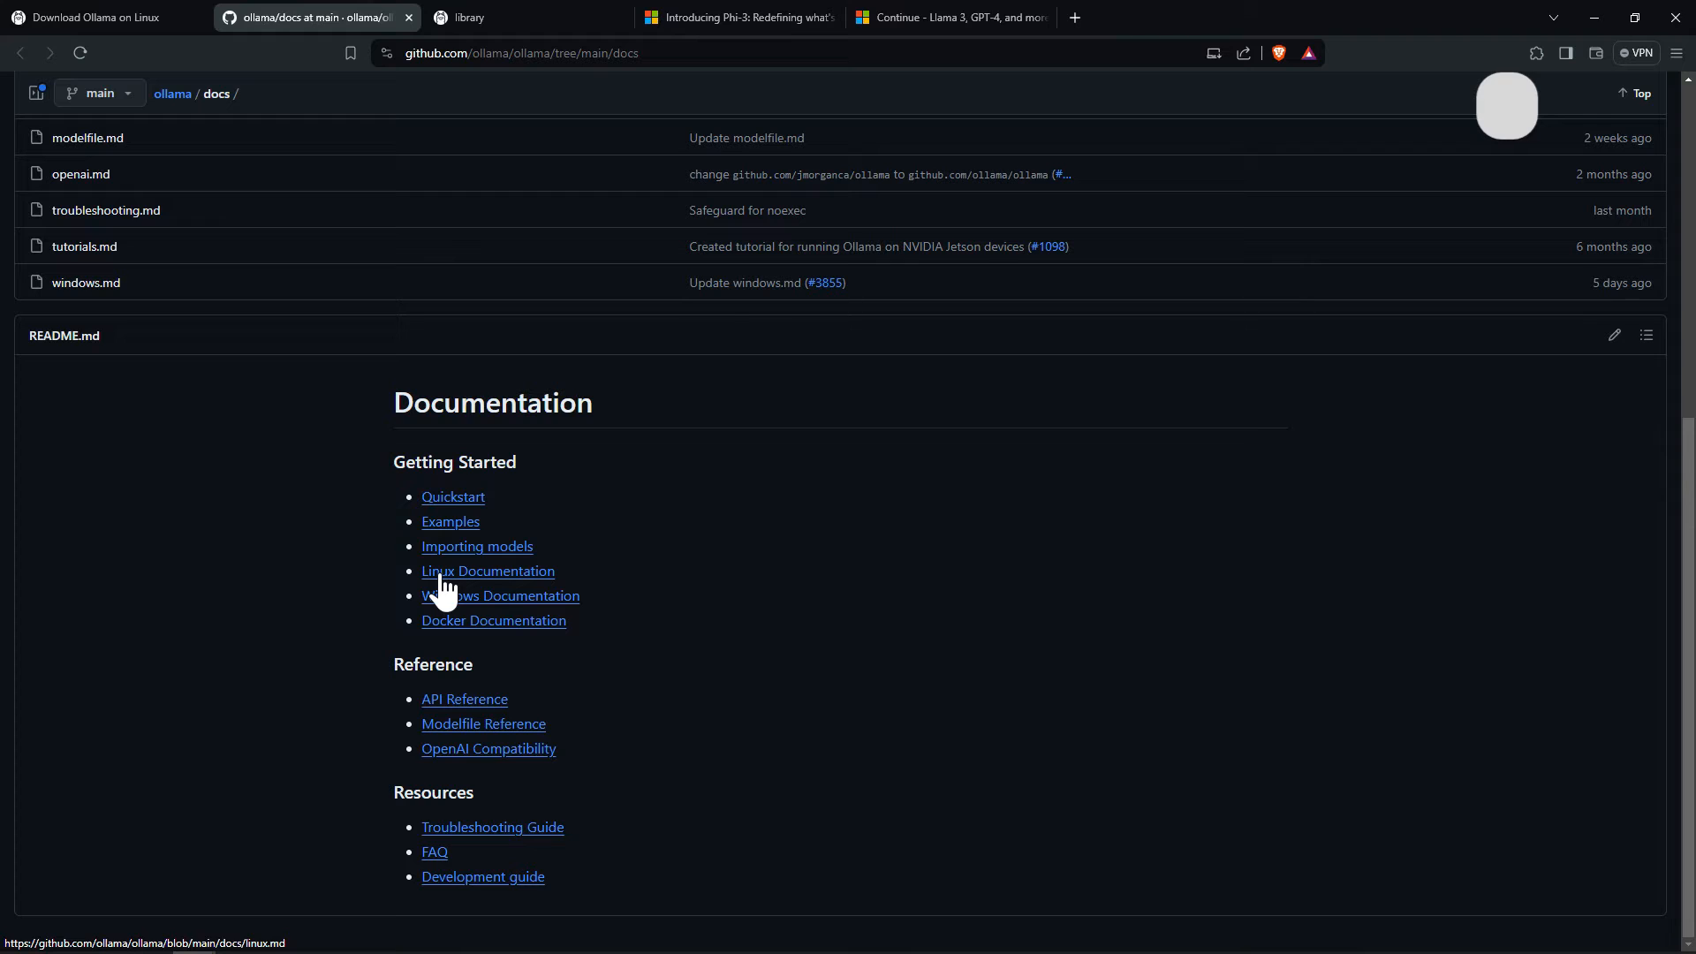
pyautogui.moveTo(483, 705)
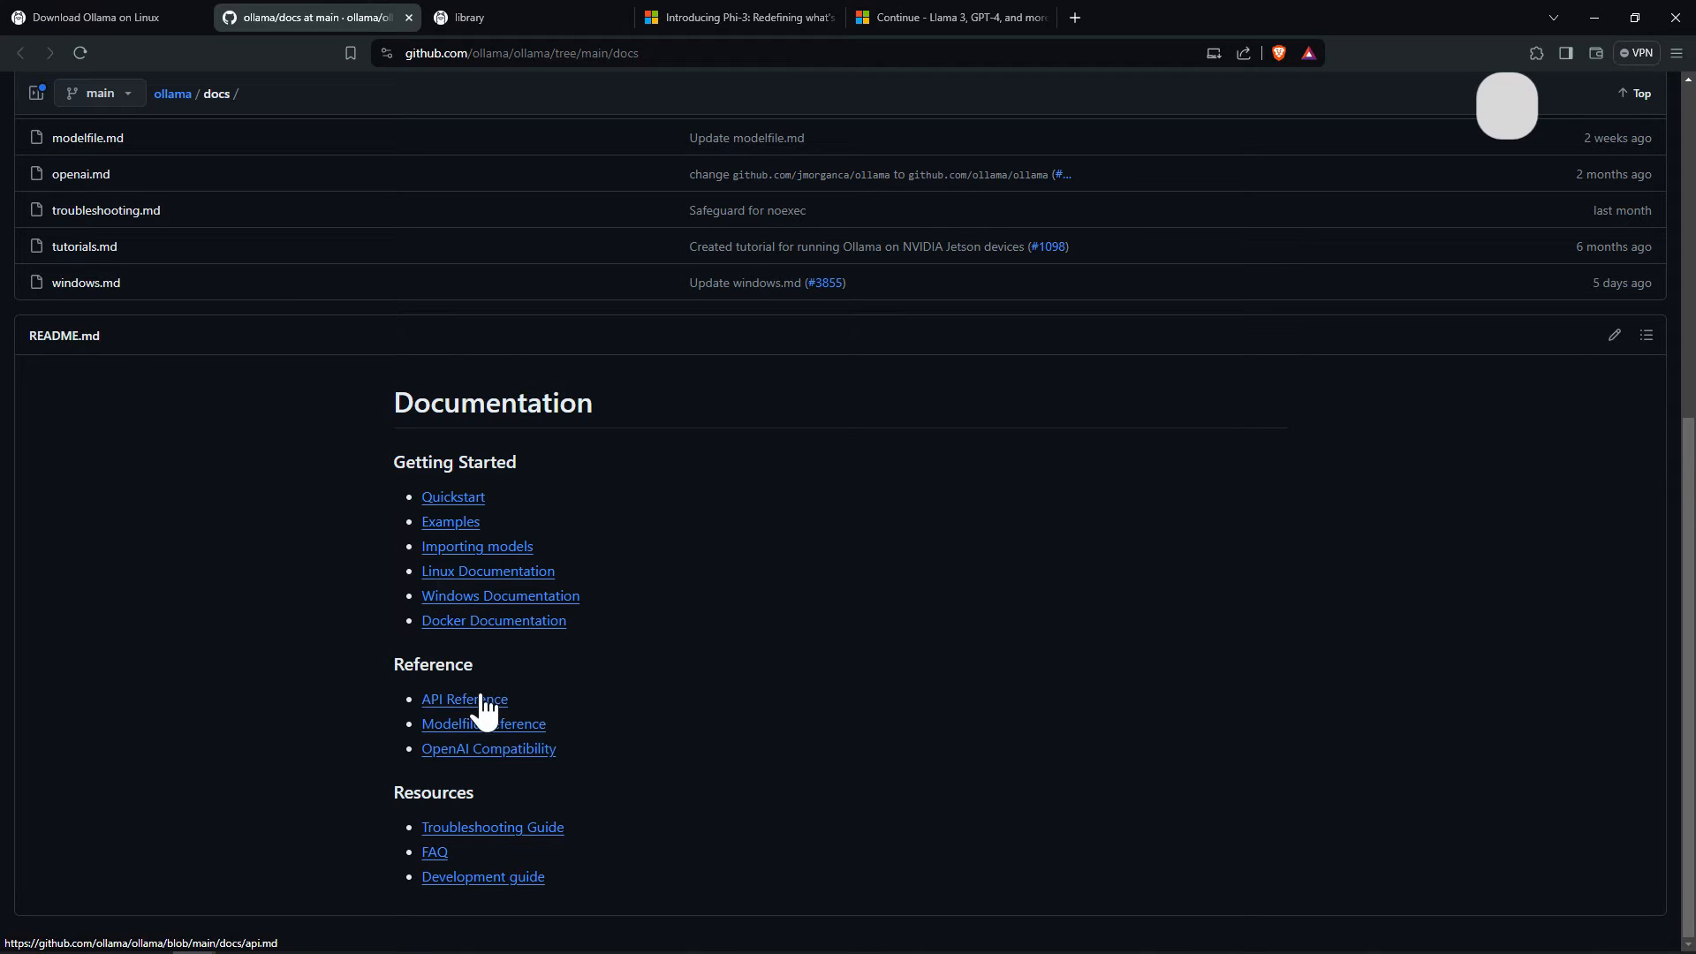
pyautogui.moveTo(501, 848)
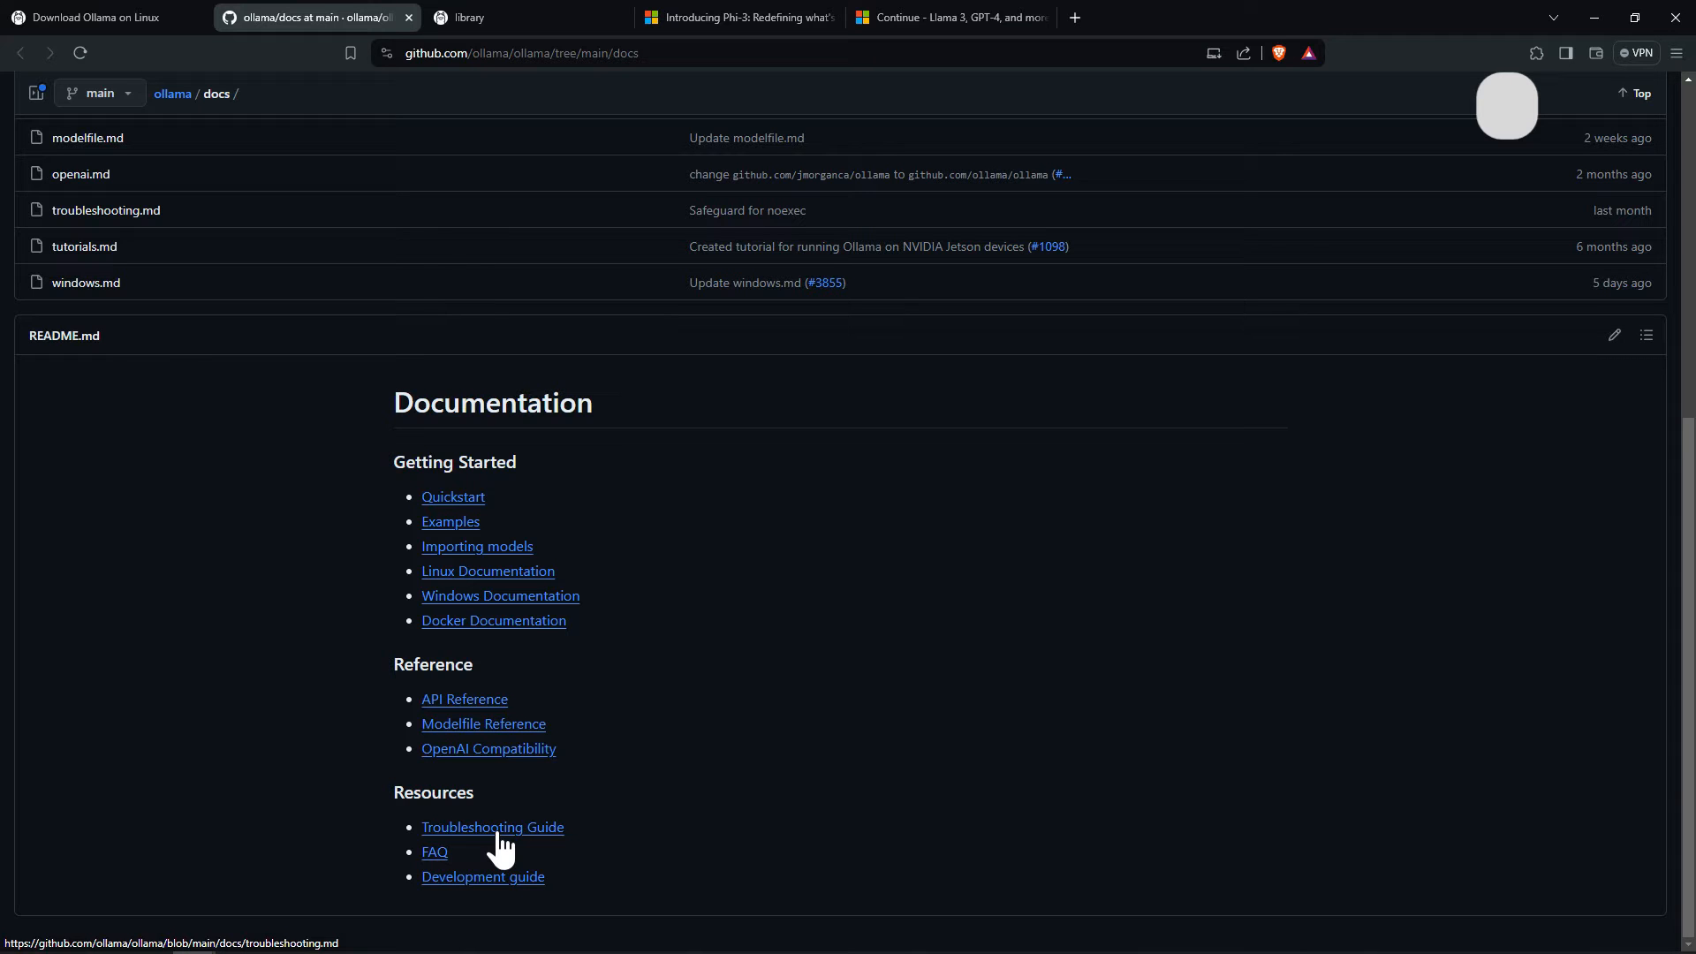
pyautogui.moveTo(141, 32)
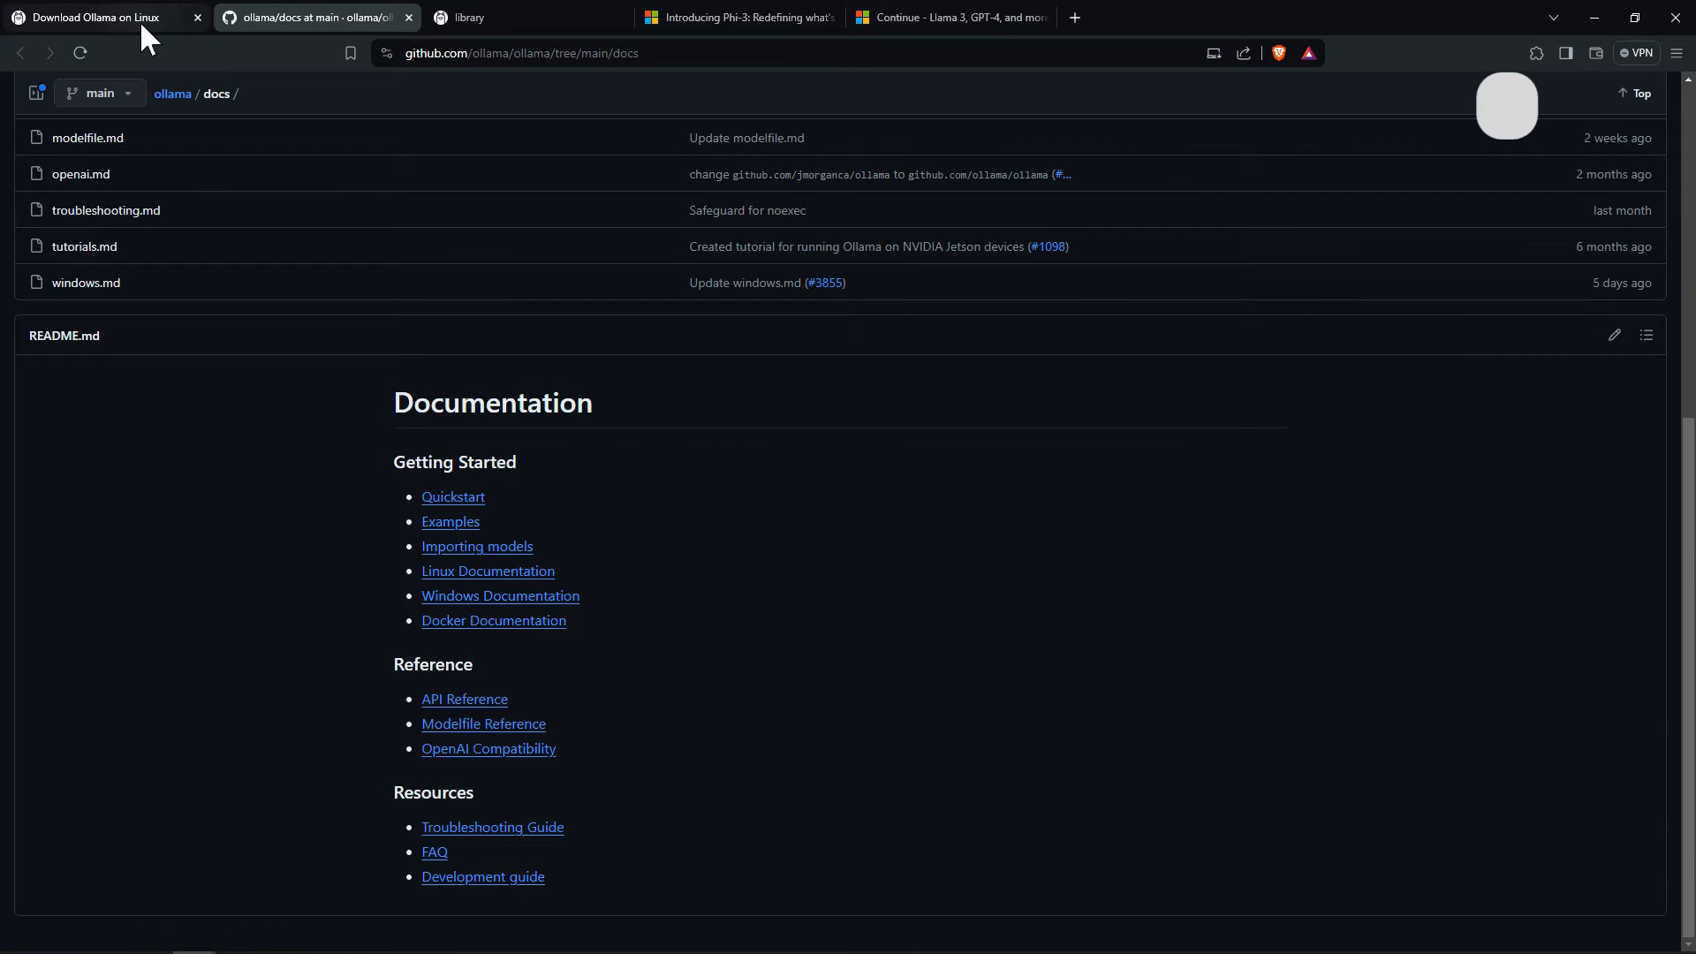
# Step: Switch to the Ollama Models library and scroll through the list past mixtral and codegemma
pyautogui.click(97, 16)
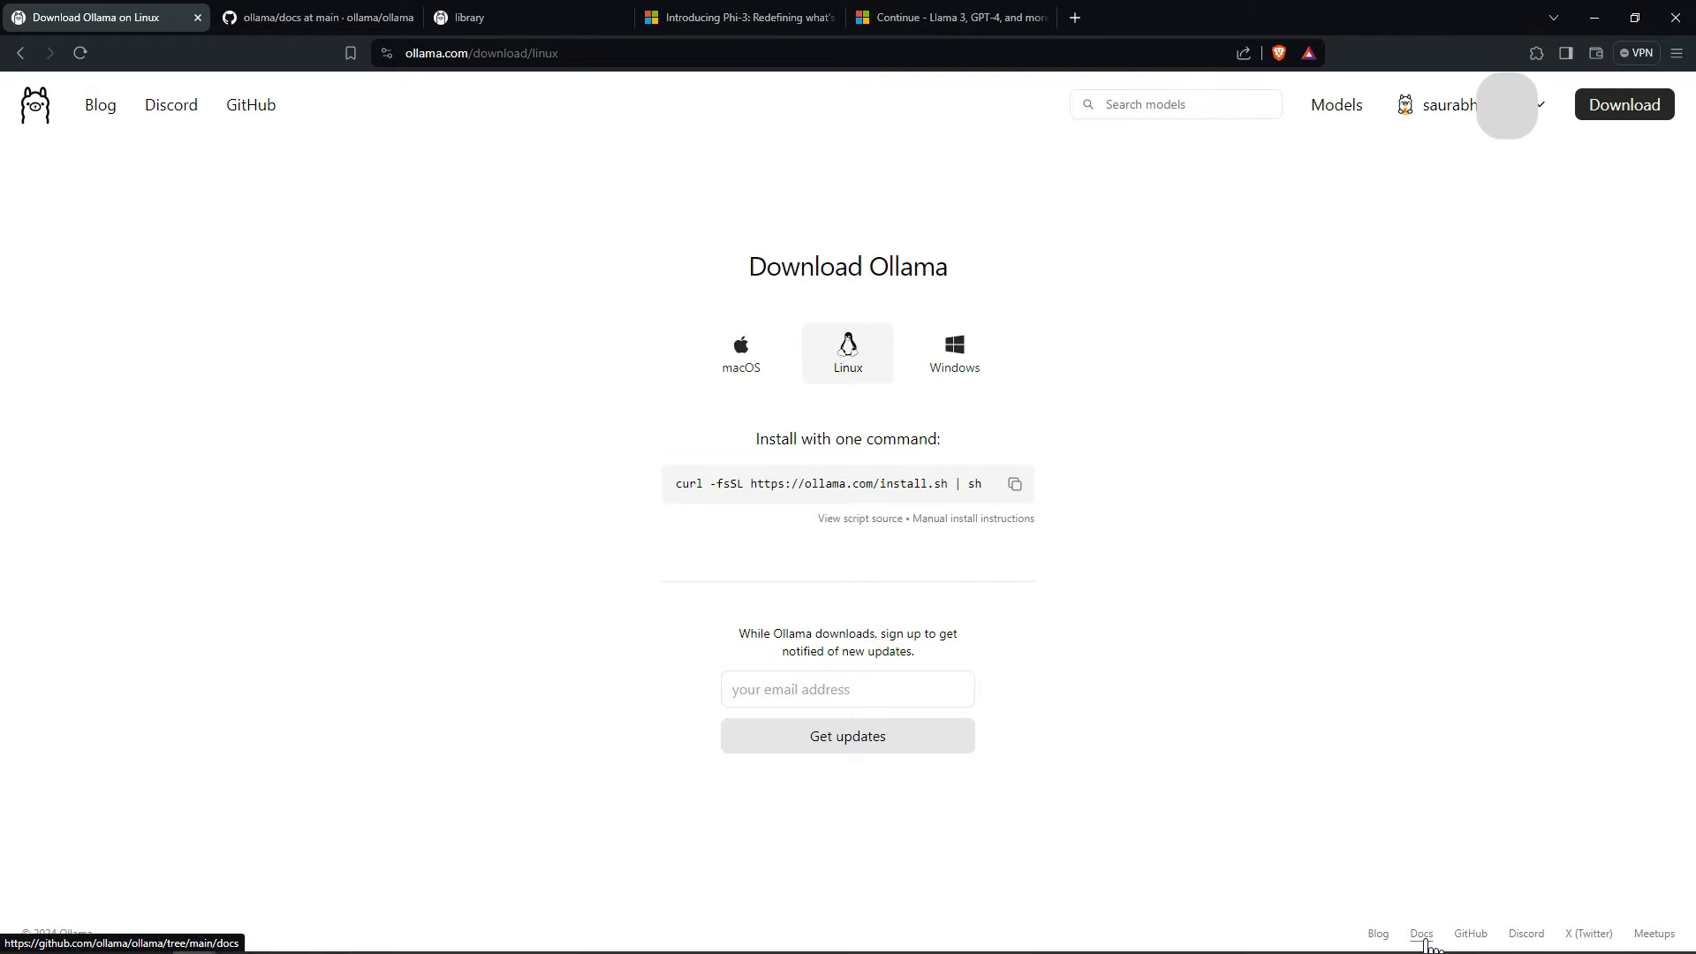
pyautogui.moveTo(376, 27)
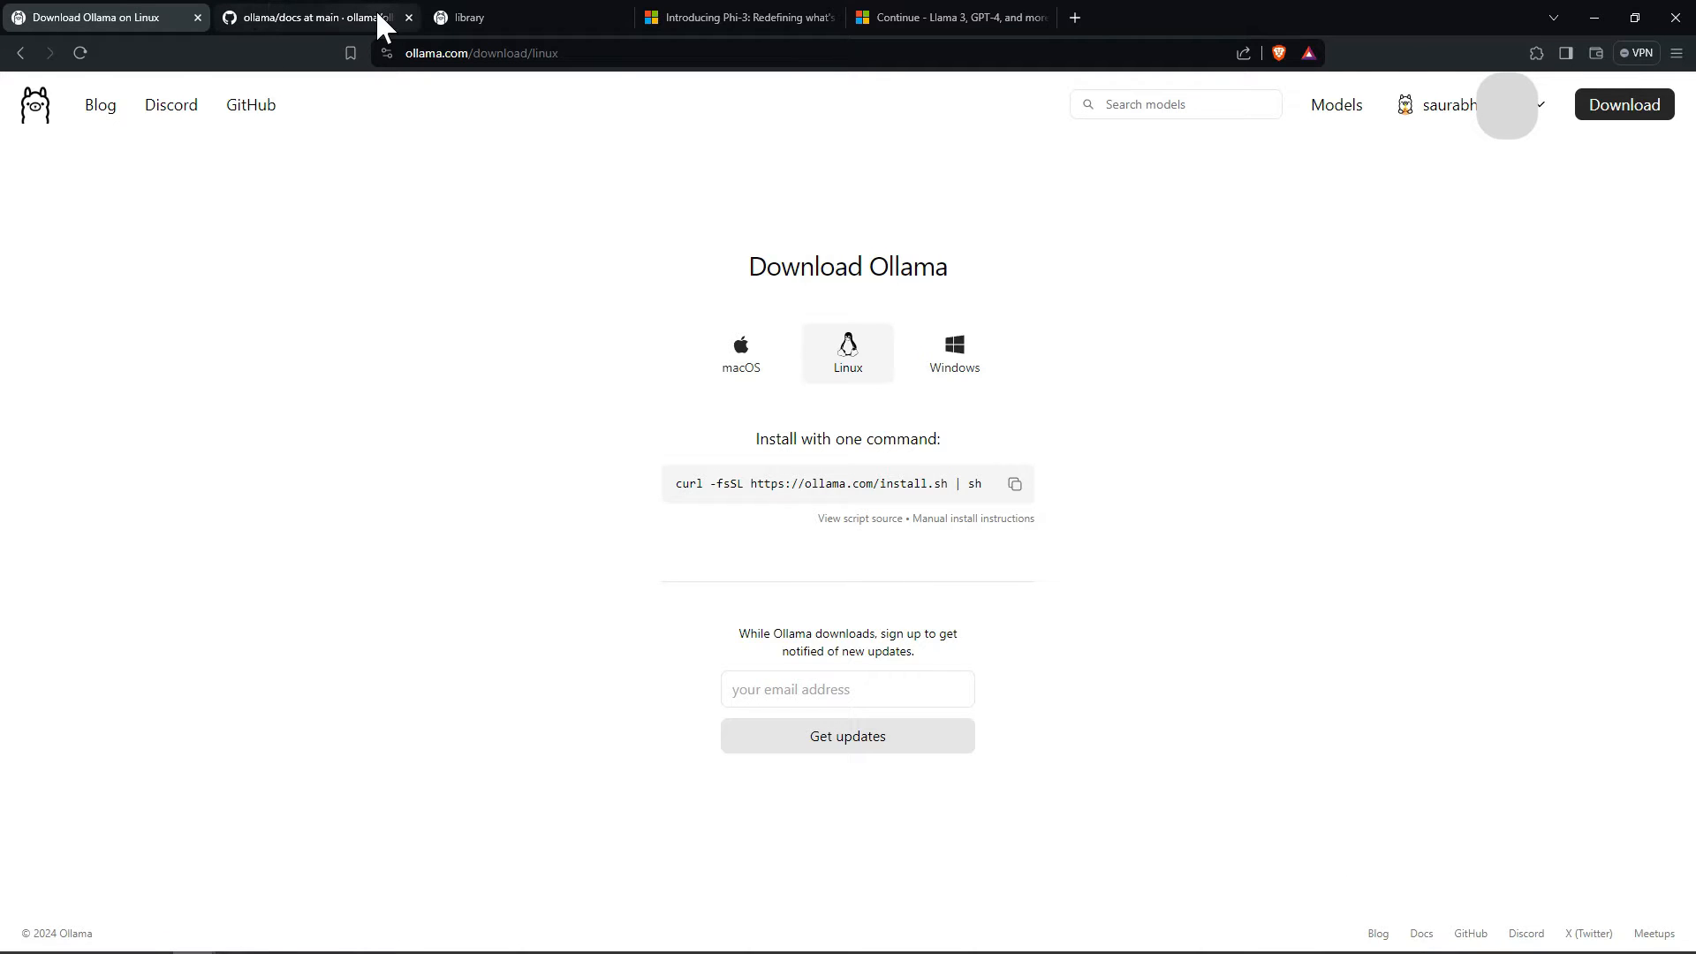
pyautogui.click(475, 16)
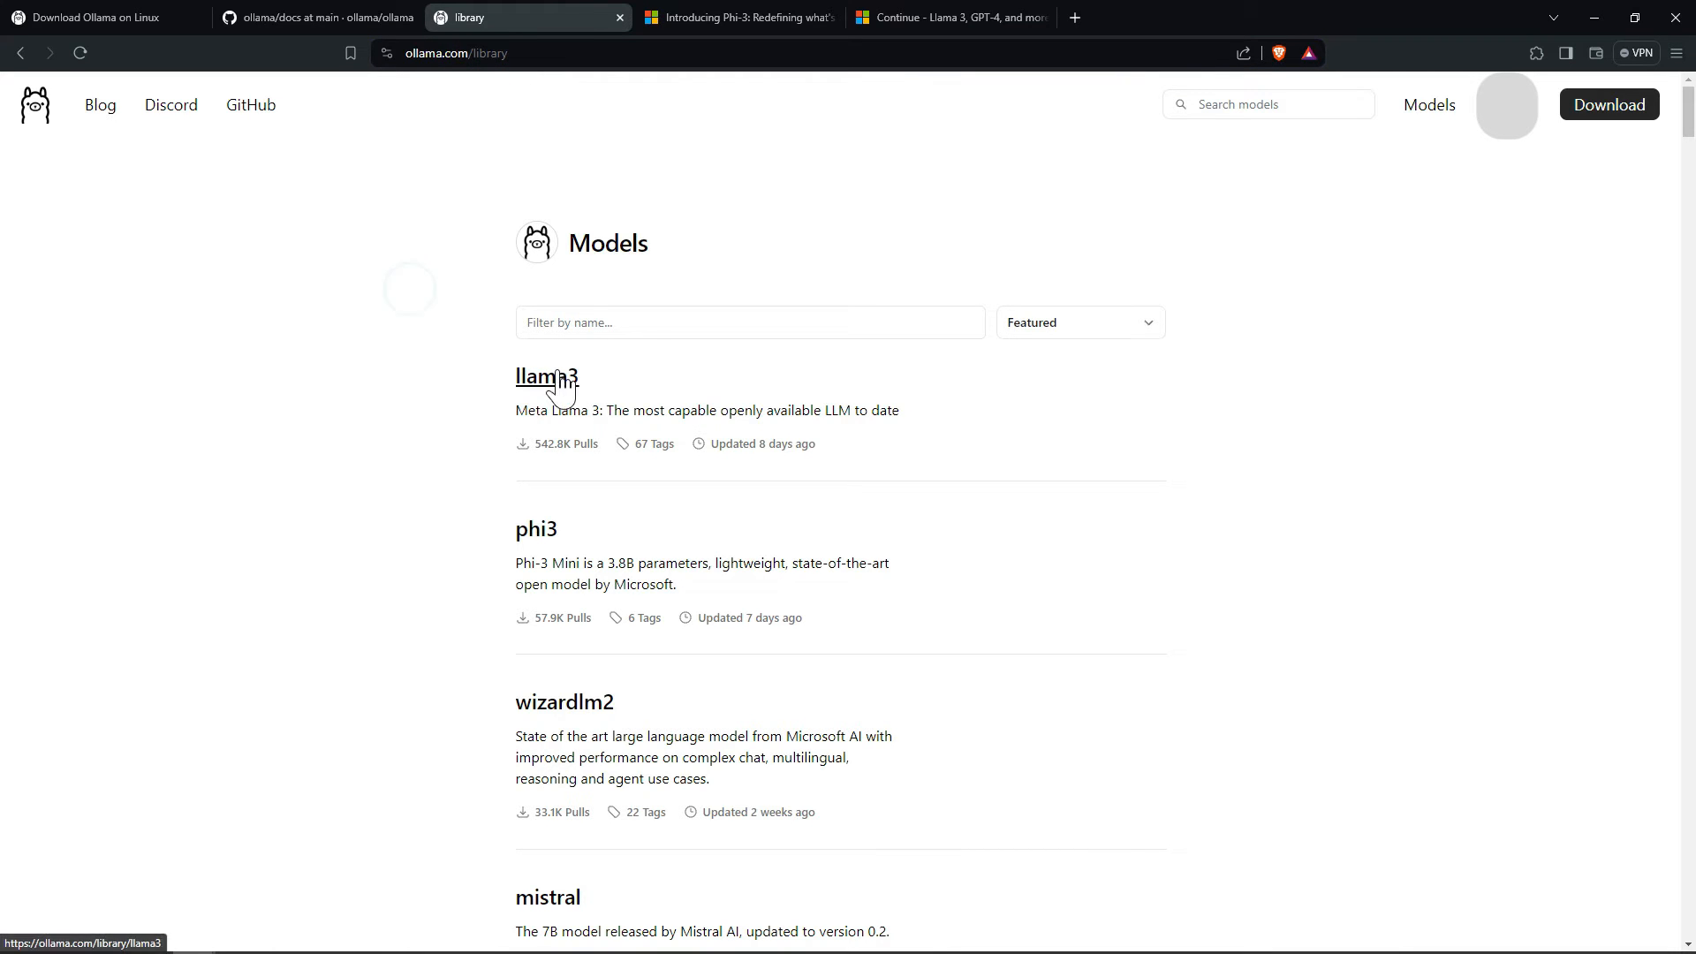
pyautogui.moveTo(544, 360)
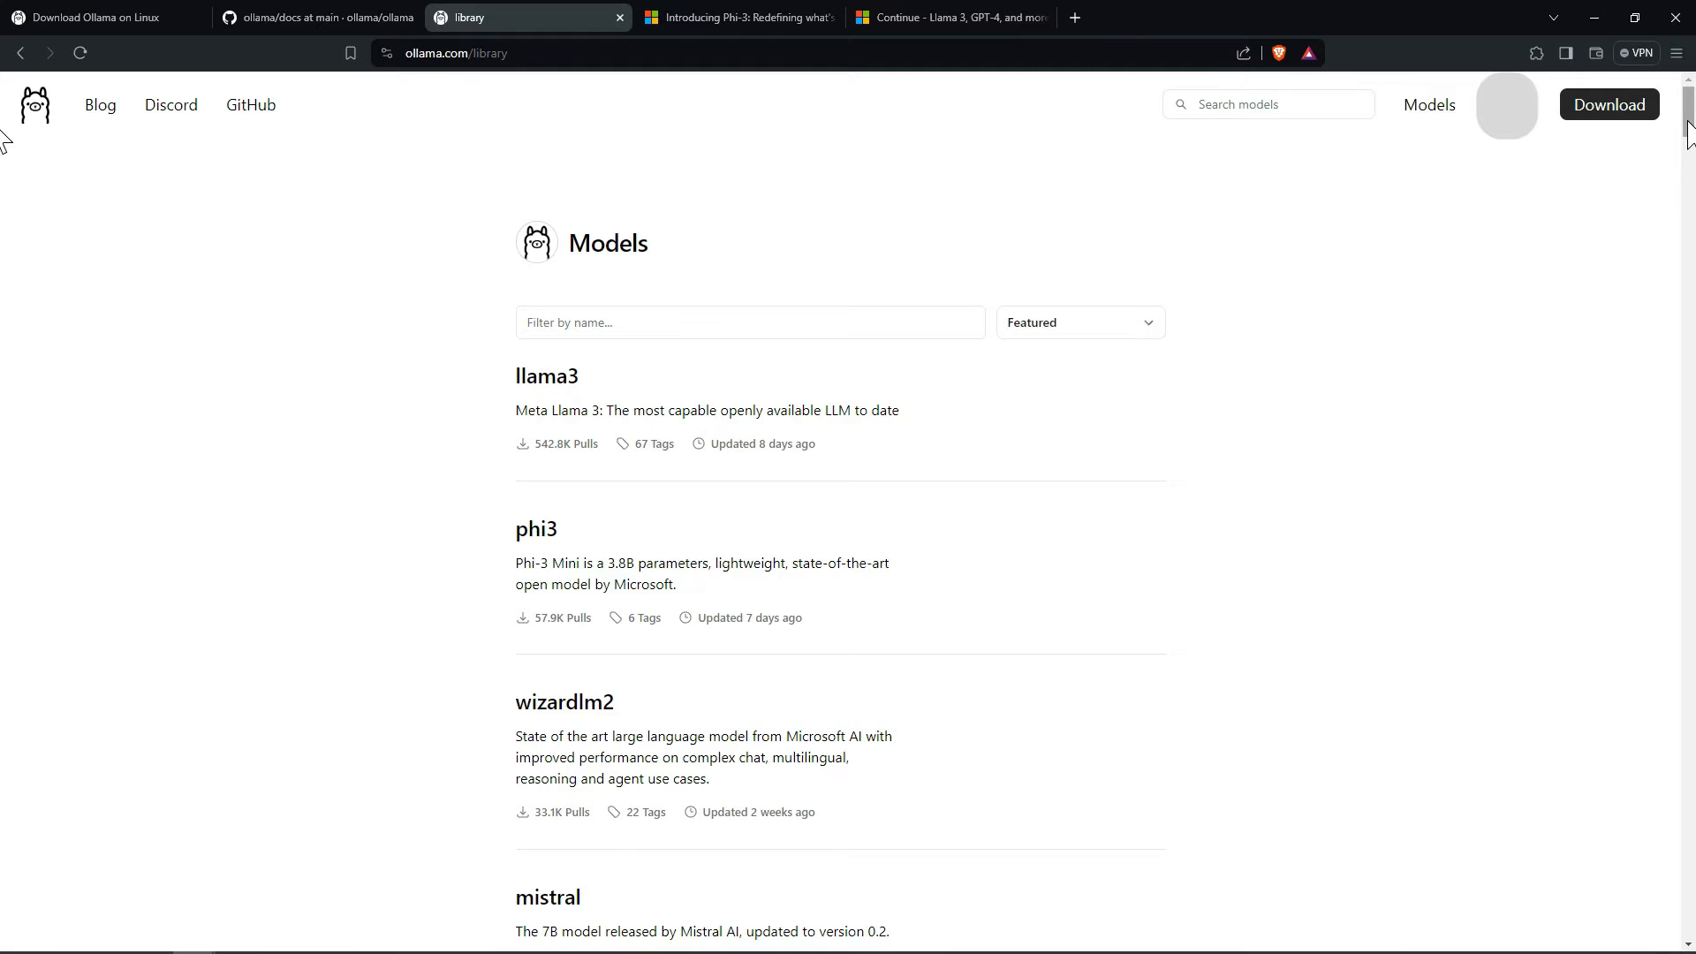
pyautogui.scroll(-3)
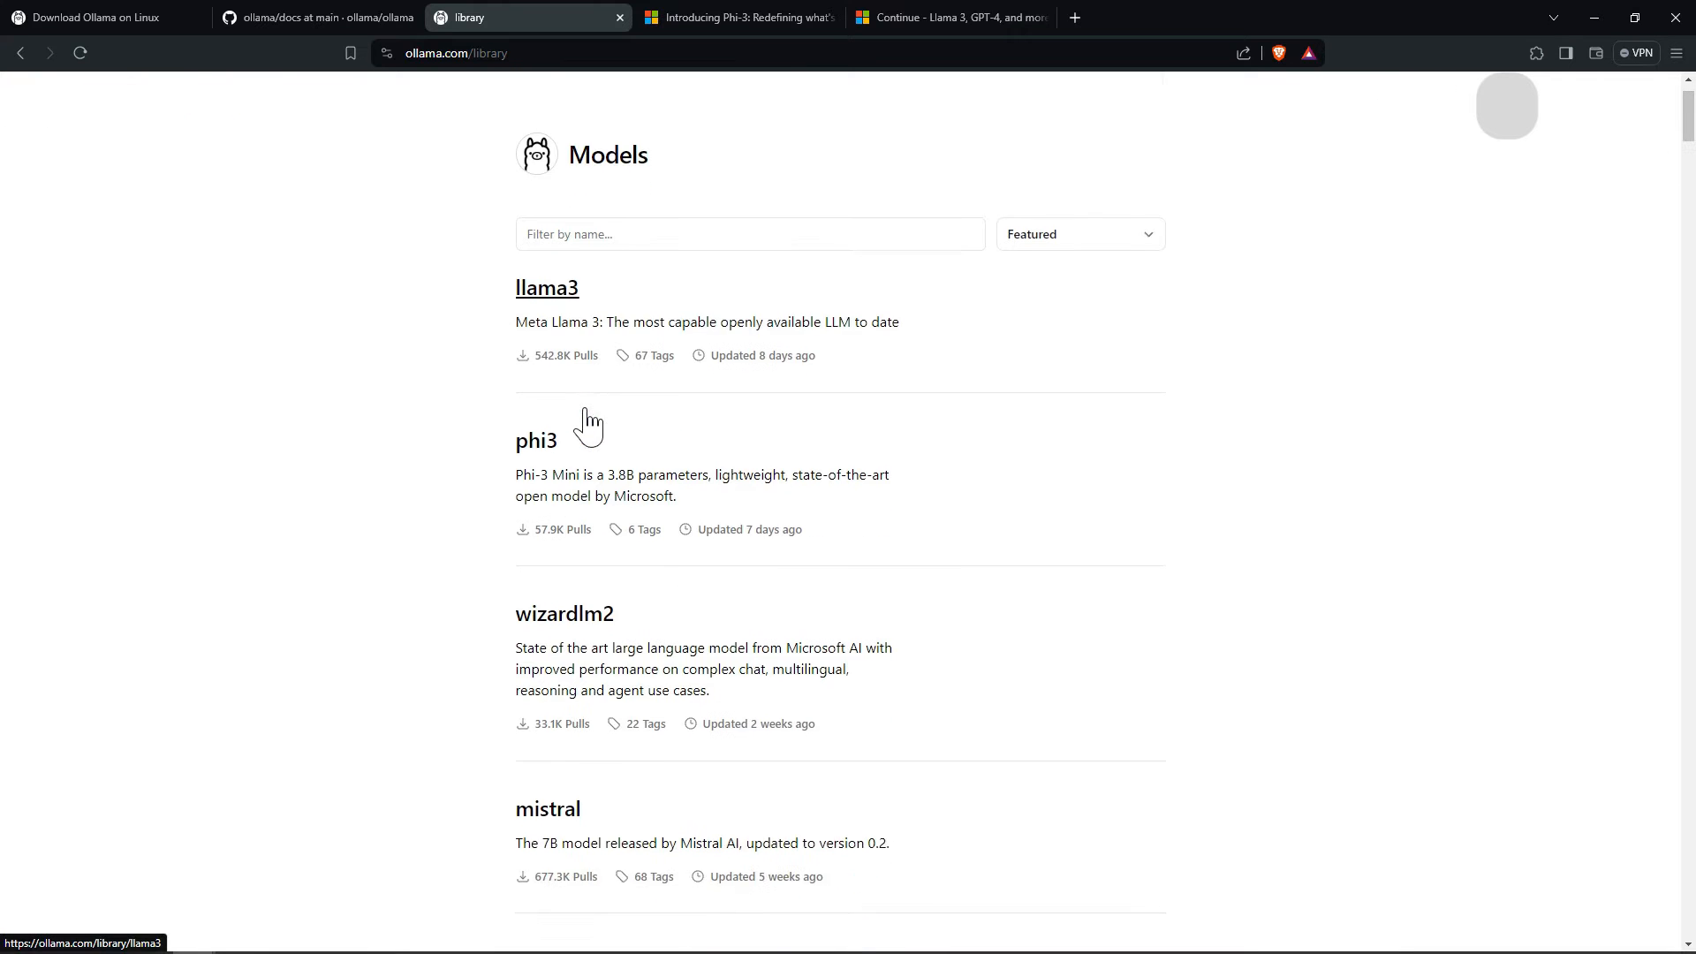
pyautogui.scroll(-3)
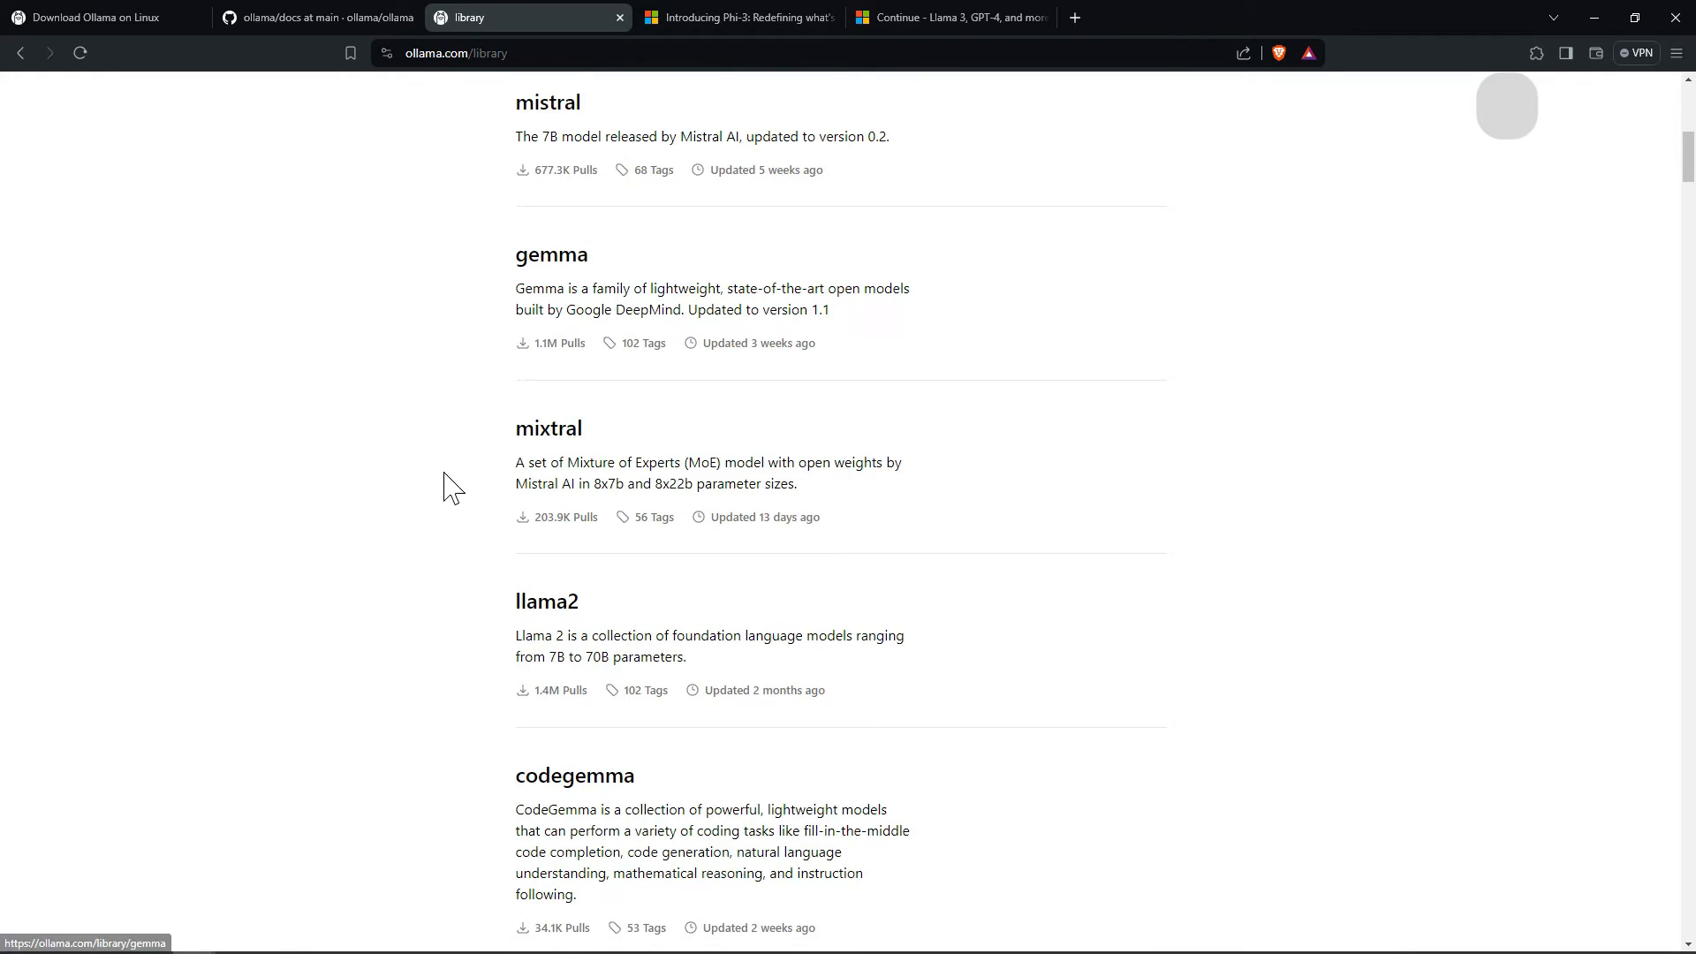
pyautogui.scroll(-3)
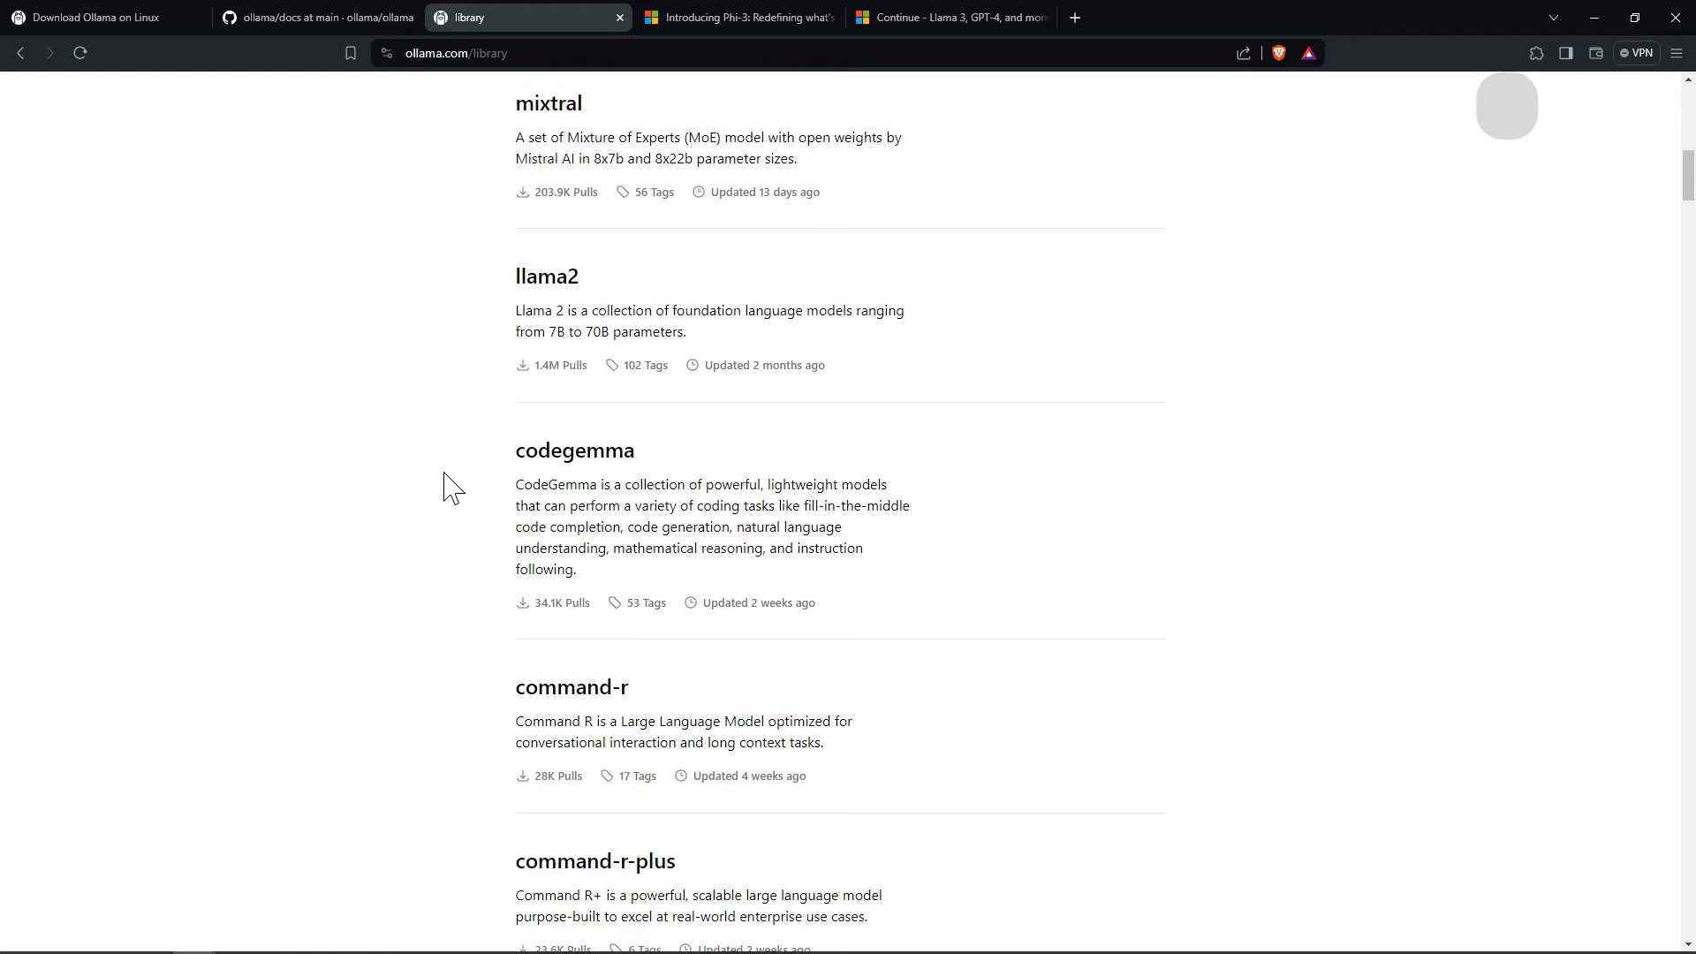
pyautogui.scroll(-3)
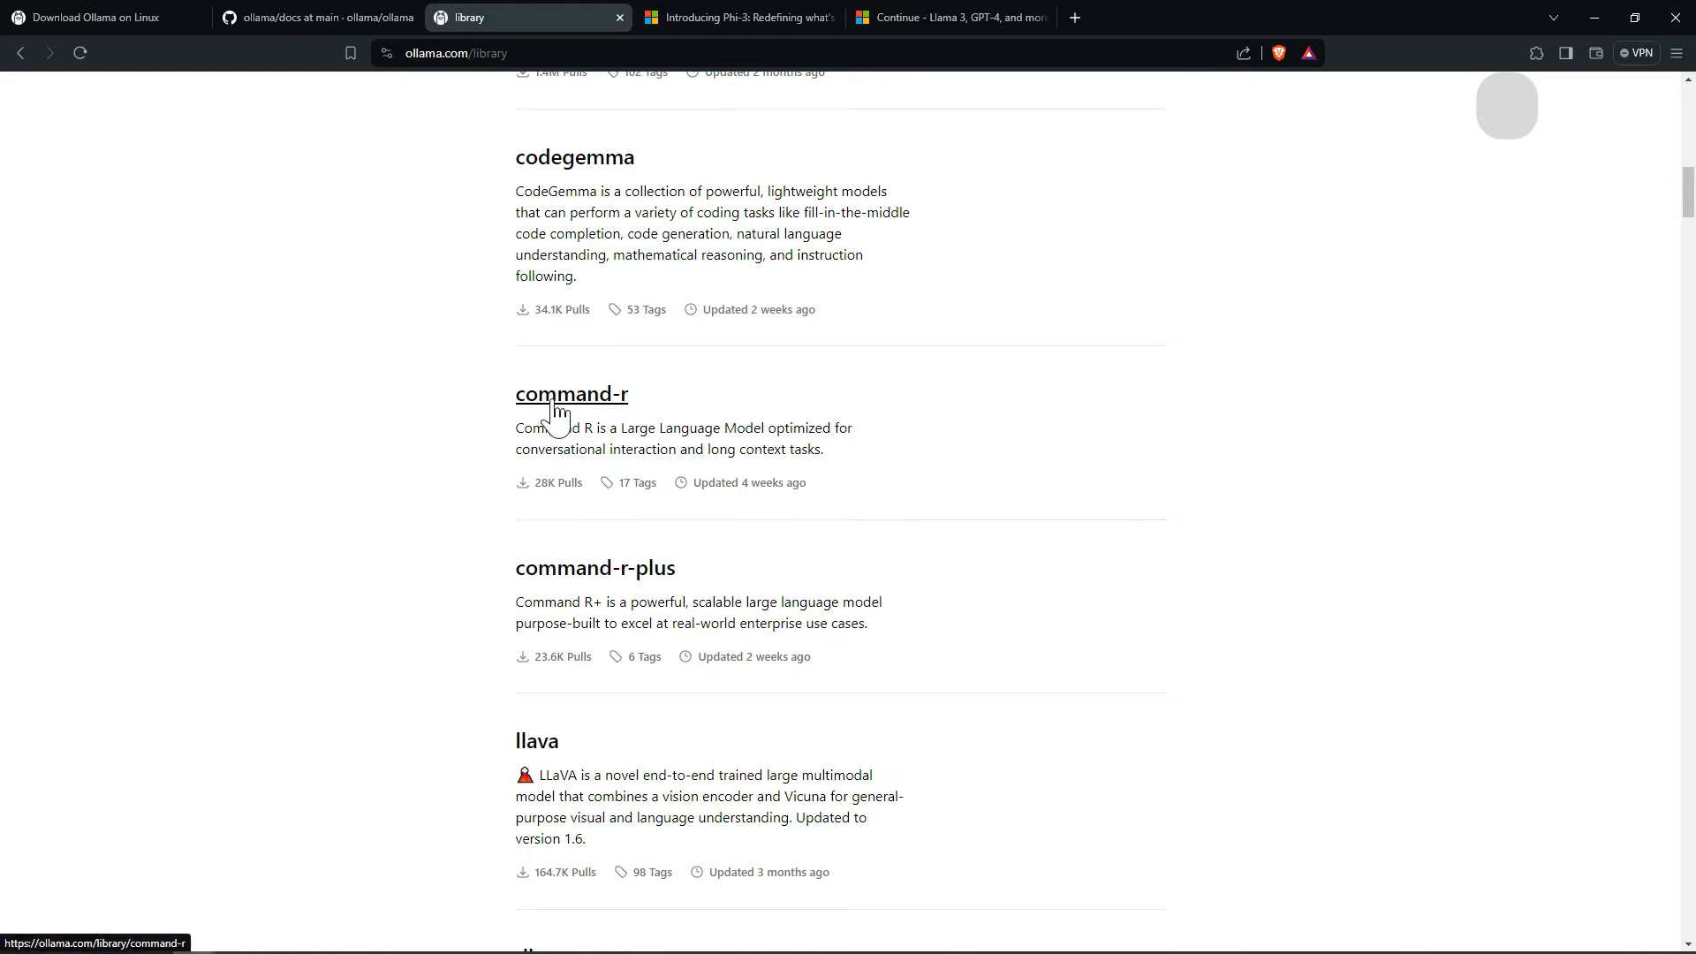
# Step: View the command-r model page, scrolling through its readme and back to the top
pyautogui.click(572, 394)
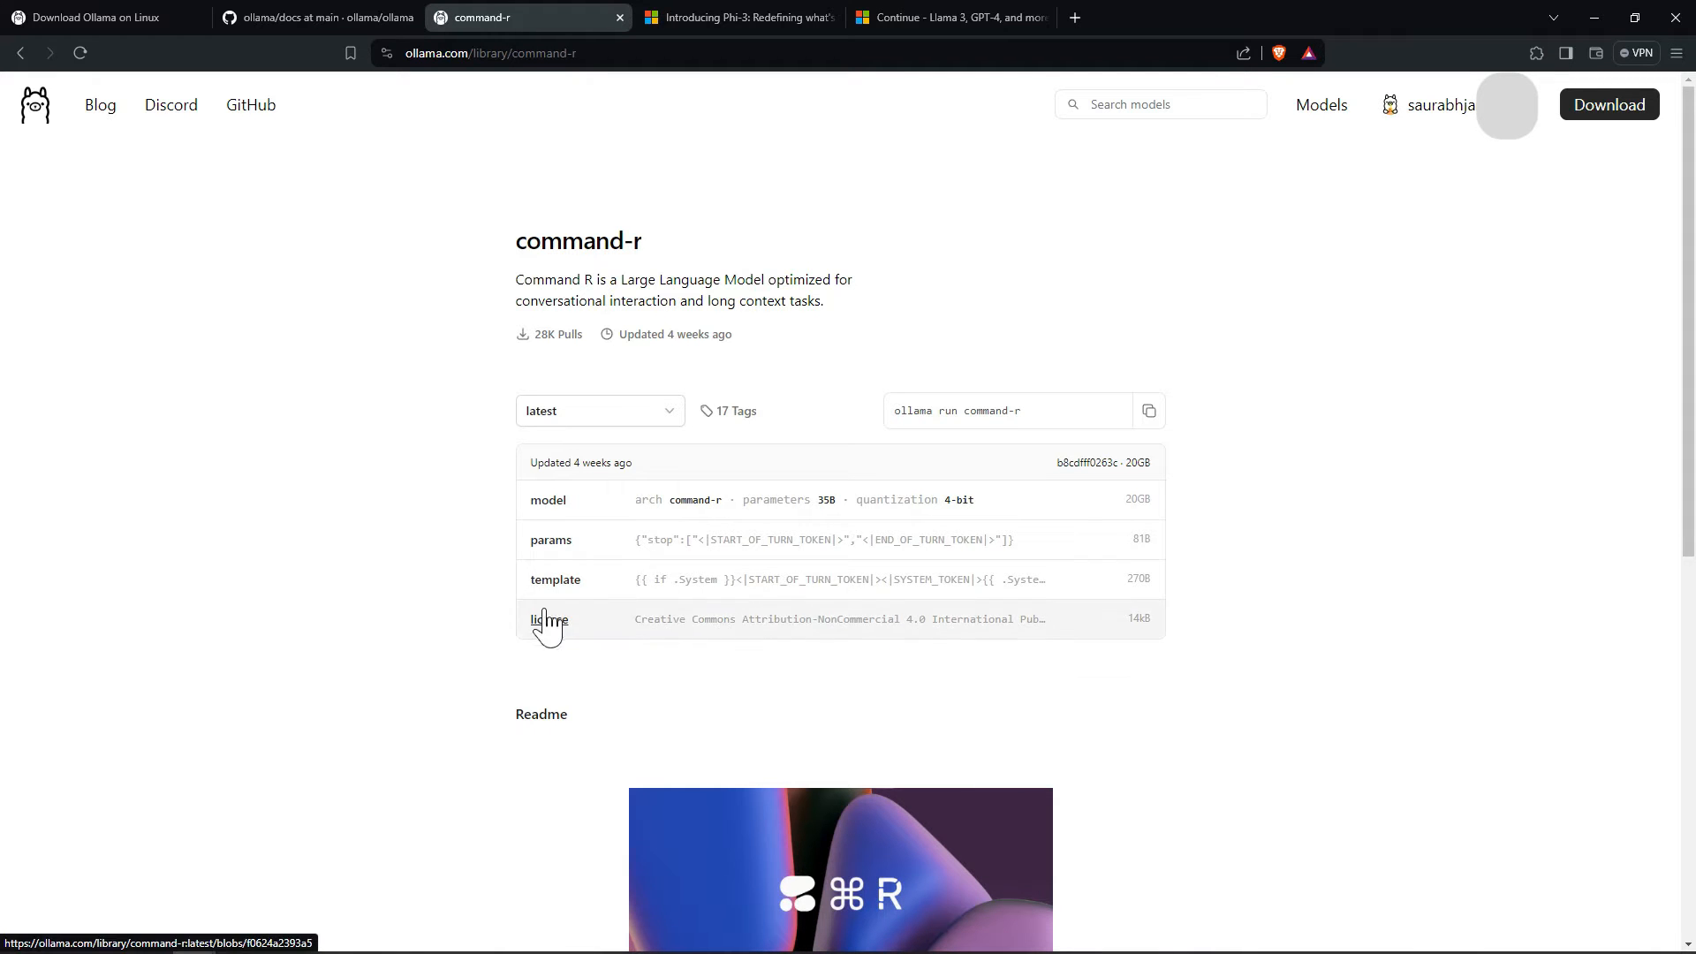
pyautogui.scroll(-3)
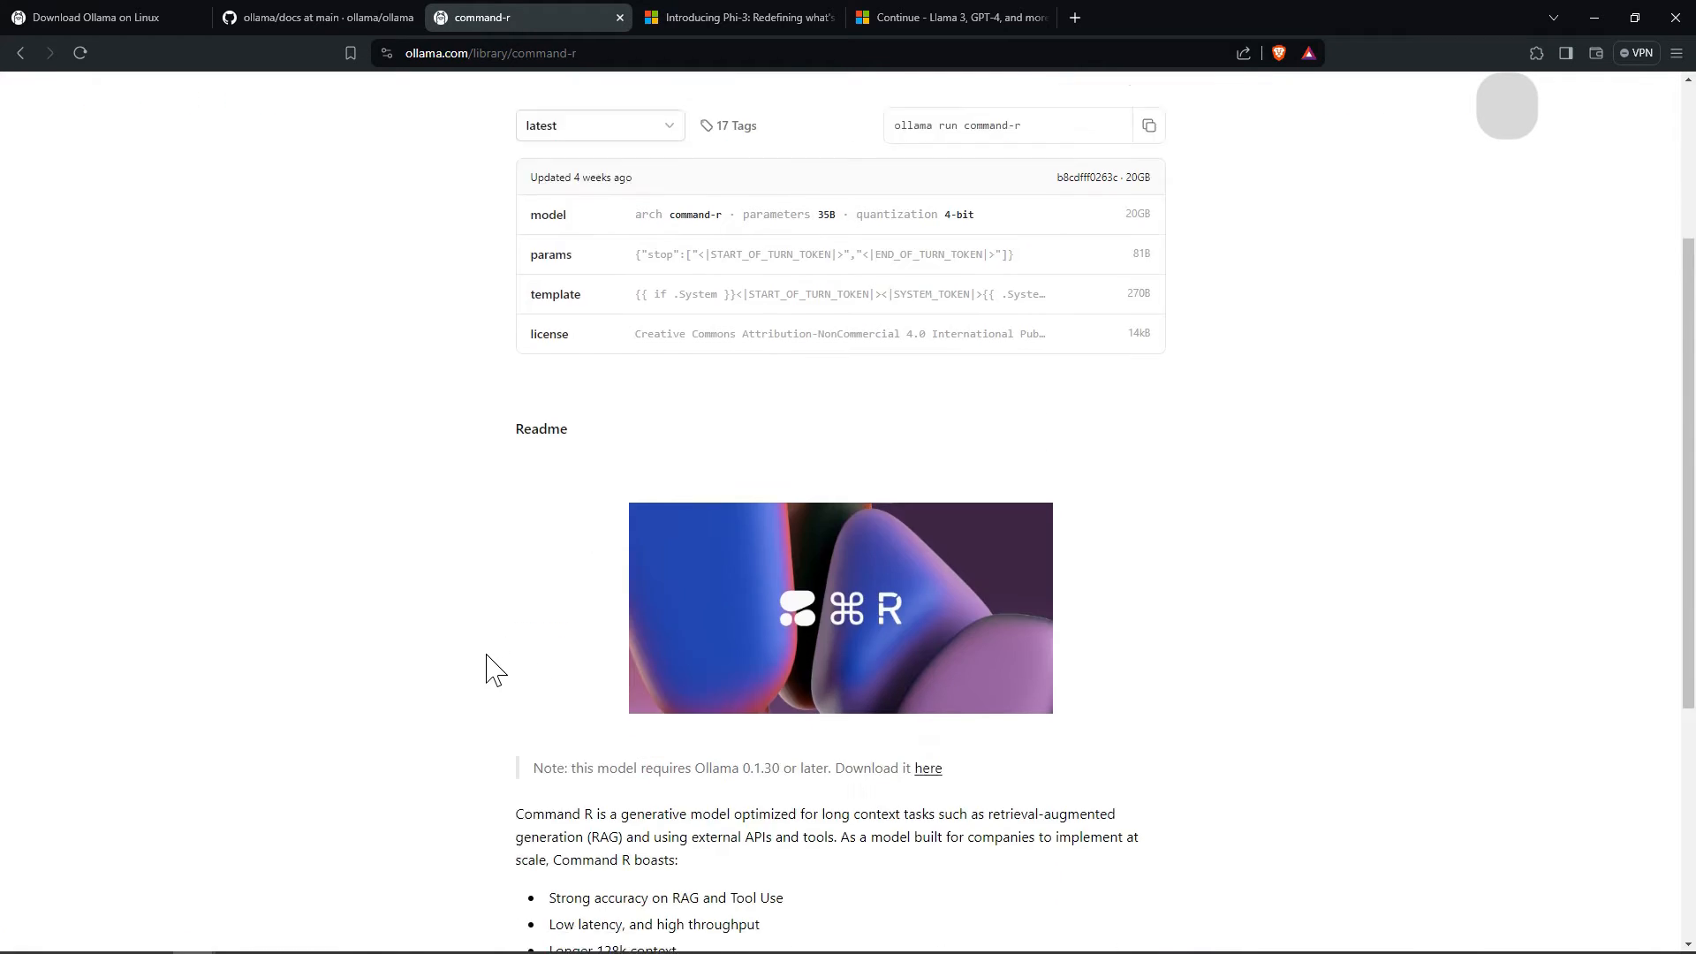
pyautogui.scroll(-3)
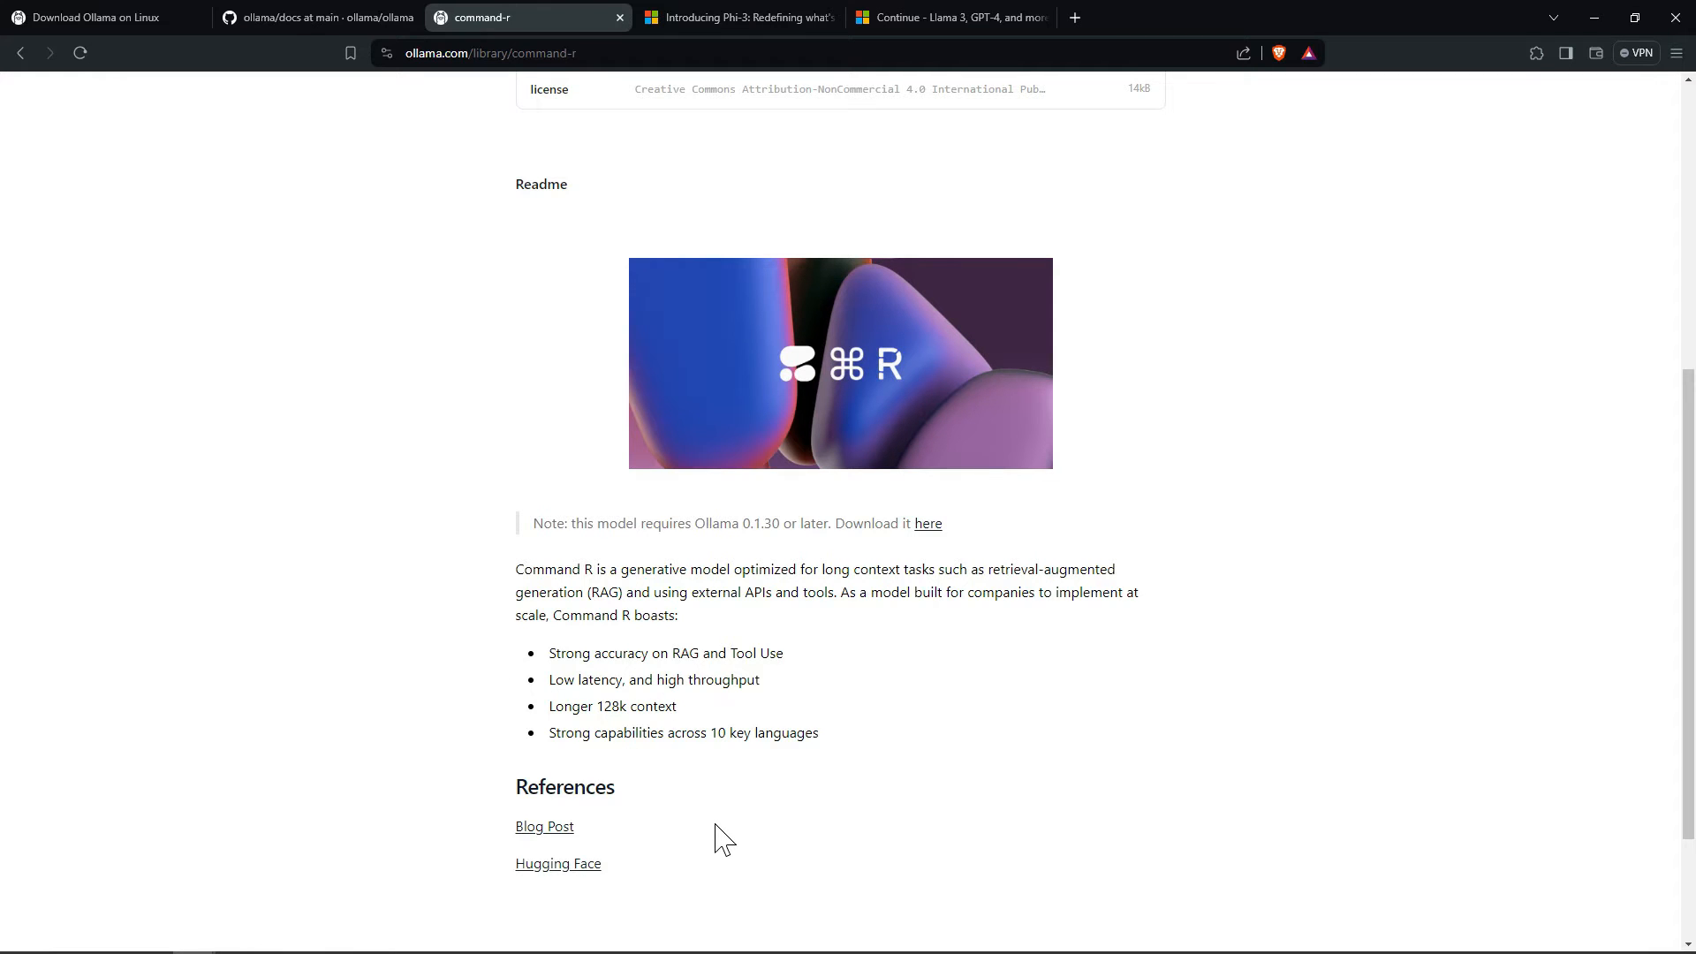
pyautogui.scroll(3)
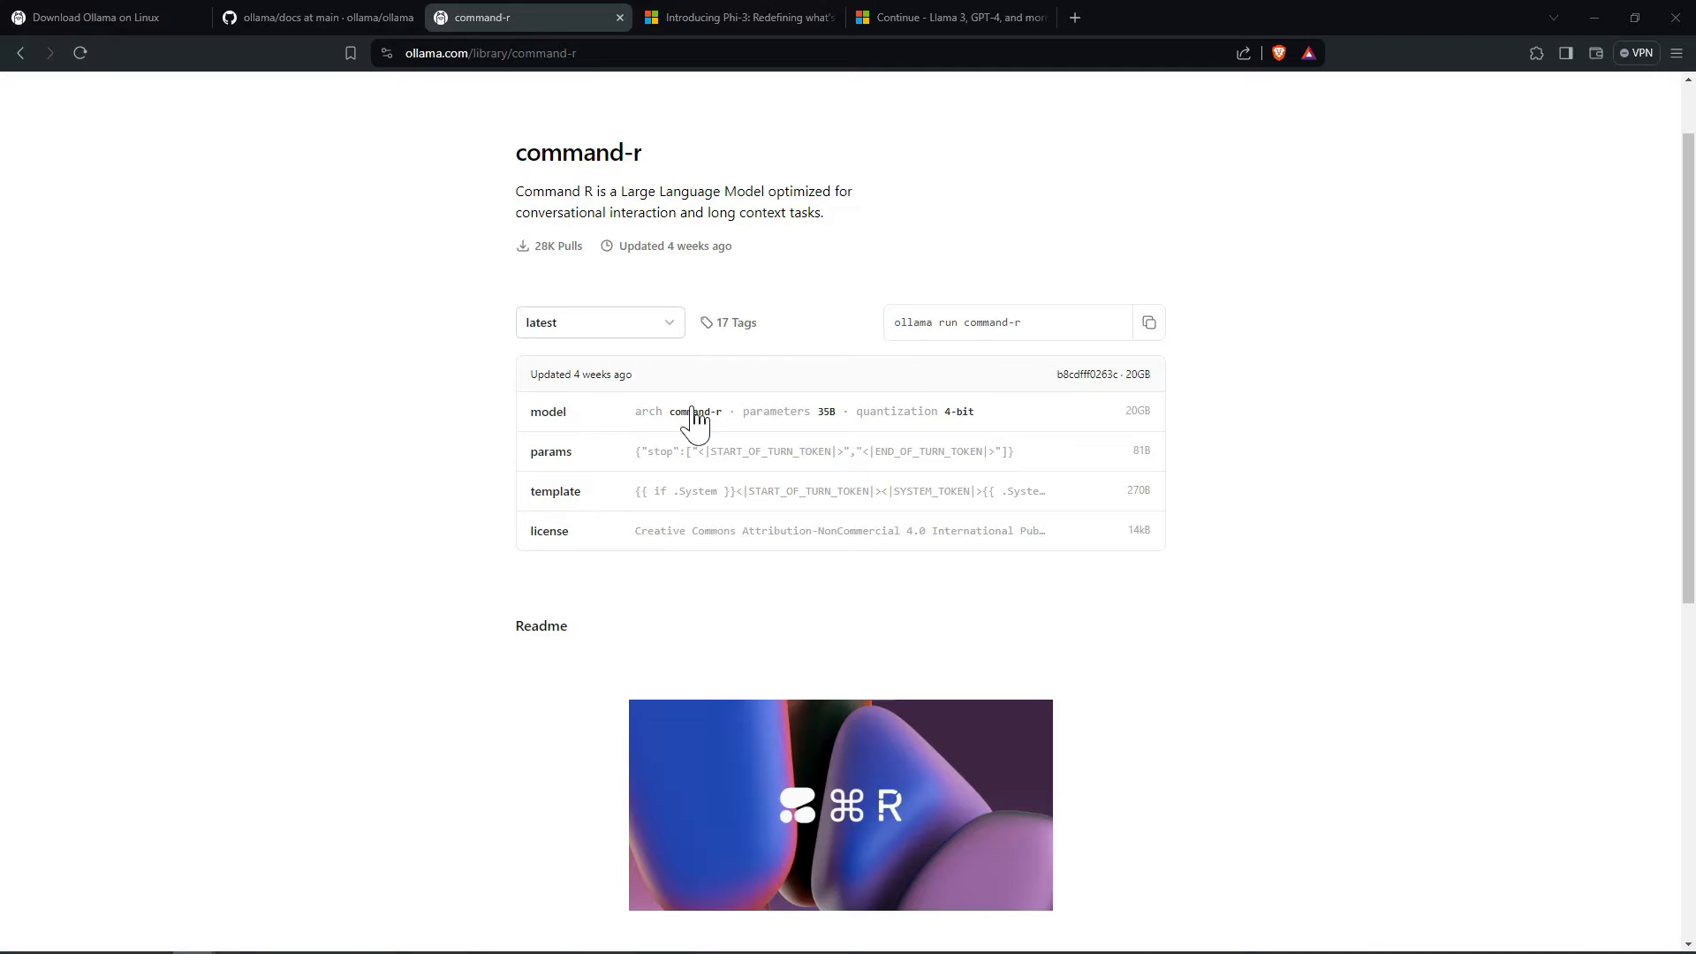
pyautogui.moveTo(724, 35)
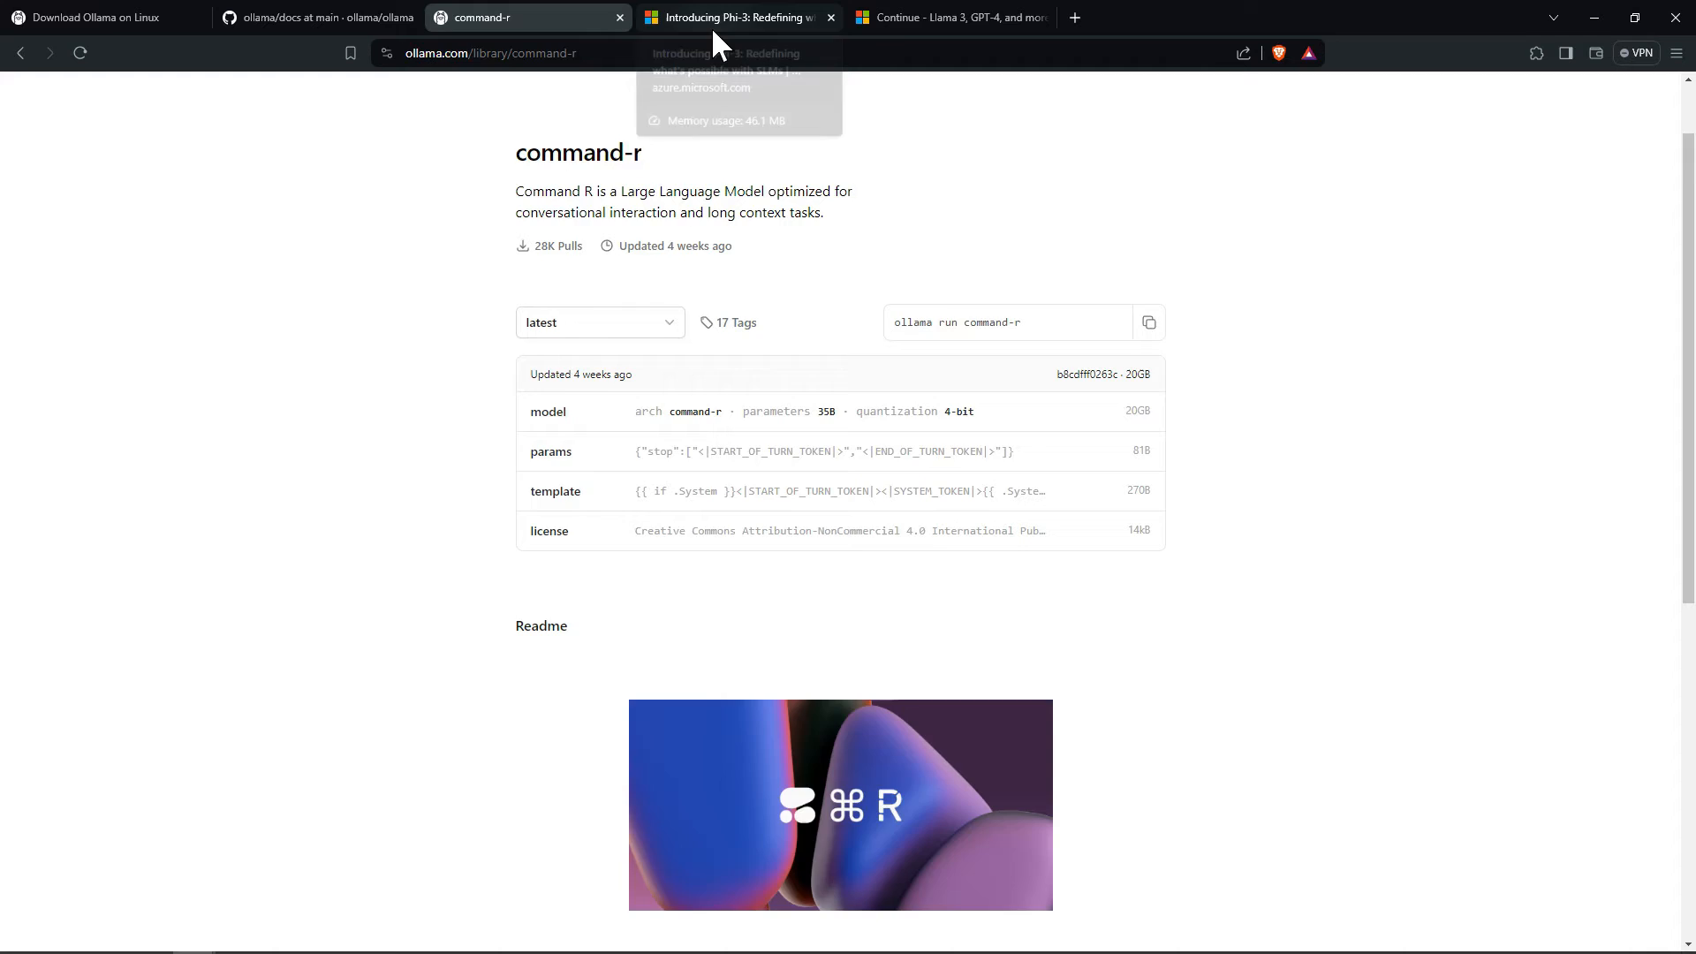
# Step: Read the Phi-3 announcement, highlighting the context-length variants and 'Phi-3-medium', ending on the Continue page
pyautogui.click(744, 18)
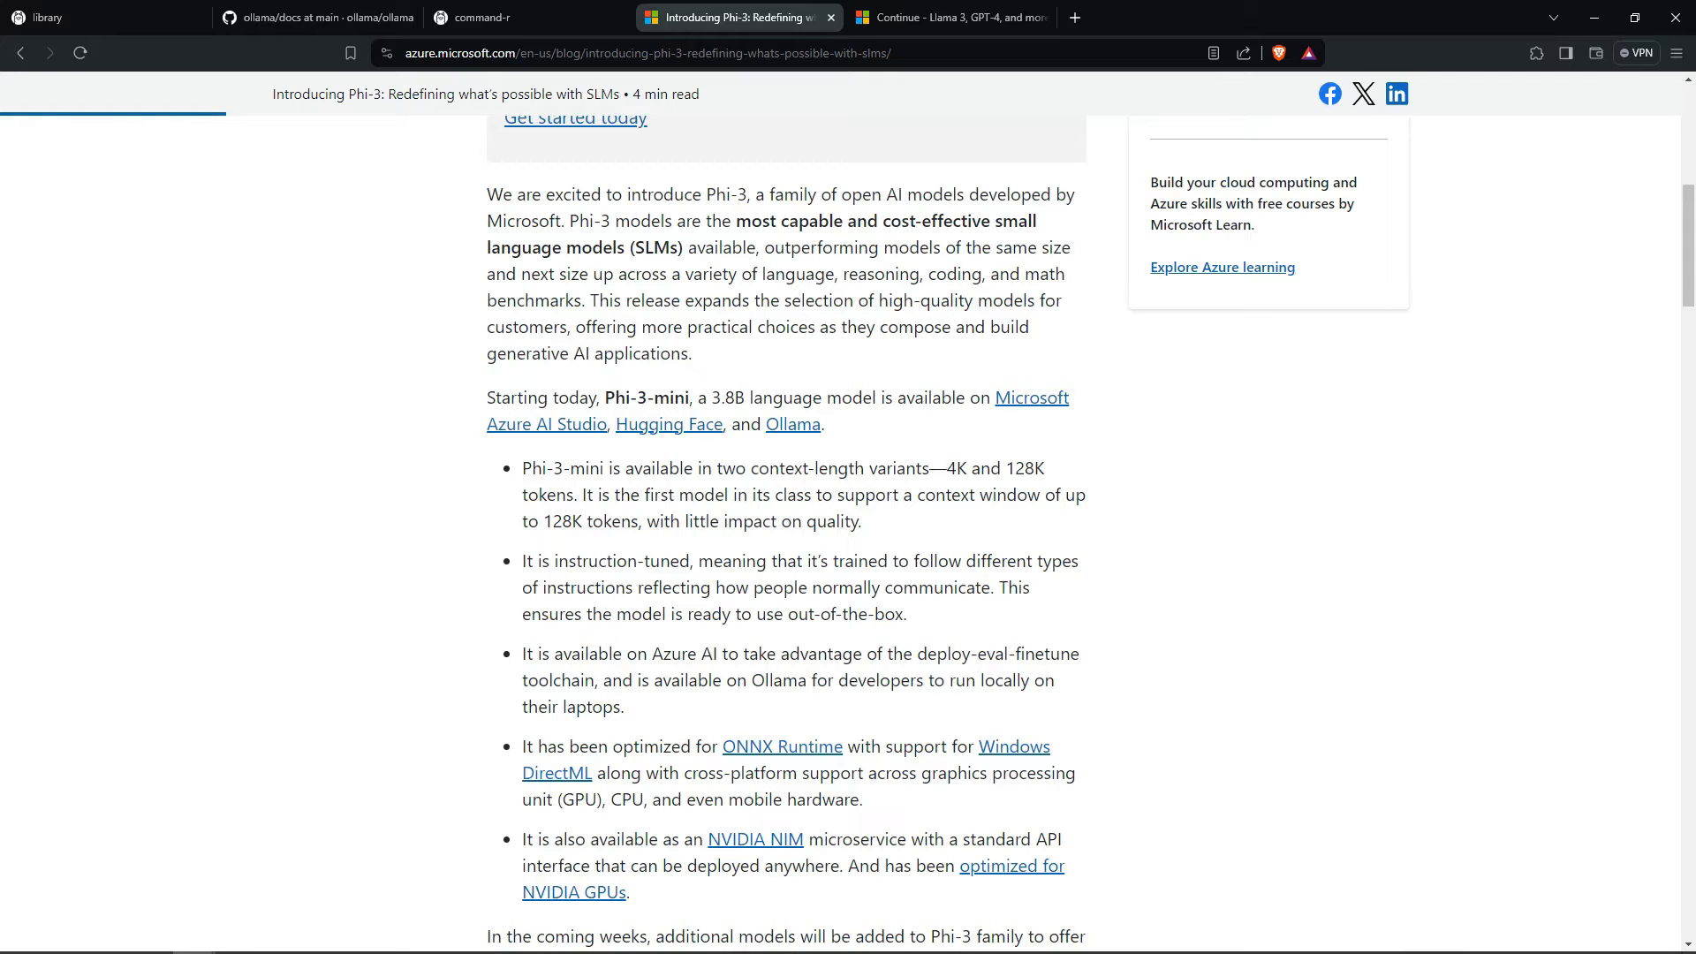
pyautogui.moveTo(1042, 434)
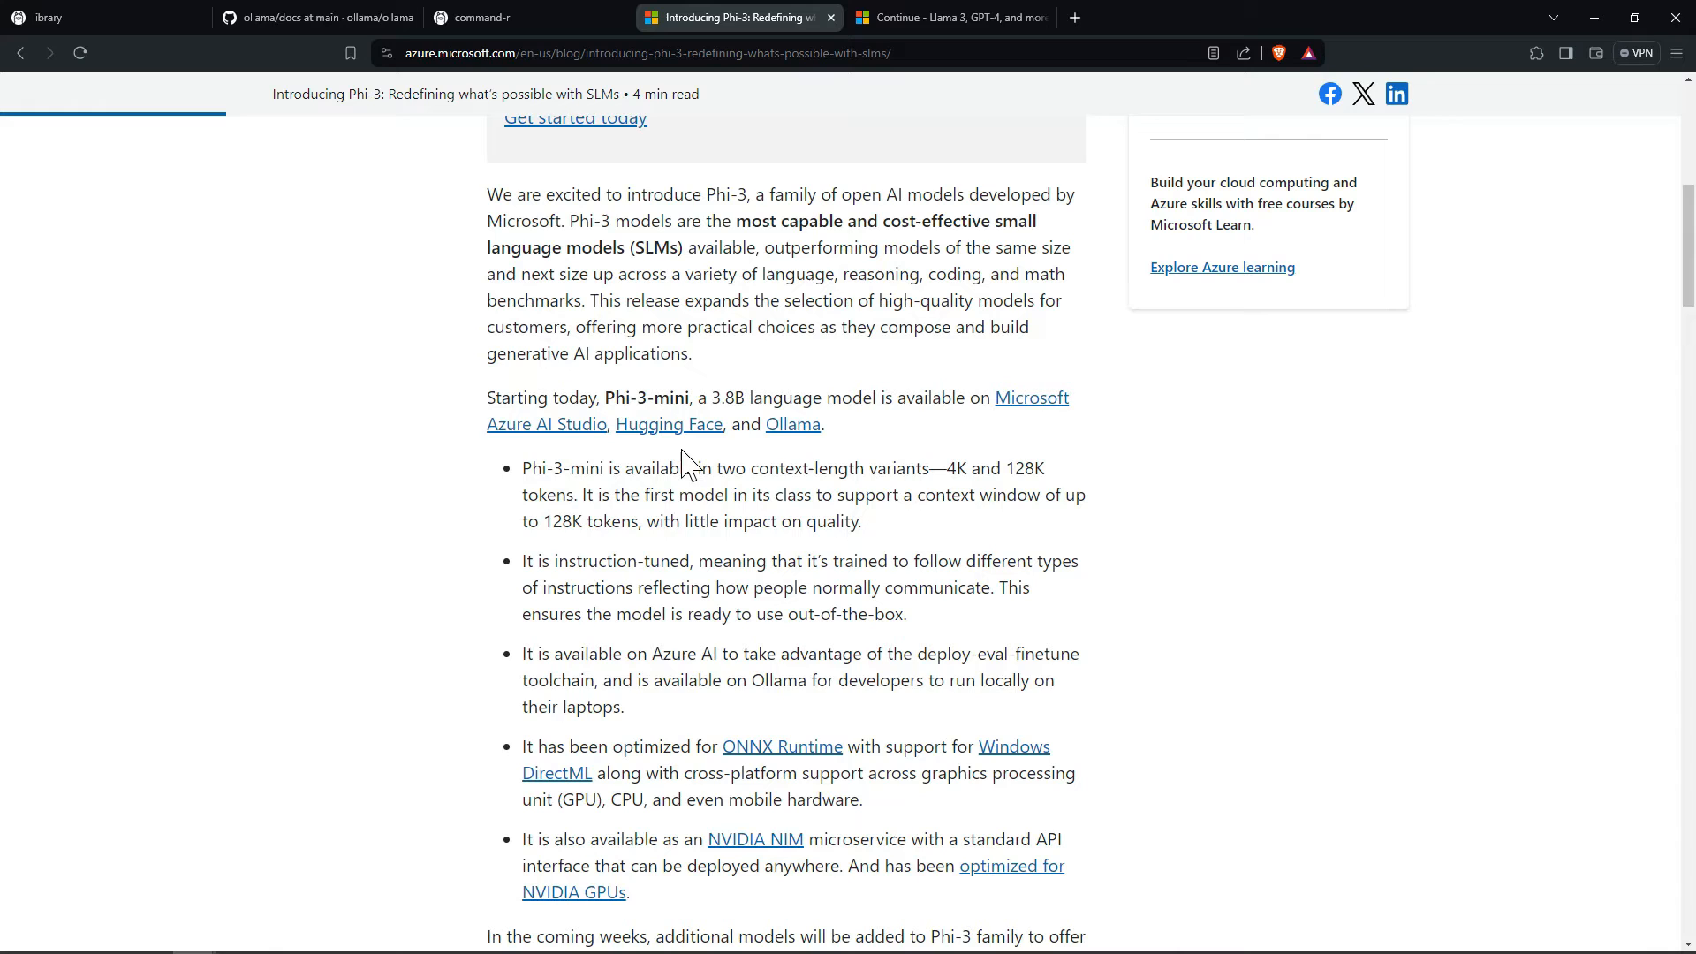
pyautogui.moveTo(791, 468)
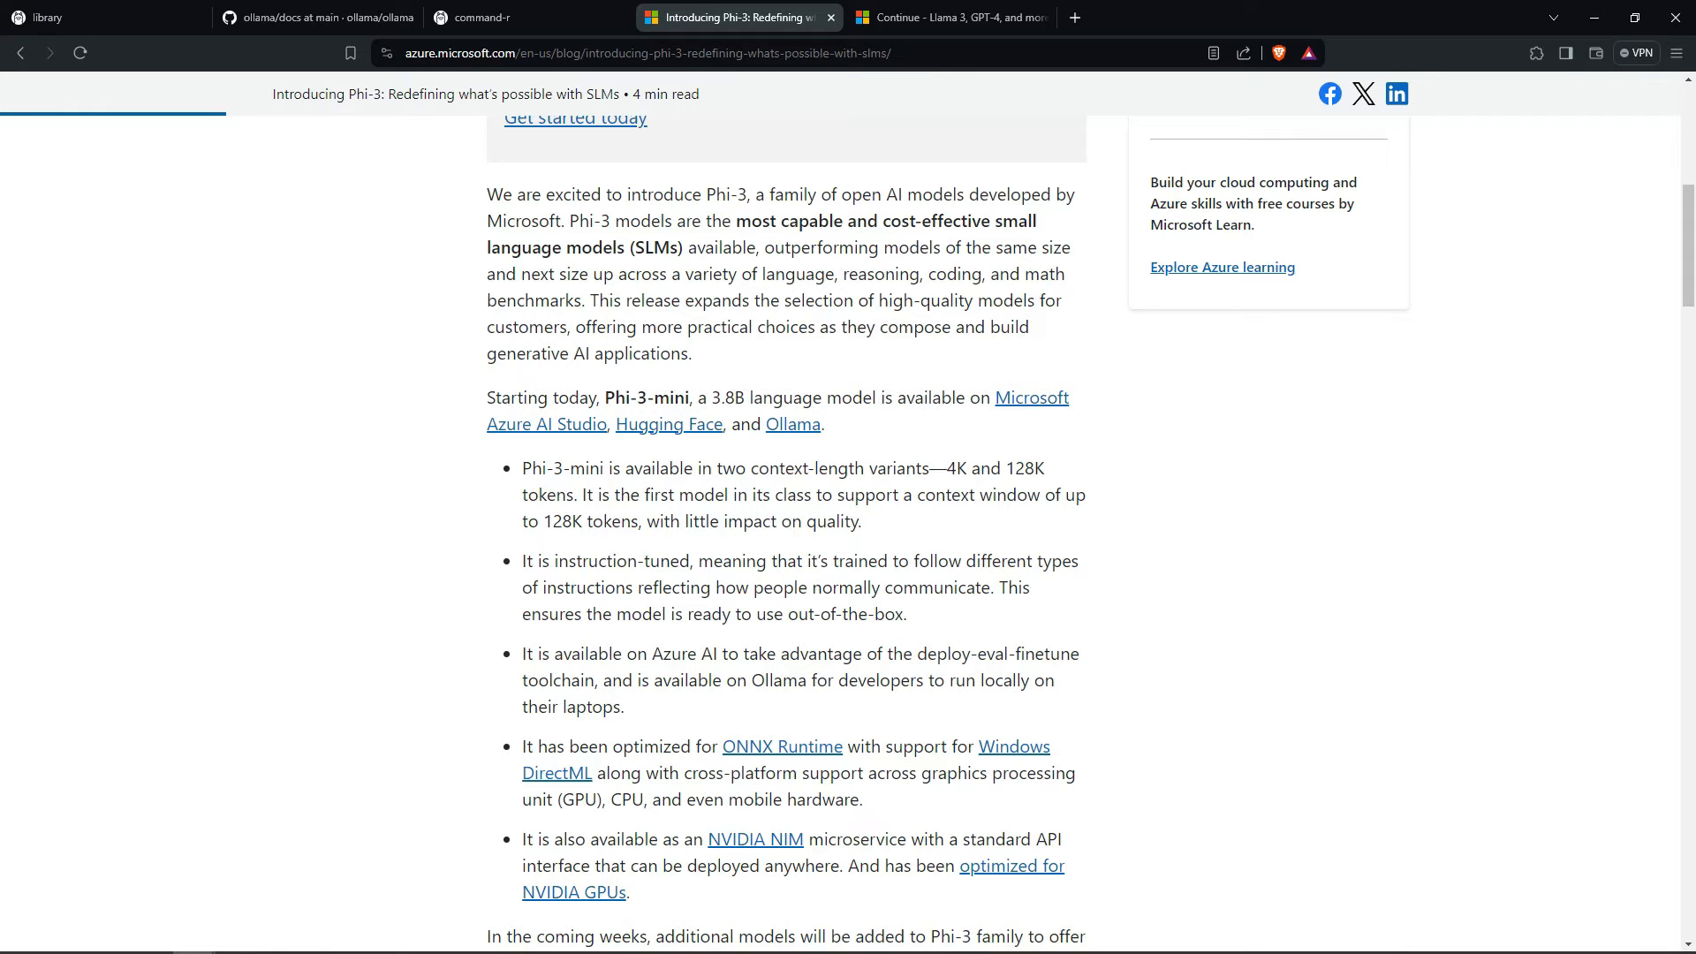
pyautogui.moveTo(945, 466); pyautogui.dragTo(1044, 467)
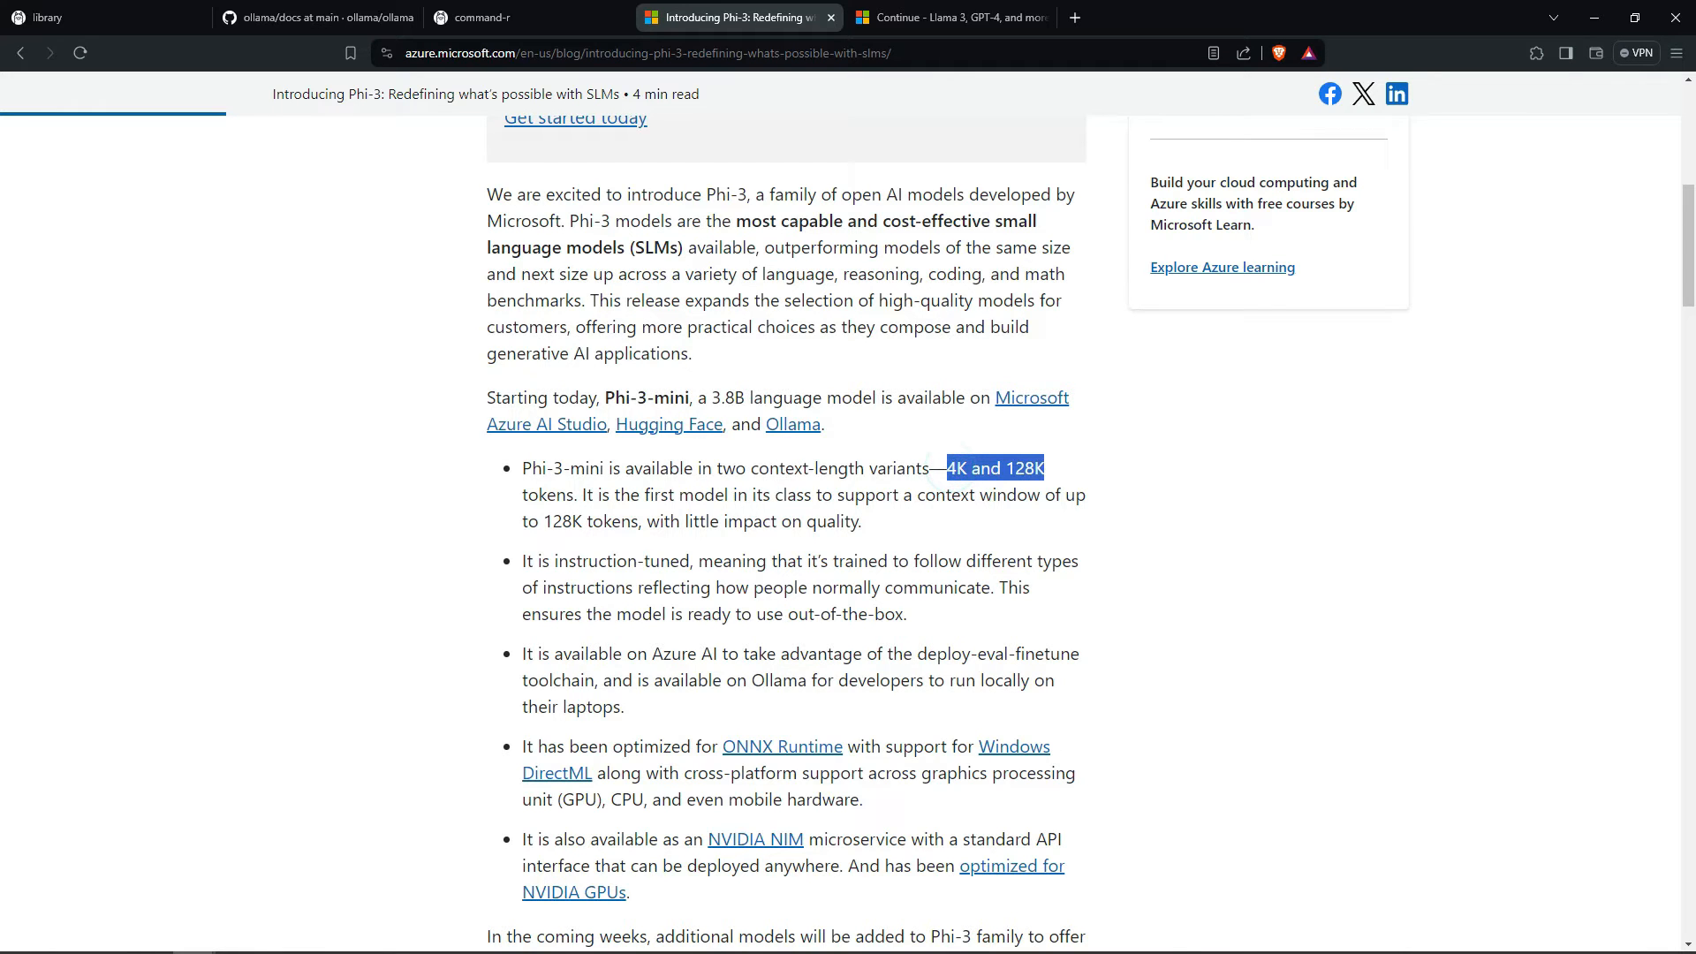
pyautogui.moveTo(877, 553)
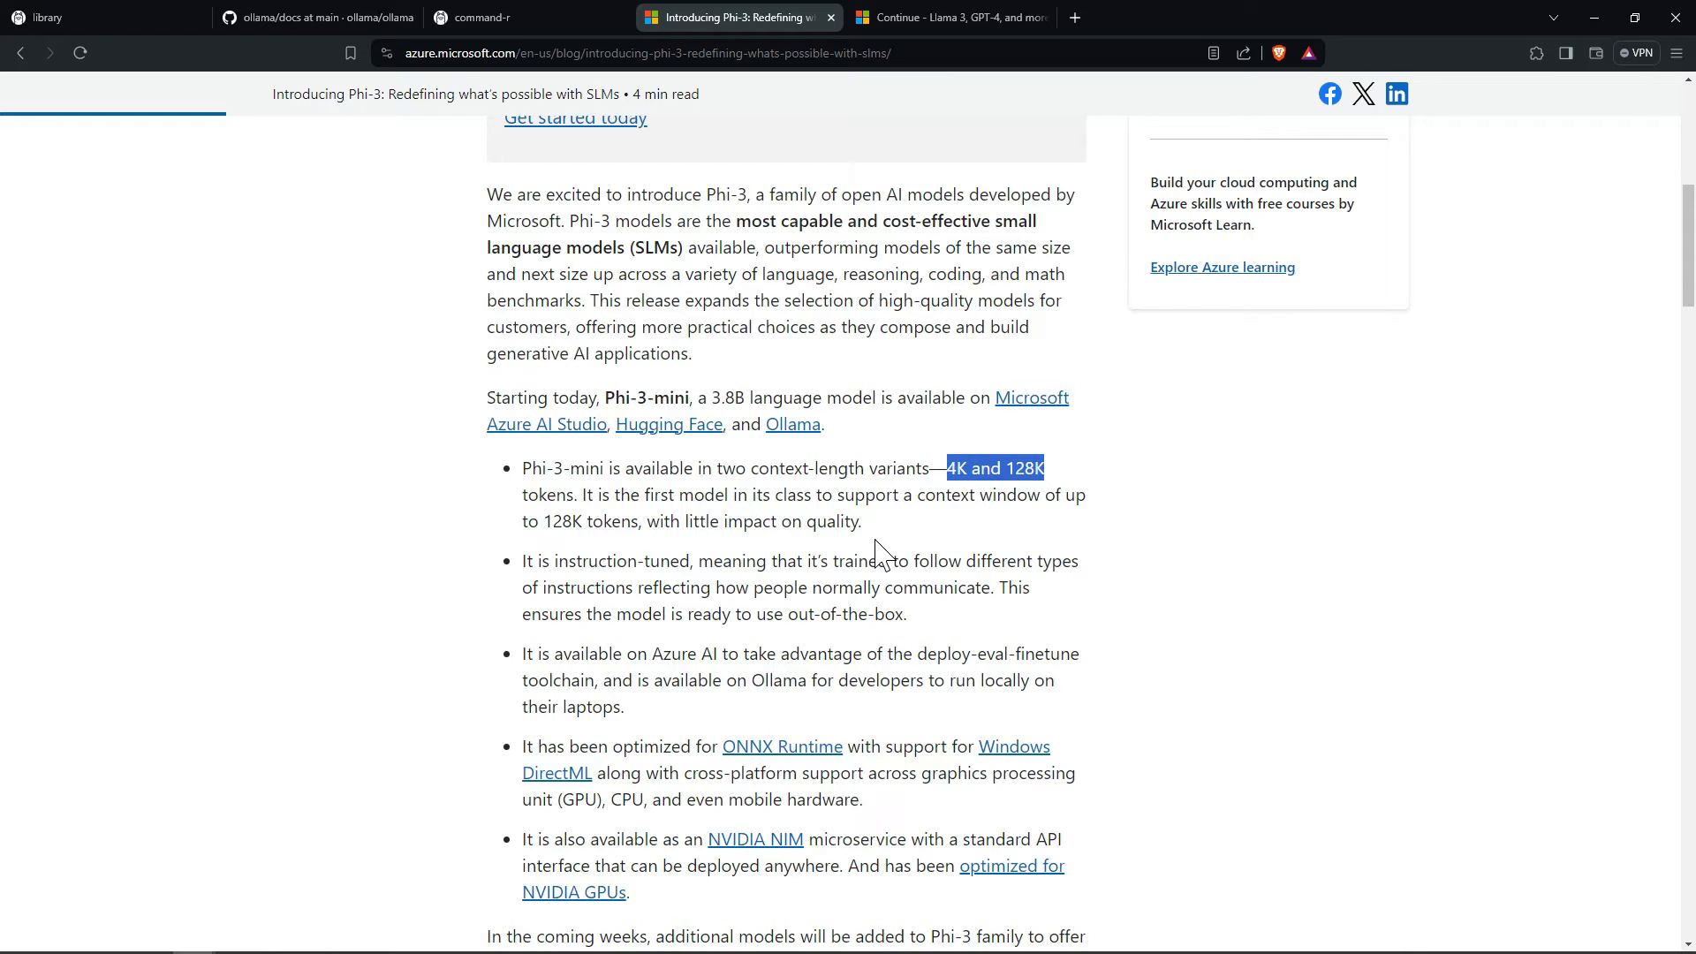
pyautogui.moveTo(725, 553)
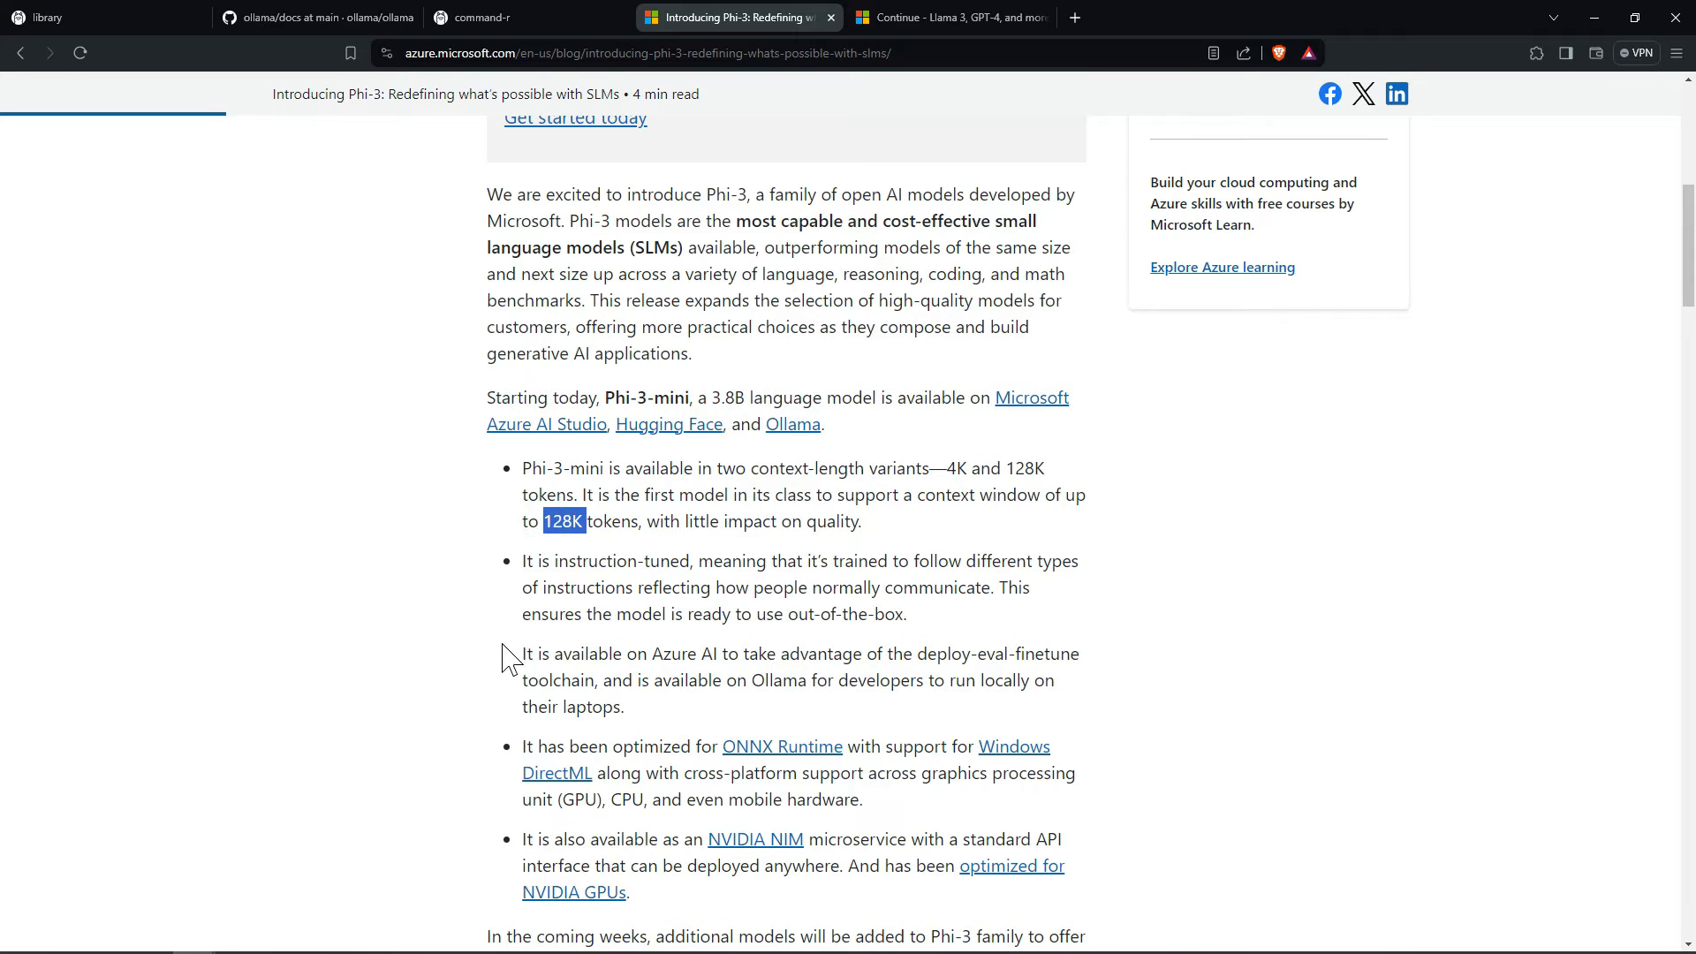
pyautogui.scroll(-3)
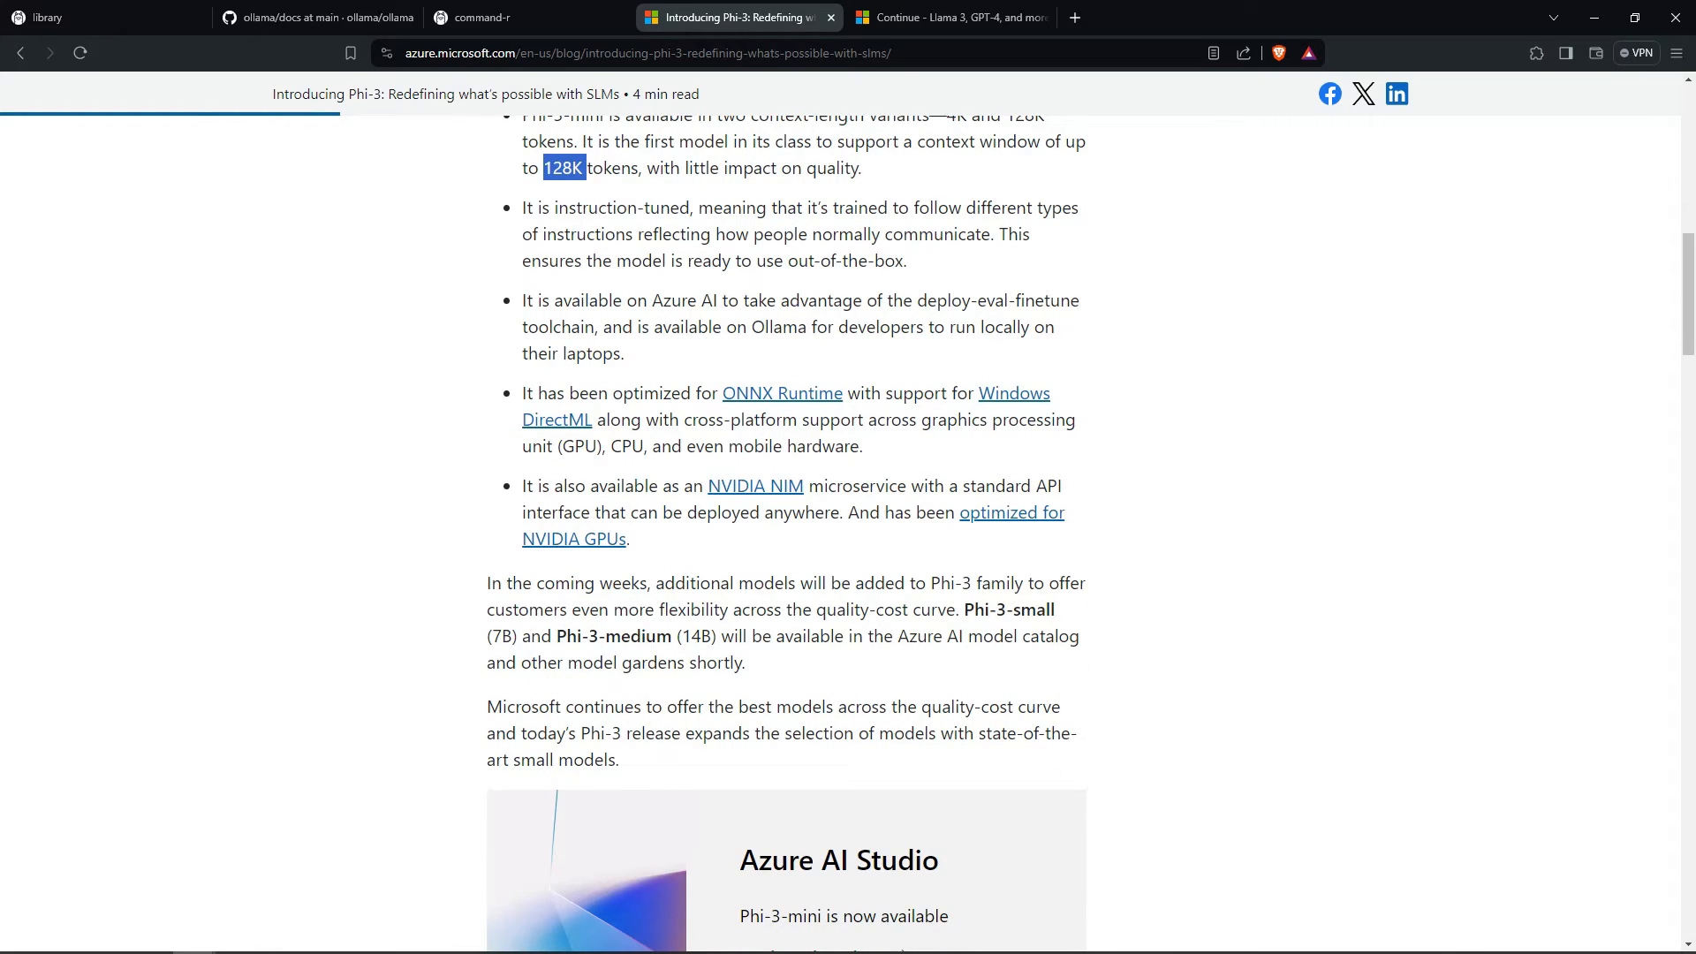
pyautogui.doubleClick(1008, 610)
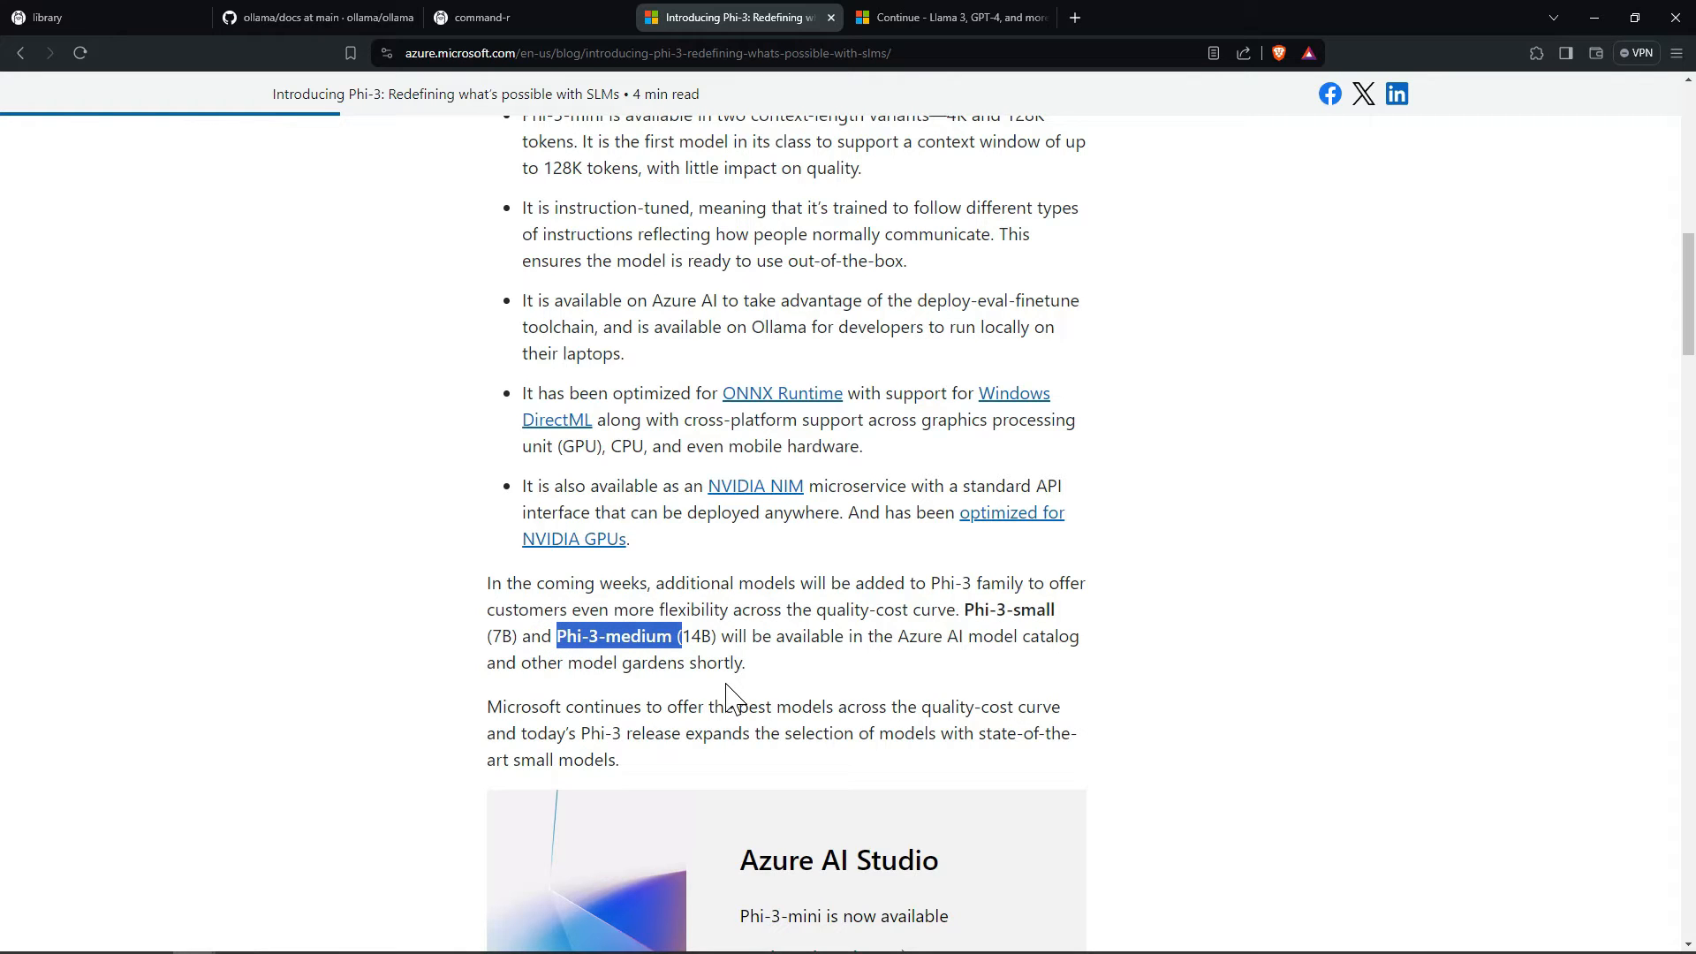
pyautogui.moveTo(791, 688)
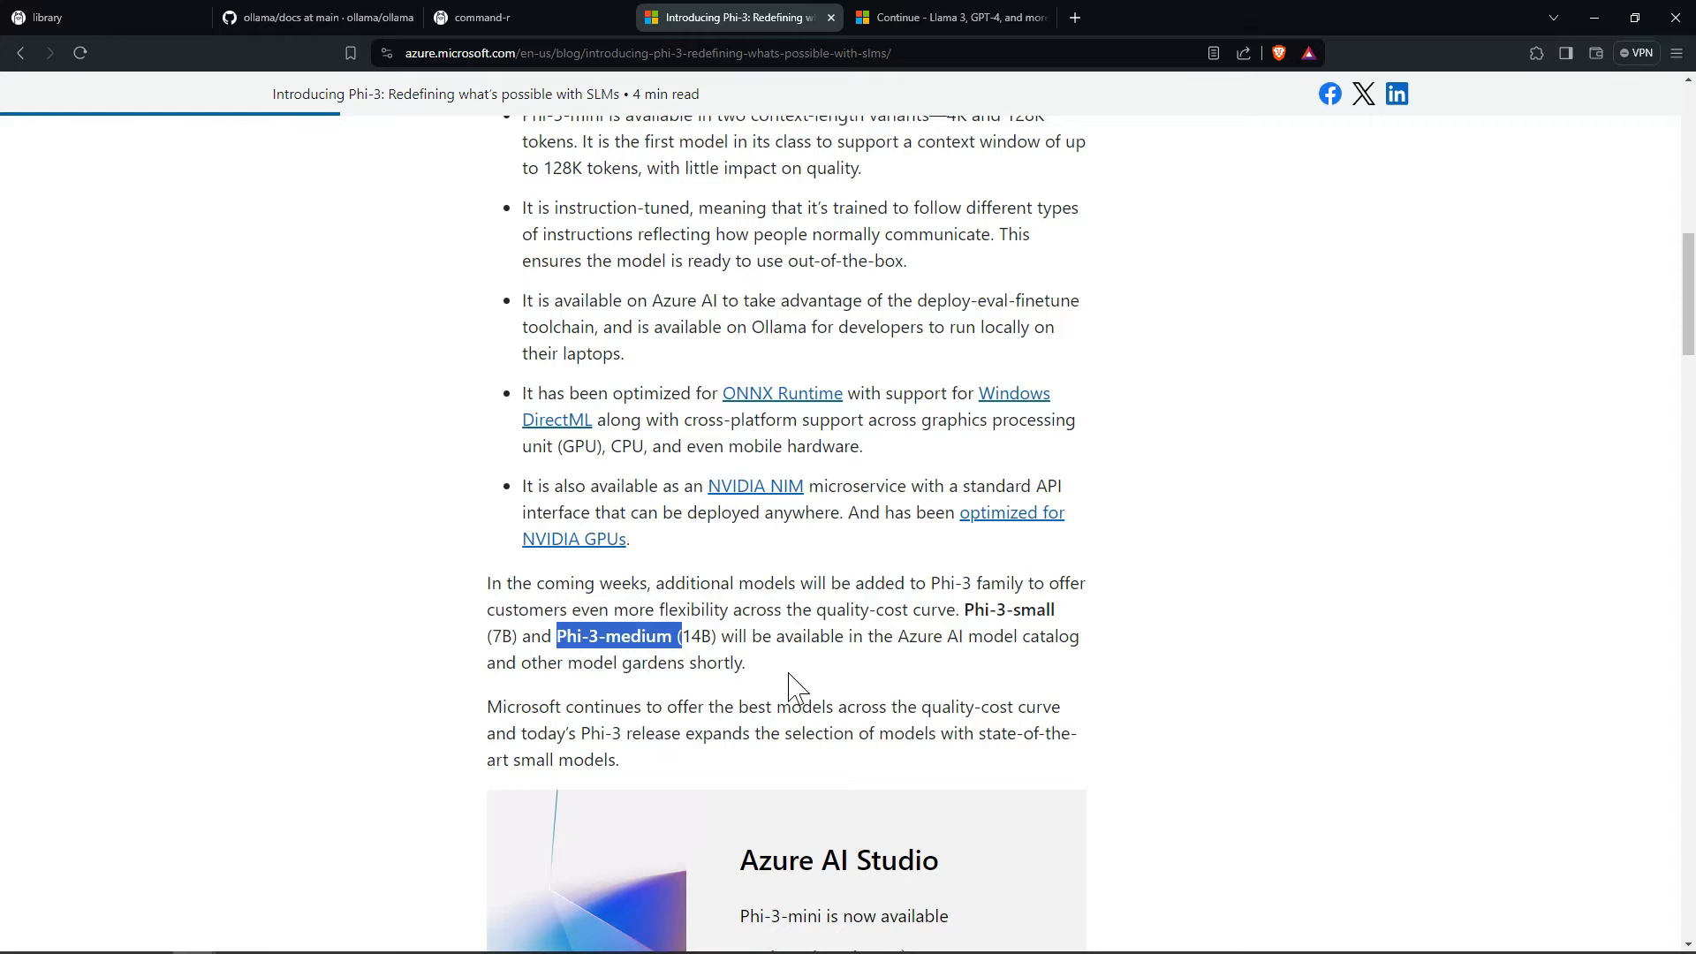
pyautogui.moveTo(809, 687)
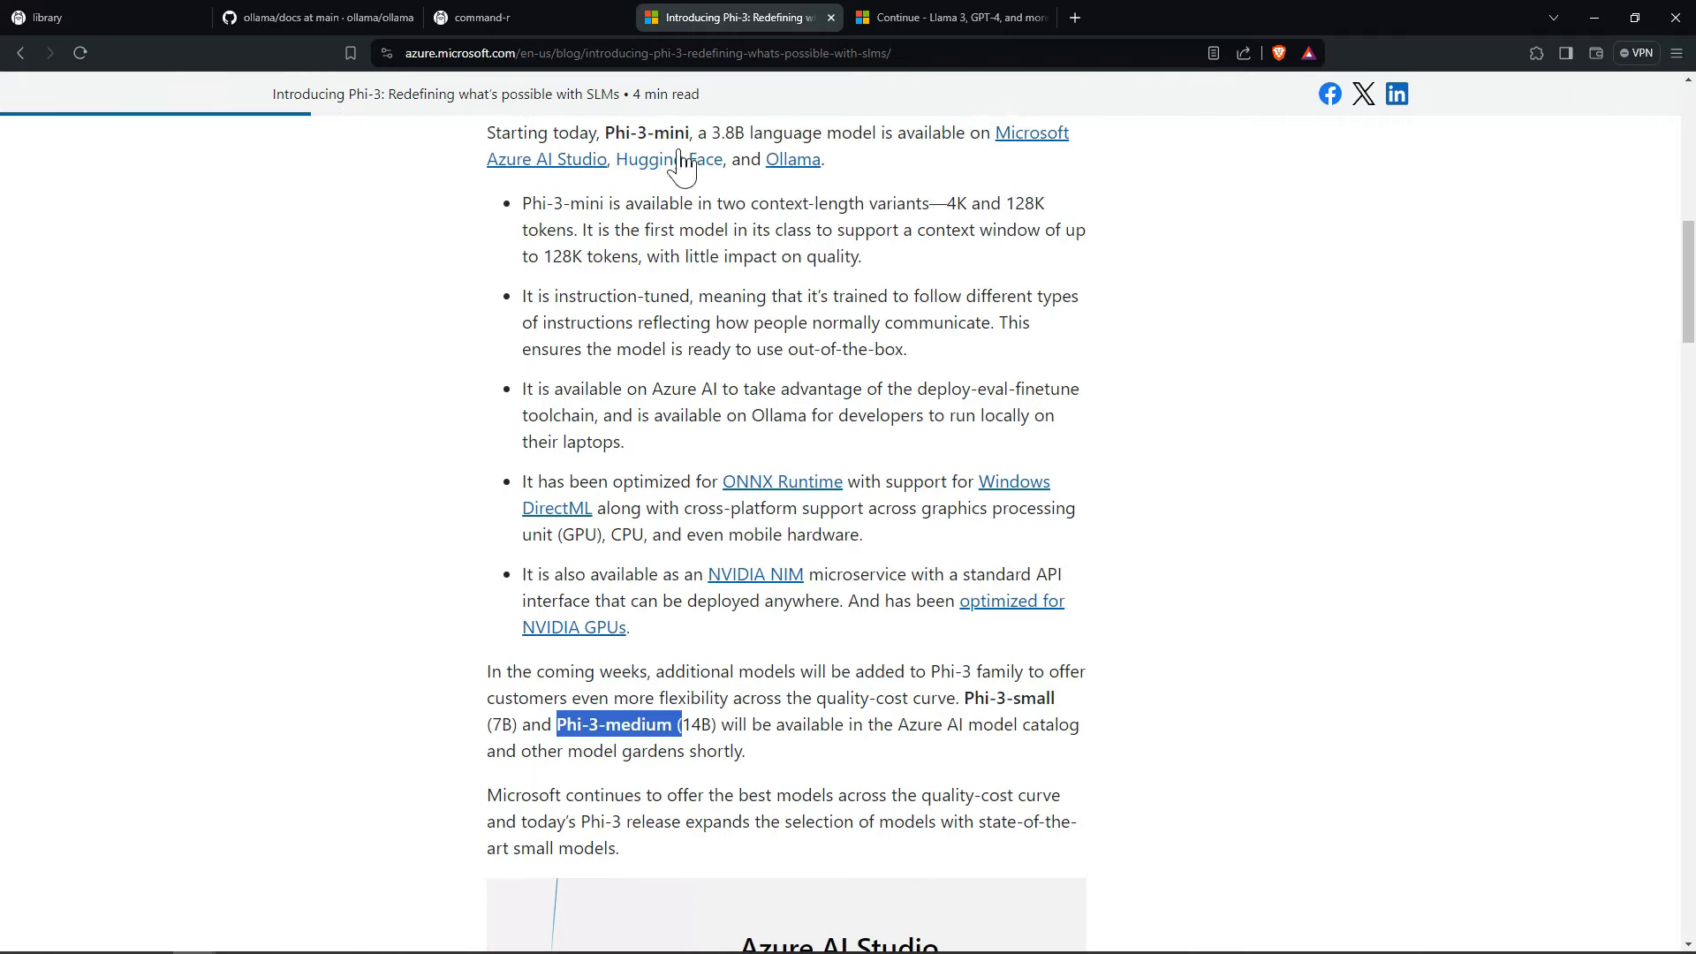
pyautogui.moveTo(682, 163)
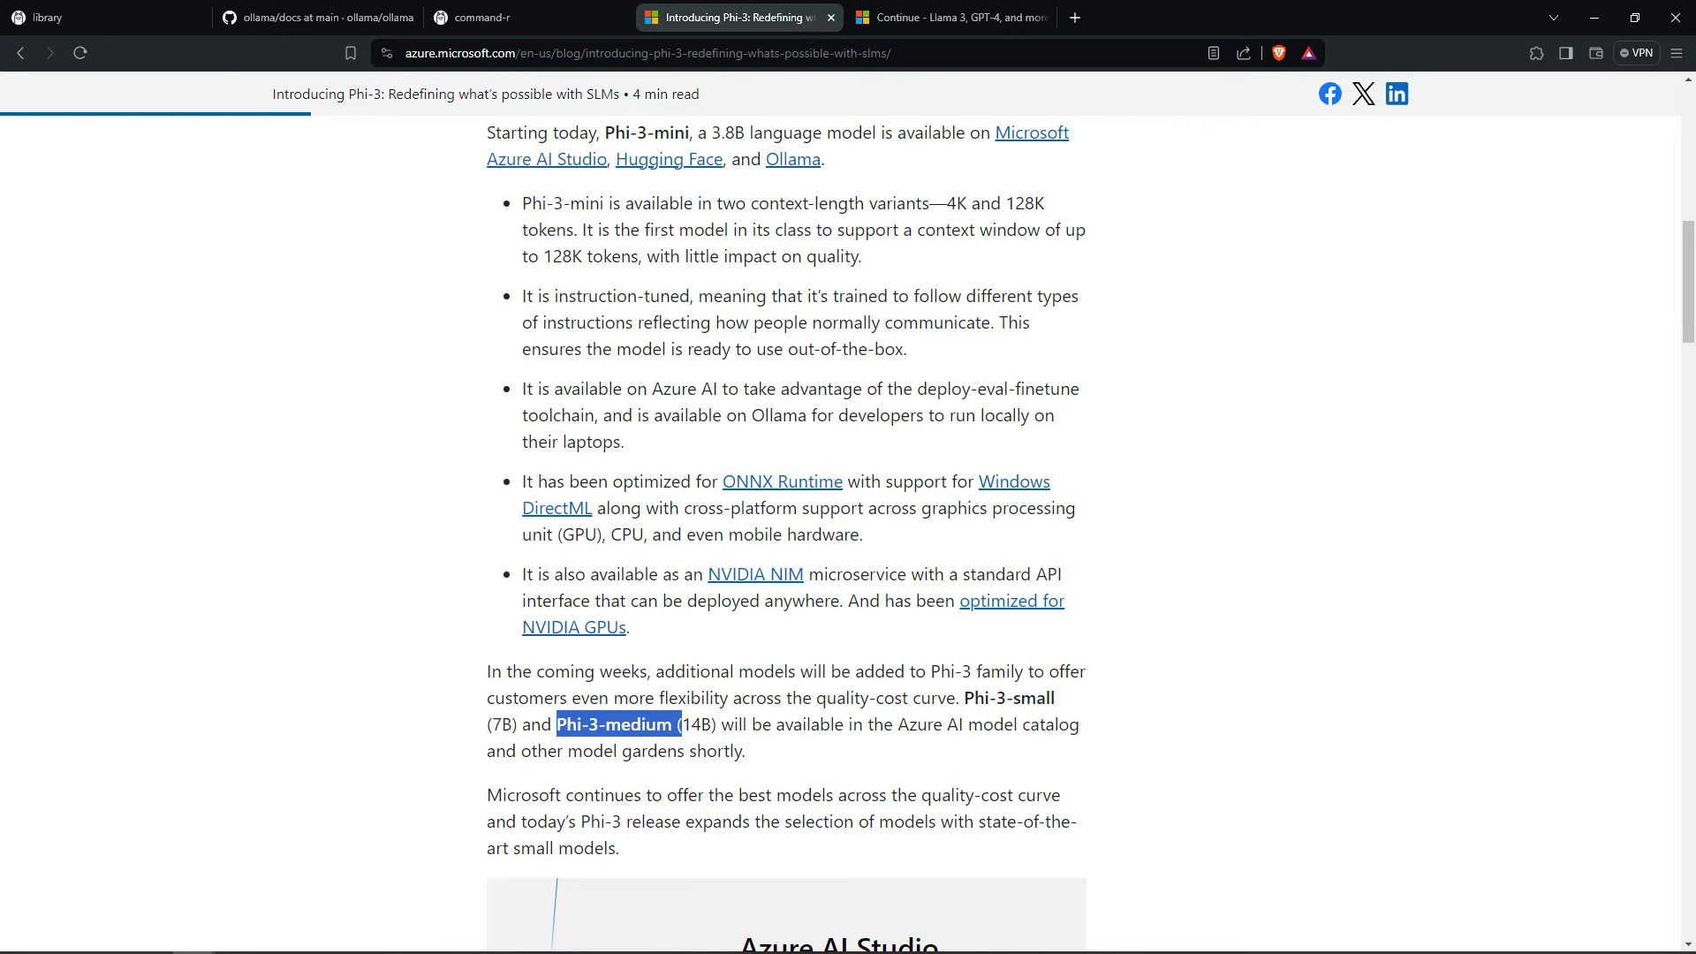
pyautogui.click(947, 18)
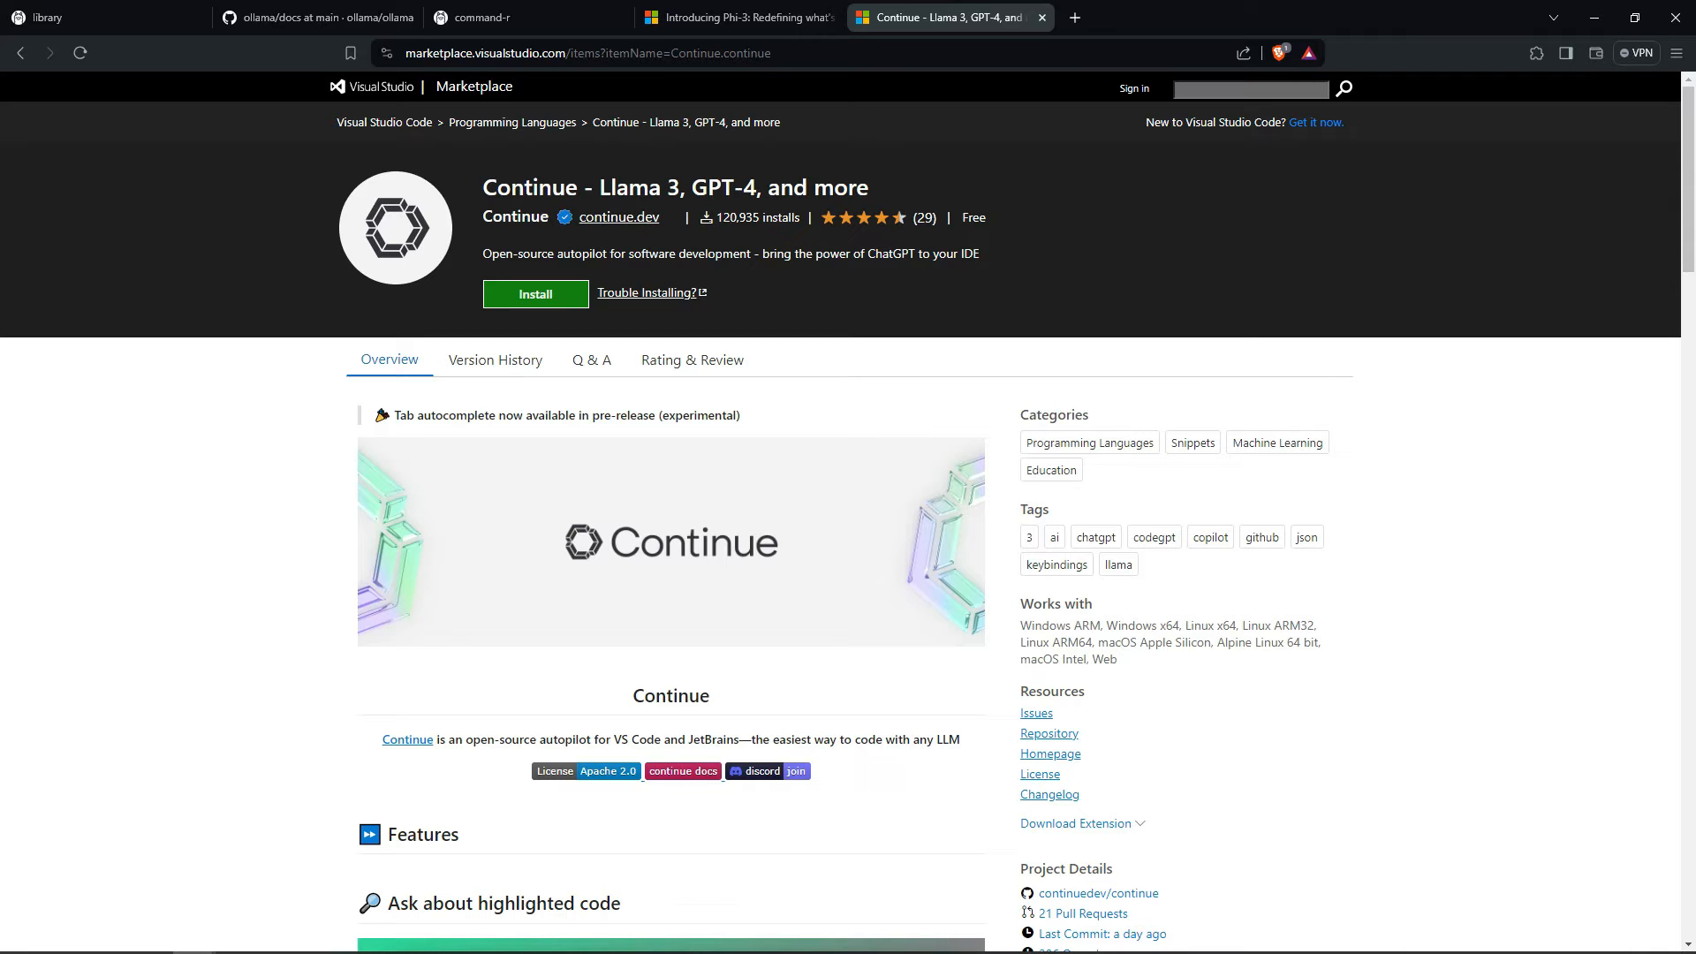
# Step: Read down the Continue extension page to its Getting Started advice on your own API key
pyautogui.scroll(-3)
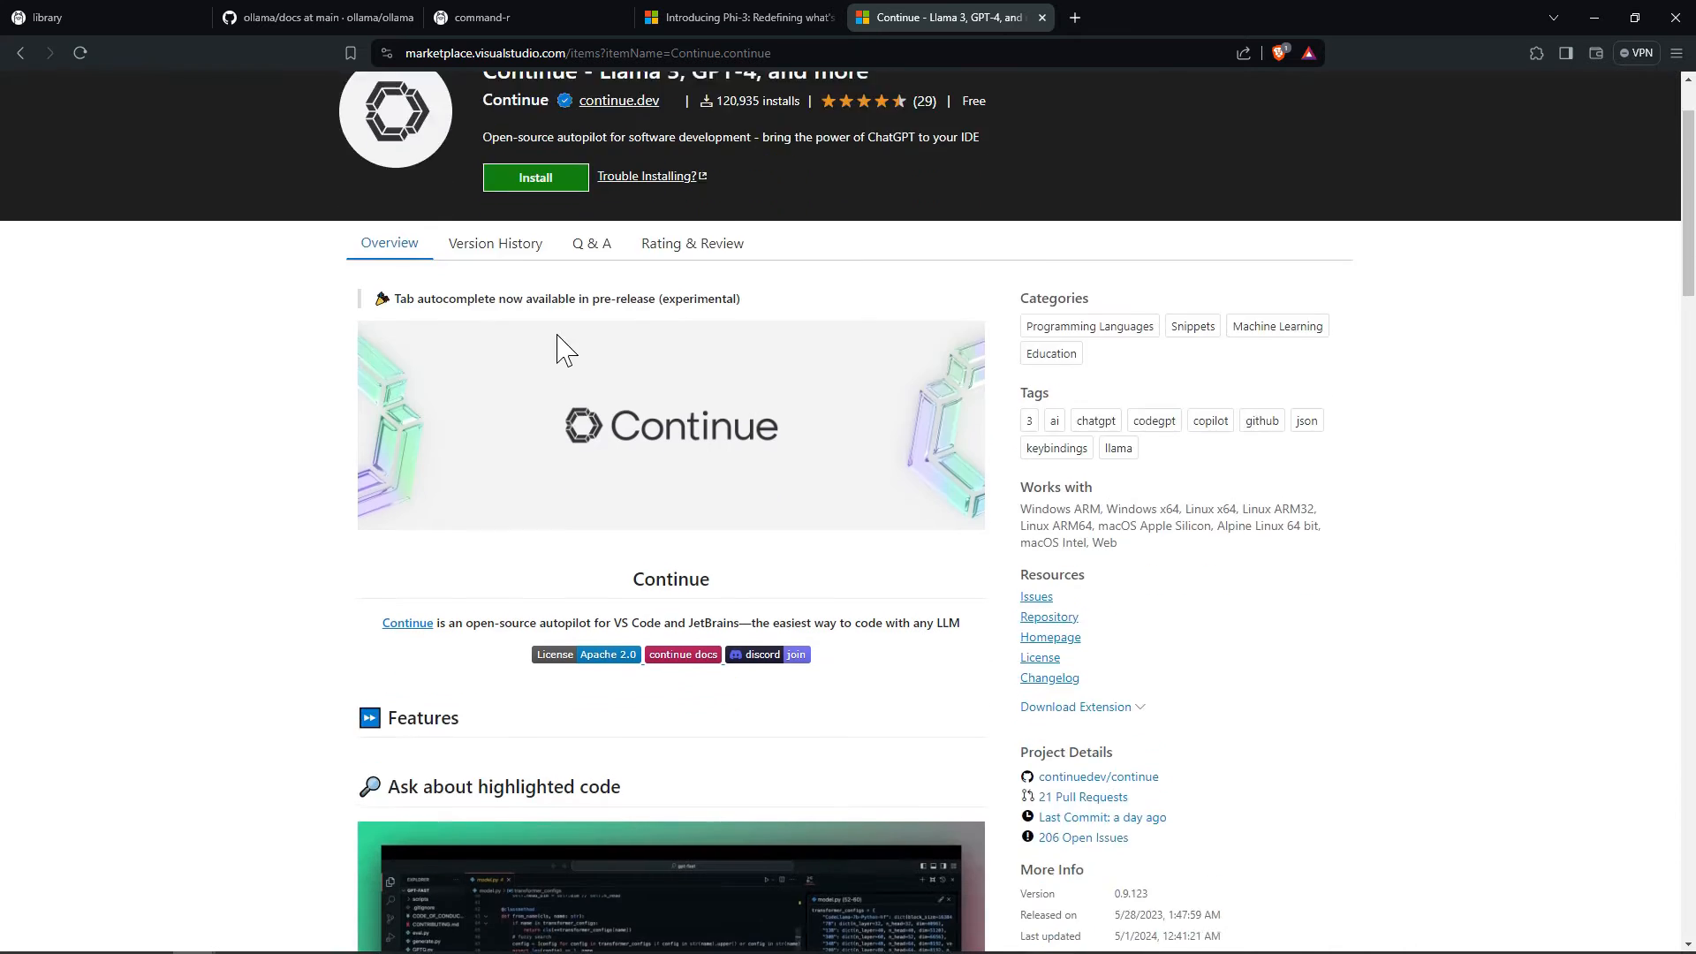
pyautogui.scroll(-3)
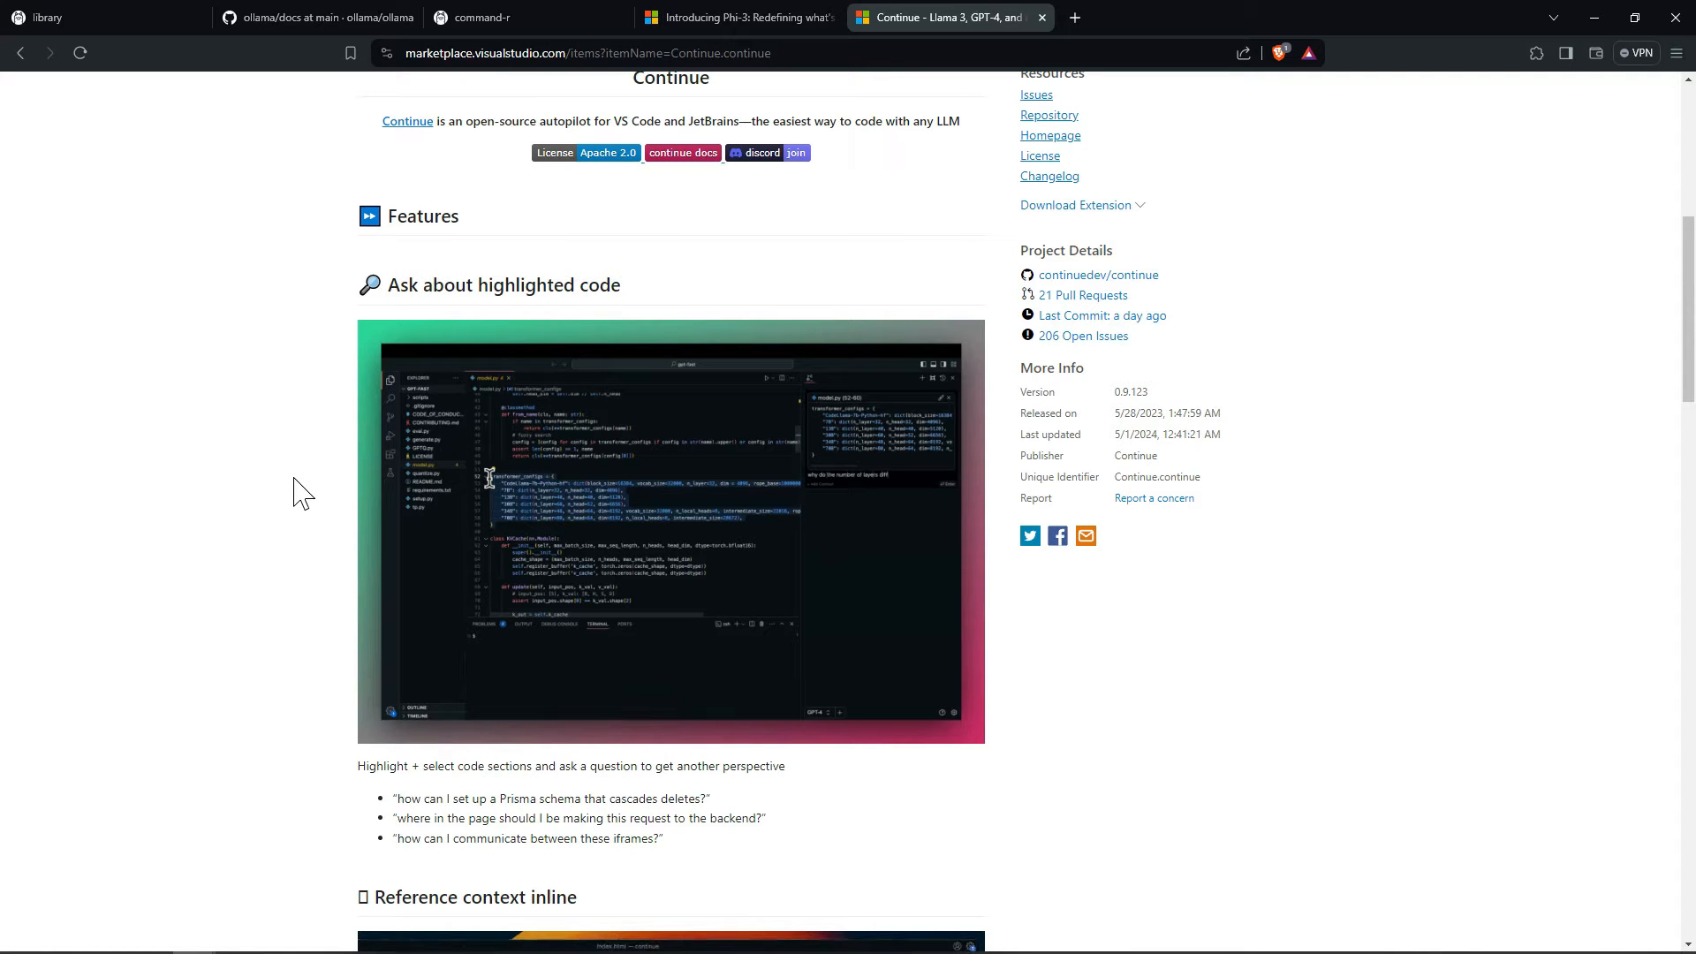
pyautogui.scroll(-3)
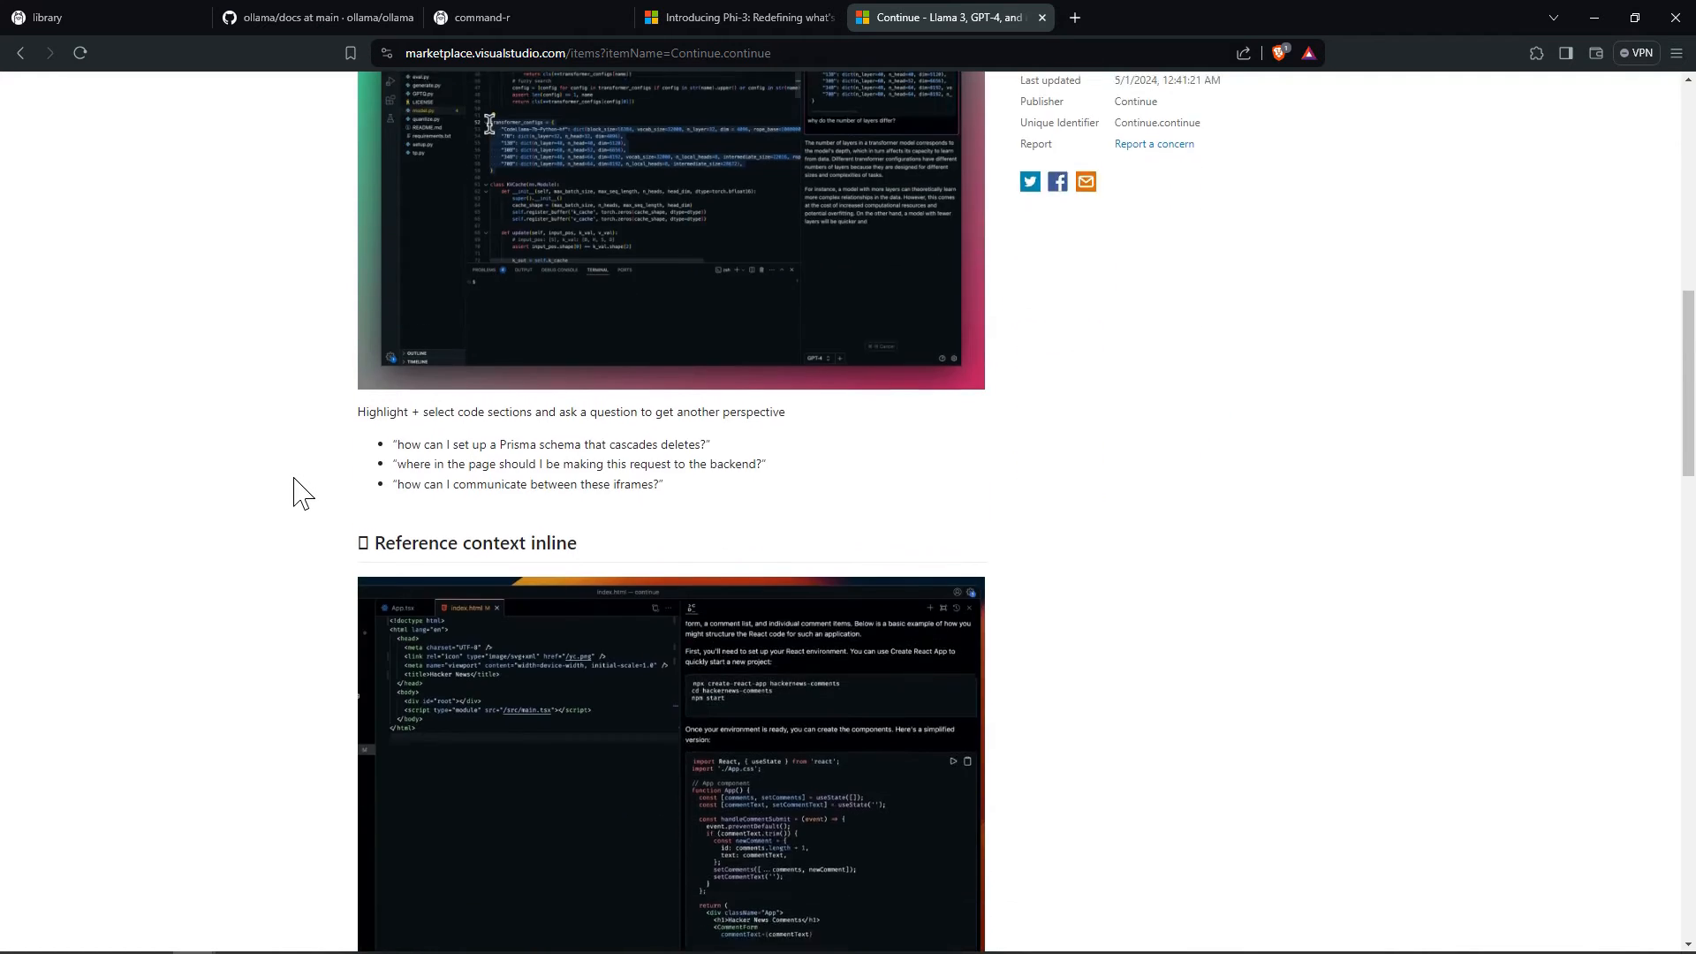
pyautogui.scroll(-3)
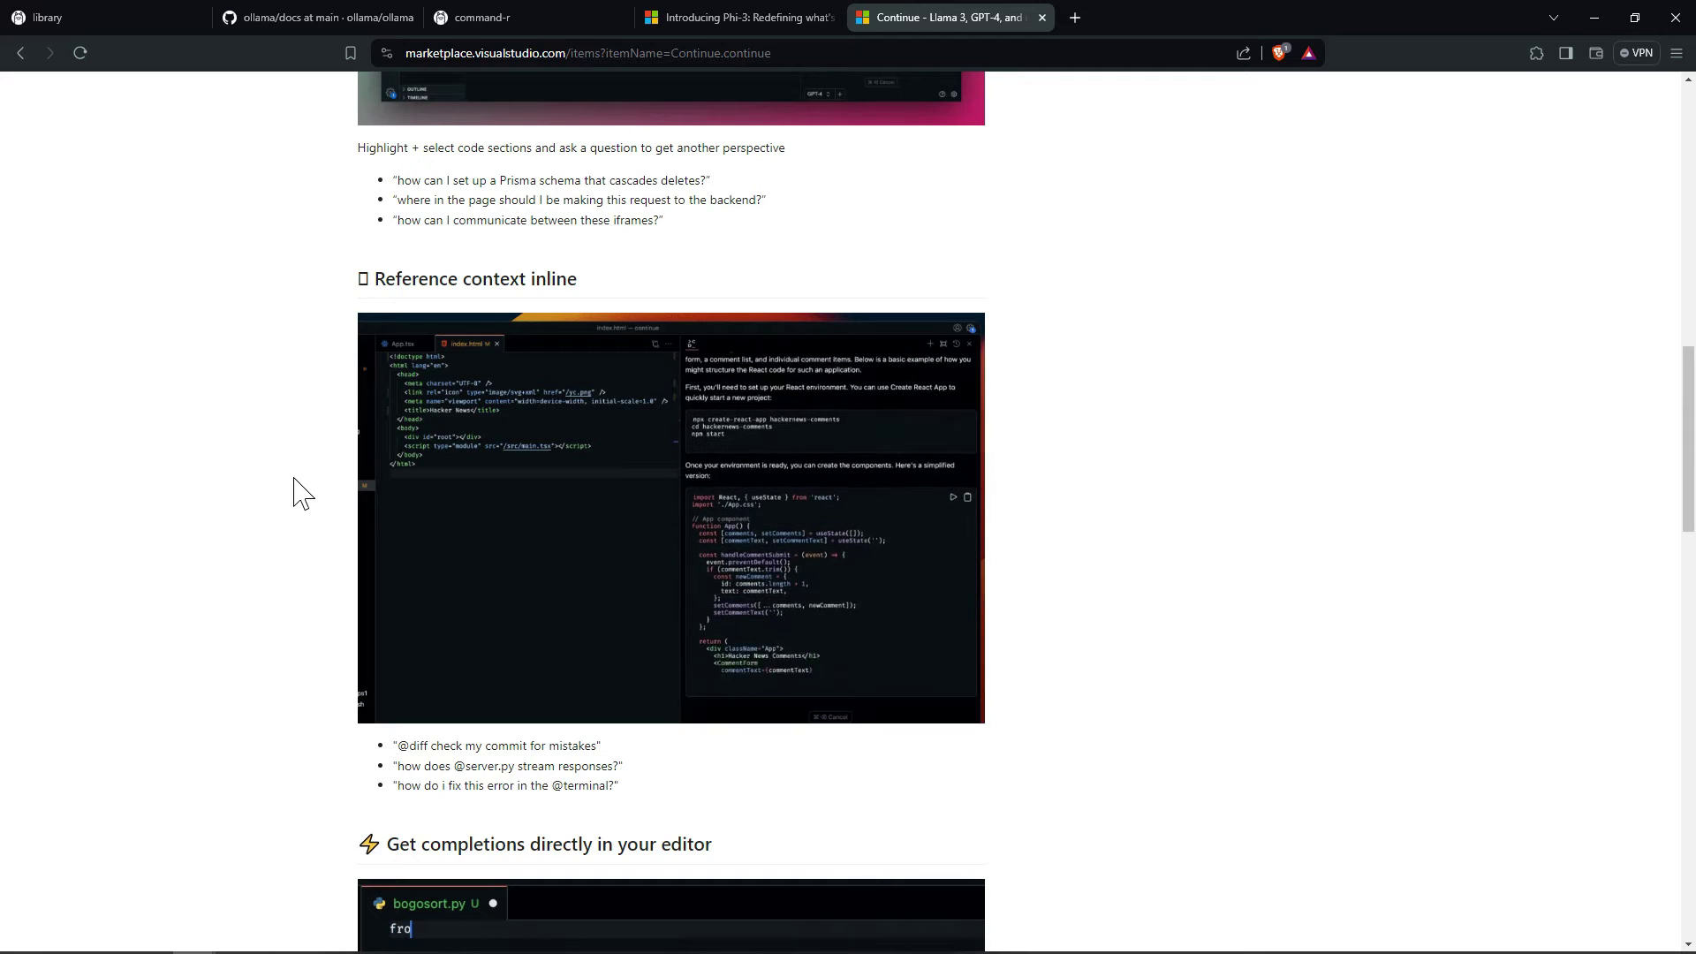
pyautogui.scroll(-3)
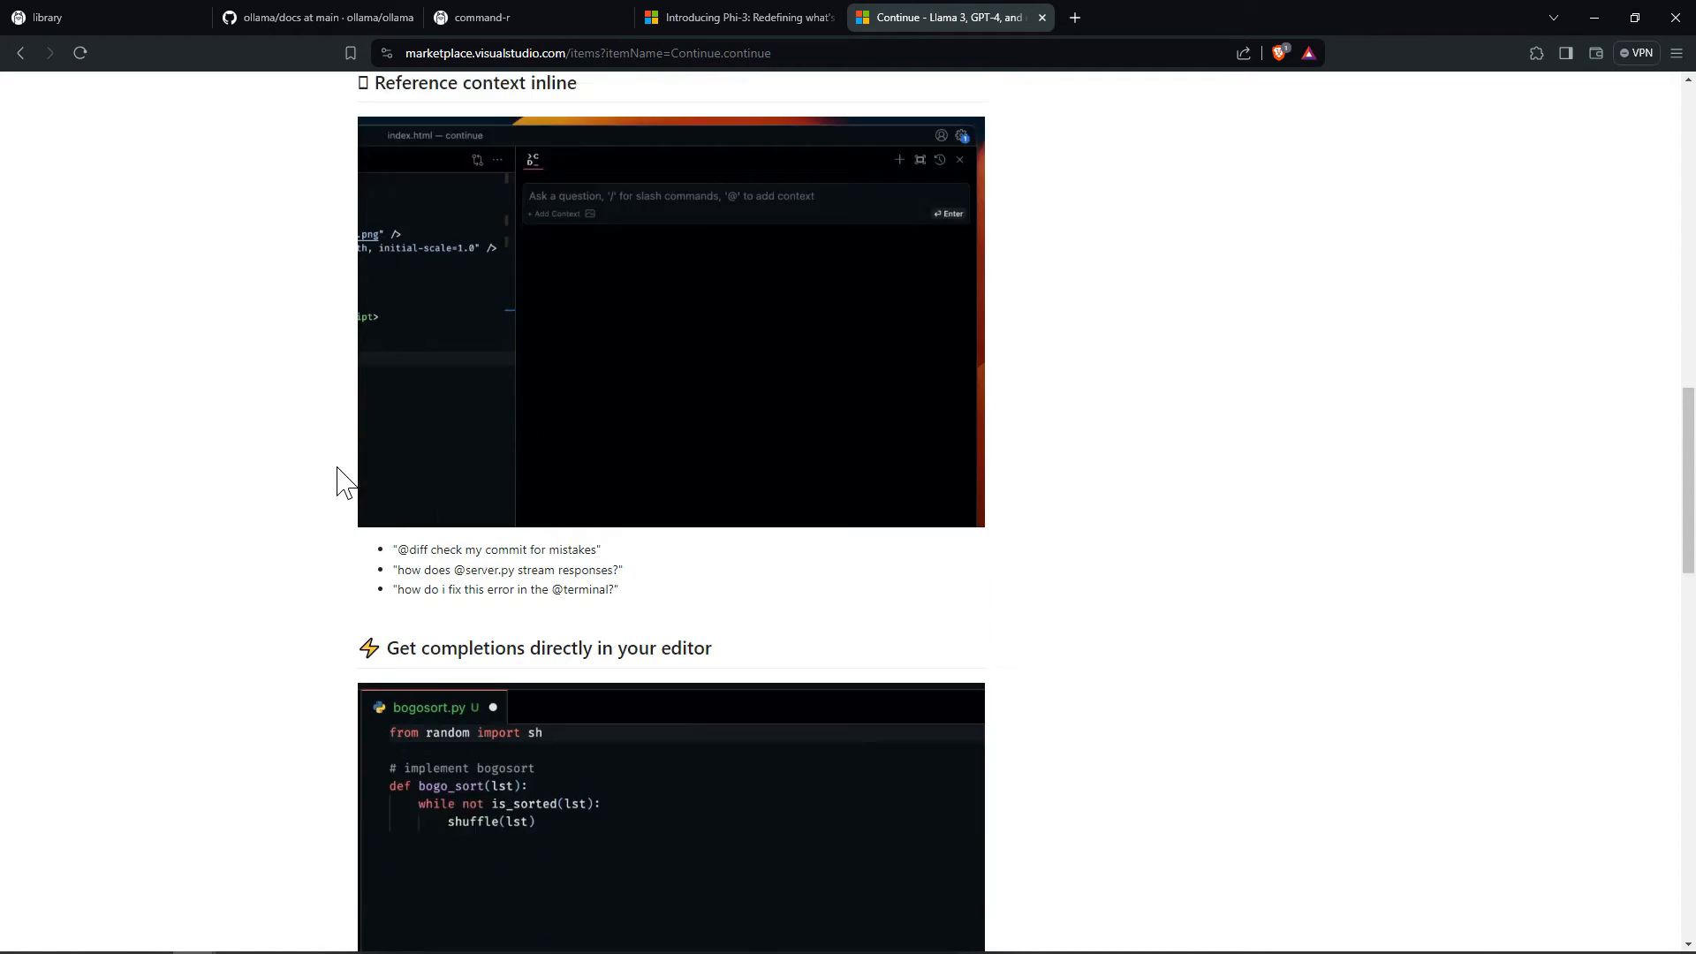
pyautogui.scroll(-3)
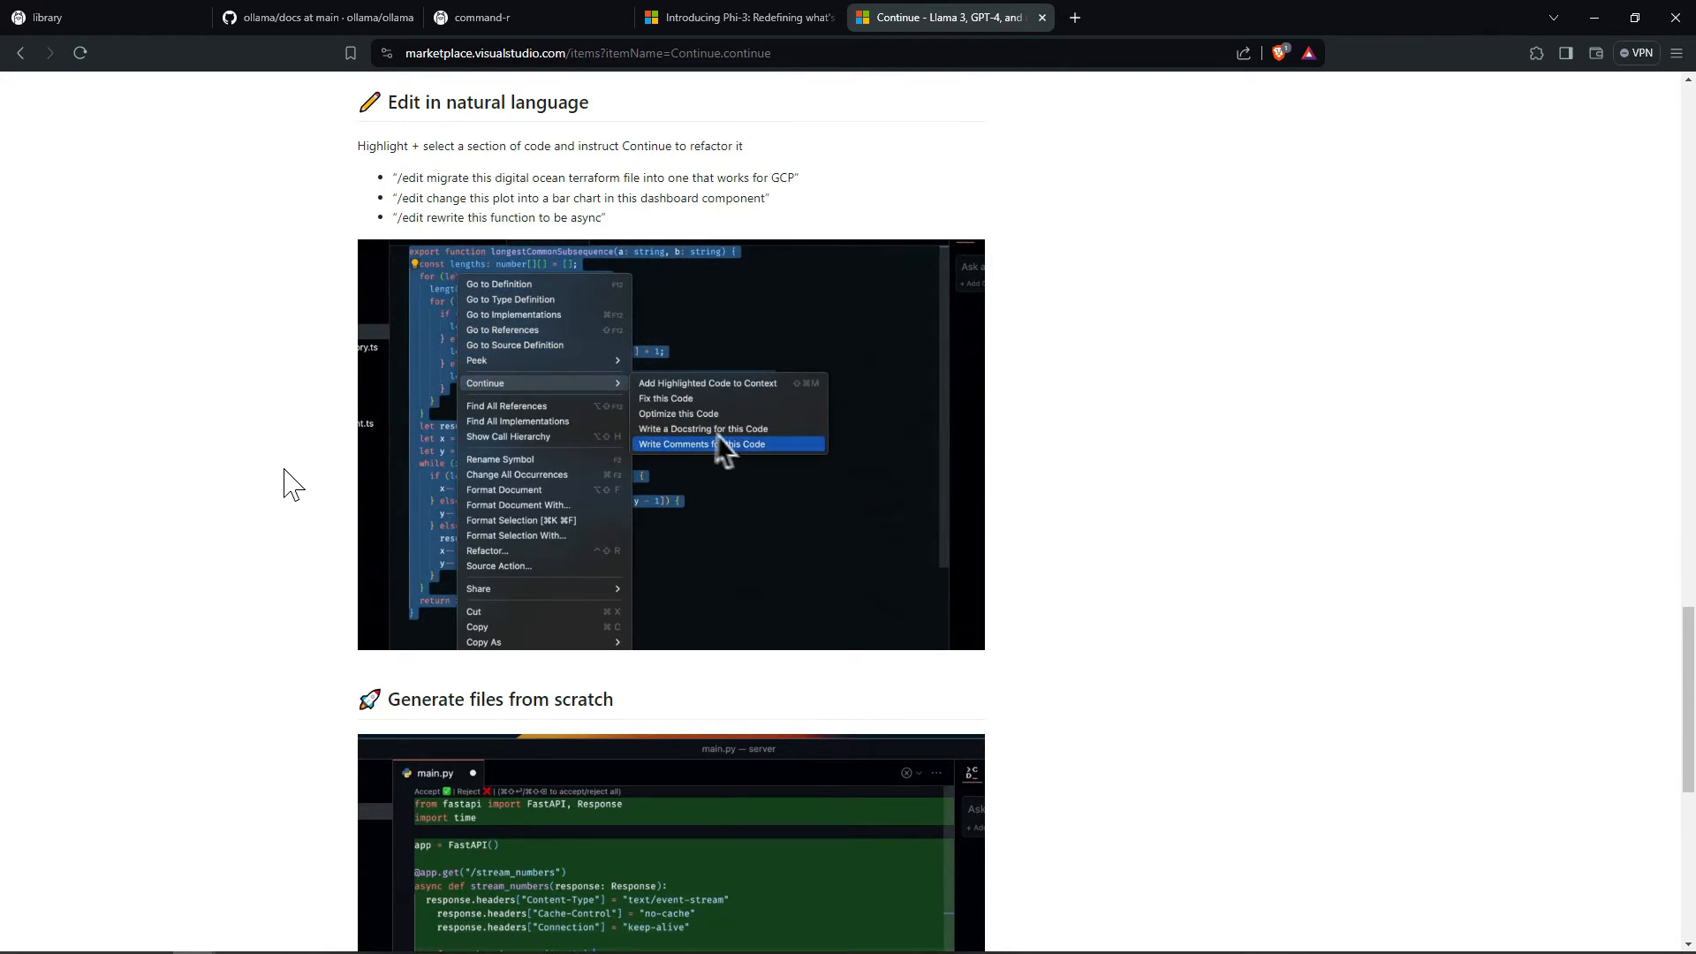
pyautogui.scroll(-3)
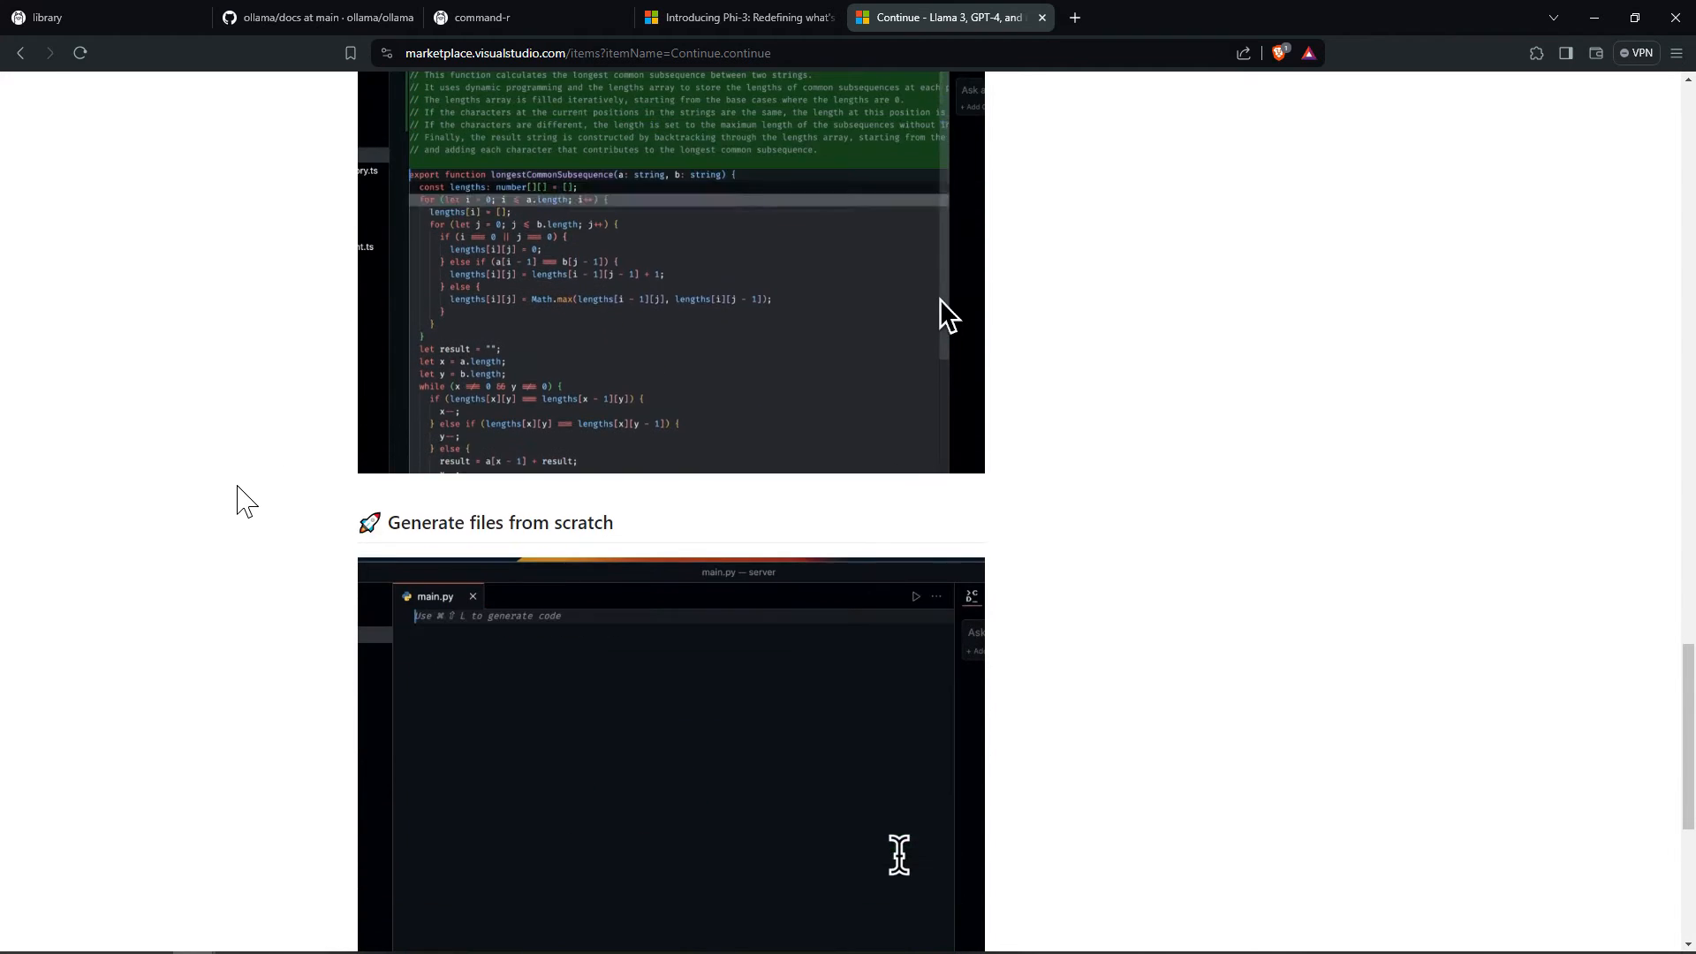
pyautogui.scroll(-3)
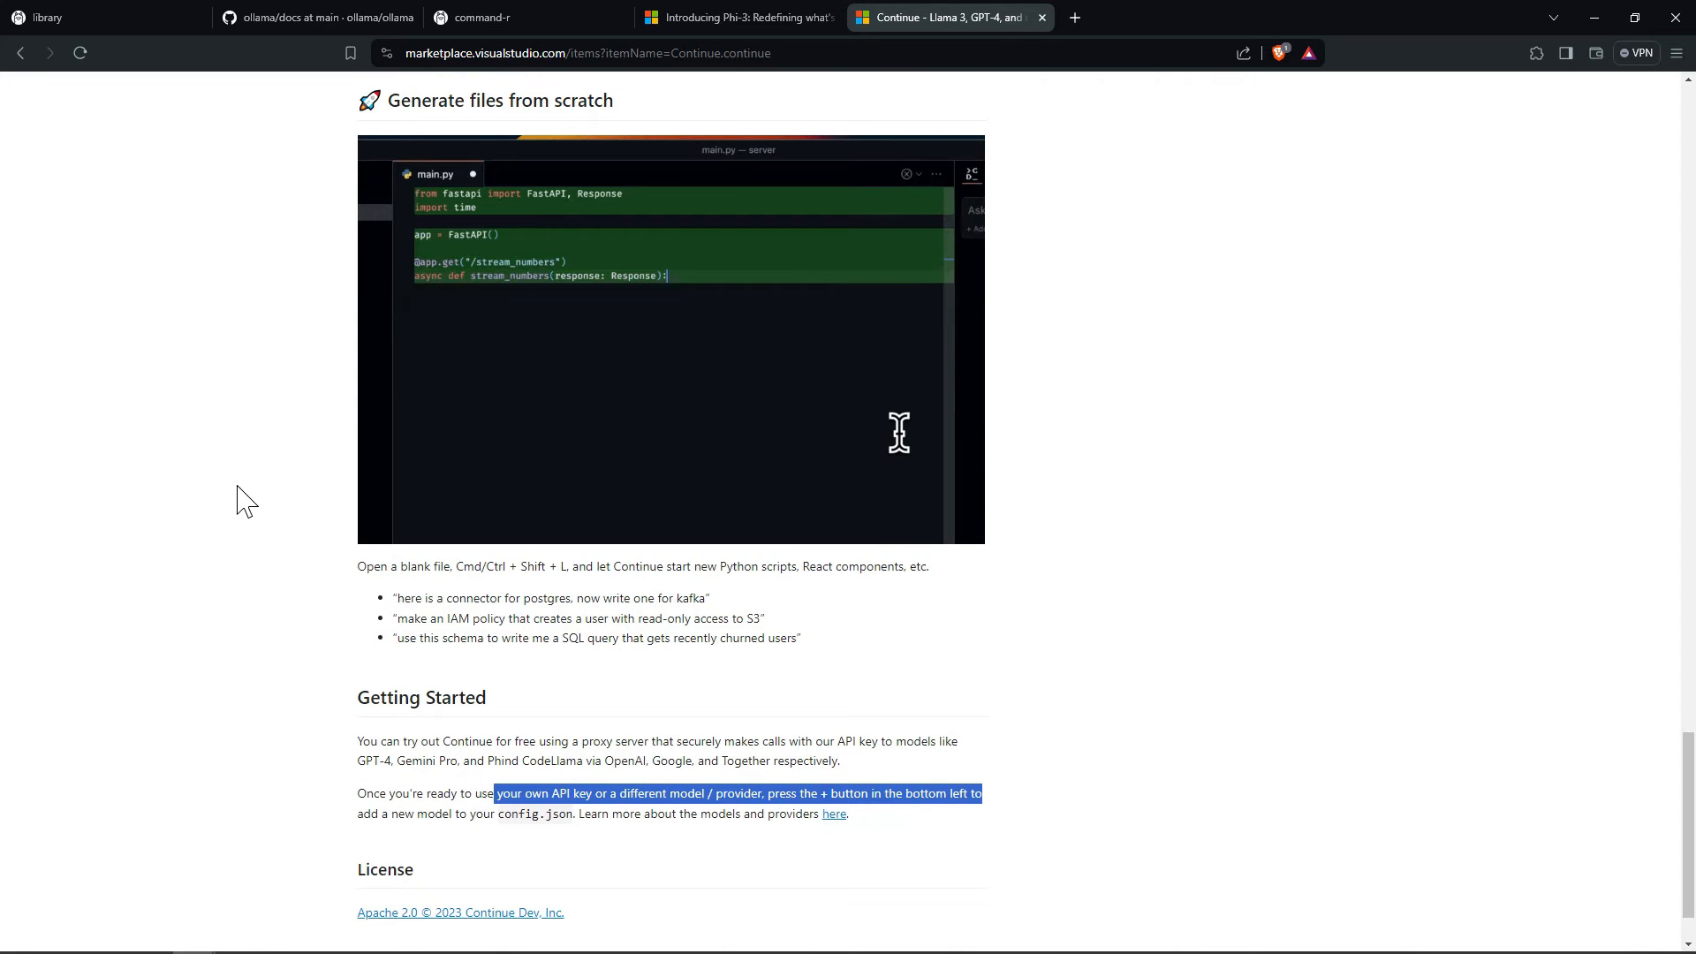
pyautogui.moveTo(561, 728)
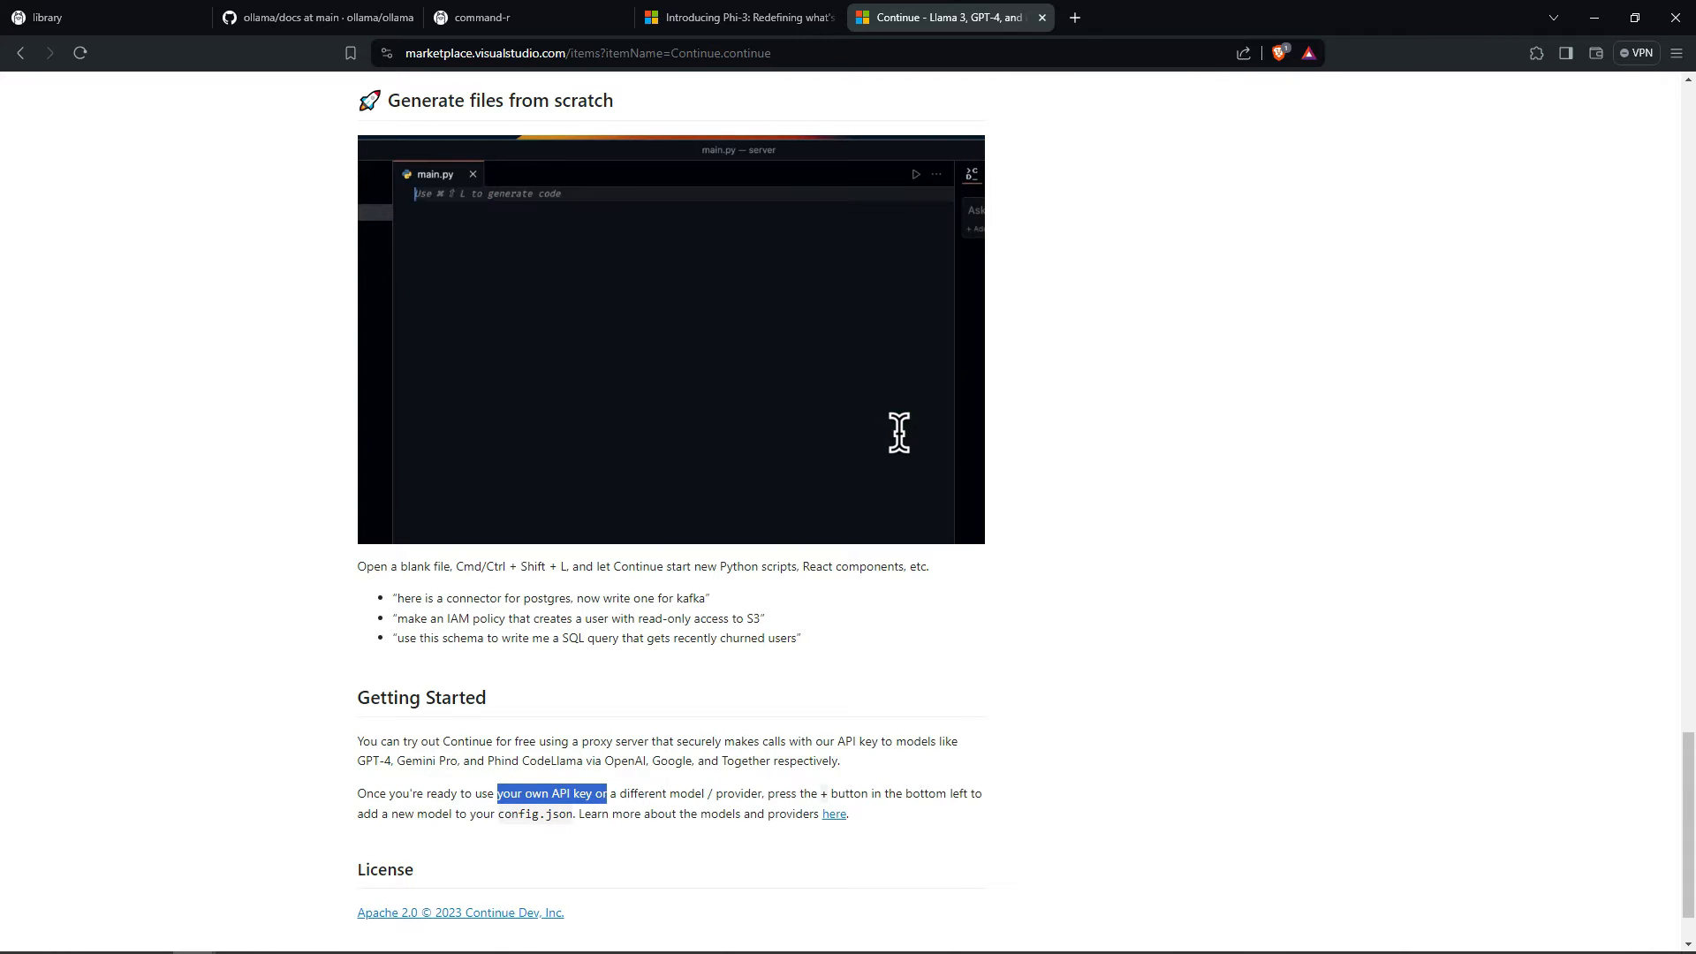
# Step: Enter the prompt 'write a fastapi server that streams the numbers 1'
pyautogui.write('write a fastapi server that streams the numbers 1')
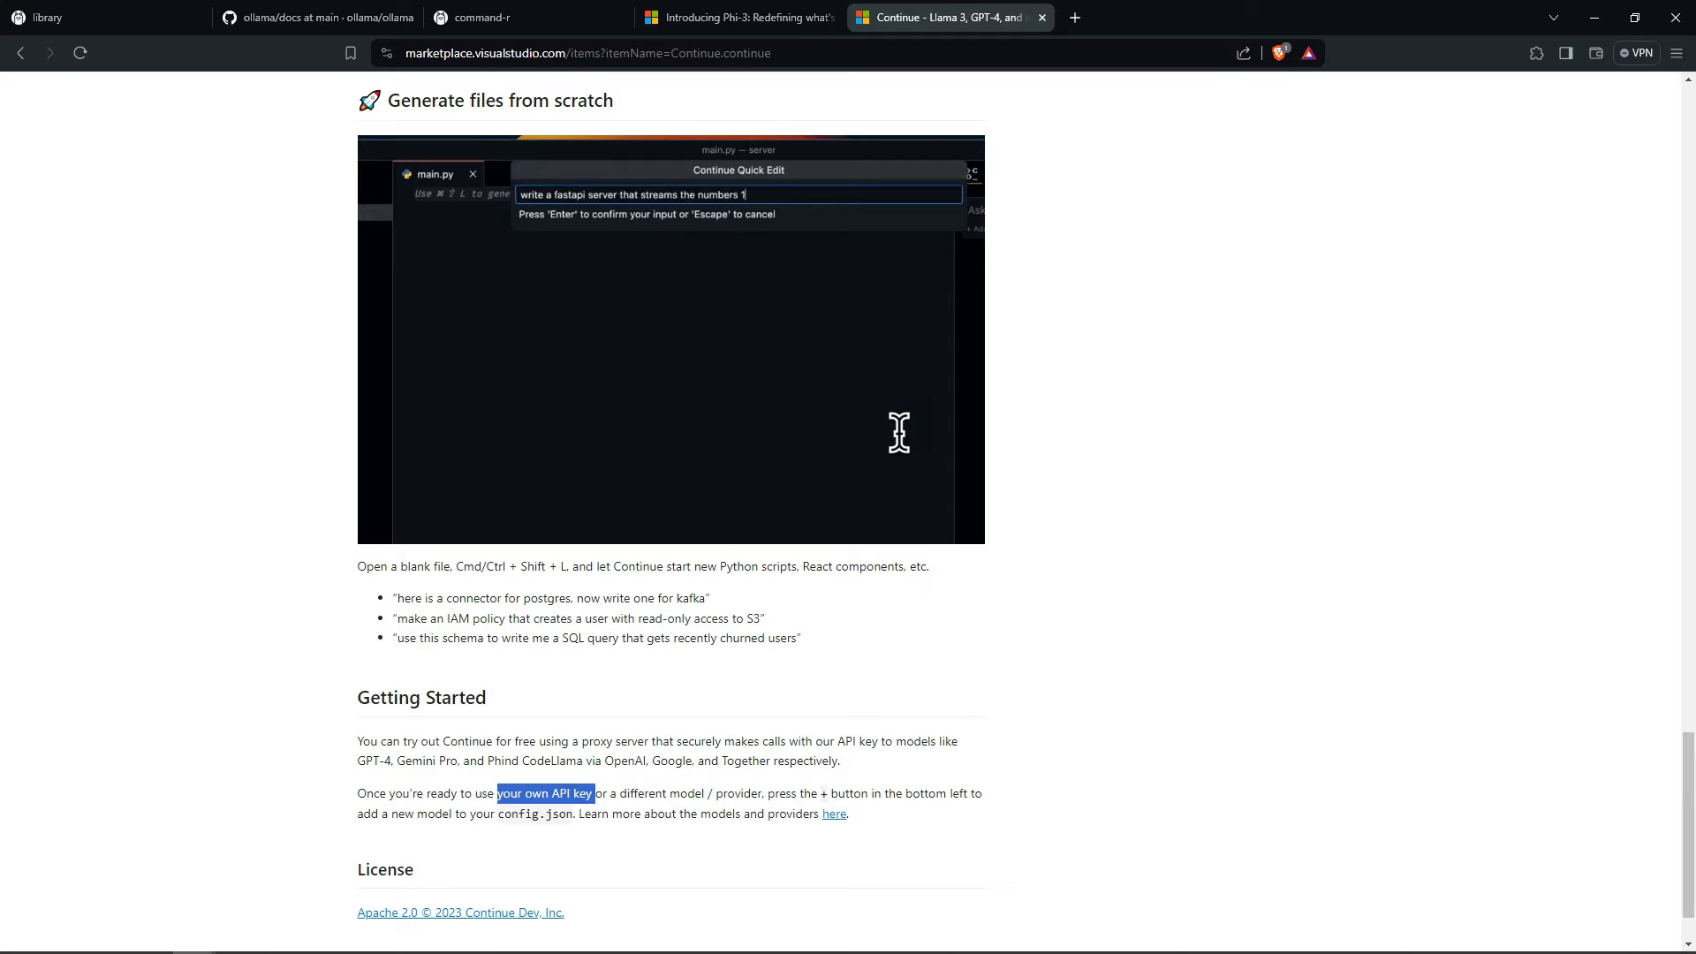
pyautogui.press('Enter')
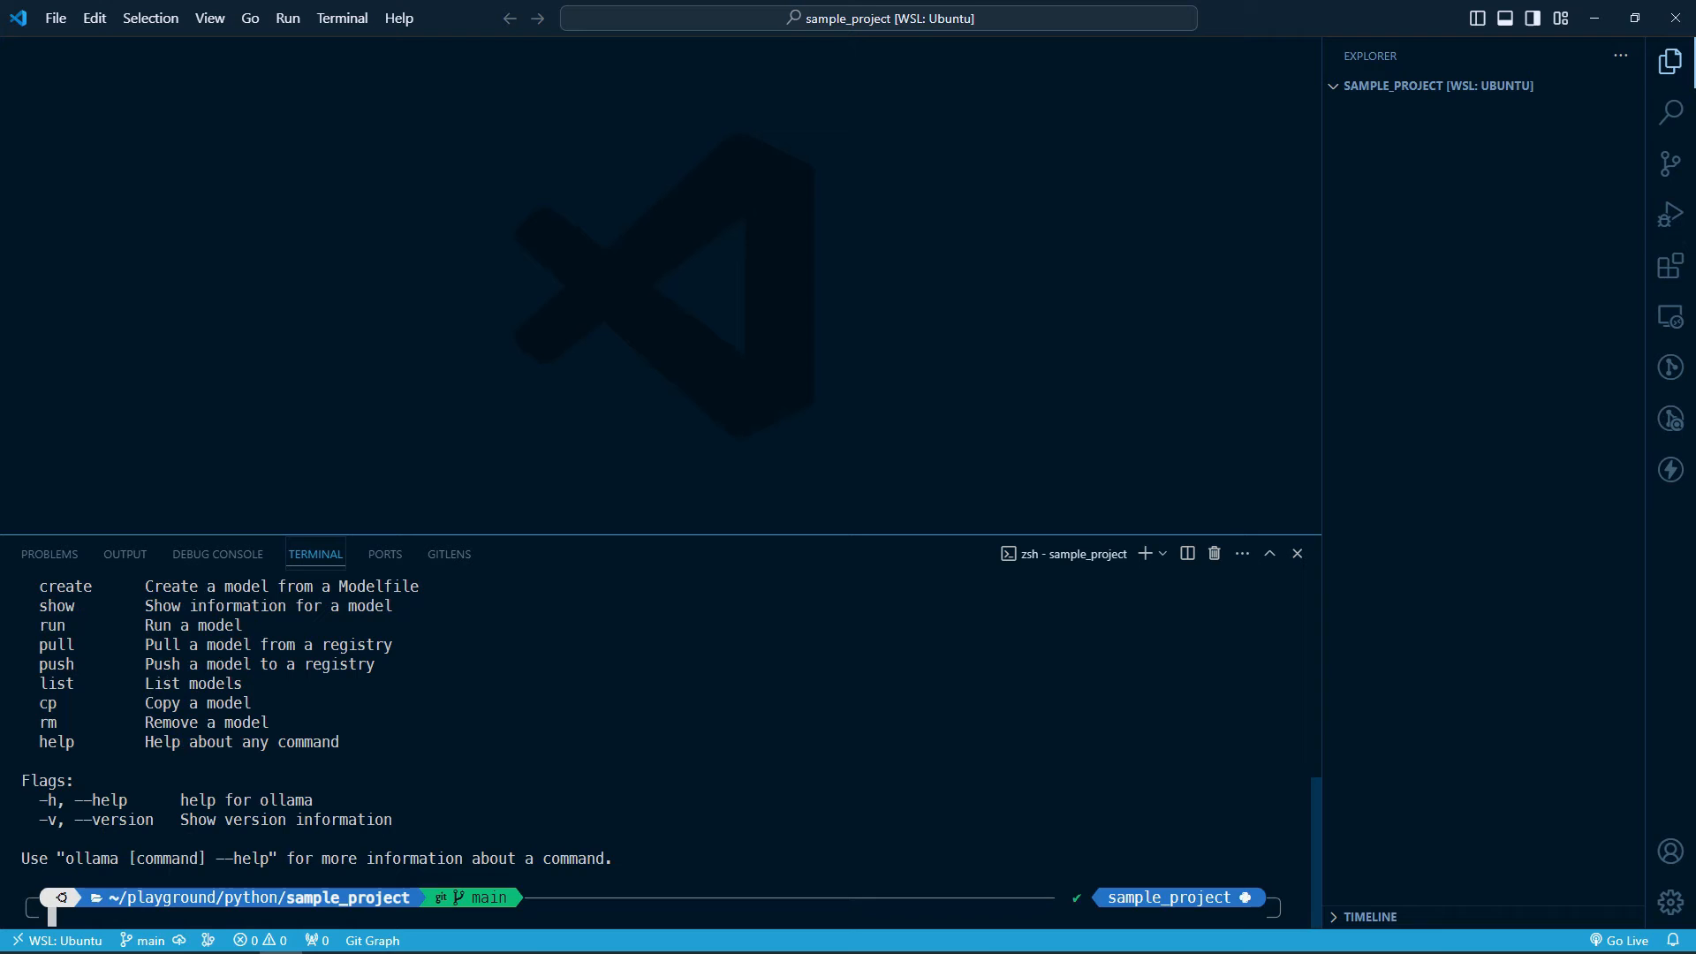
# Step: Enlarge the terminal panel and list the local models with 'ollama list'
pyautogui.moveTo(754, 545); pyautogui.dragTo(754, 475)
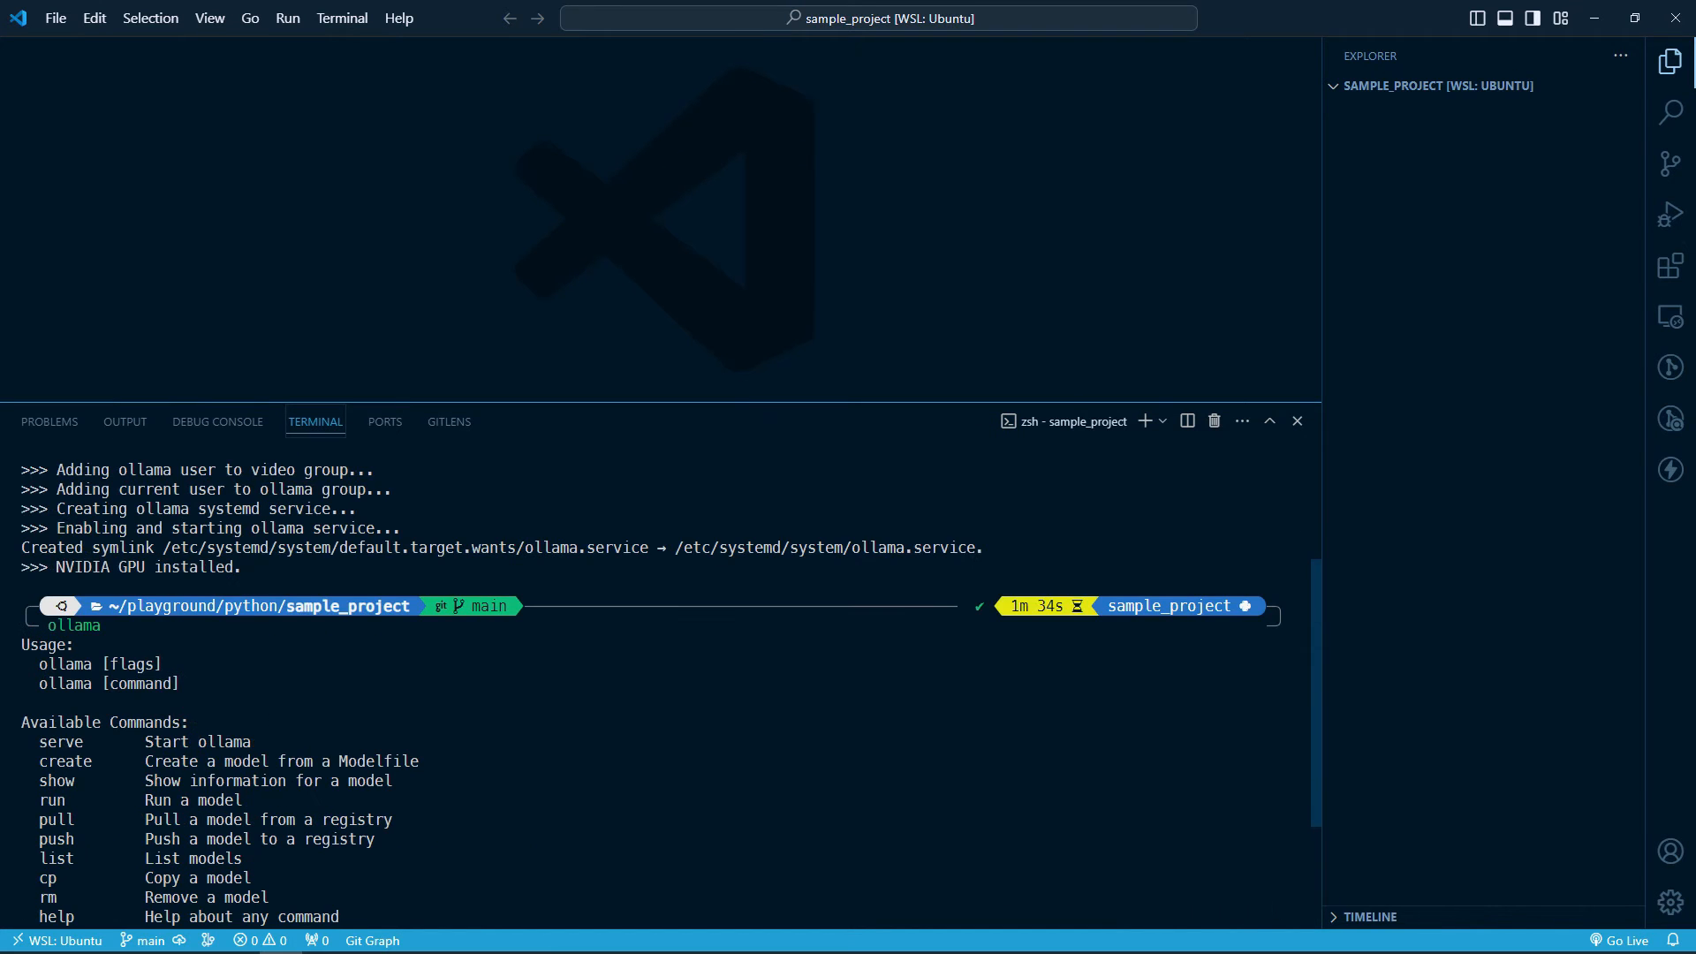
pyautogui.scroll(-3)
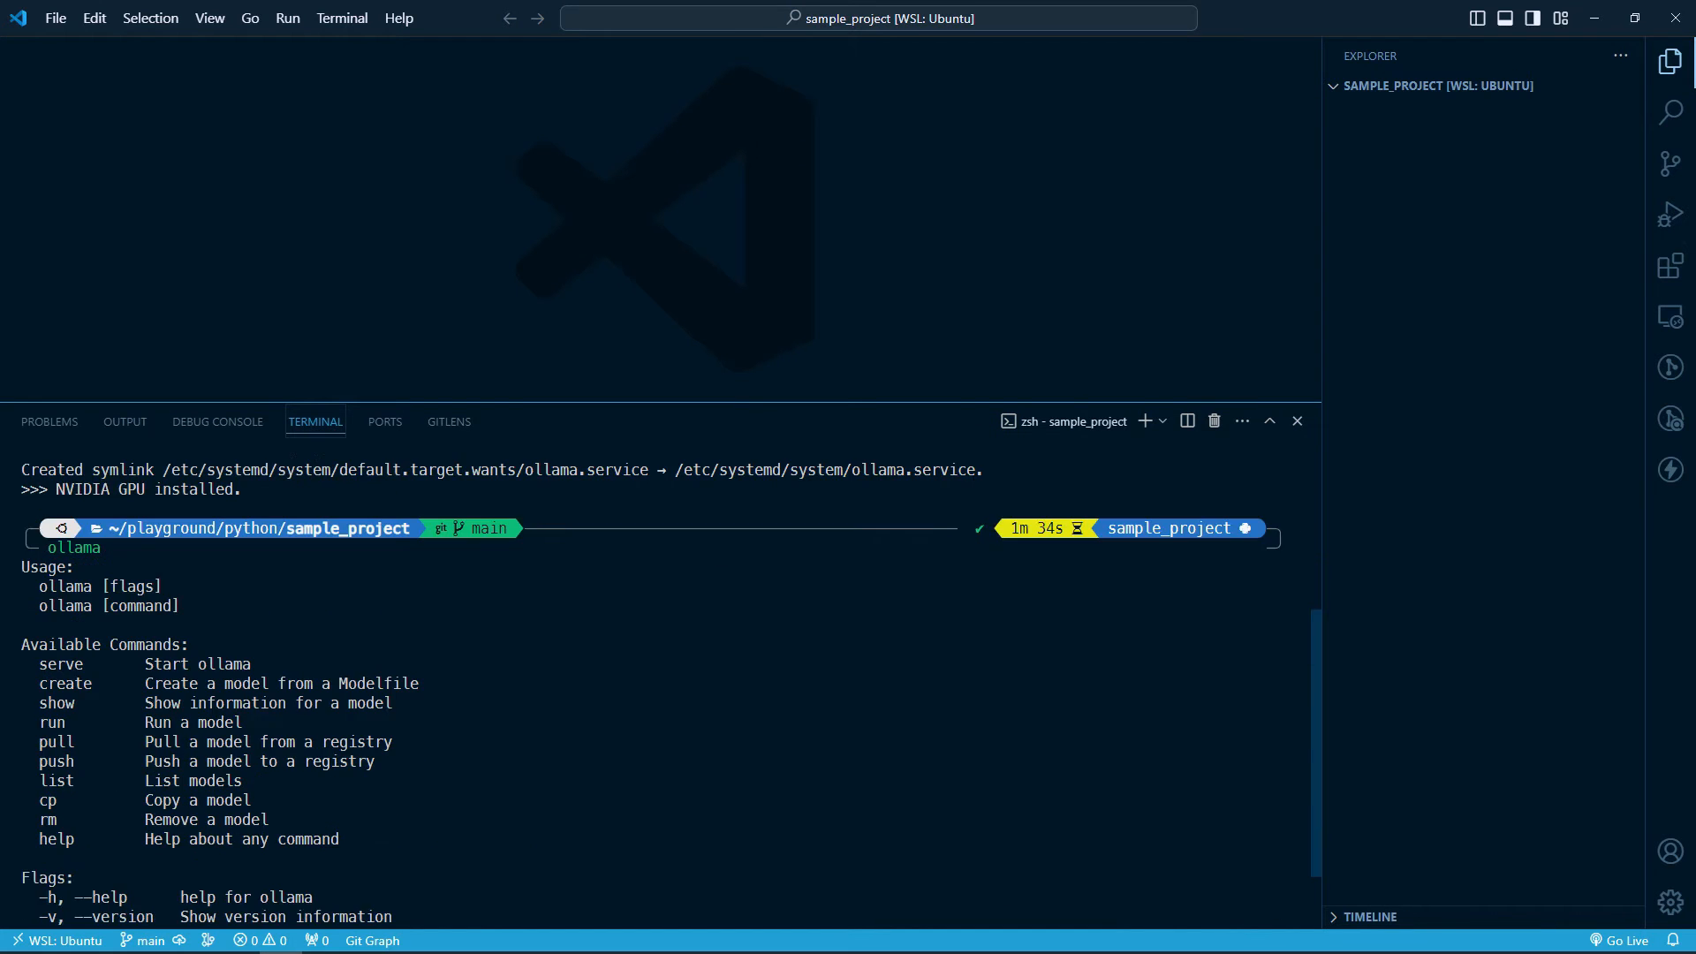
pyautogui.scroll(-3)
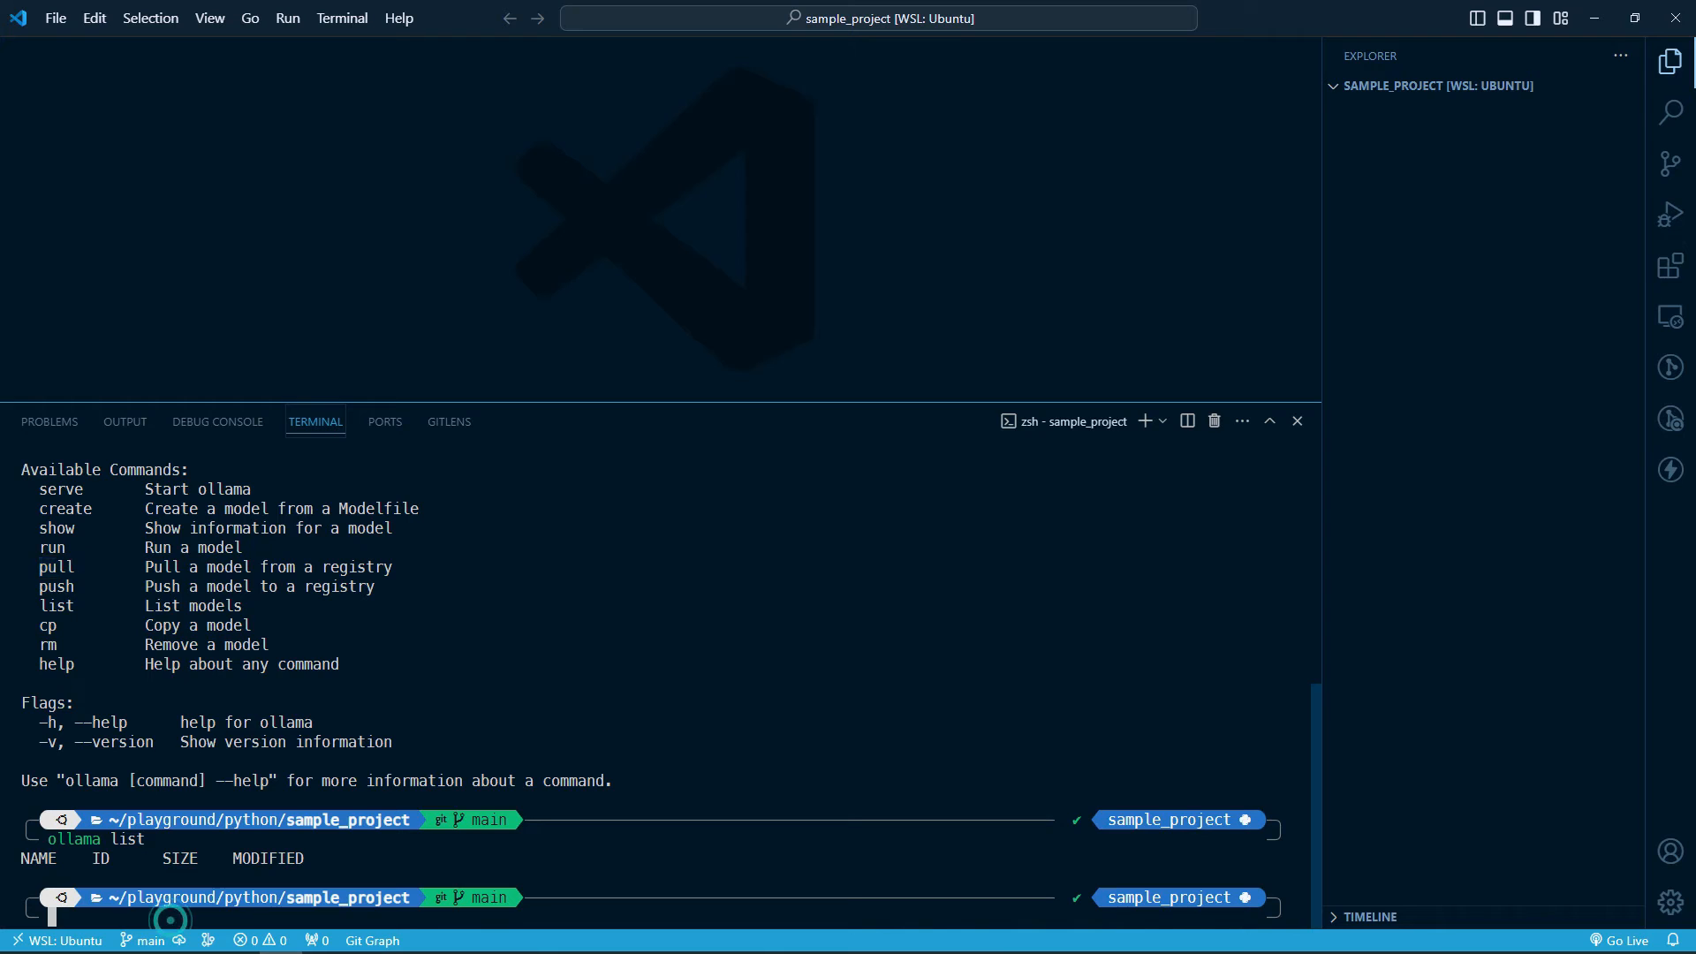
pyautogui.write('ollama list')
pyautogui.write('ollama pull p')
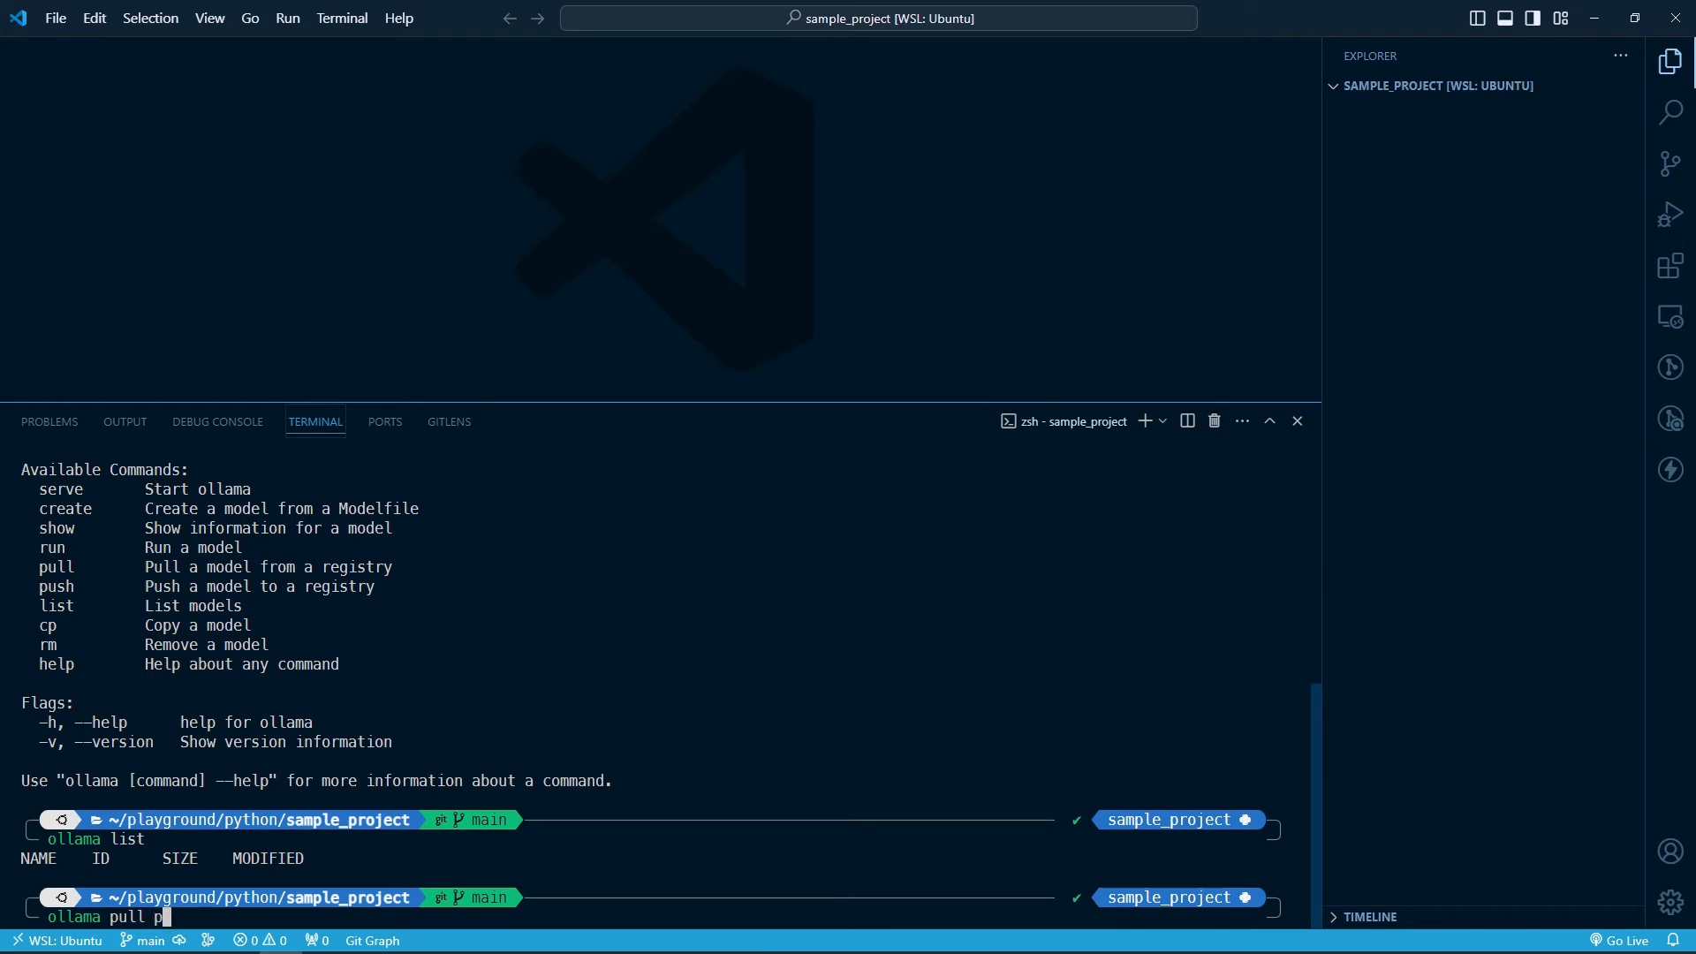
# Step: Pull phi3 and confirm phi3:latest at 2.3 GB appears in 'ollama list'
pyautogui.write('hi3')
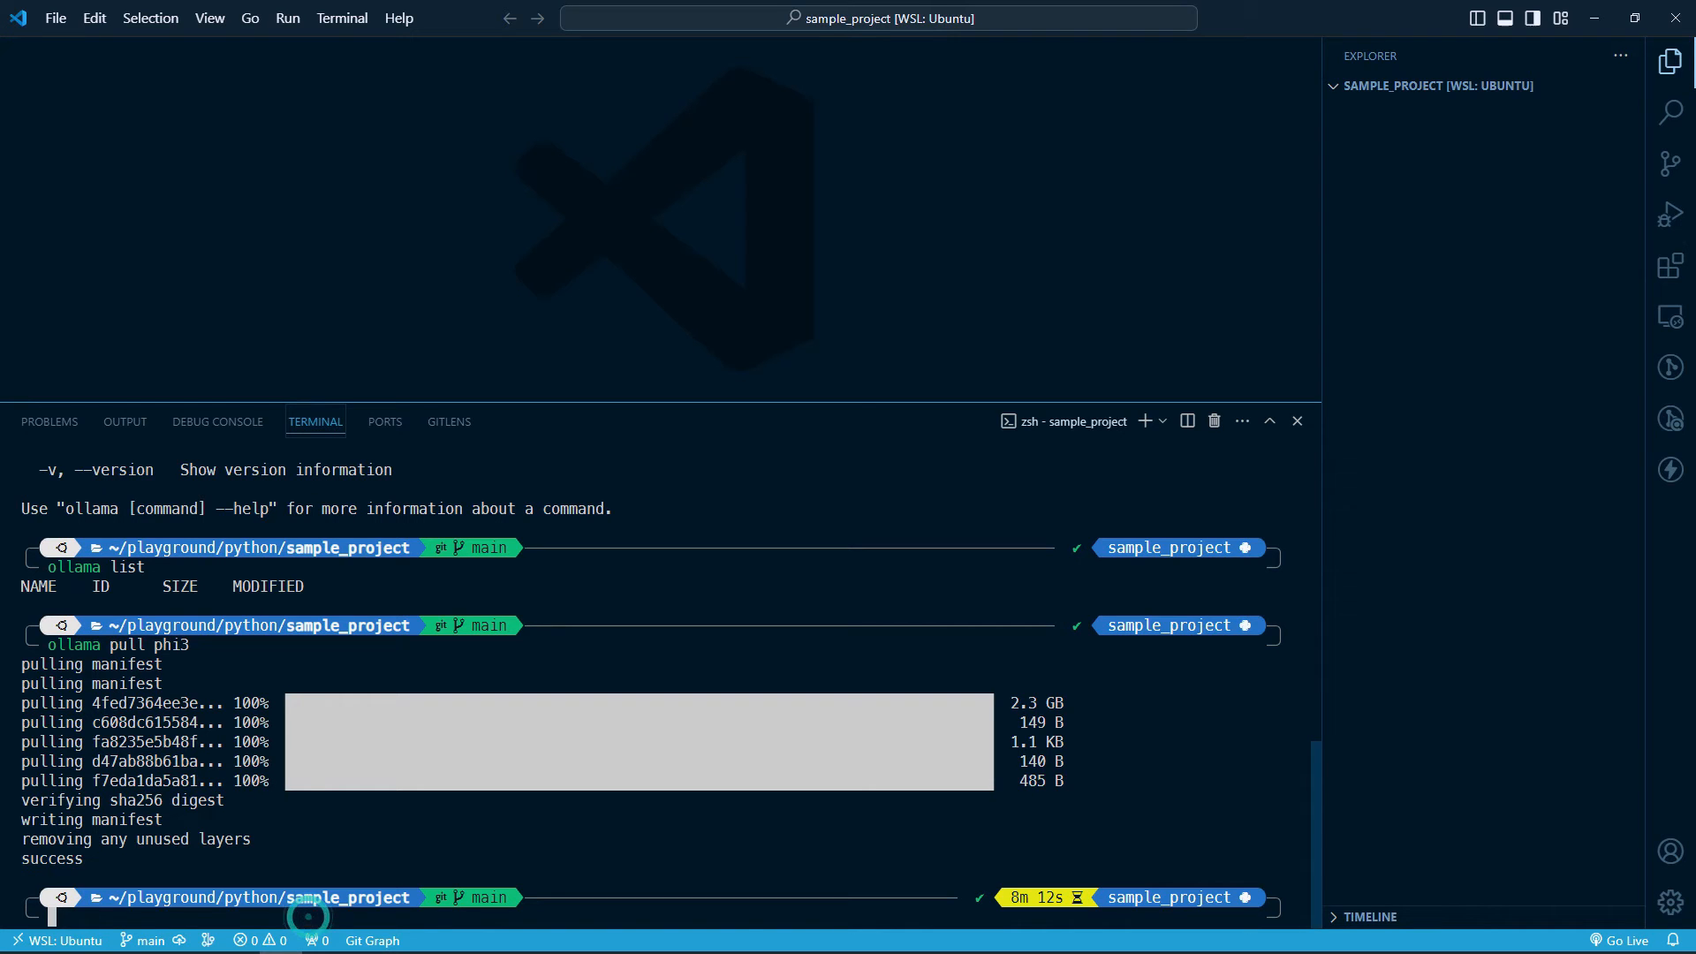
pyautogui.write('ollama list')
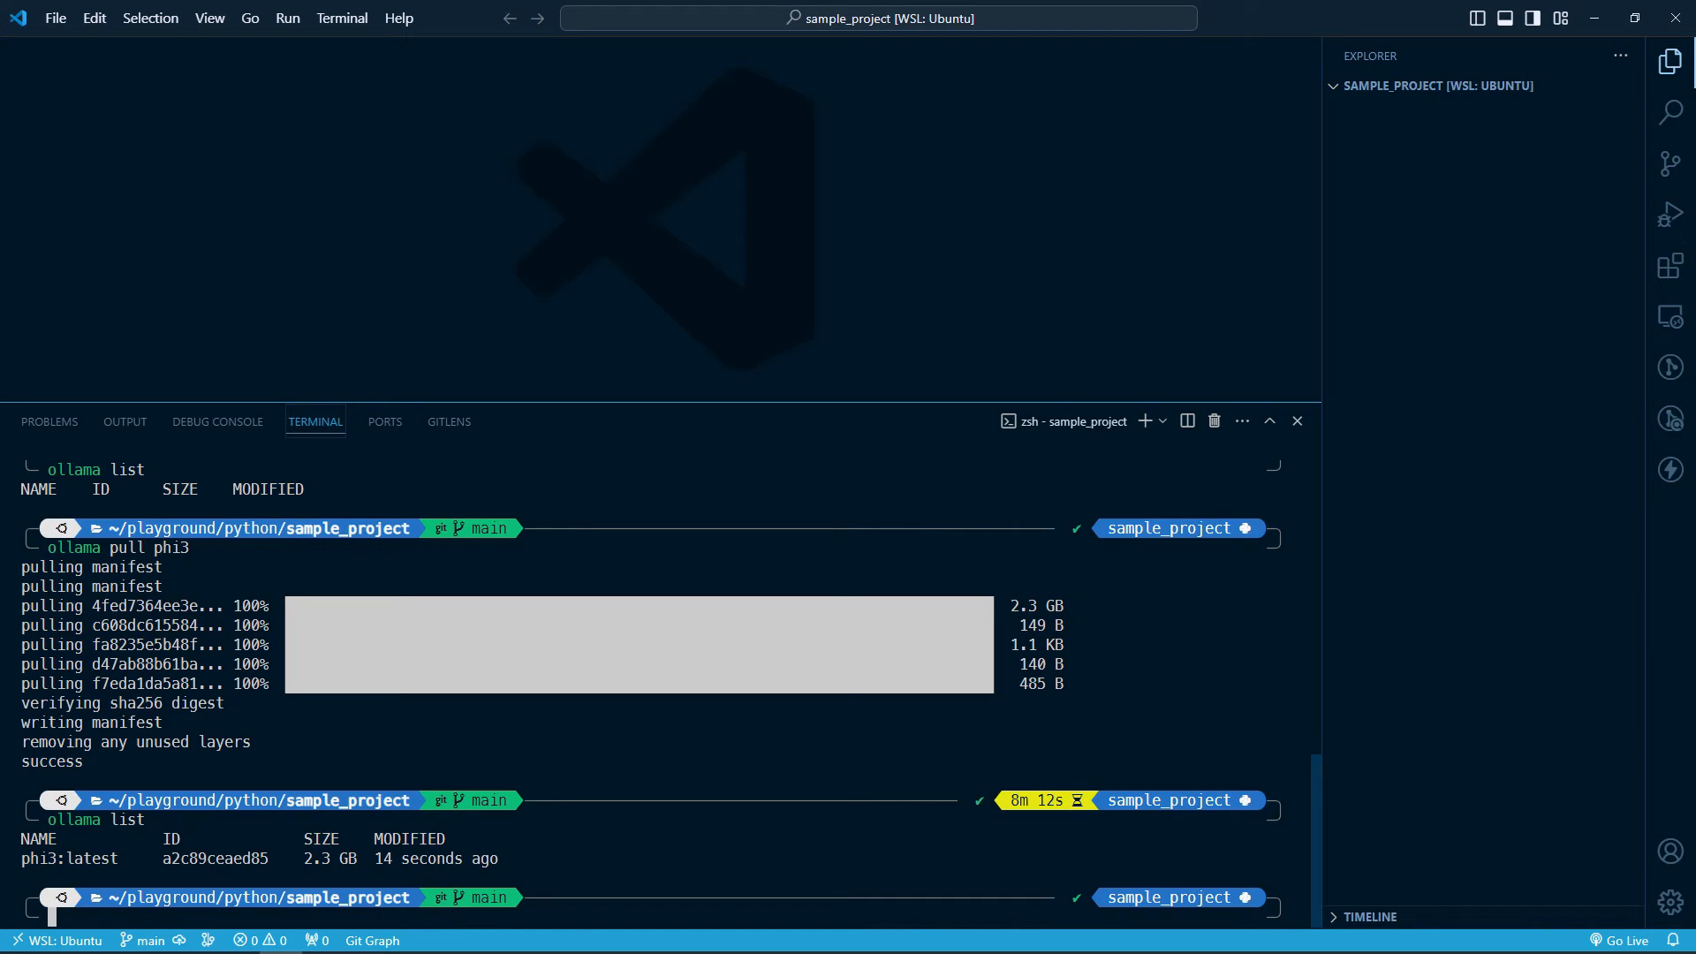
pyautogui.write('ollama list')
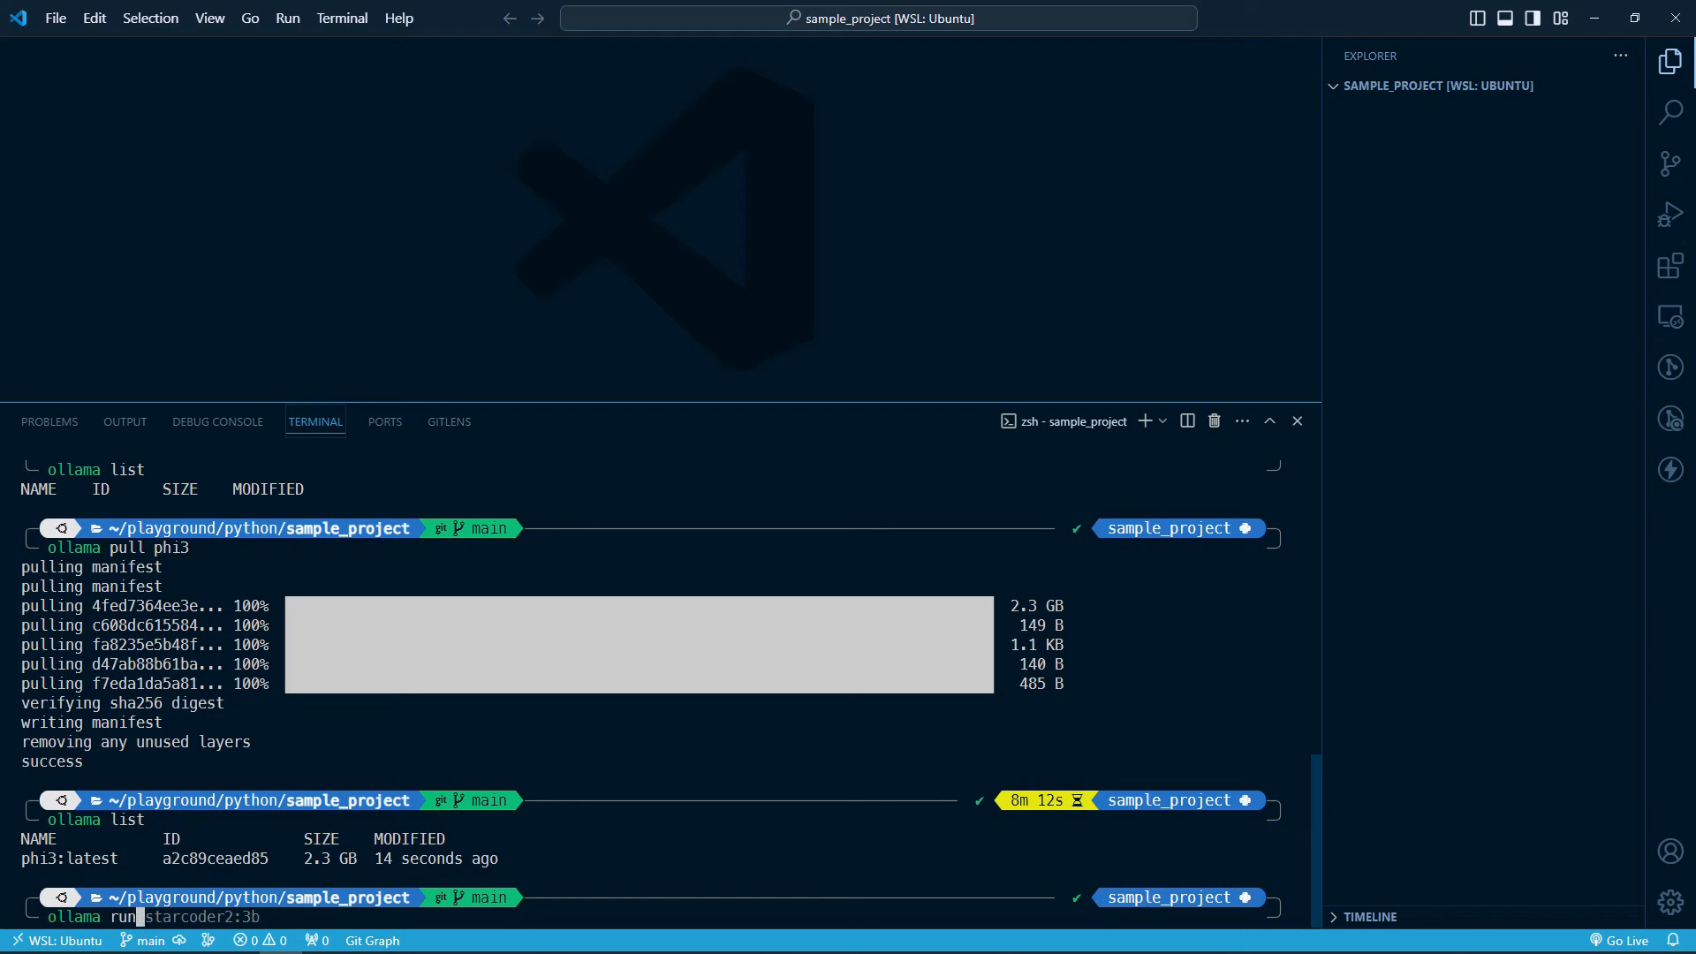
# Step: Start an interactive chat session with 'ollama run phi3'
pyautogui.write('phi3')
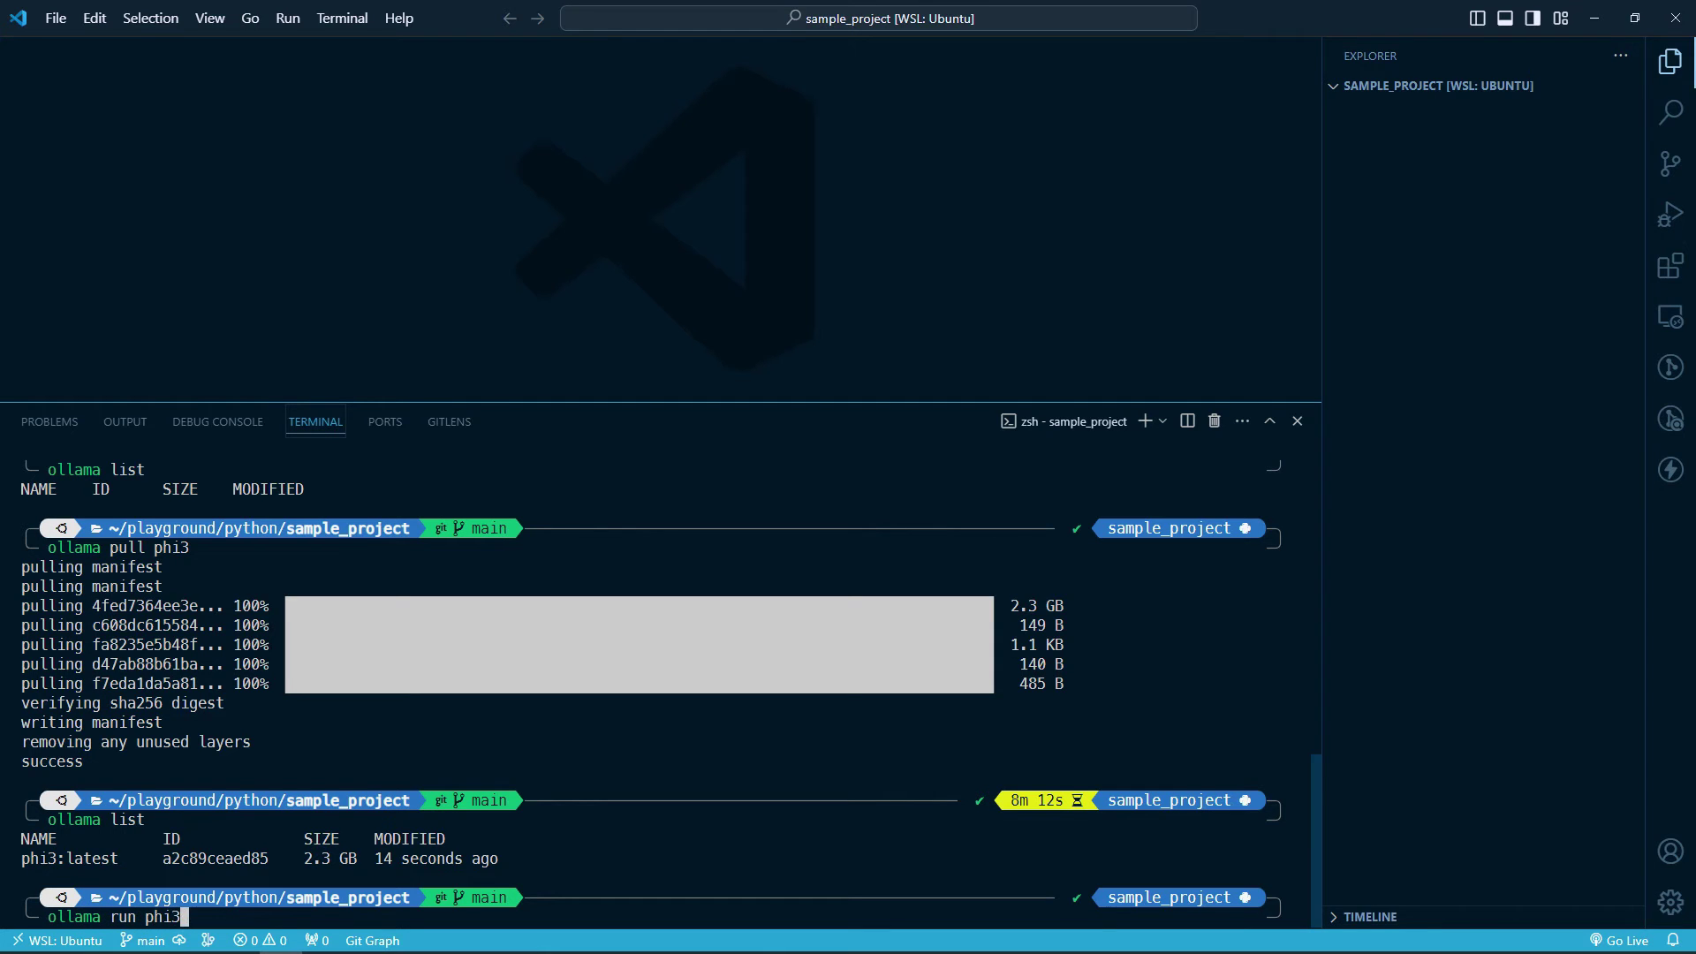
pyautogui.press('Enter')
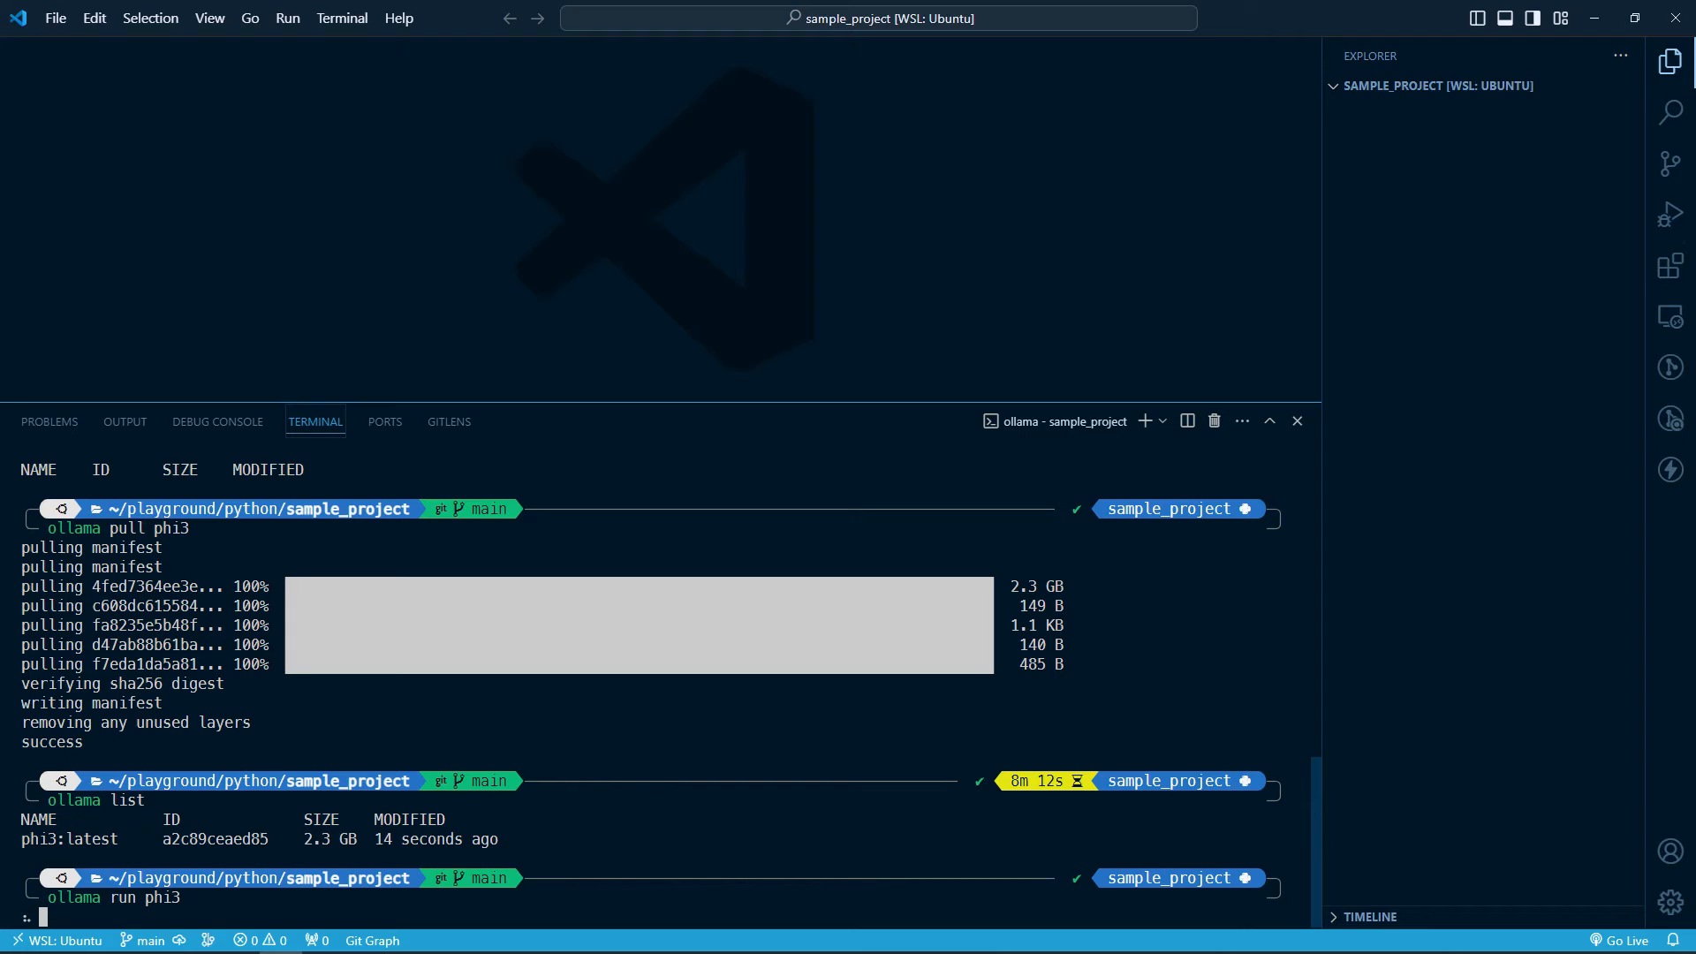
pyautogui.press('Enter')
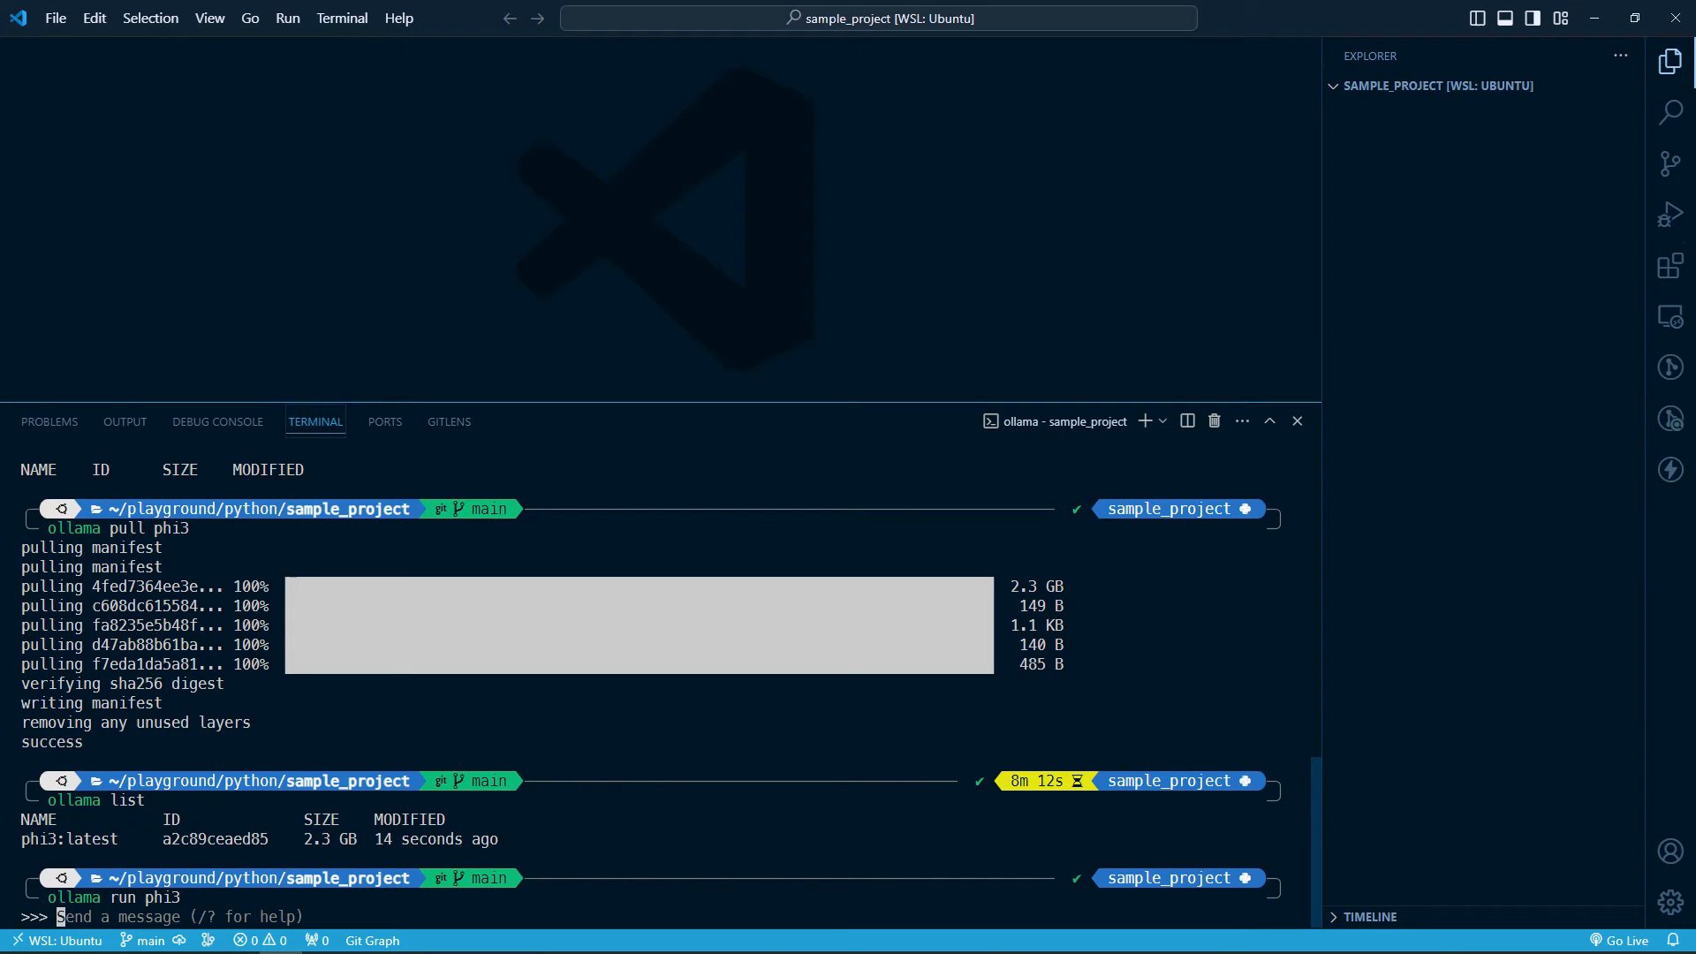
# Step: Ask phi3 'what is the capital of Sweden?', get Stockholm, then exit with /bye
pyautogui.write('what is the c')
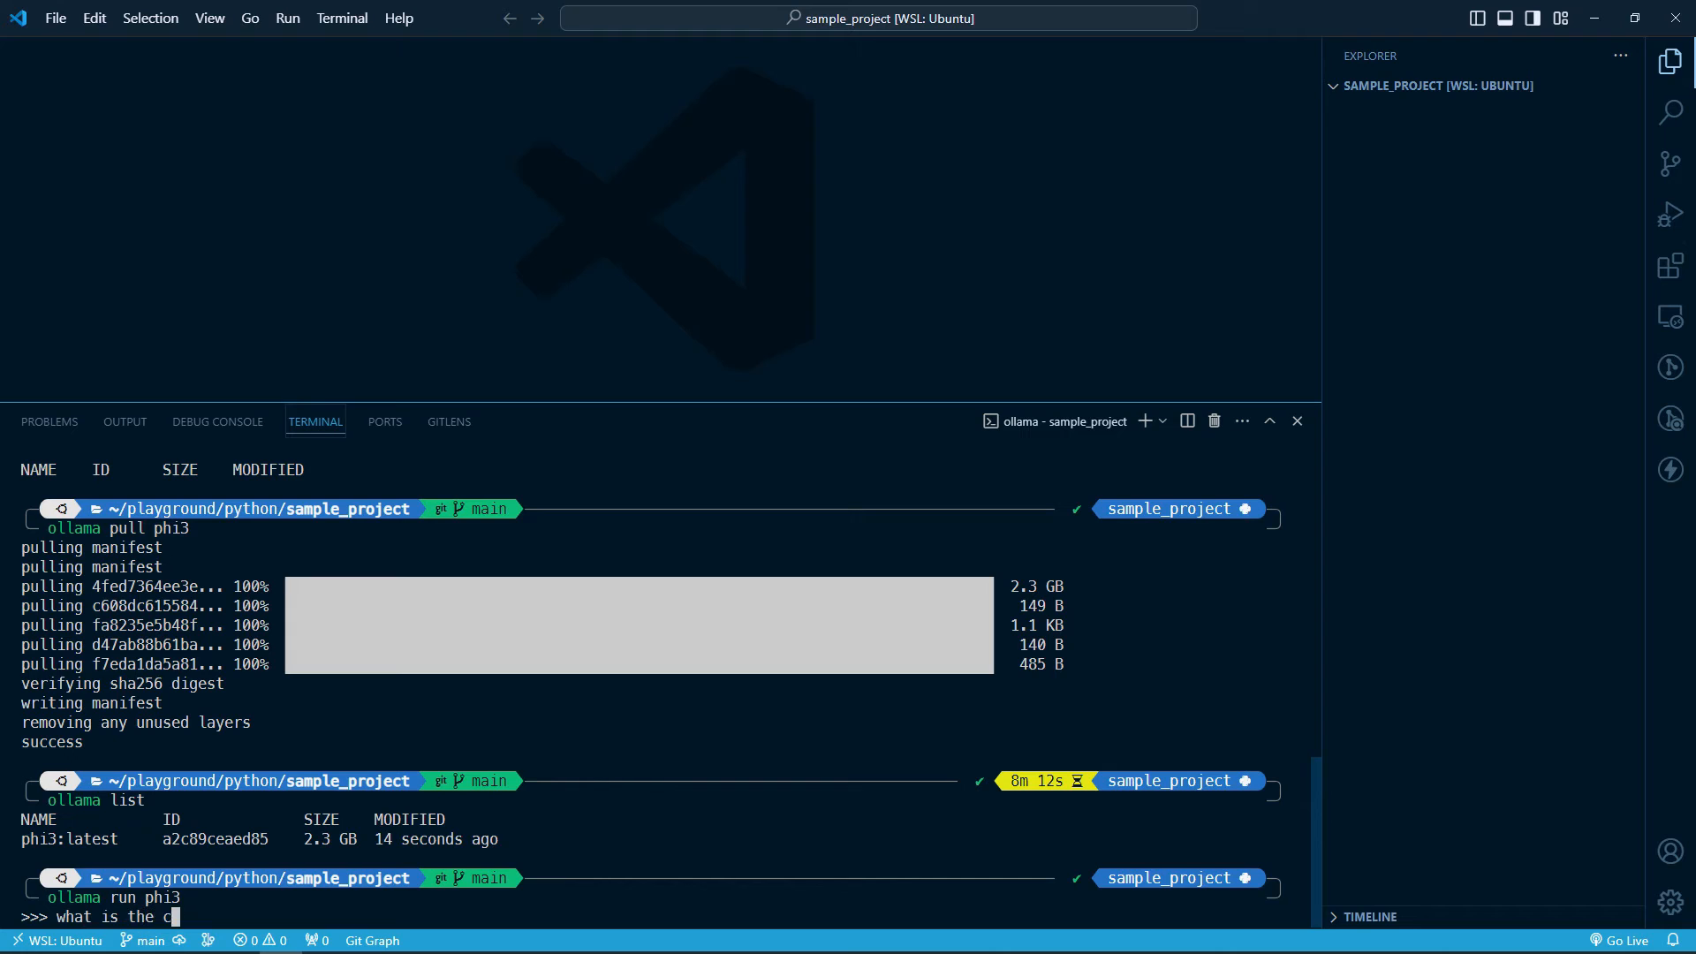
pyautogui.write('aptial')
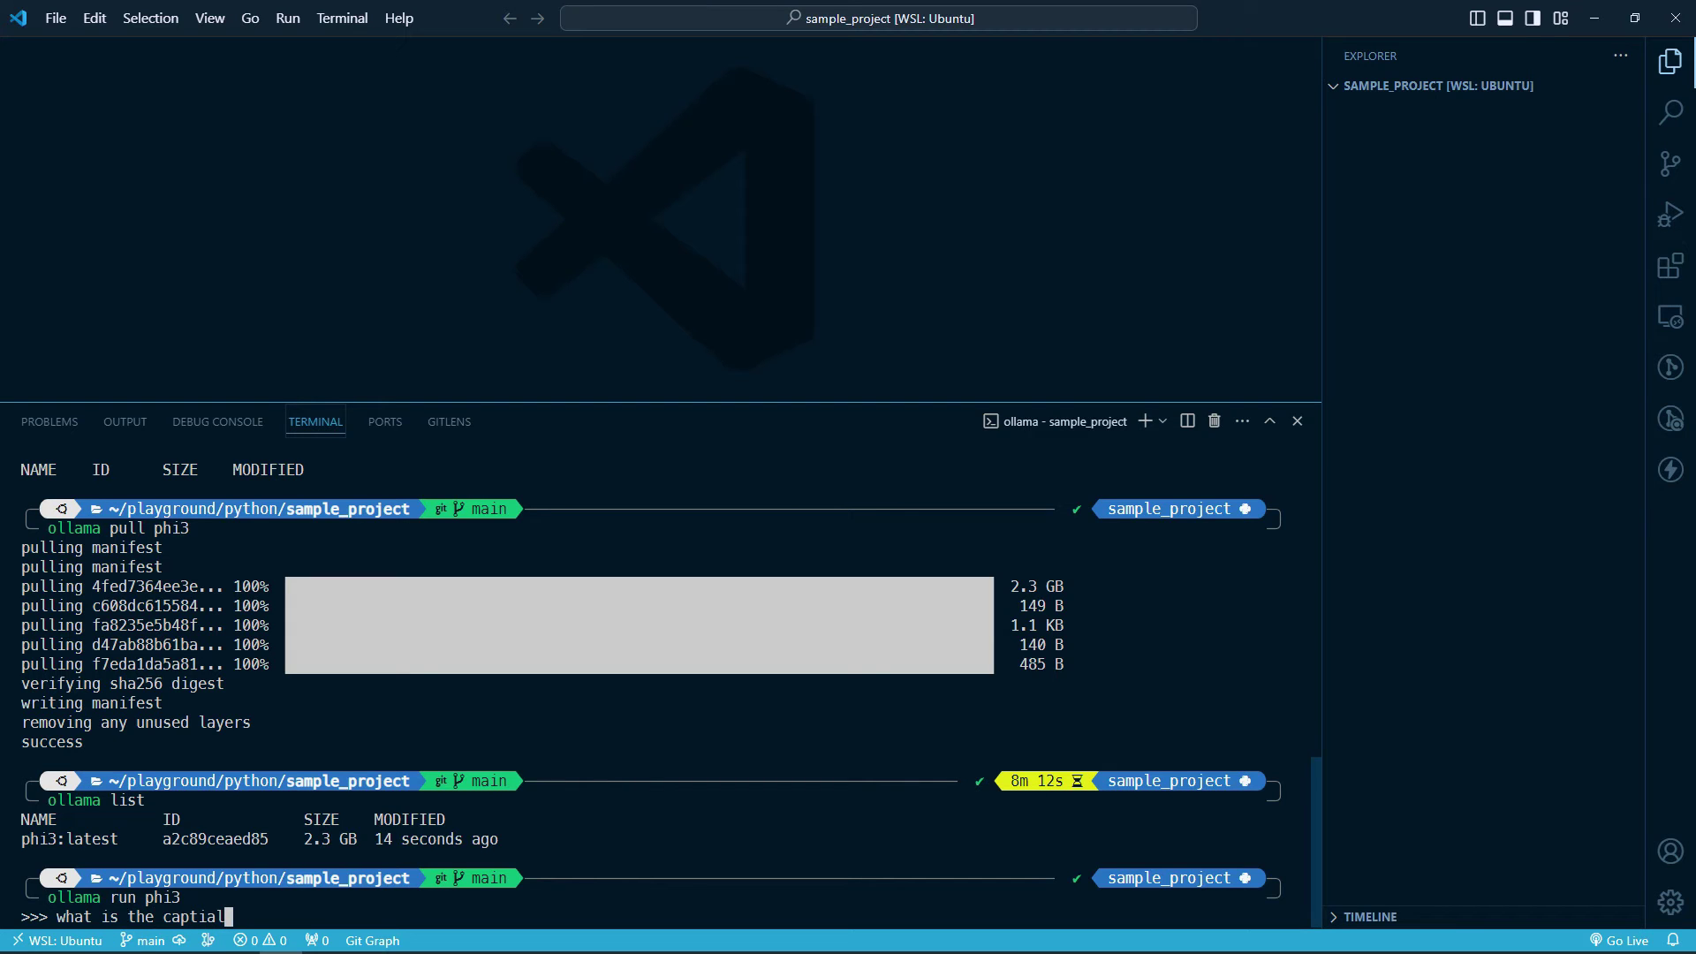
pyautogui.press('Backspace')
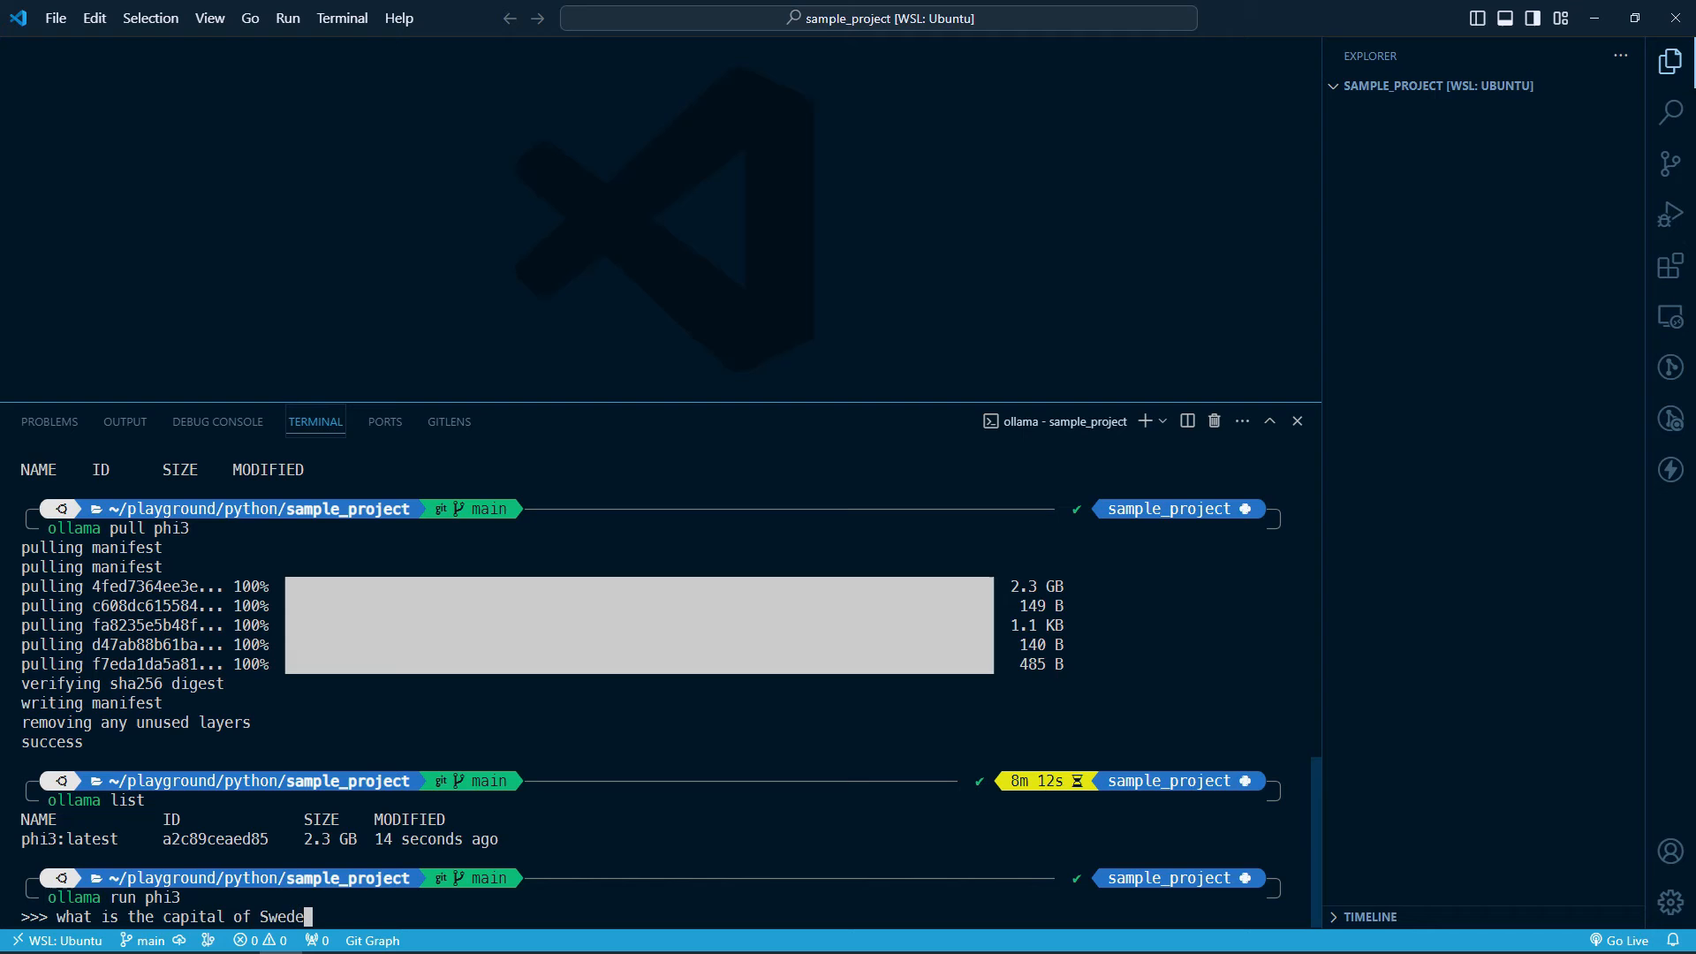
pyautogui.press('Enter')
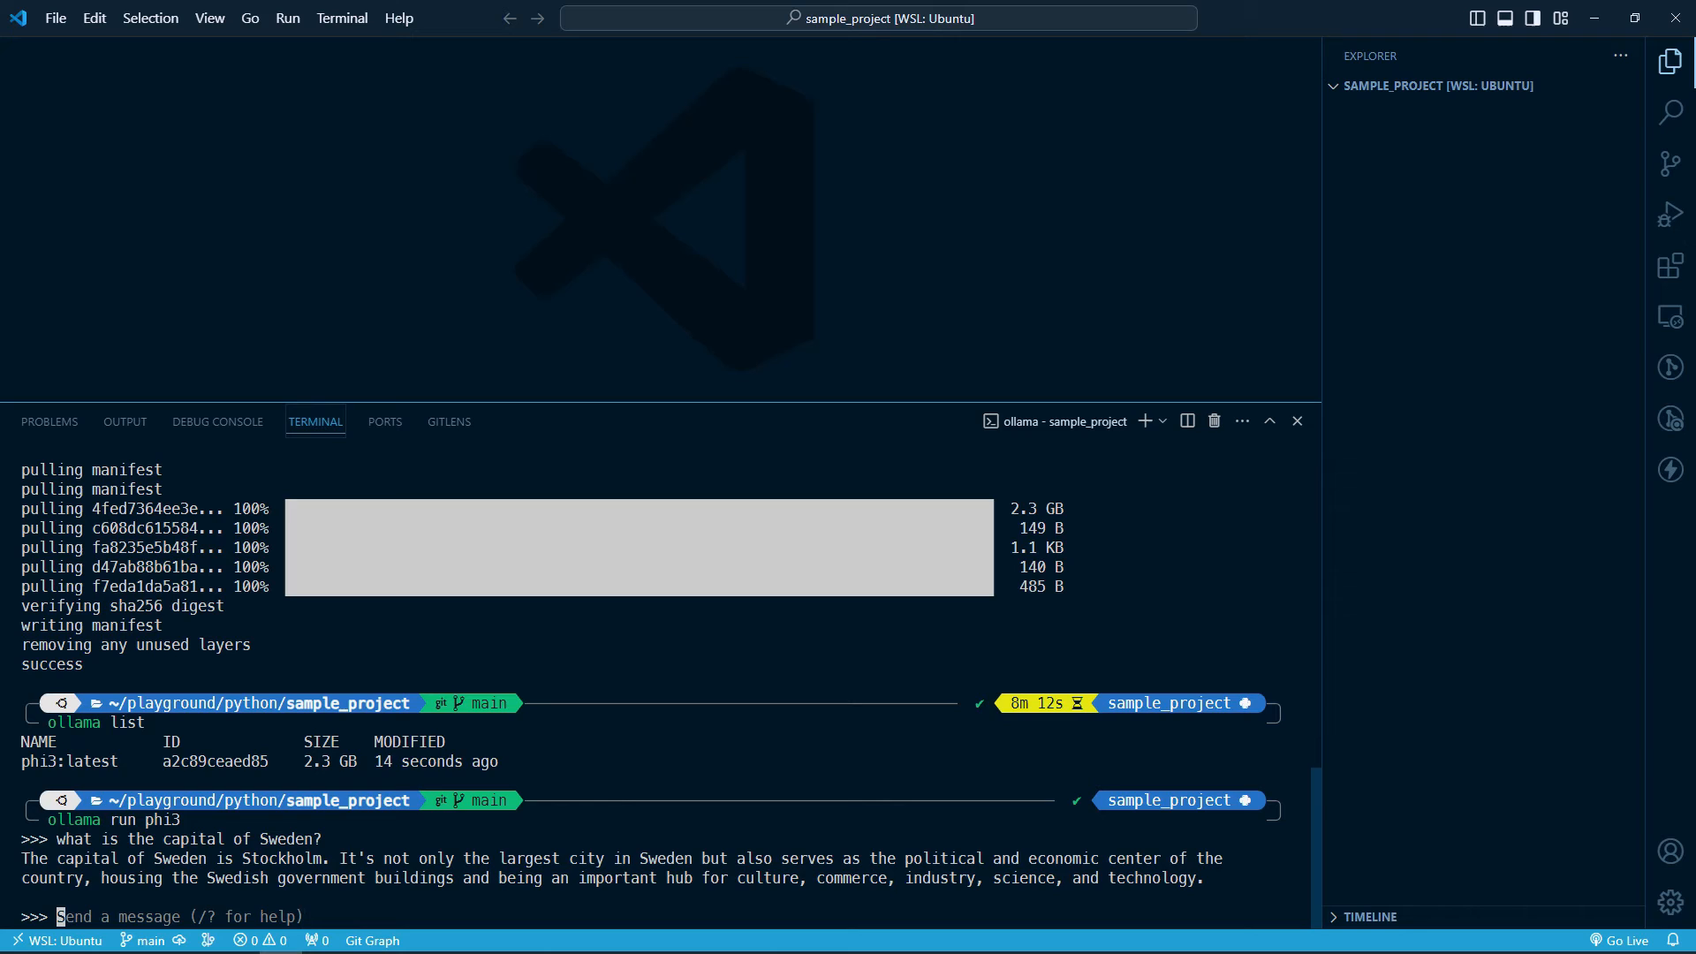
pyautogui.write('/')
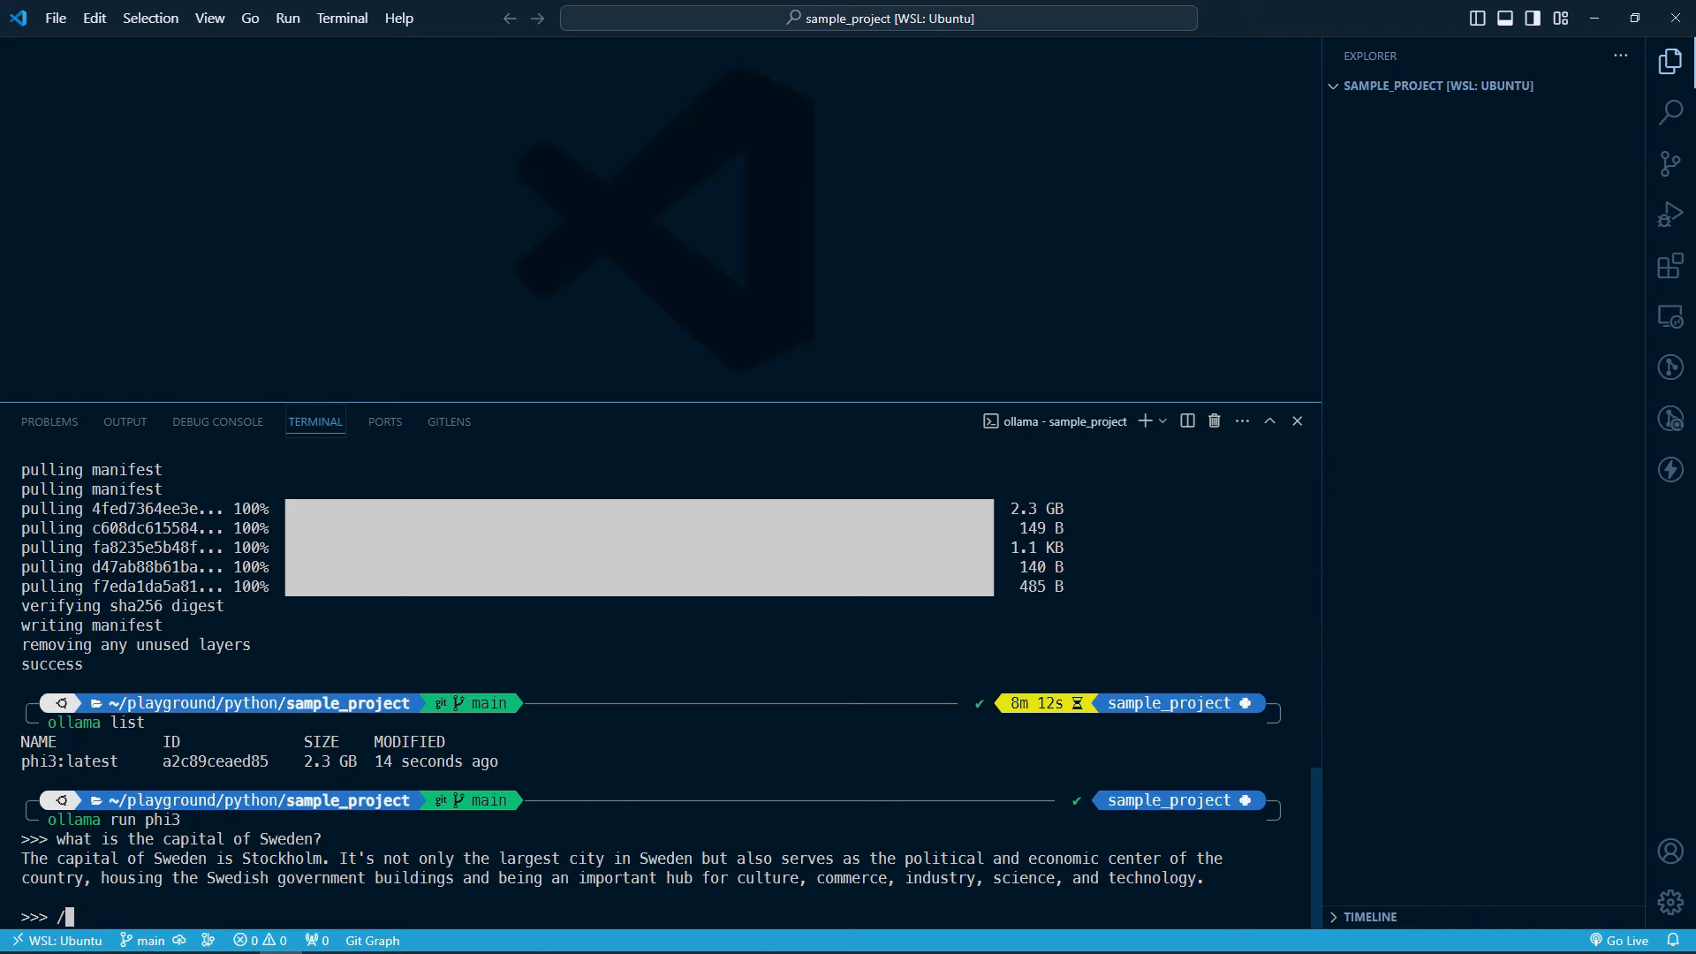
pyautogui.write('bye')
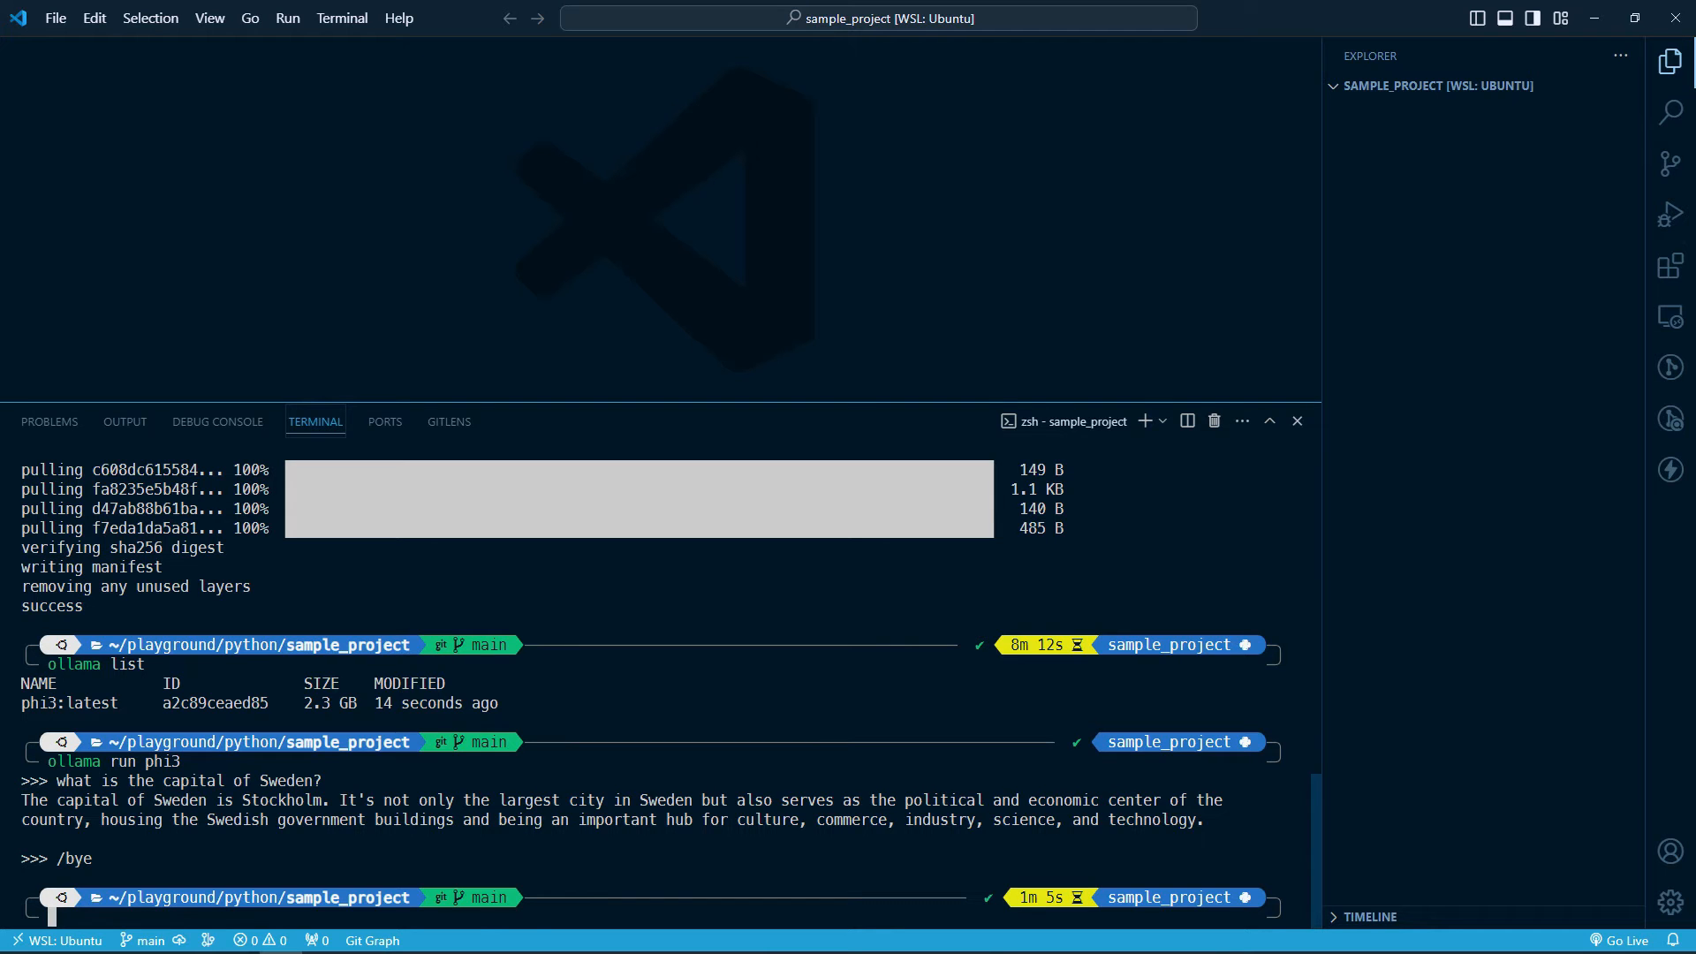
pyautogui.moveTo(1671, 265)
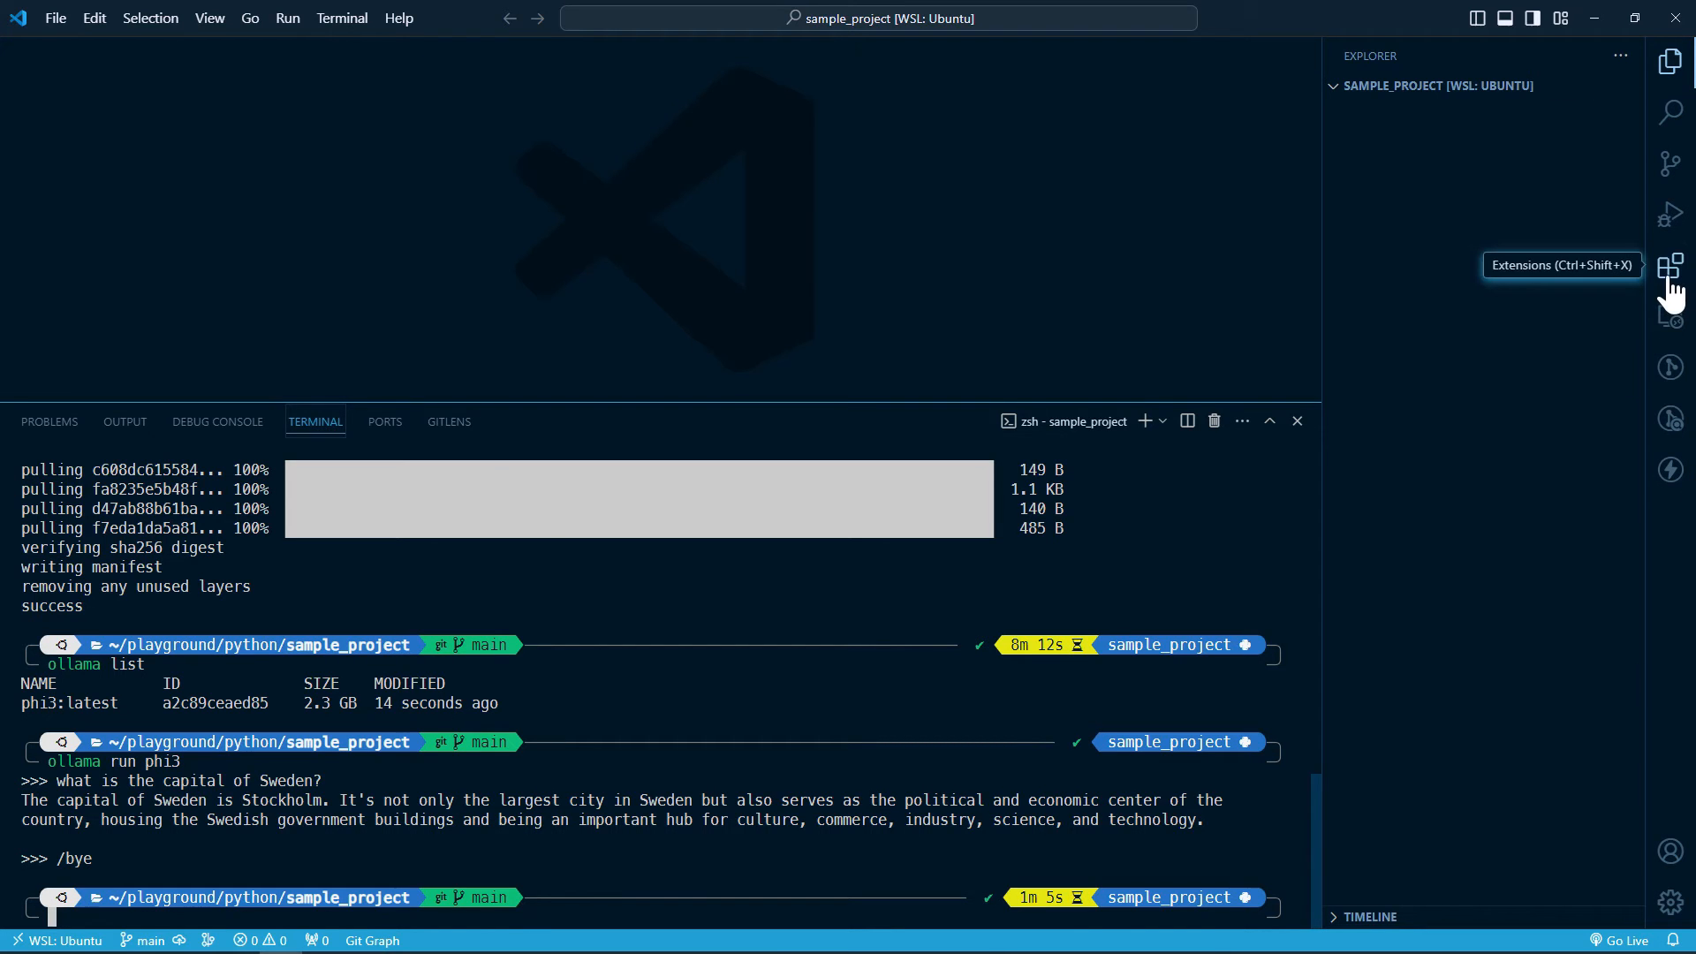
# Step: Find the Continue extension in the Extensions marketplace and install it
pyautogui.click(1671, 263)
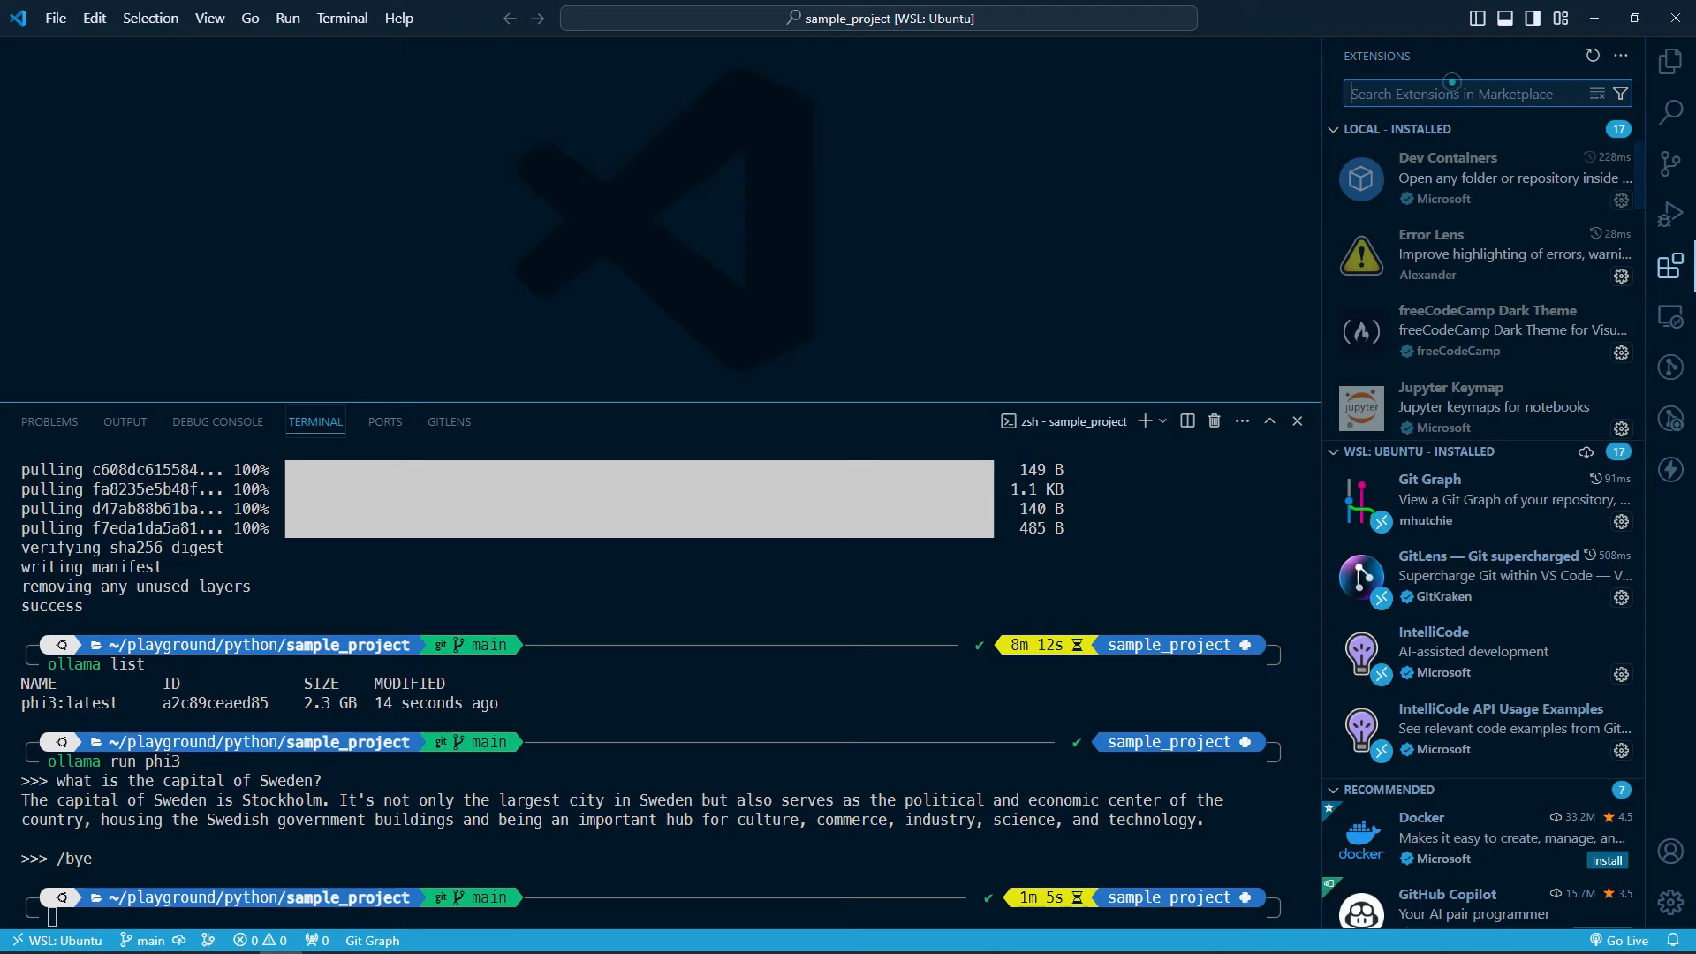
pyautogui.write('continue')
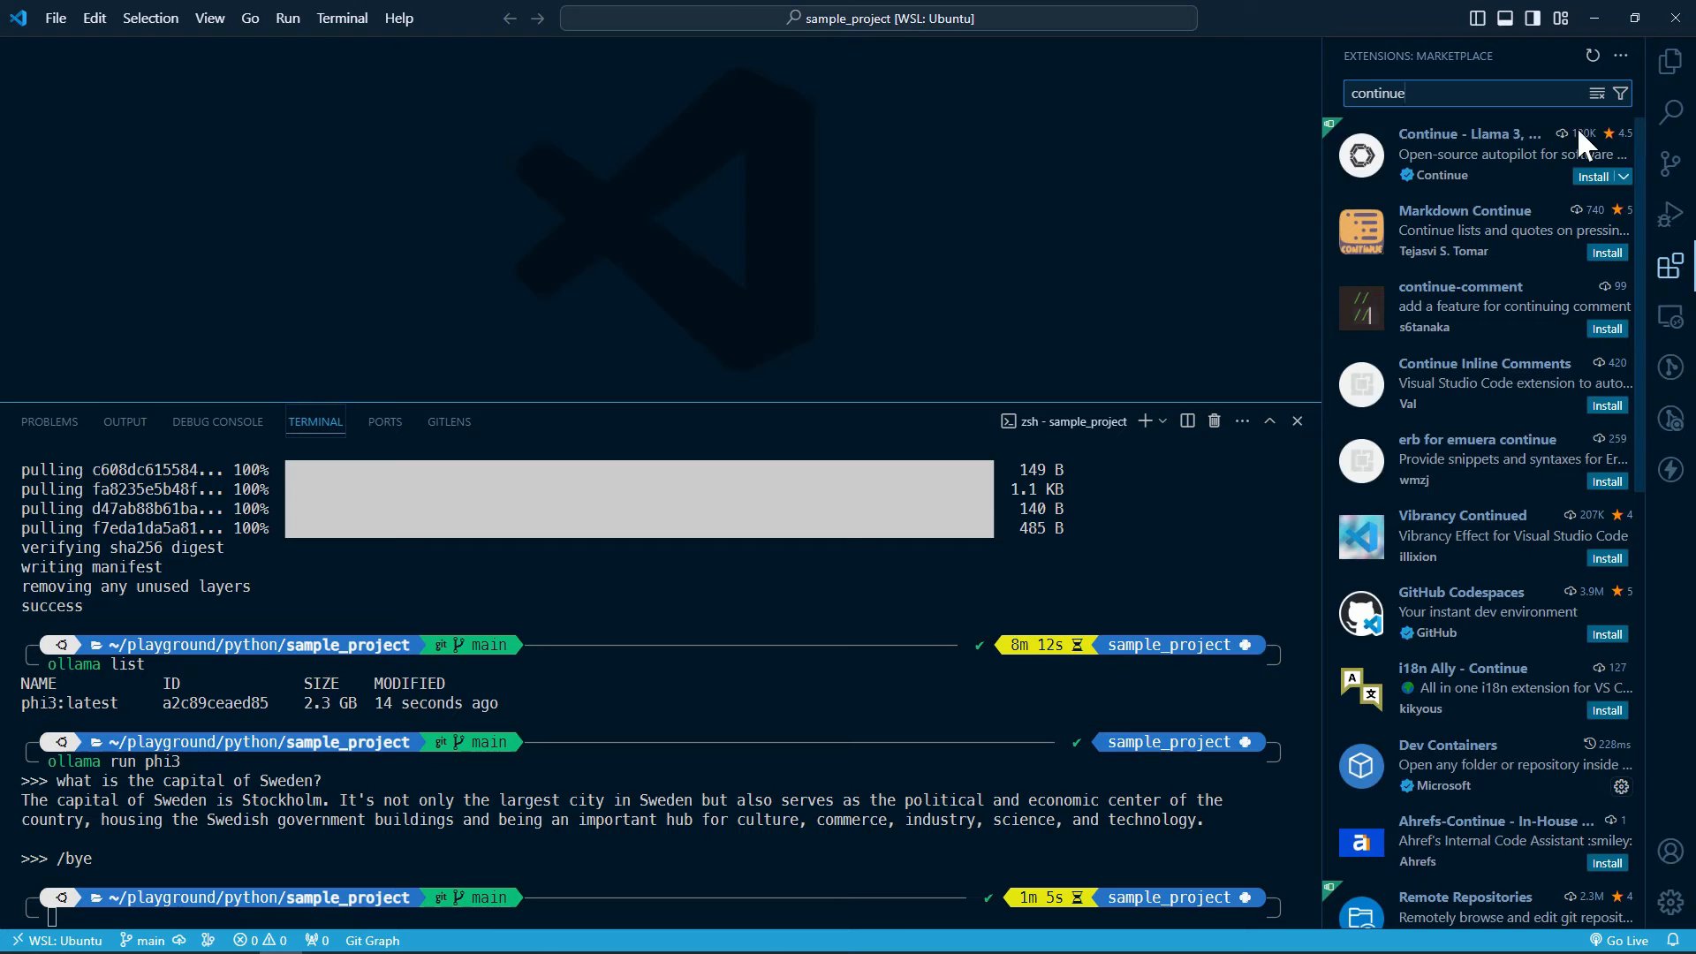
pyautogui.click(1469, 153)
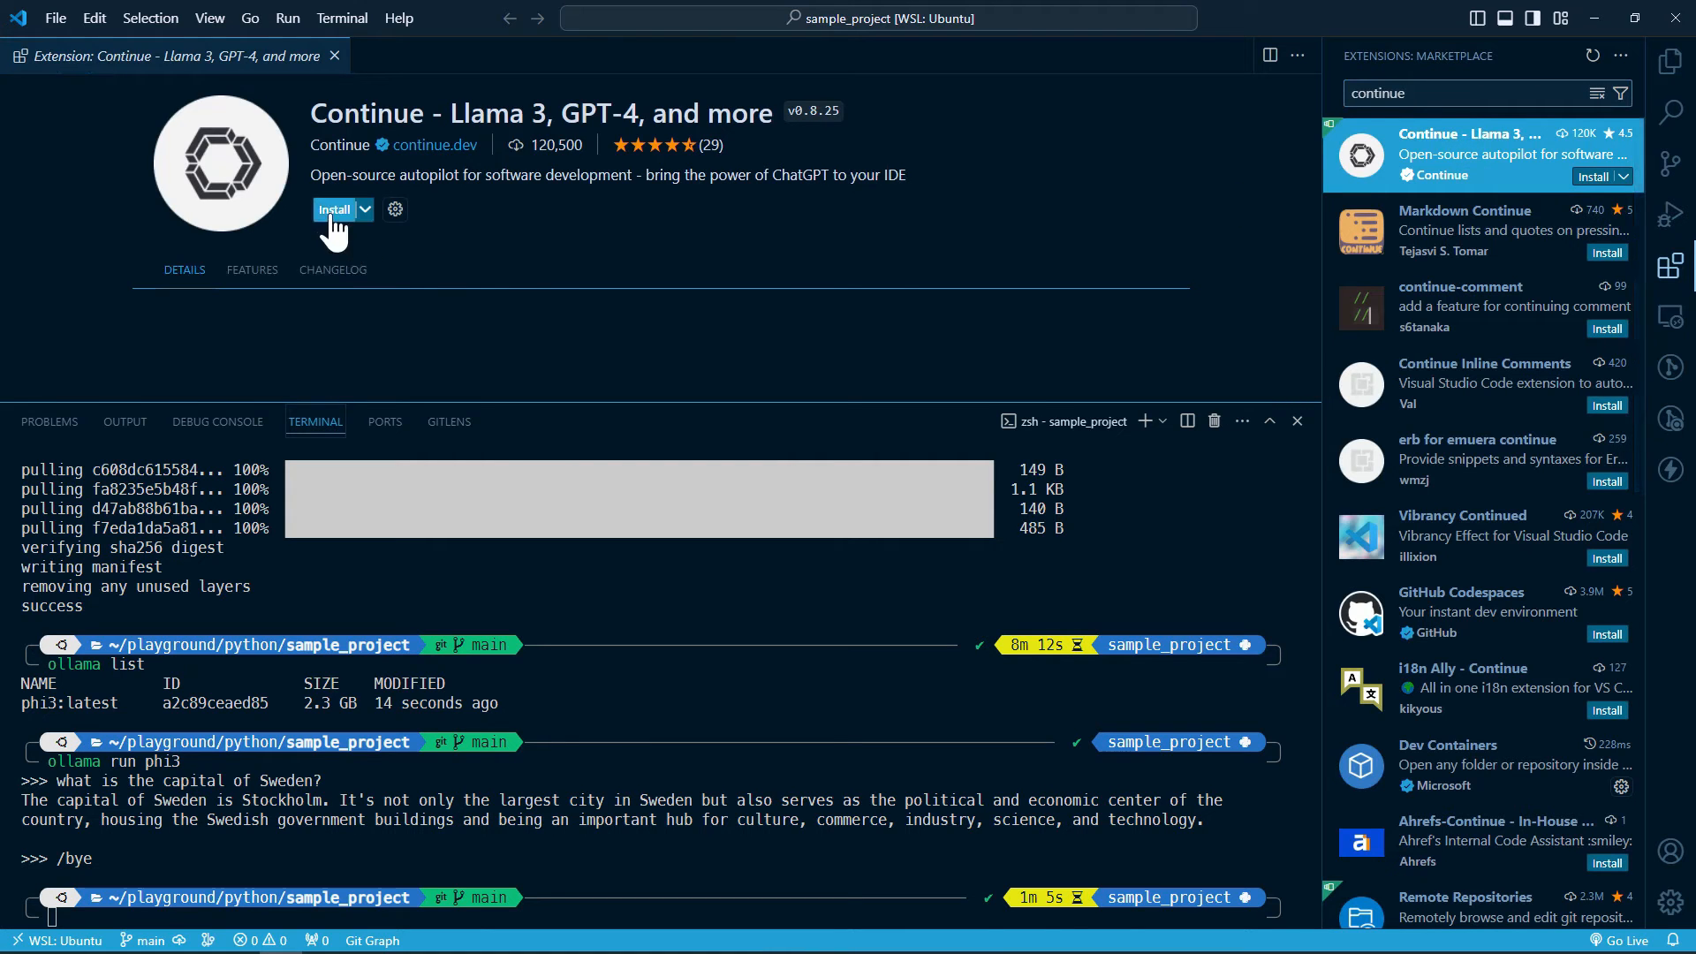
pyautogui.click(334, 208)
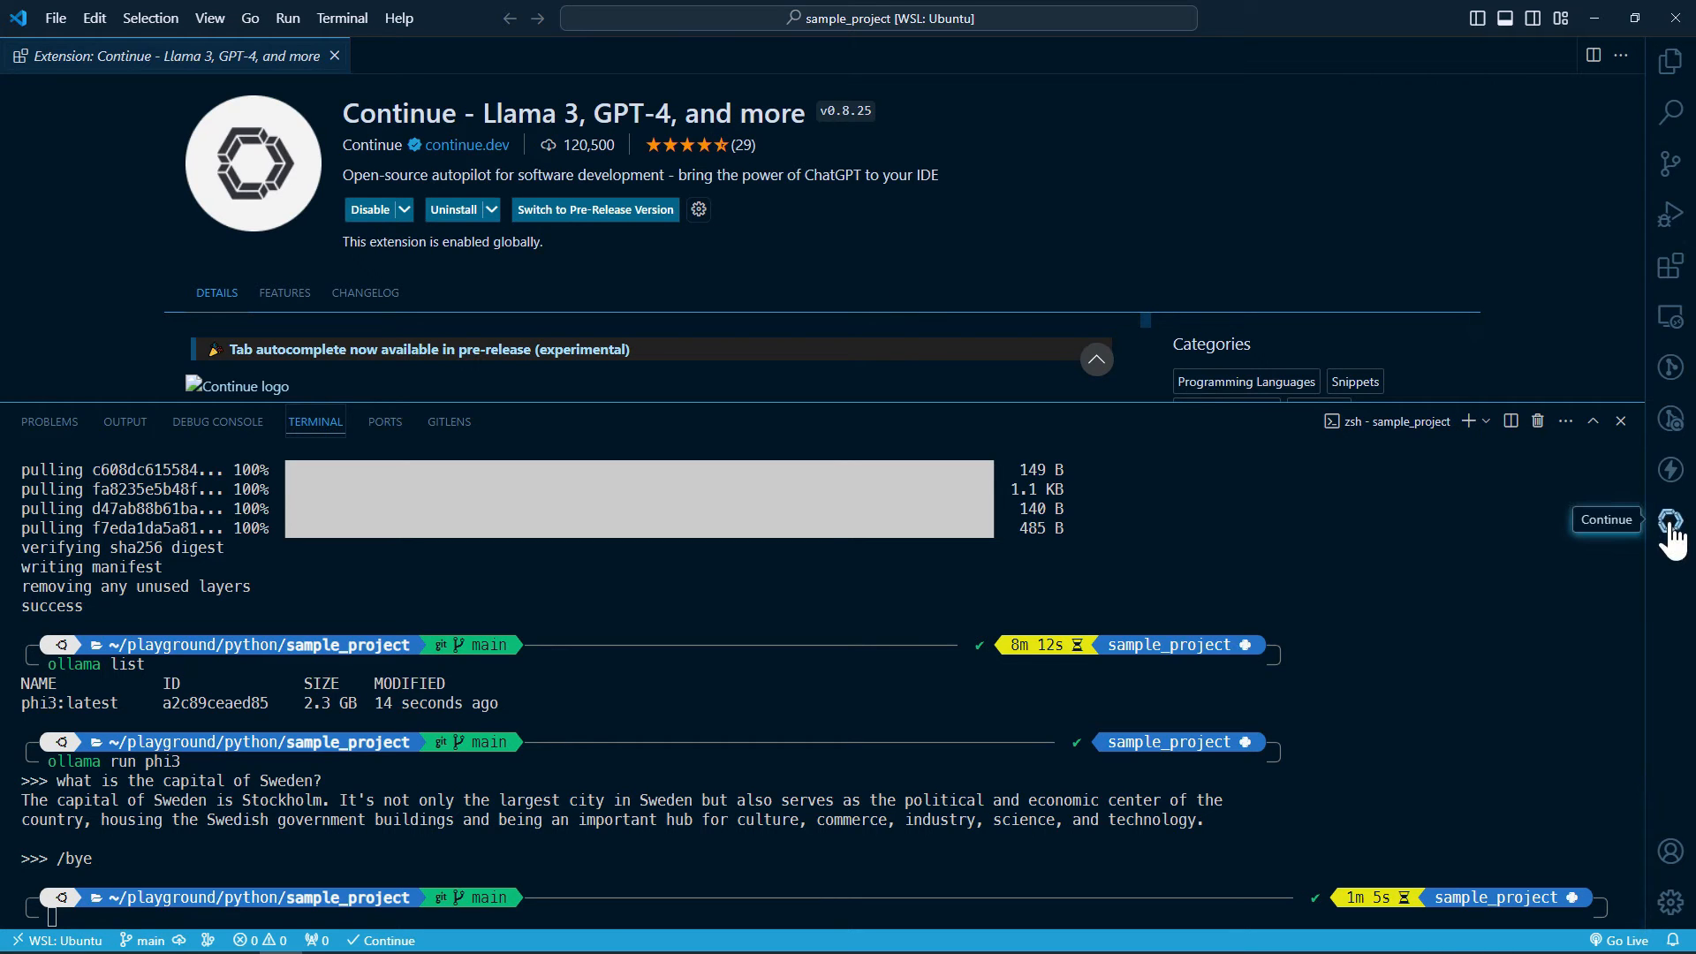
# Step: Start a fresh Continue chat session on the Ollama phi3 model
pyautogui.click(1669, 520)
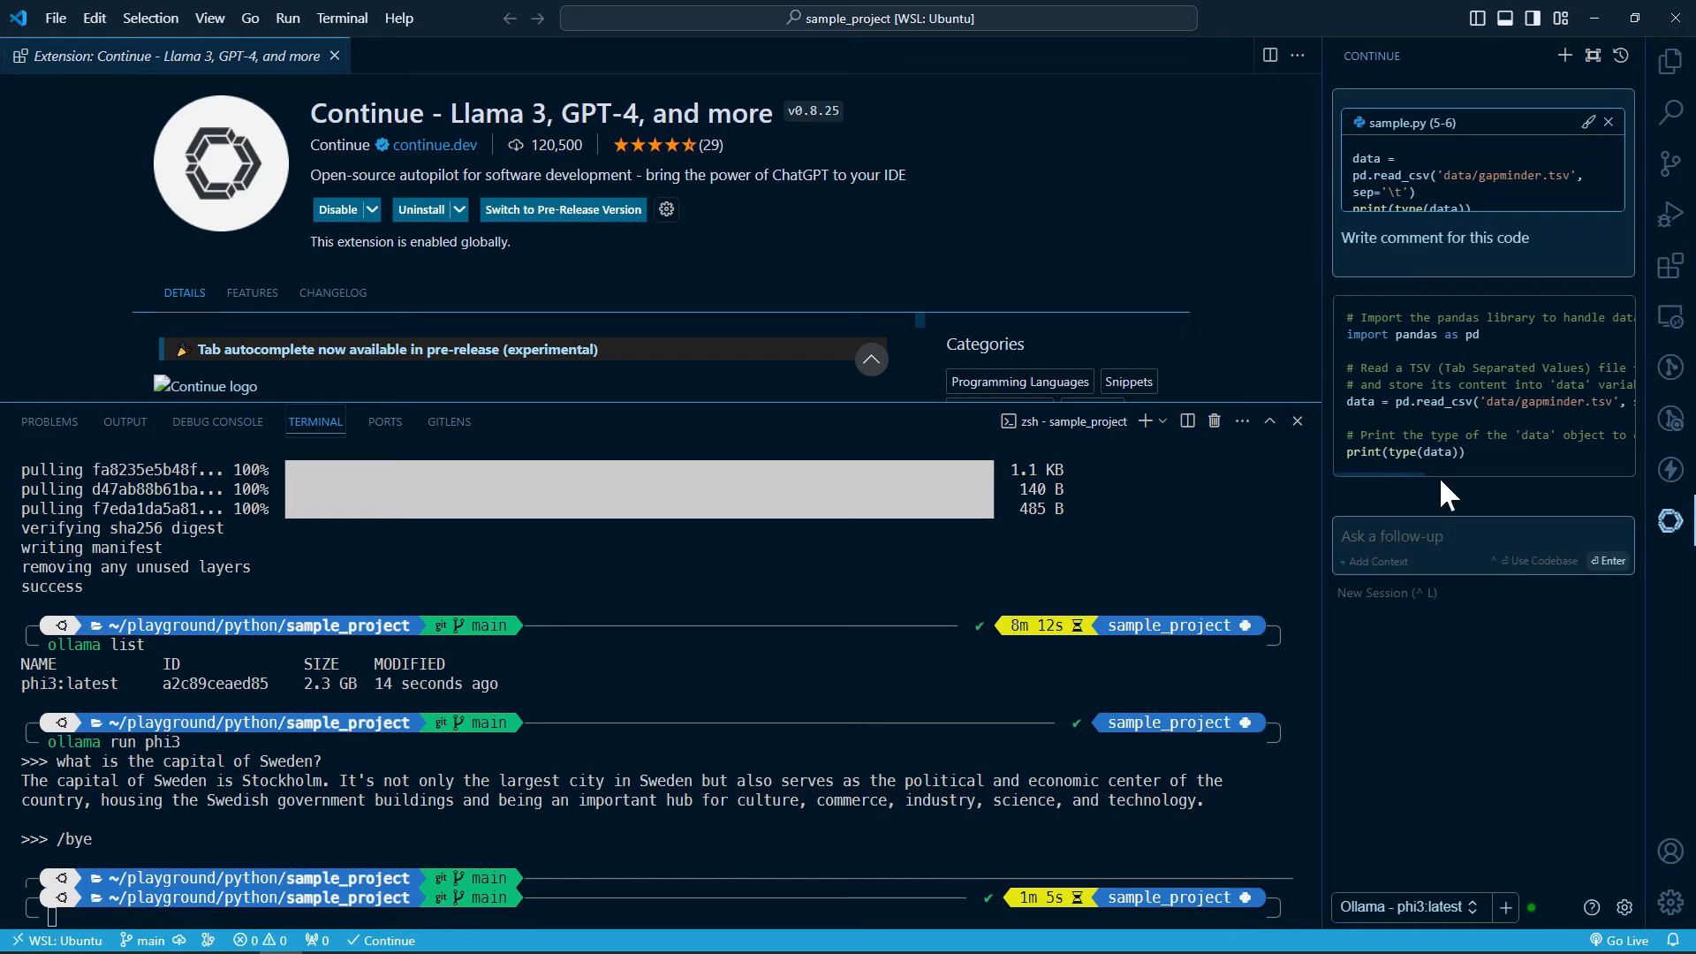
pyautogui.moveTo(1620, 55)
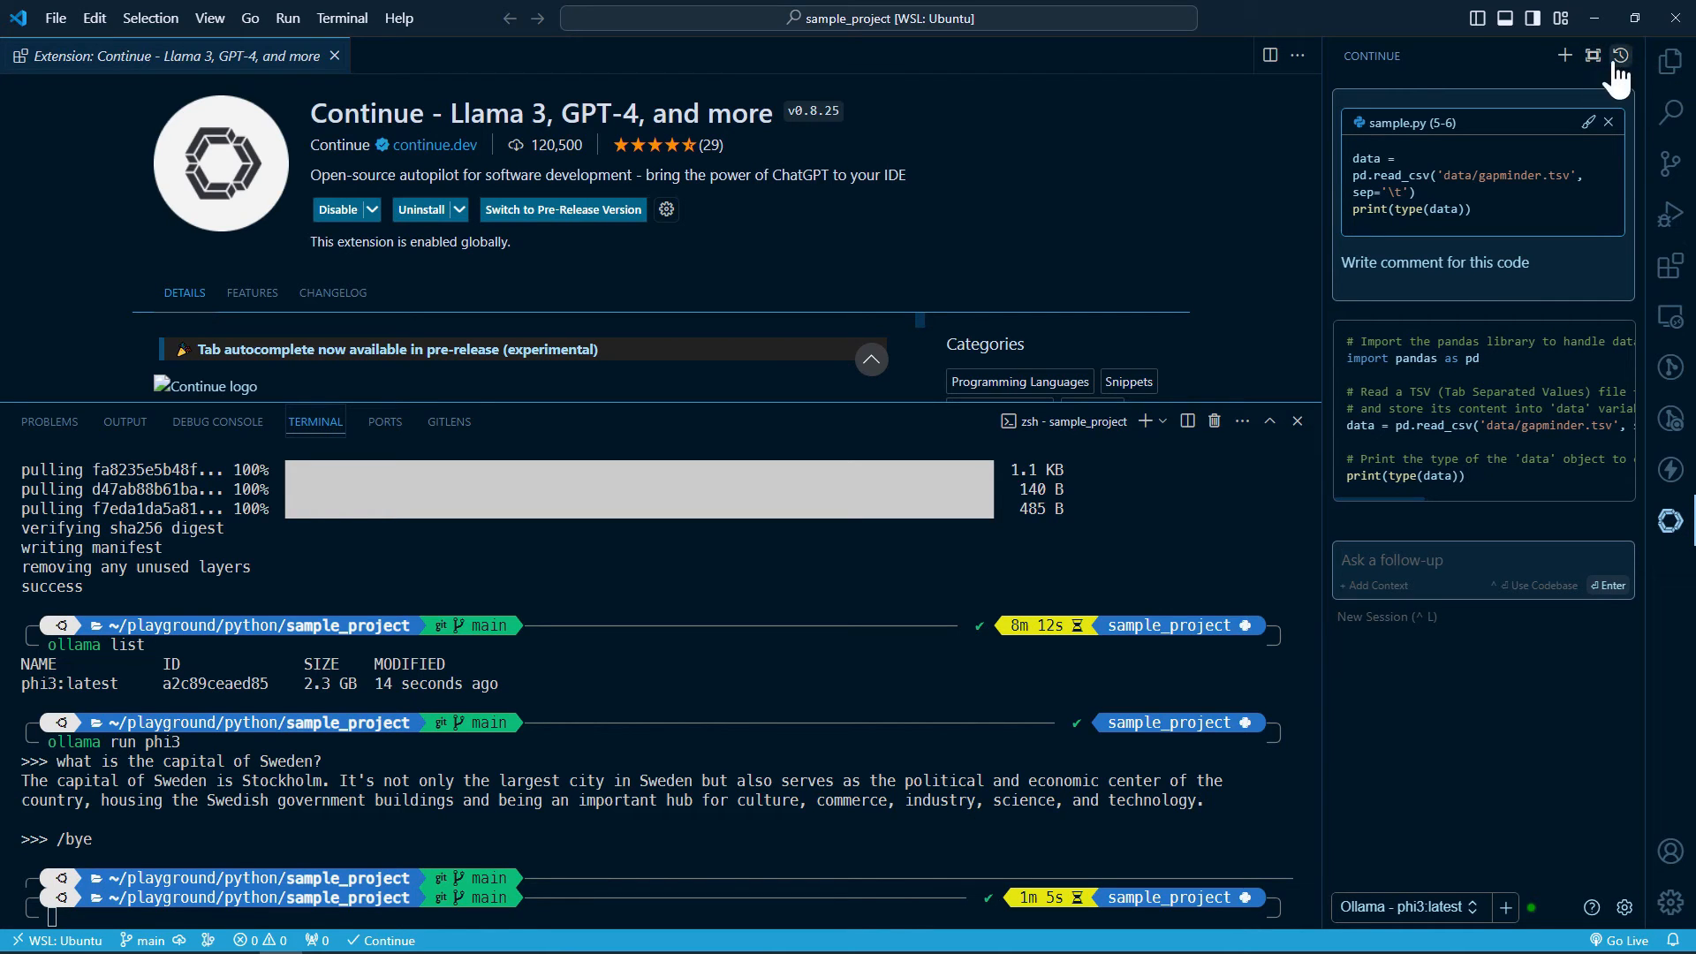
pyautogui.click(1565, 55)
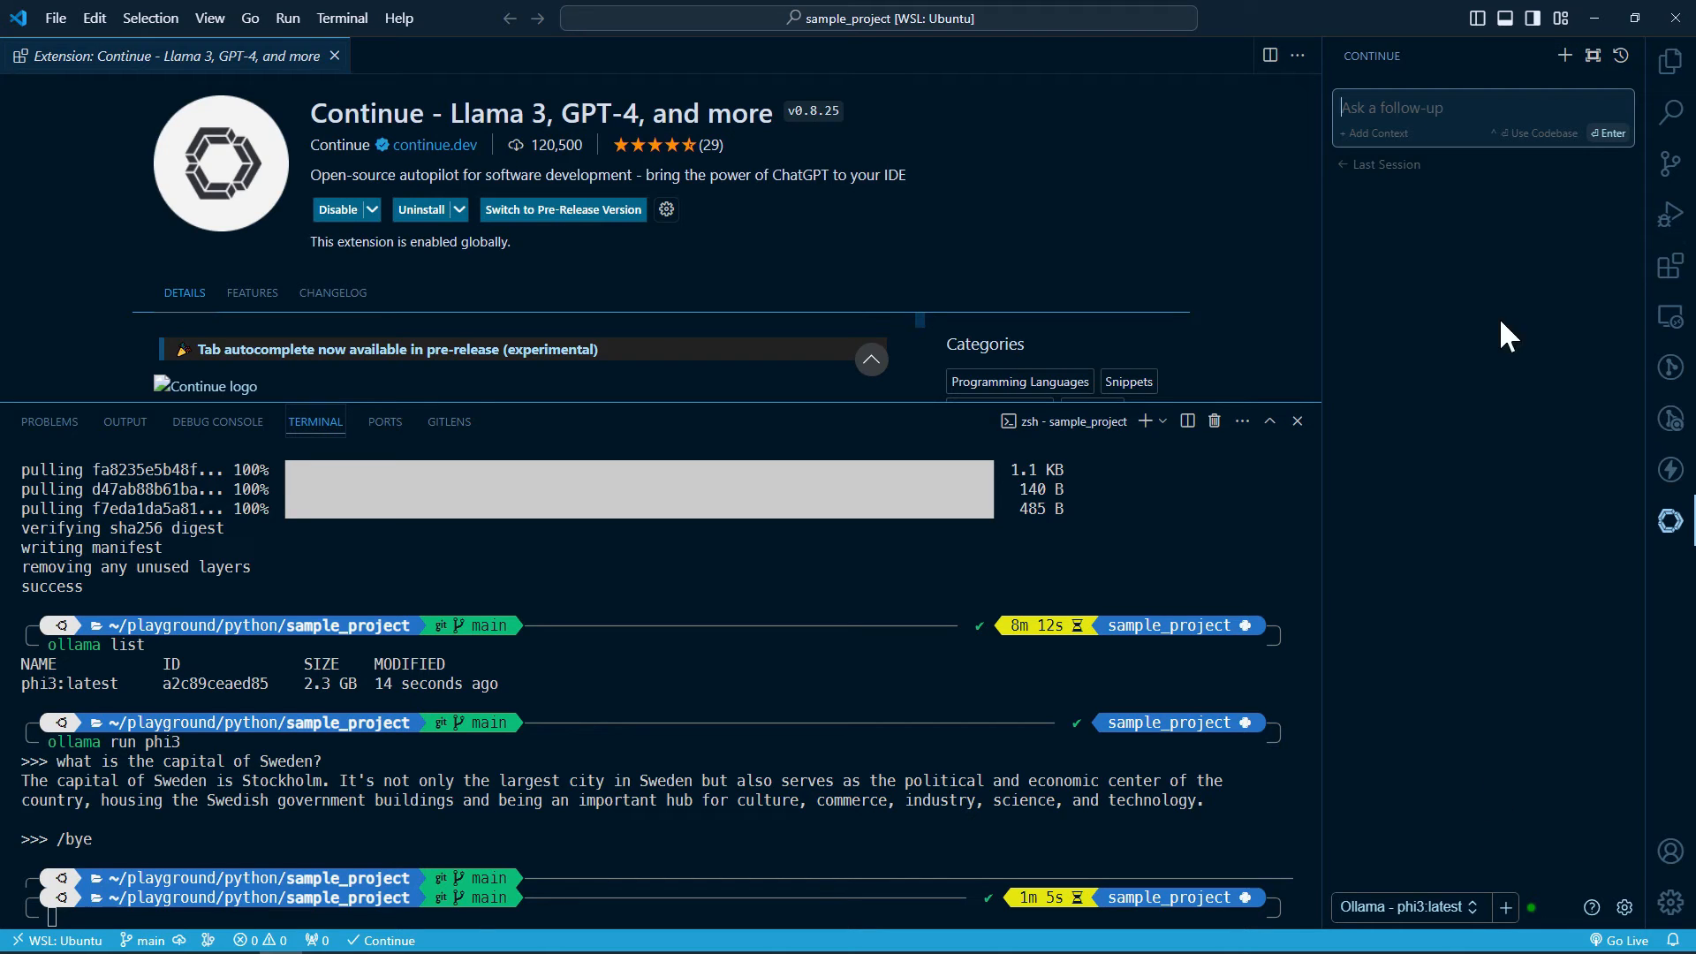
pyautogui.moveTo(1508, 314)
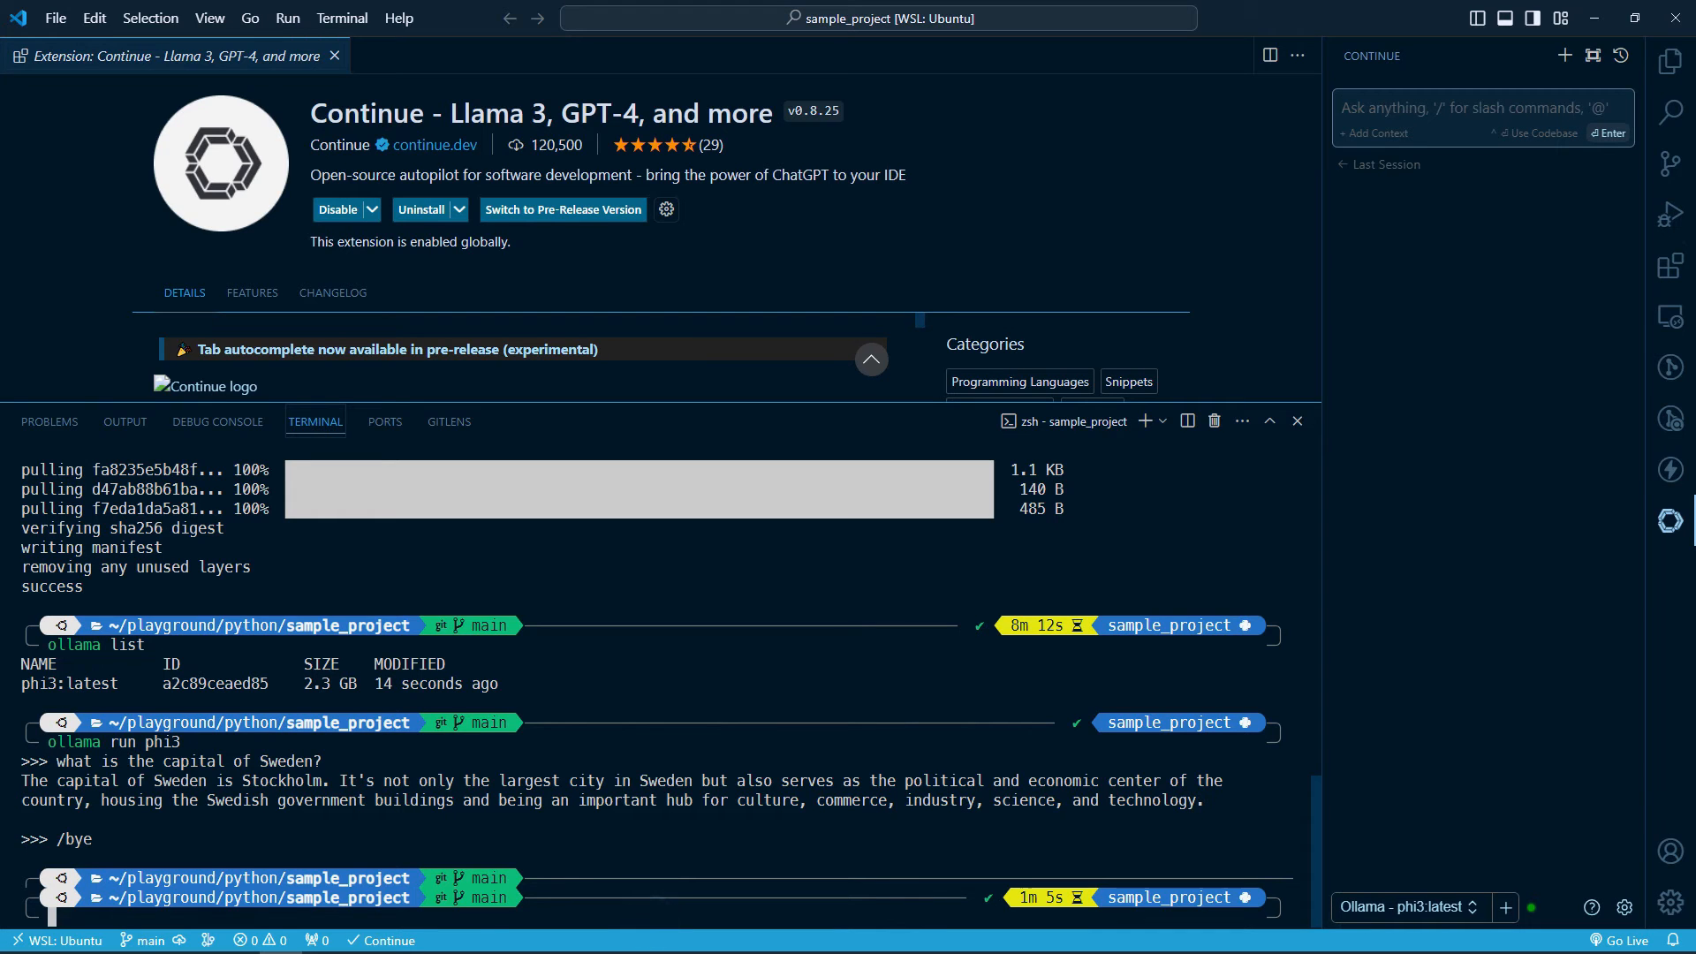
# Step: Run 'ollama run starcoder2:3b' in the terminal to pull the starcoder2:3b model
pyautogui.write('ollama run phi3')
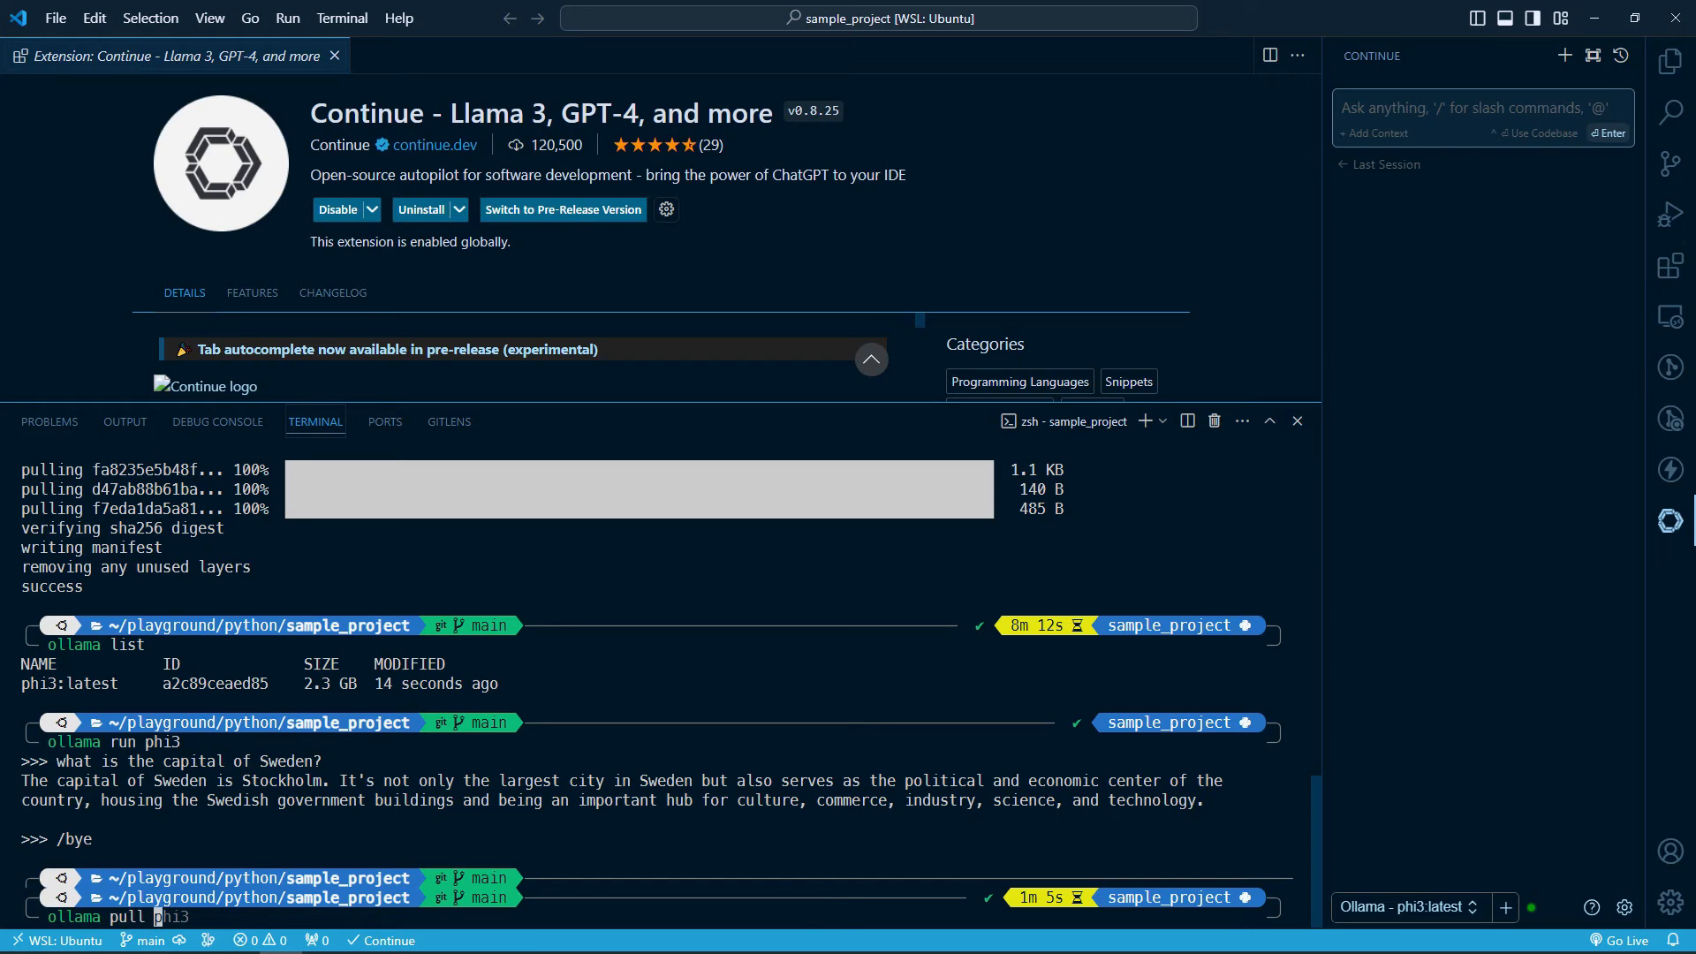
pyautogui.write('starc')
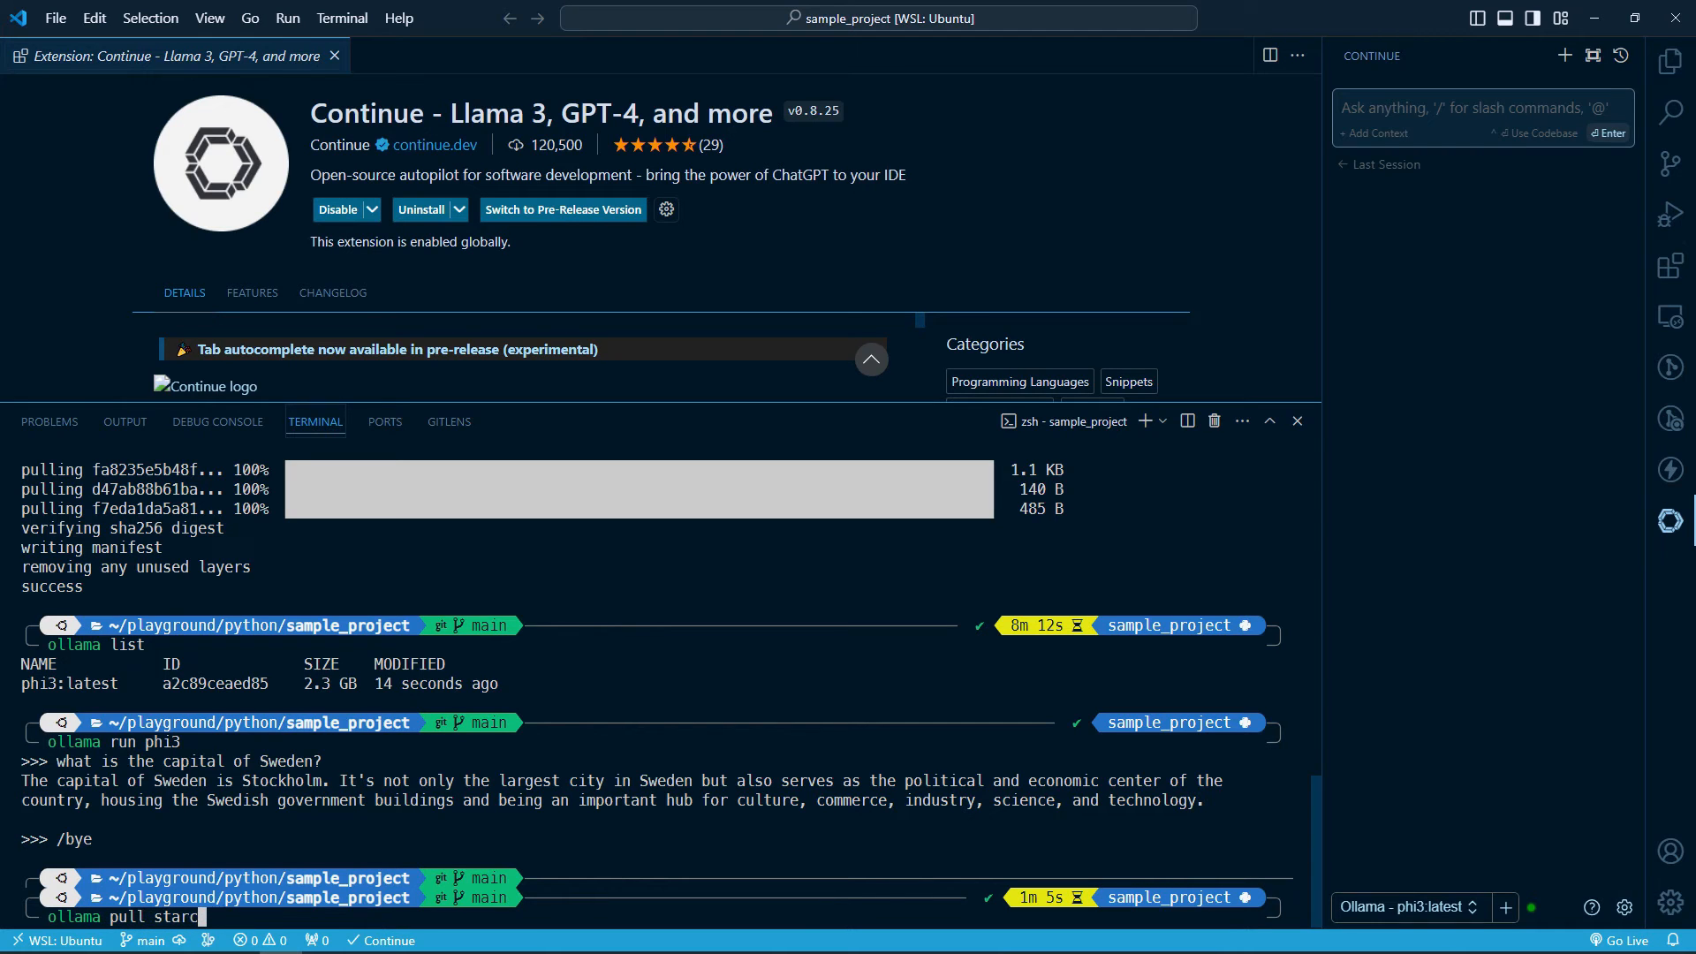
pyautogui.write('oder')
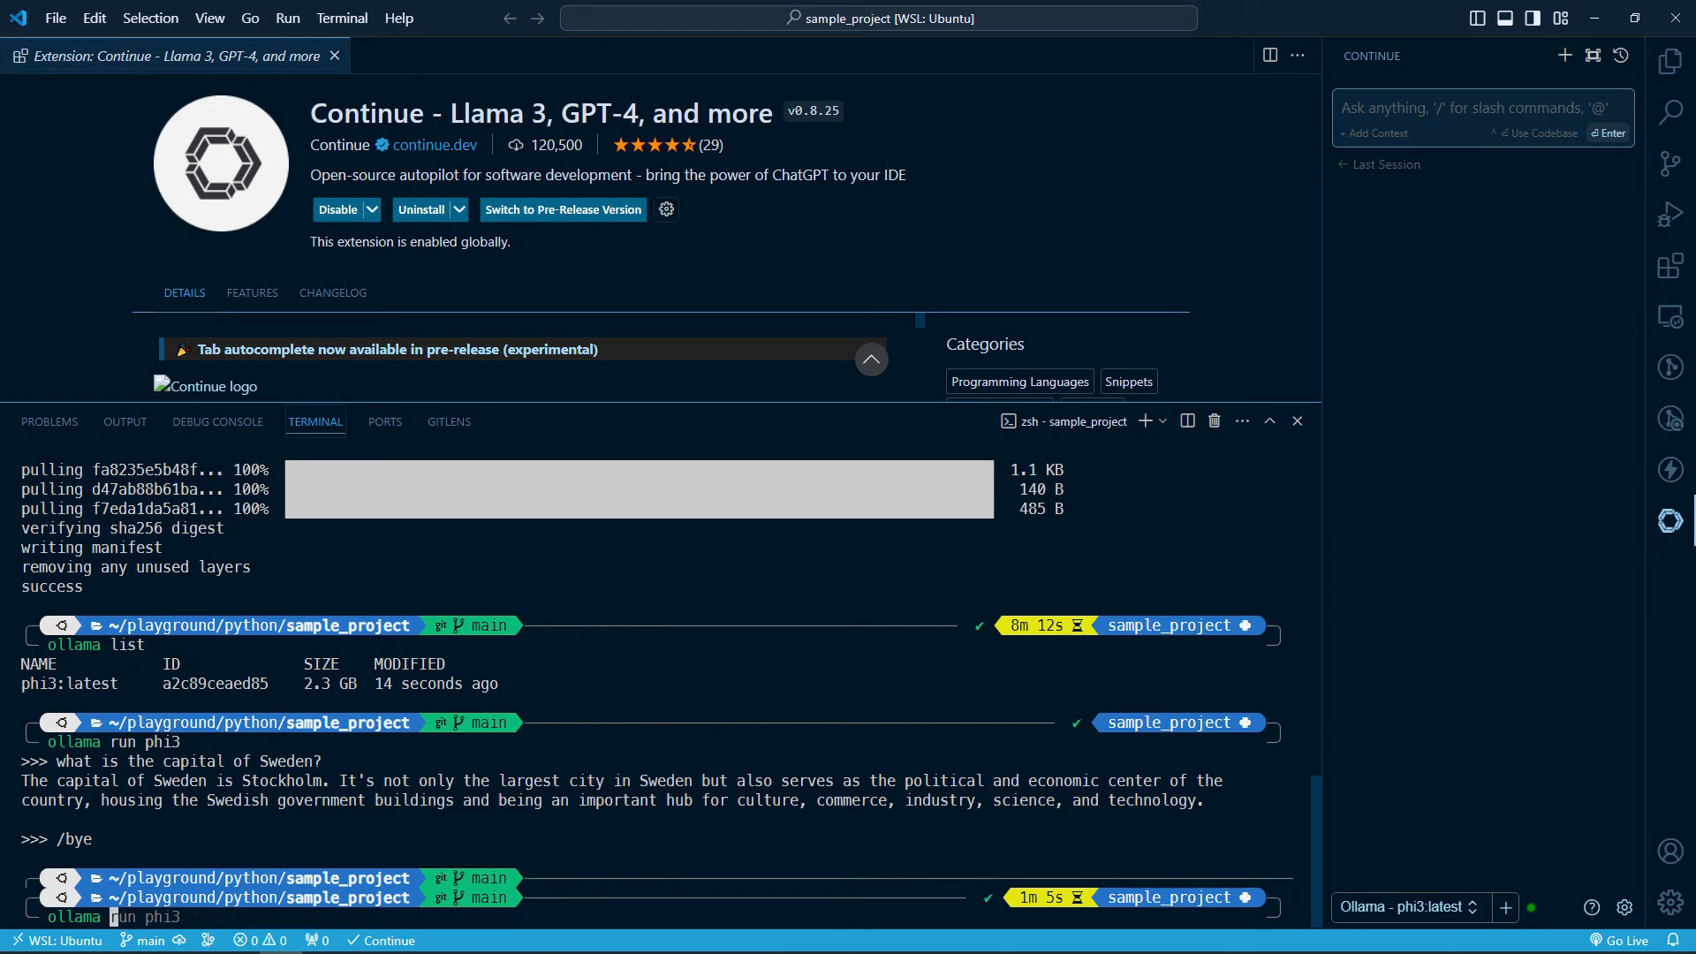
pyautogui.write('starcoder2:3b')
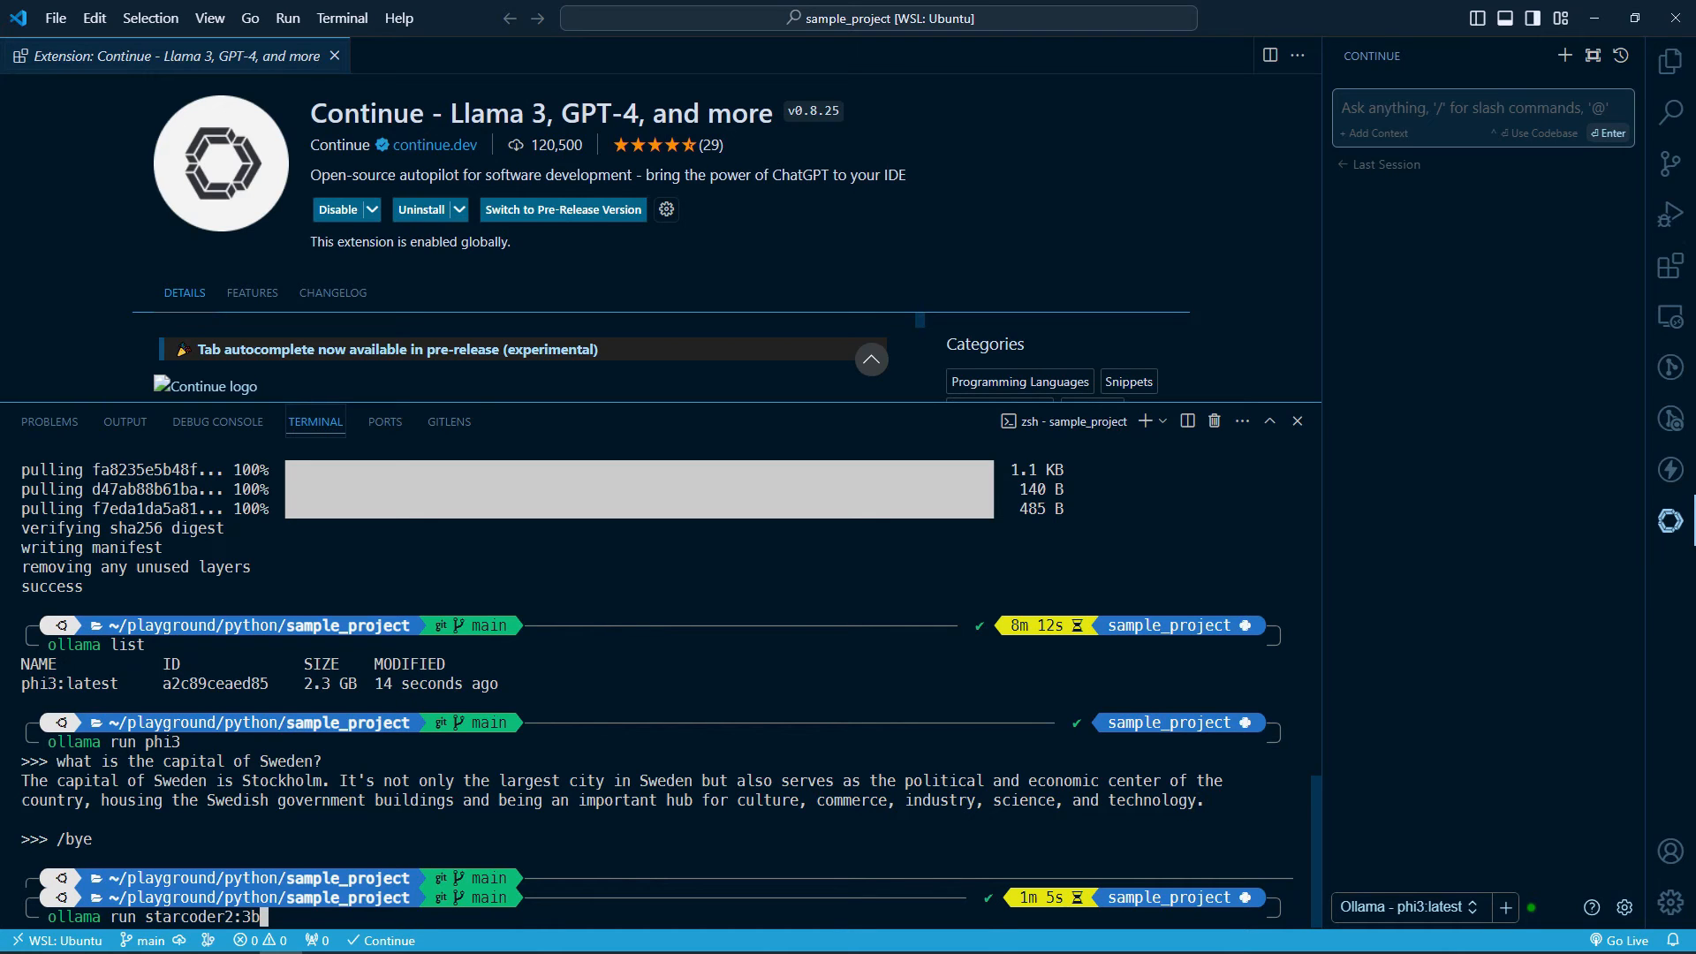
pyautogui.press('Enter')
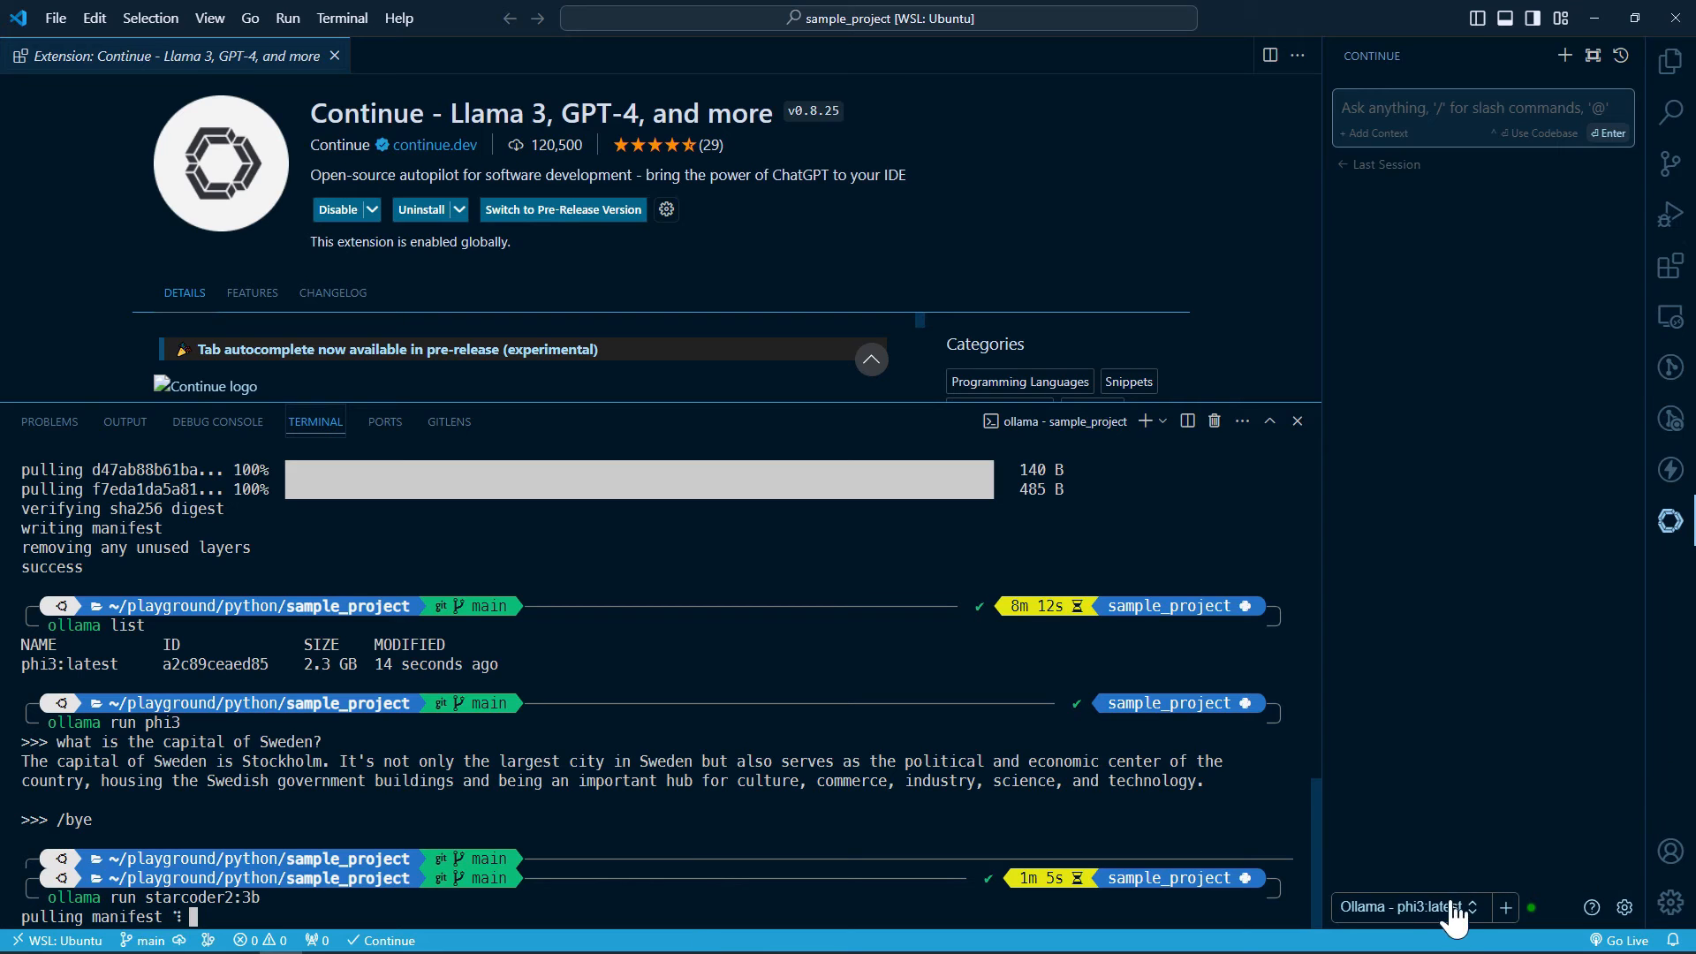
pyautogui.click(1421, 908)
pyautogui.write('# wr')
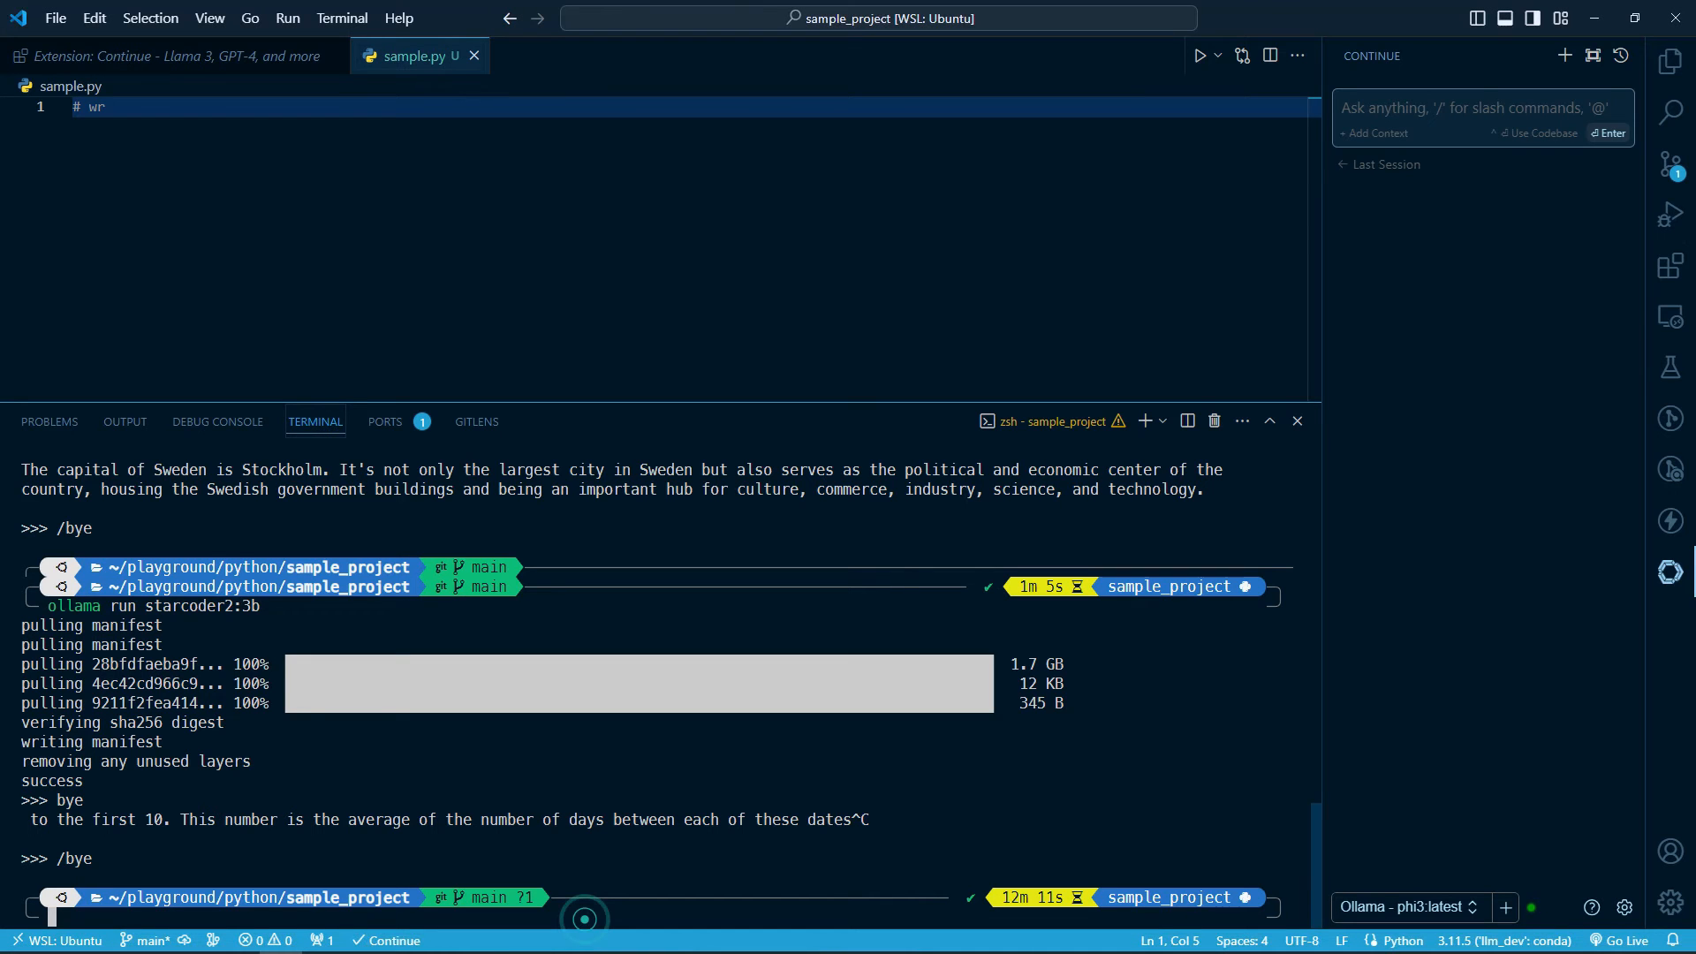
# Step: Check Ollama with 'sudo systemctl status ollama.service', confirming it is active and running
pyautogui.write('sudo systemctl status ollama.service')
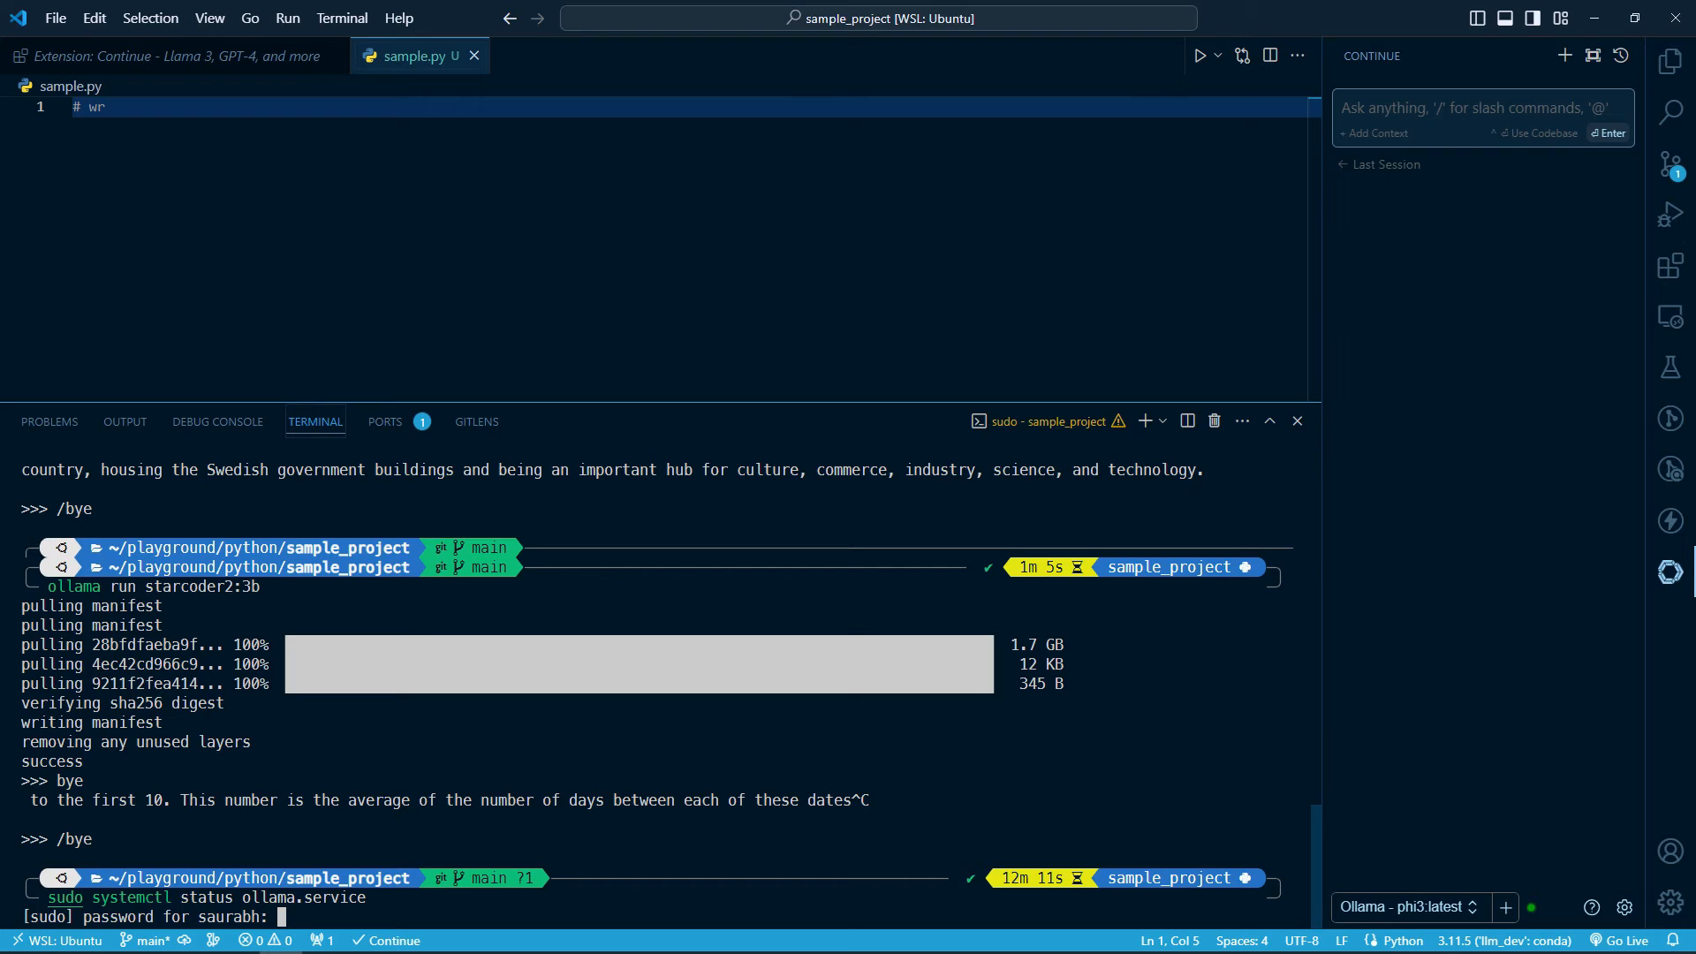
pyautogui.press('Enter')
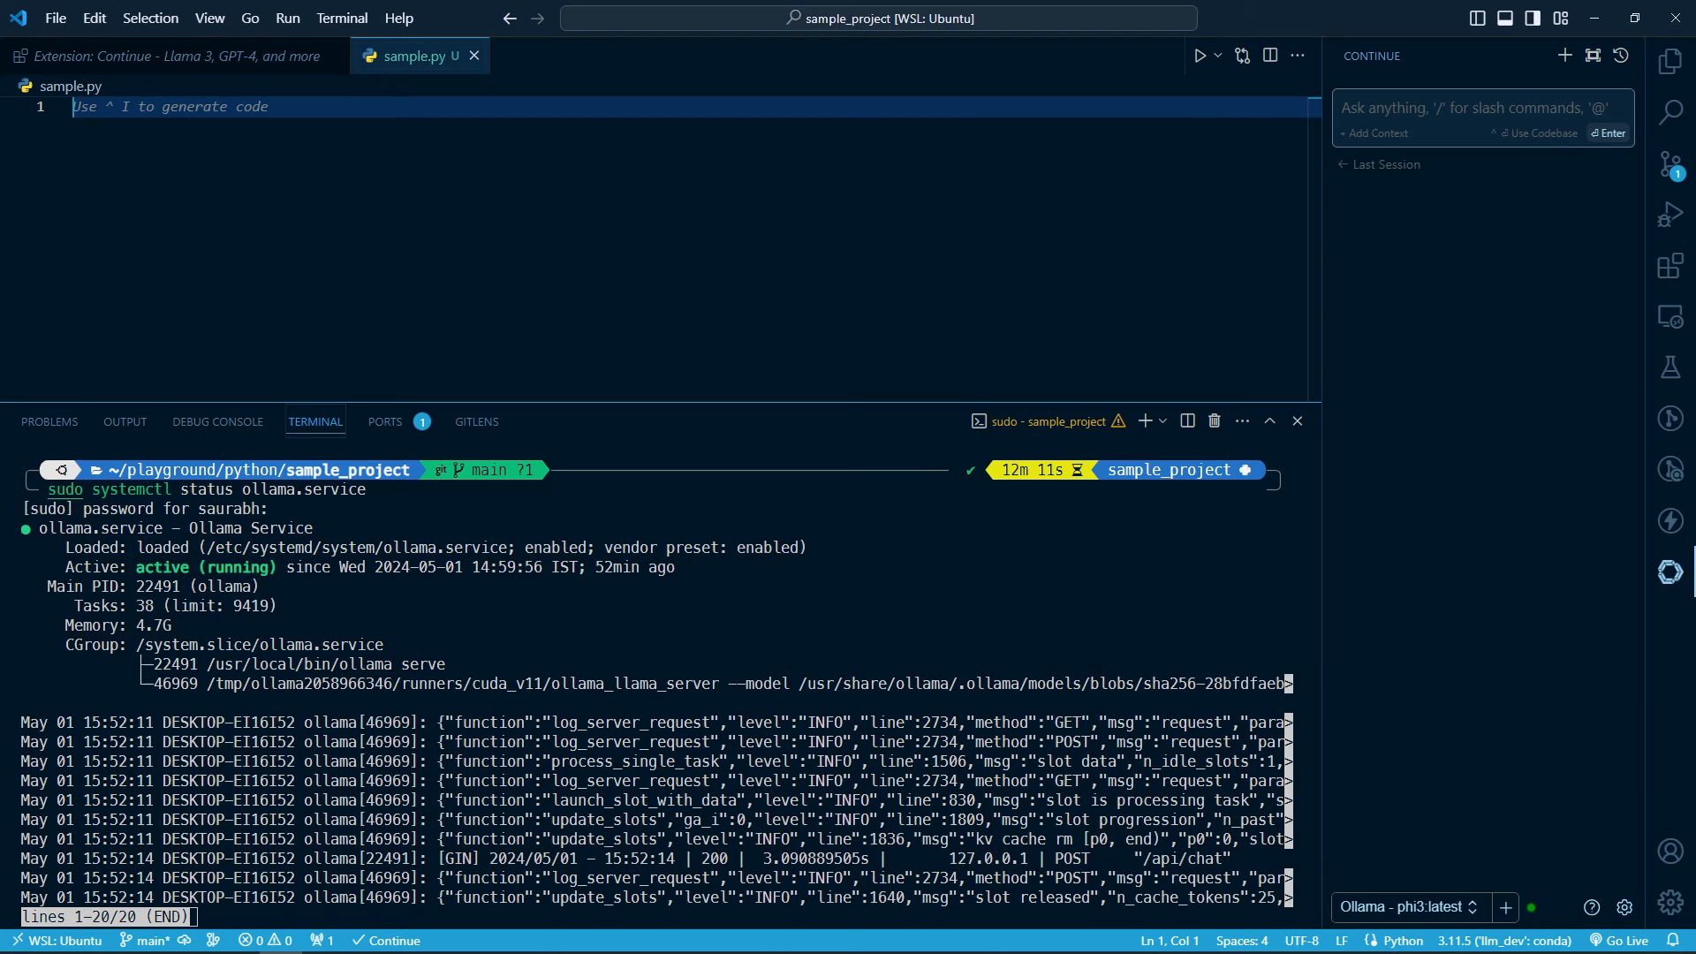
pyautogui.press('ctrl+i')
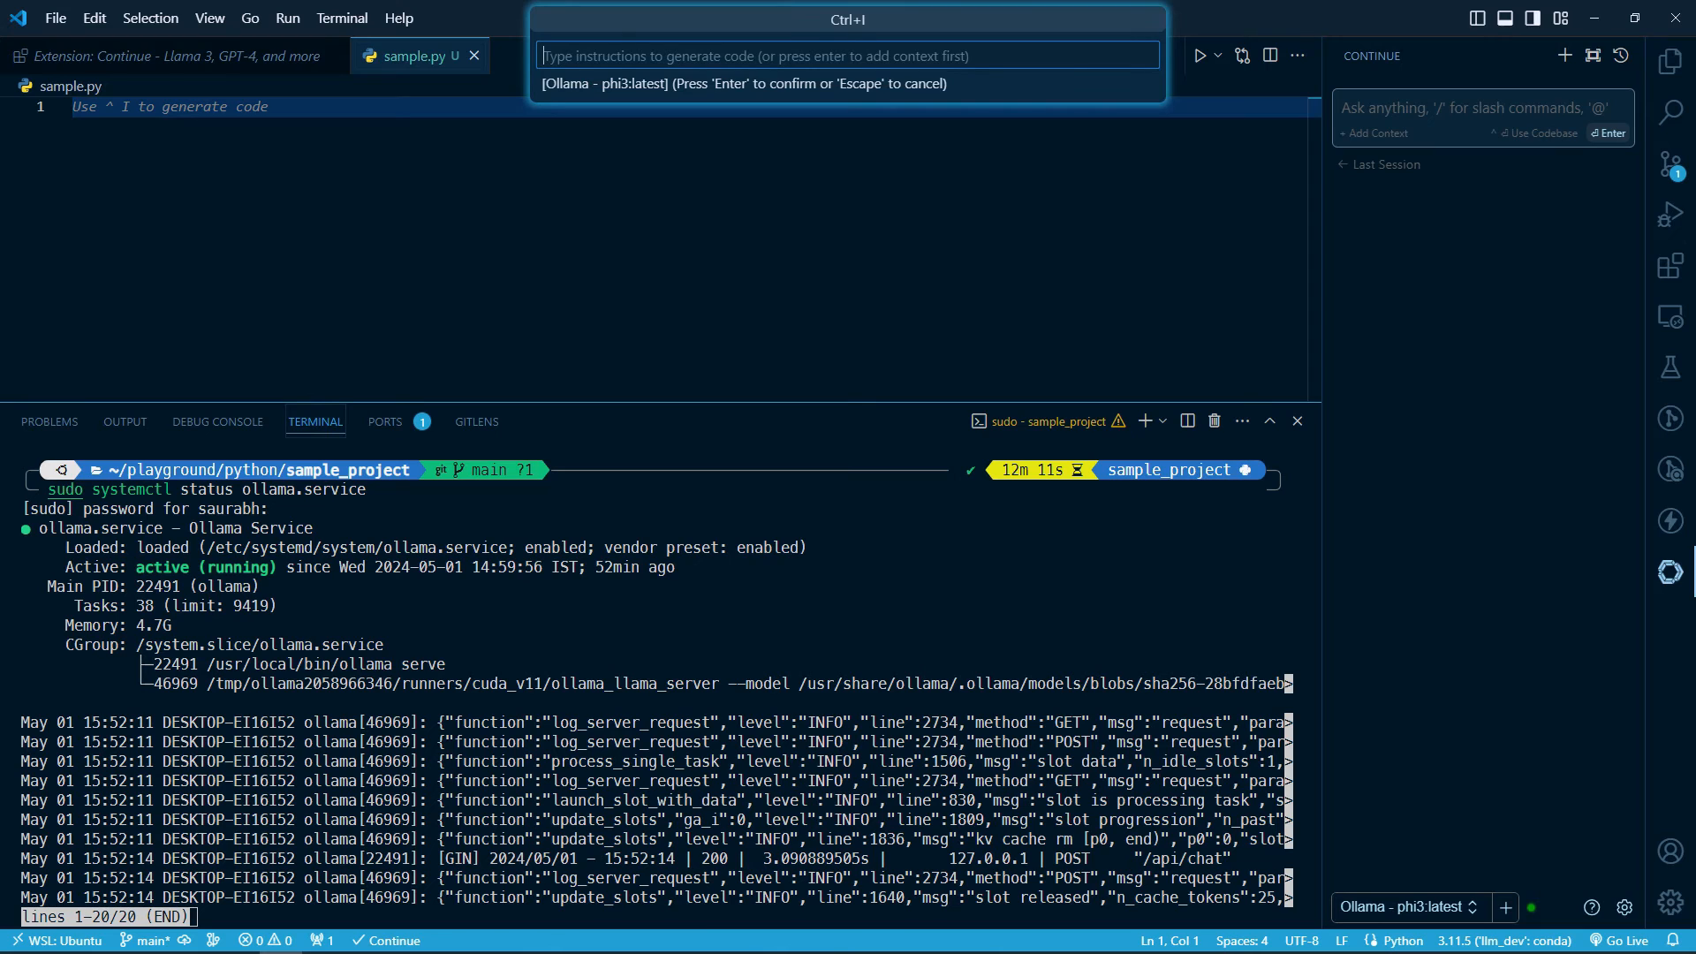
pyautogui.write('write python code to read a C')
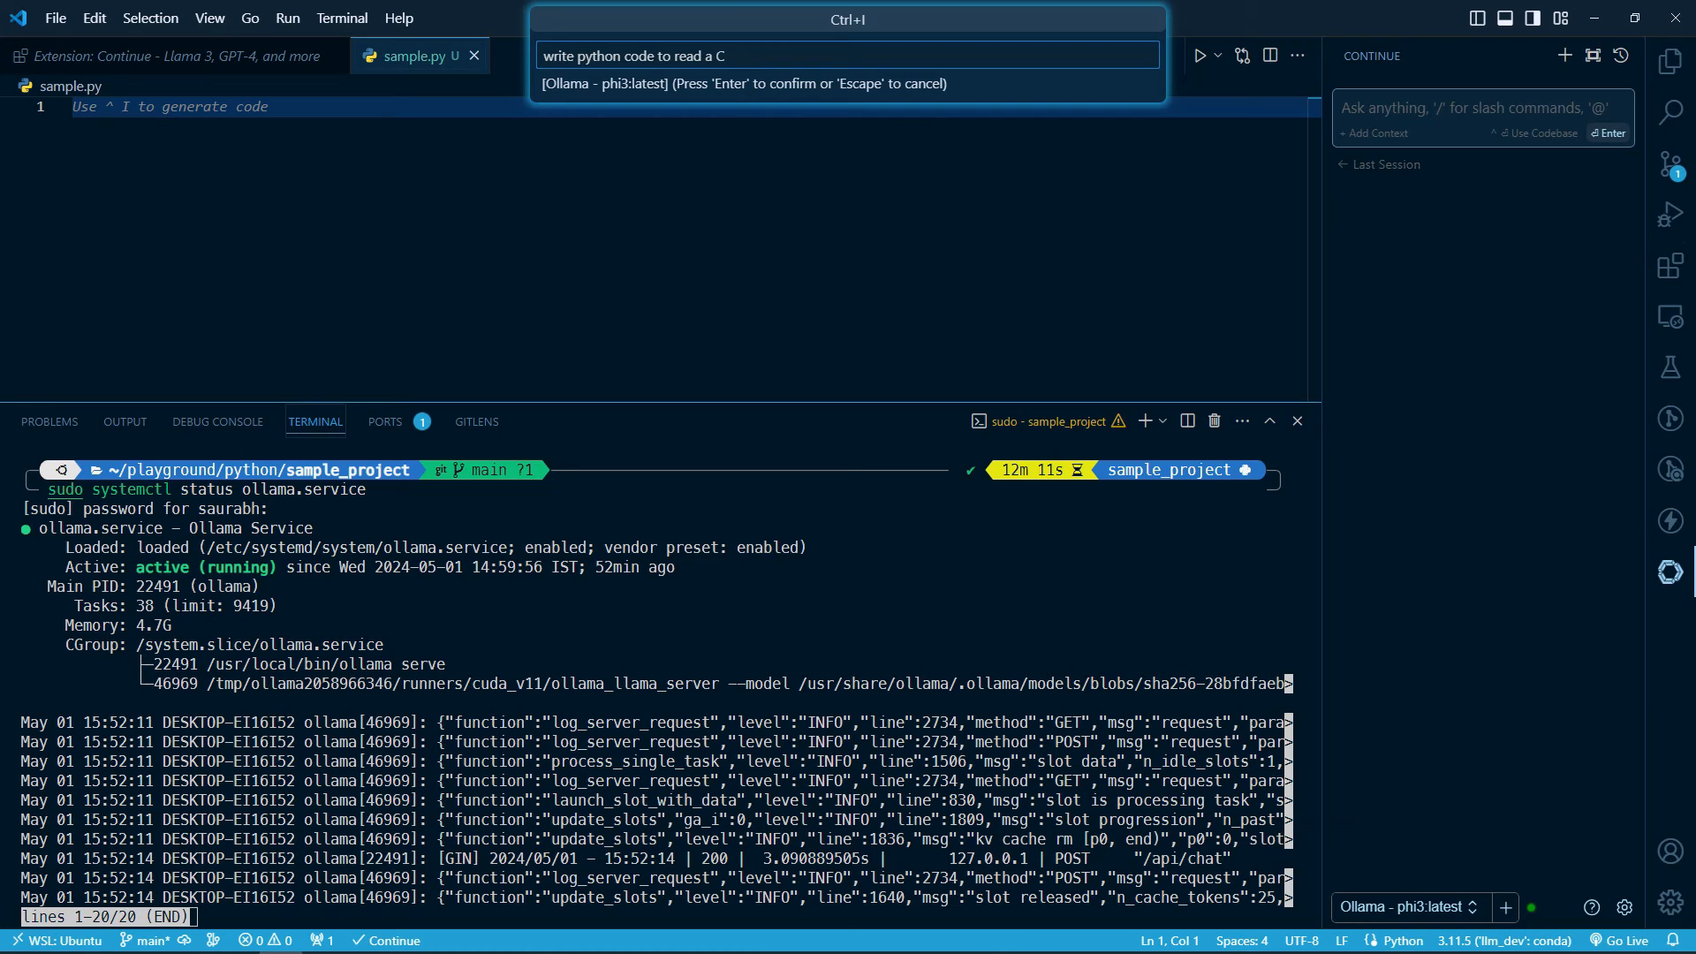
pyautogui.write('SV file using pandas')
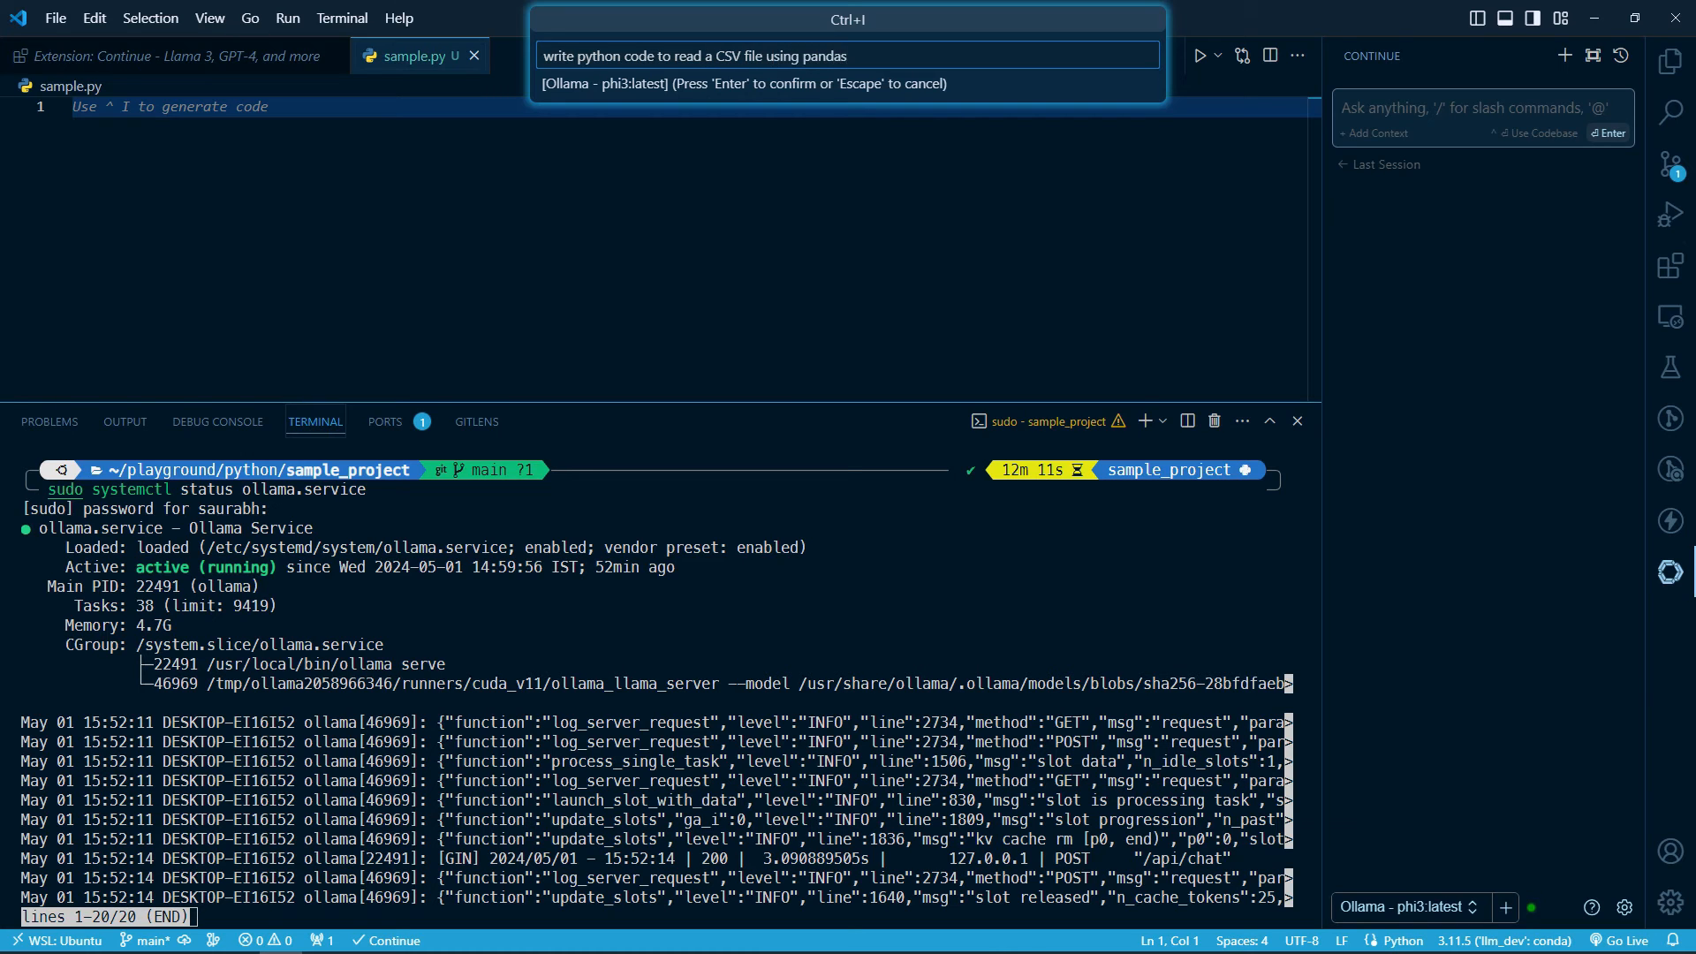
pyautogui.press('Escape')
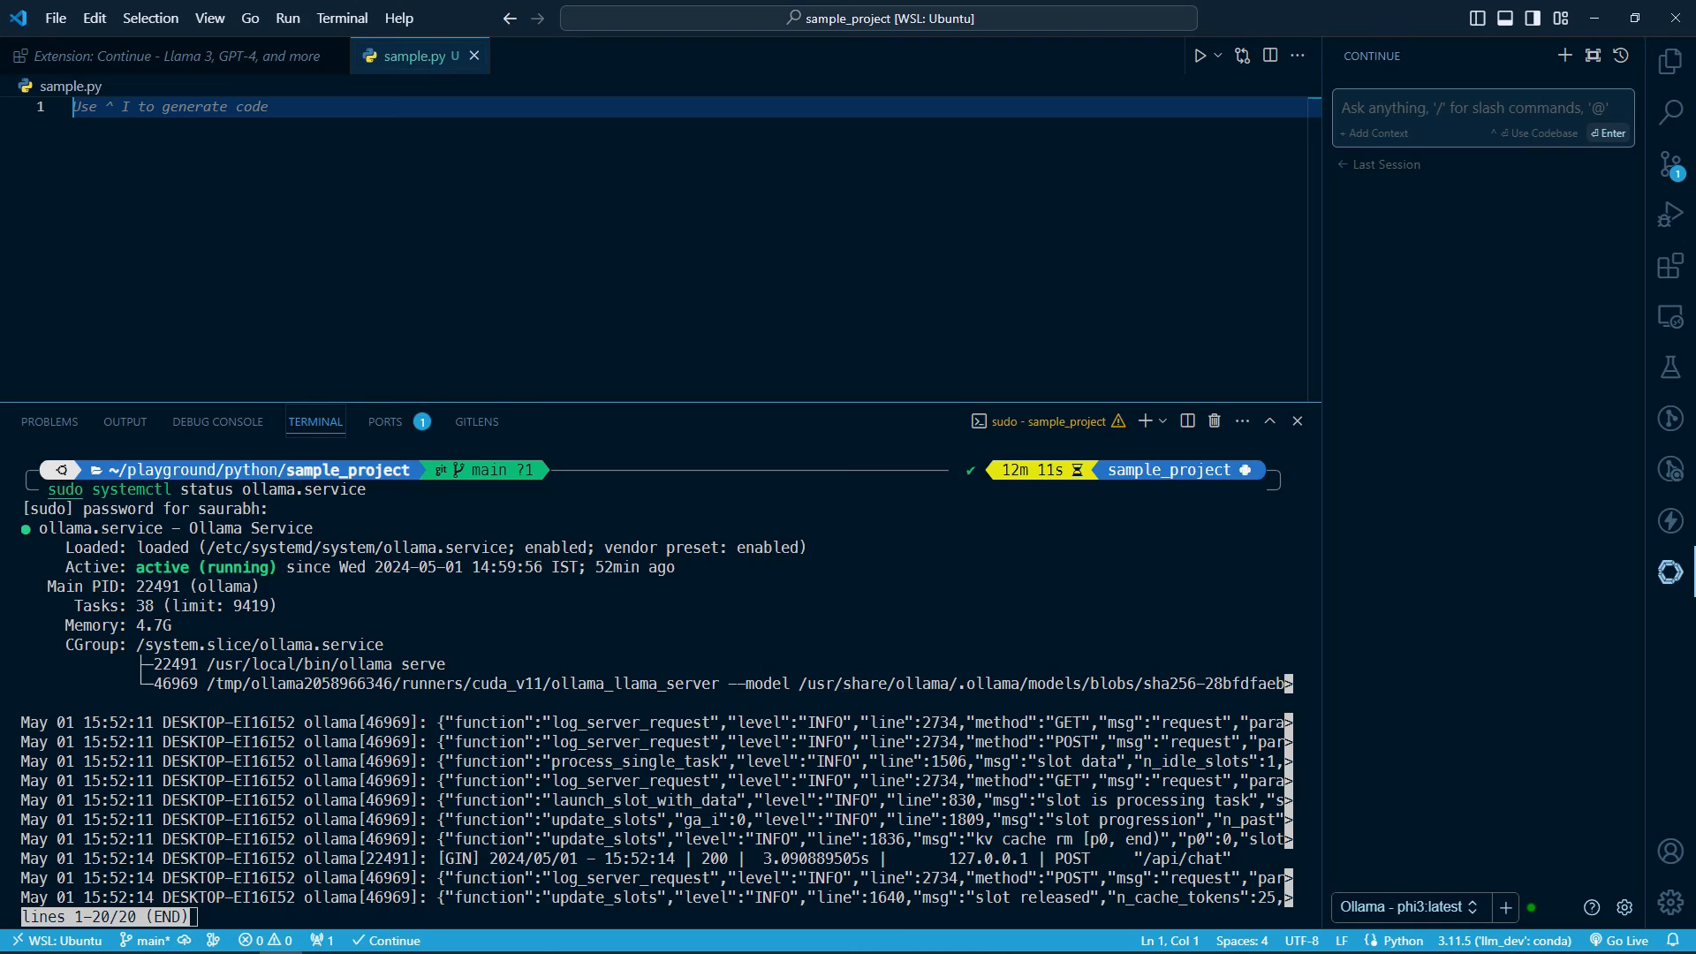
# Step: Let phi3 stream pandas code into sample.py that reads filepath.csv and prints df.head()
pyautogui.write('import pandas as pd')
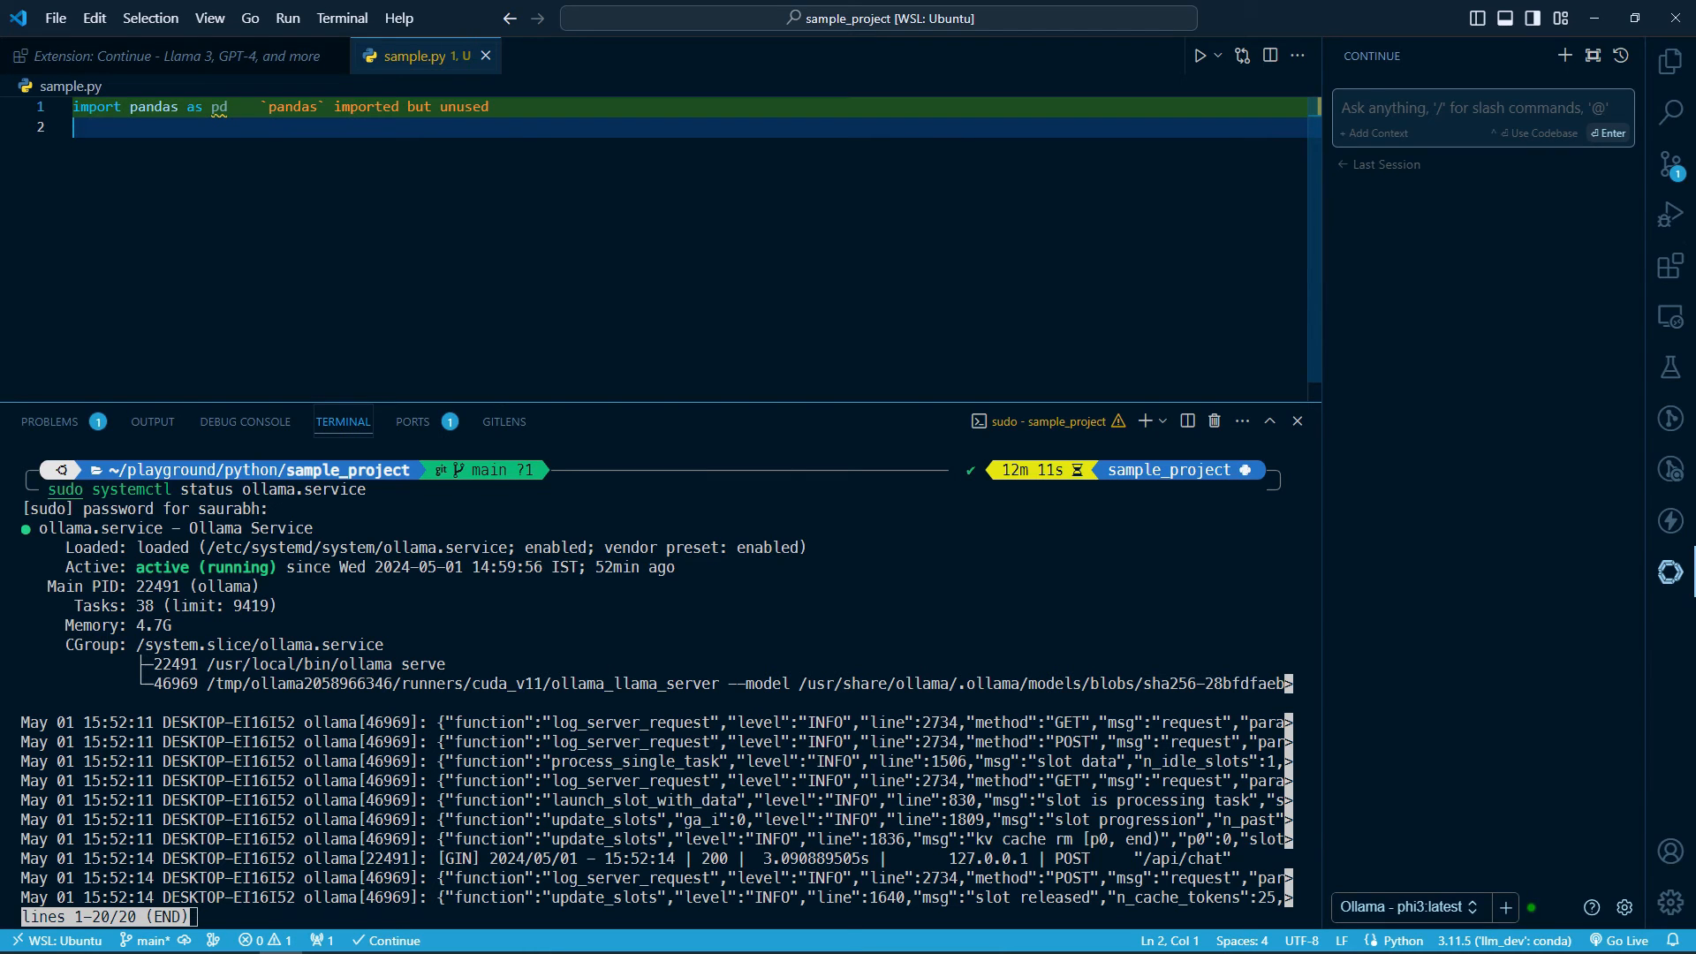
pyautogui.write("# Replace 'filepath.csv' with your actual CSV file path")
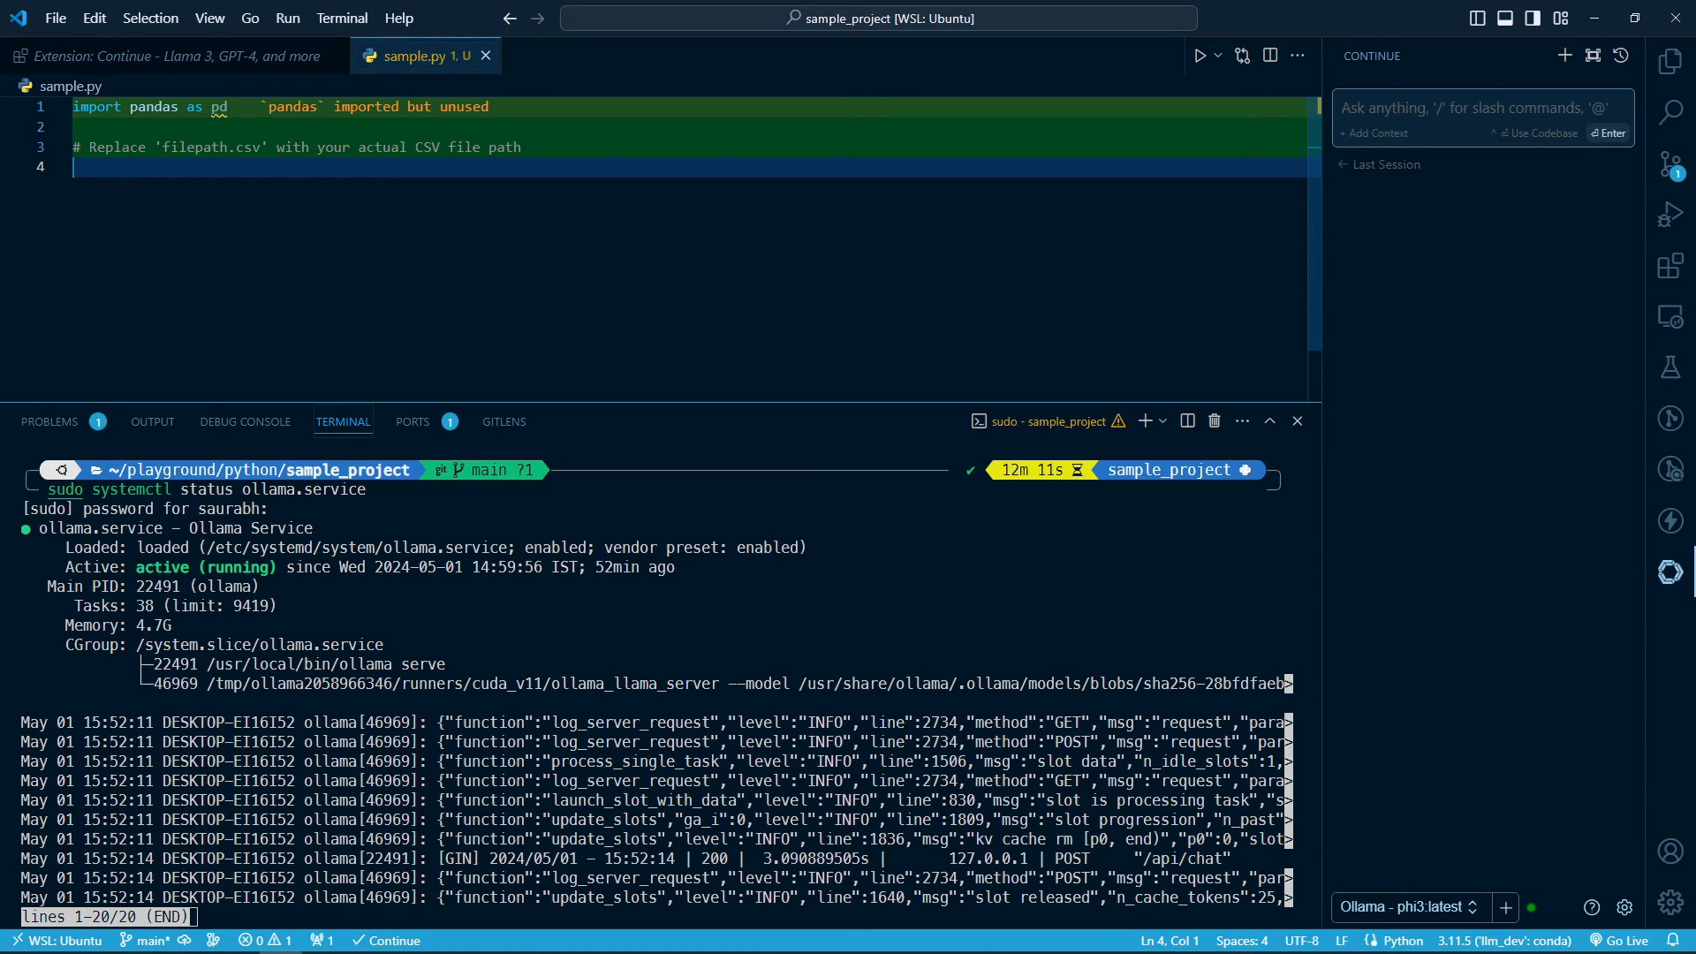
pyautogui.write("filename = 'filepath.csv'")
pyautogui.write('try:')
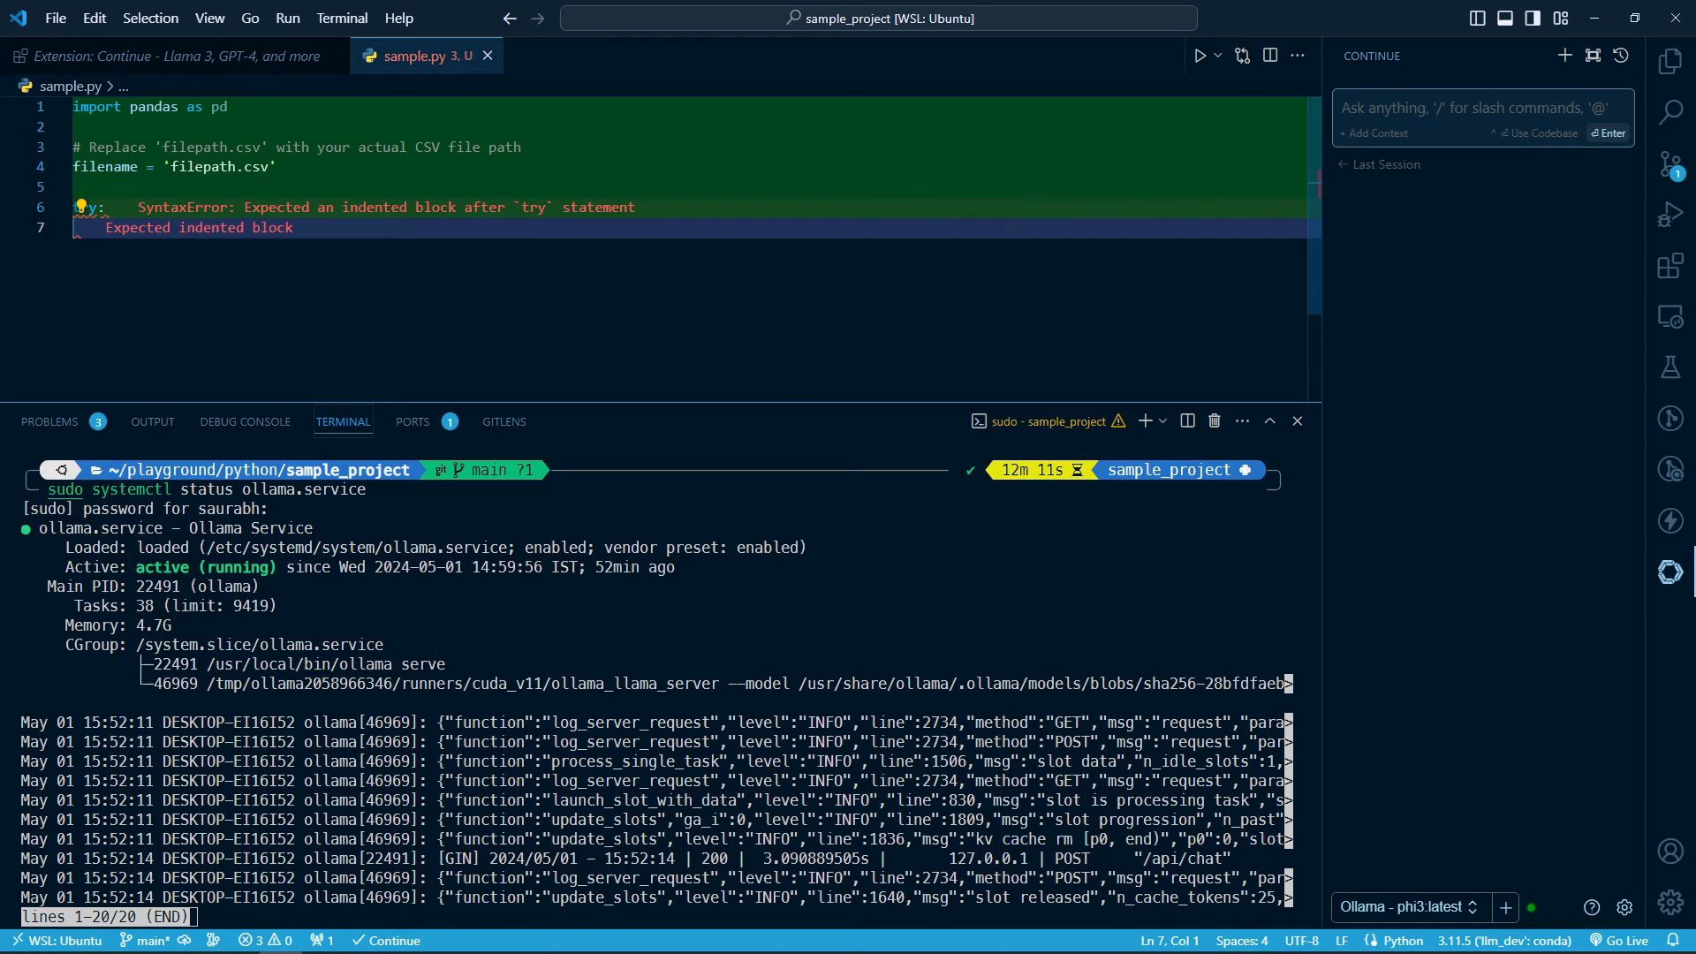
pyautogui.write('# Read the CSV file into a DataFrame')
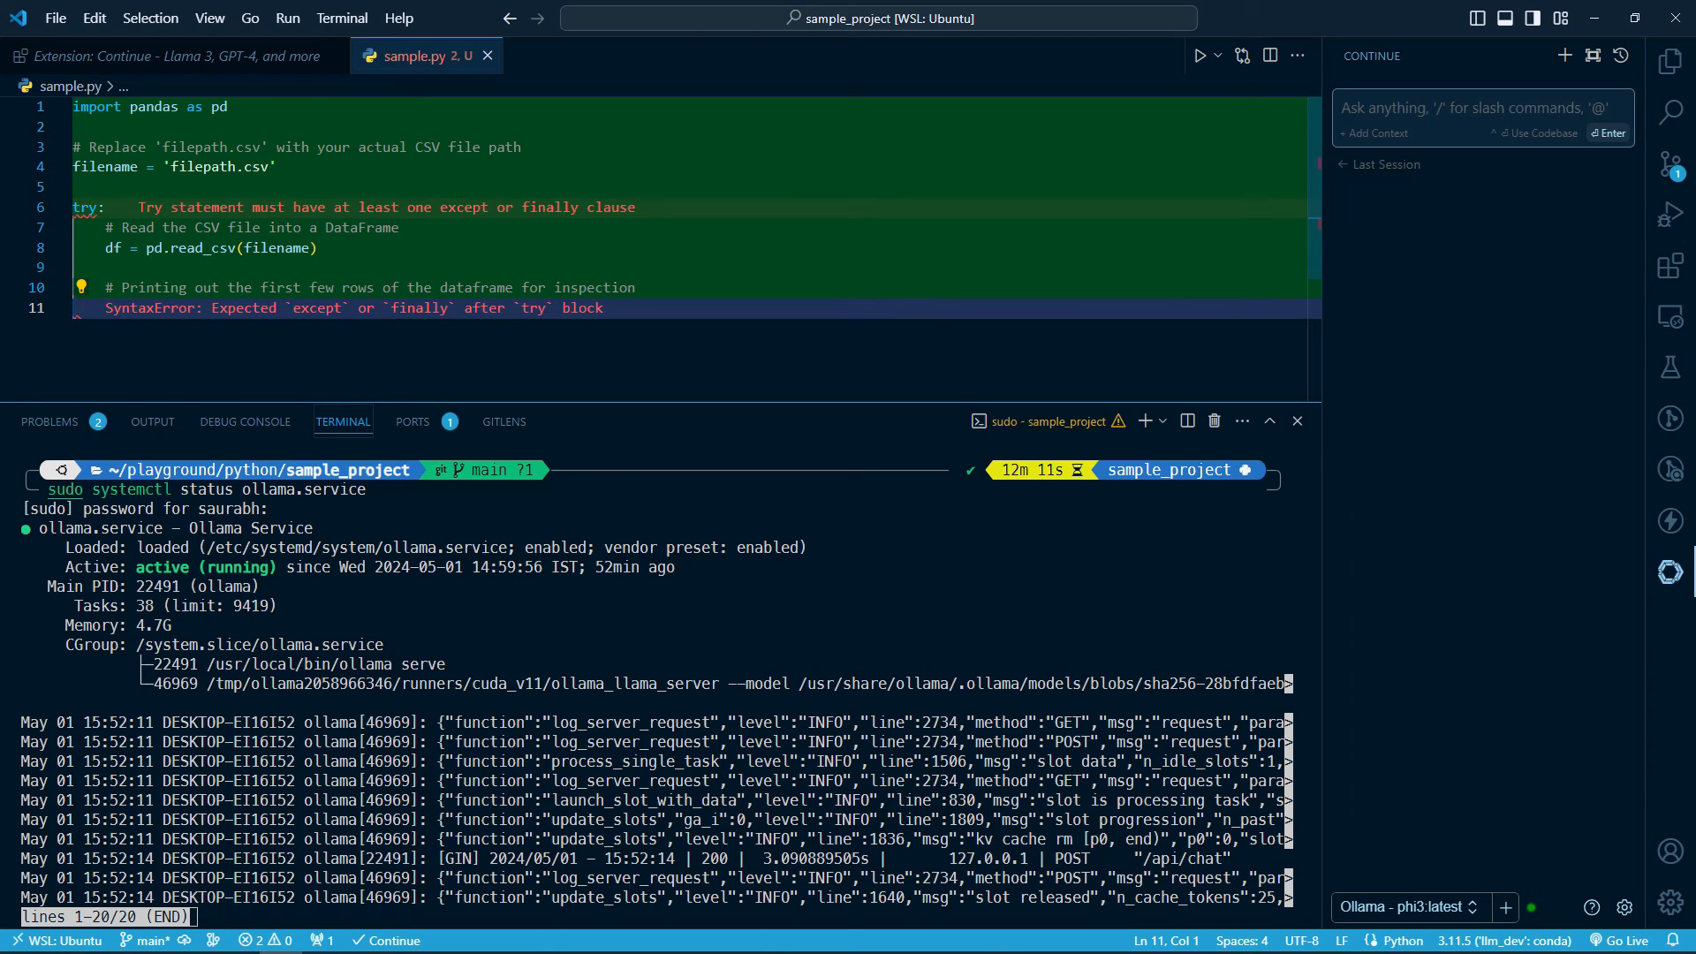
pyautogui.write('print(df.head())')
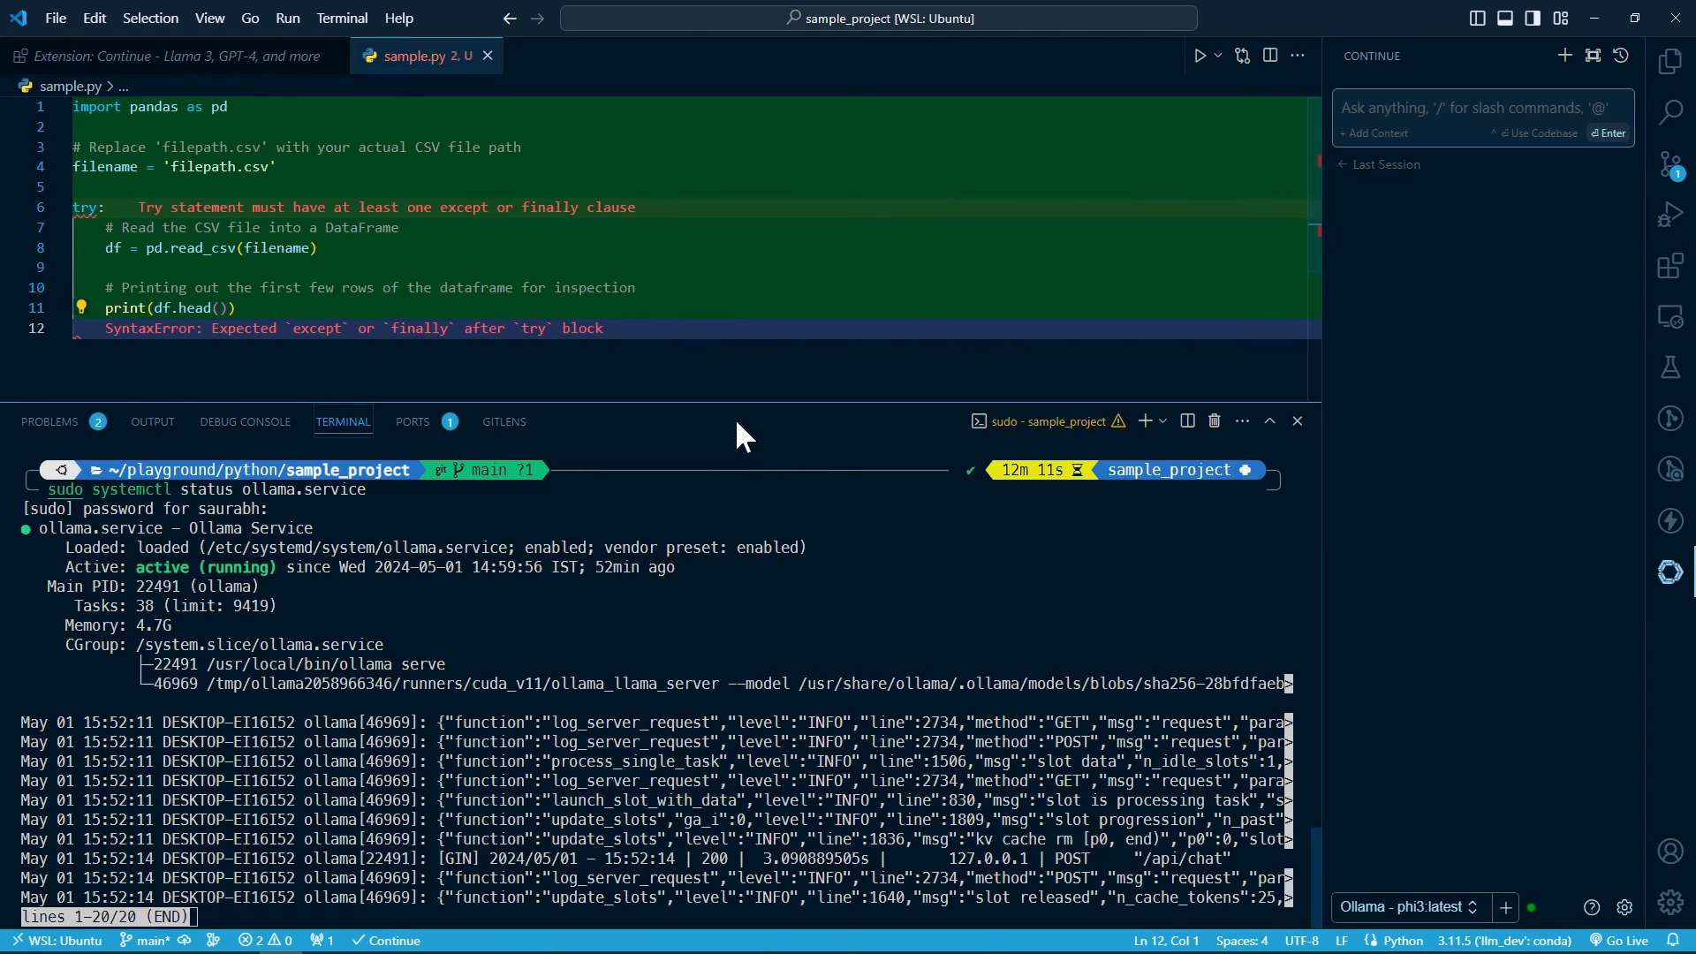
pyautogui.moveTo(745, 433); pyautogui.dragTo(745, 676)
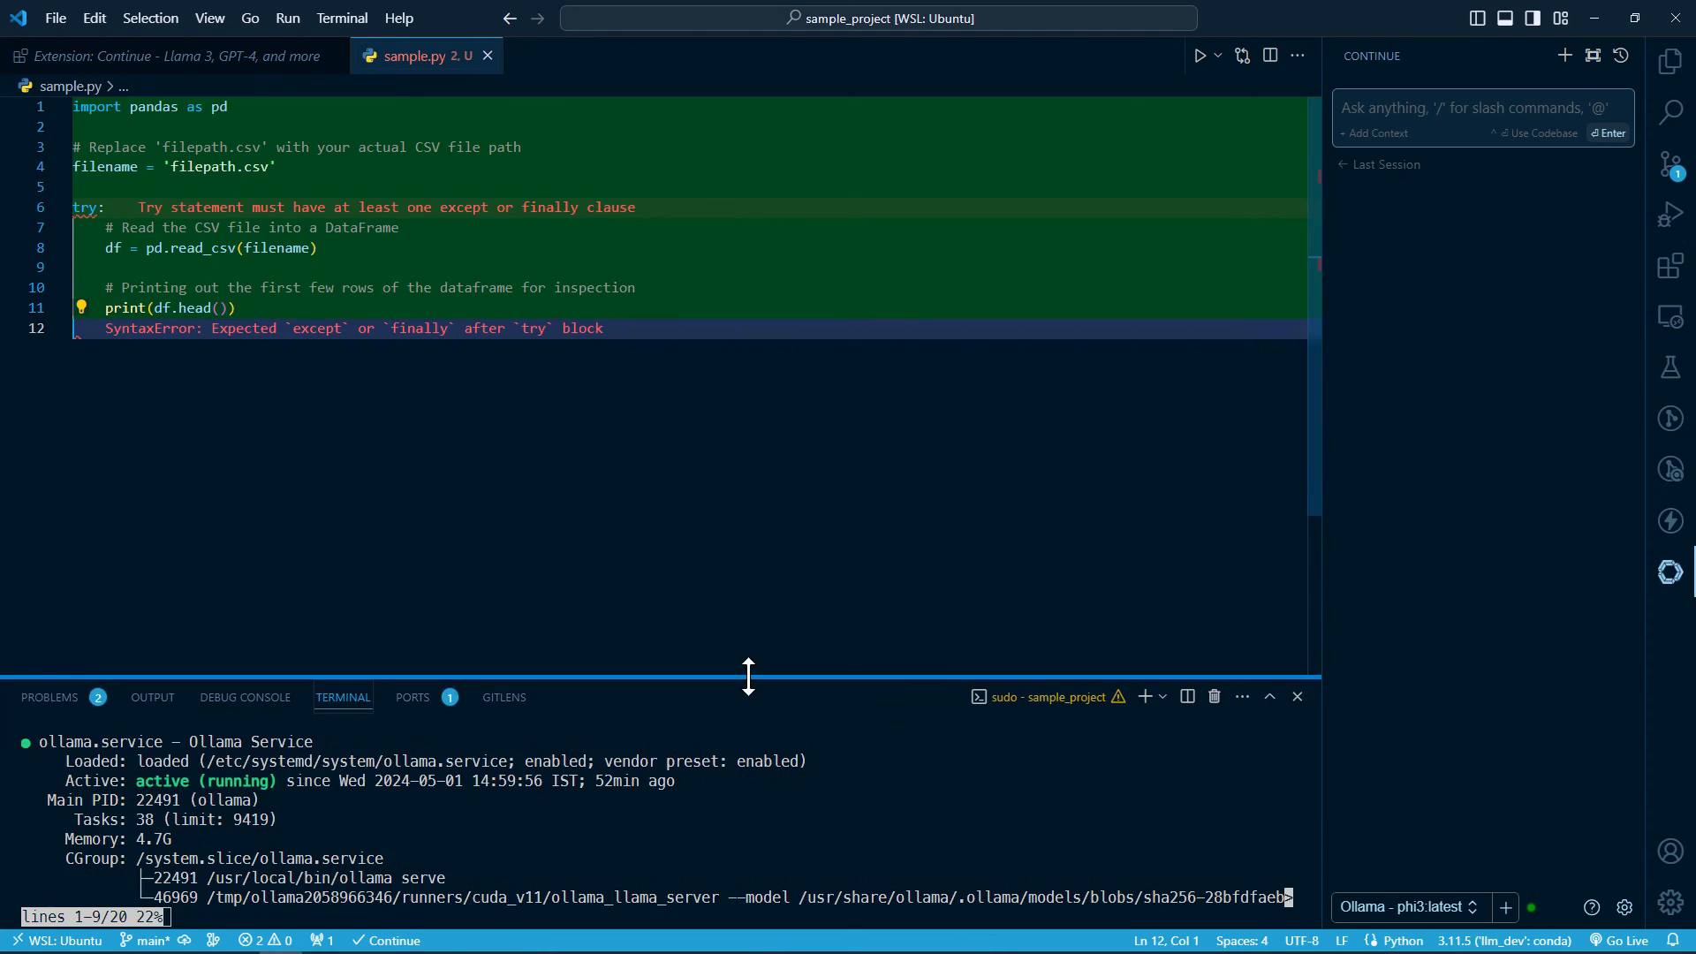
# Step: Let the generation finish with FileNotFoundError and general Exception handlers
pyautogui.write('except FileNotFoundError:')
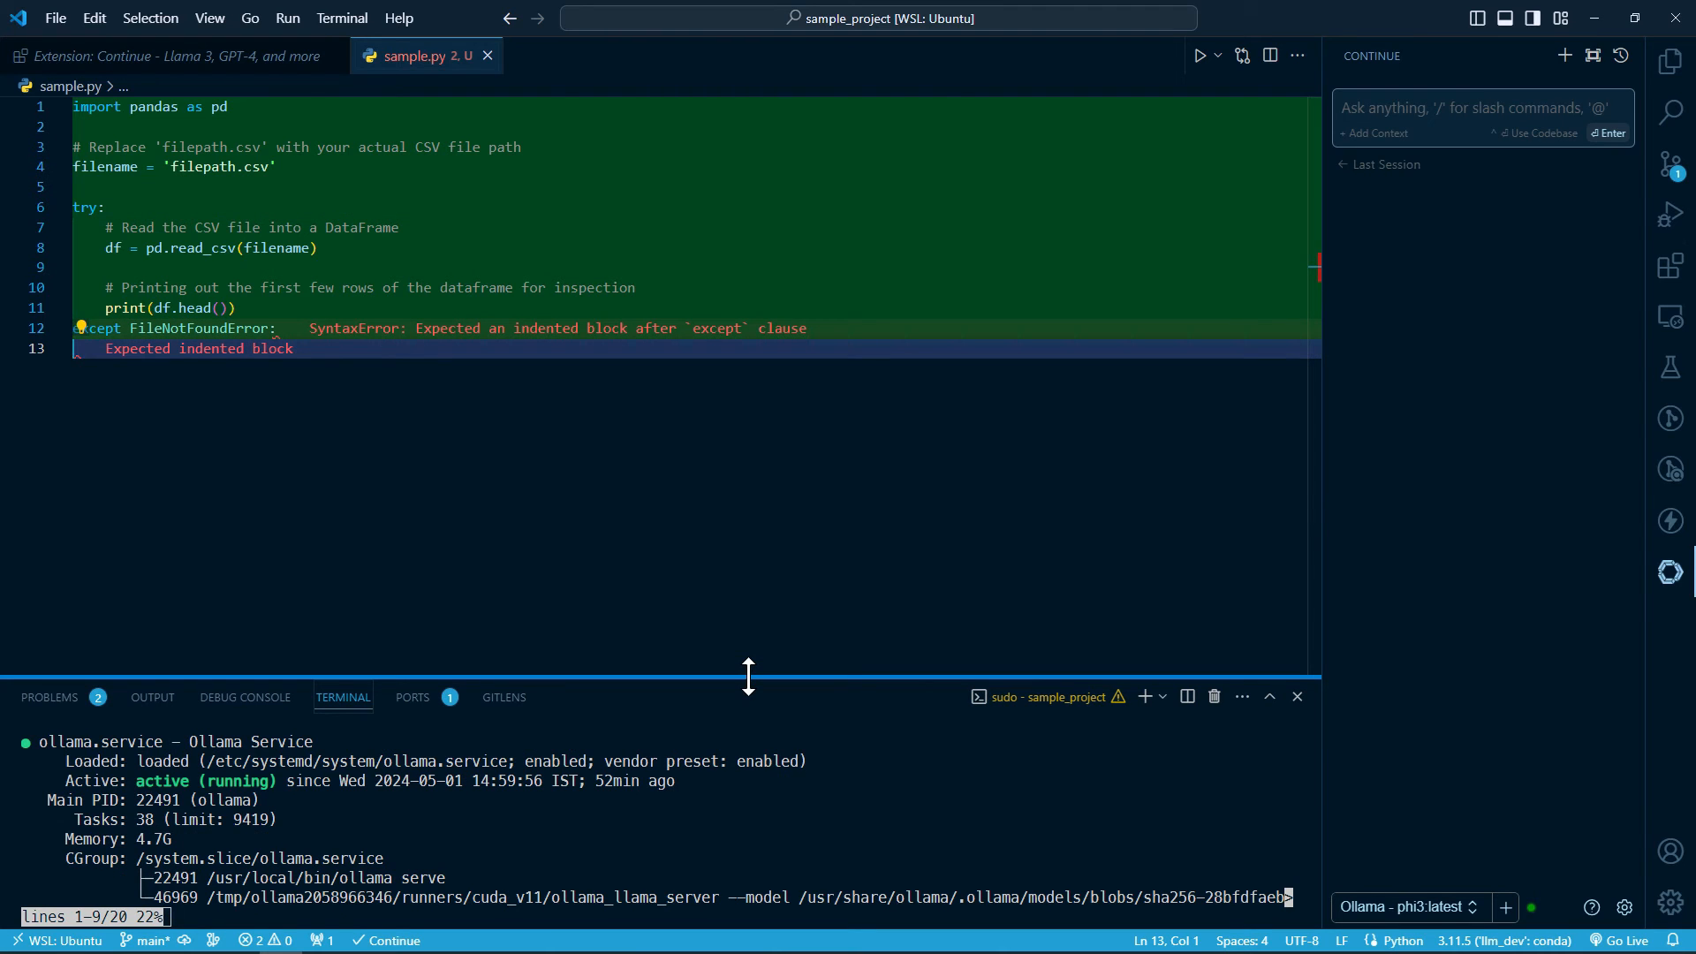
pyautogui.write('print("The specified file was not found.")')
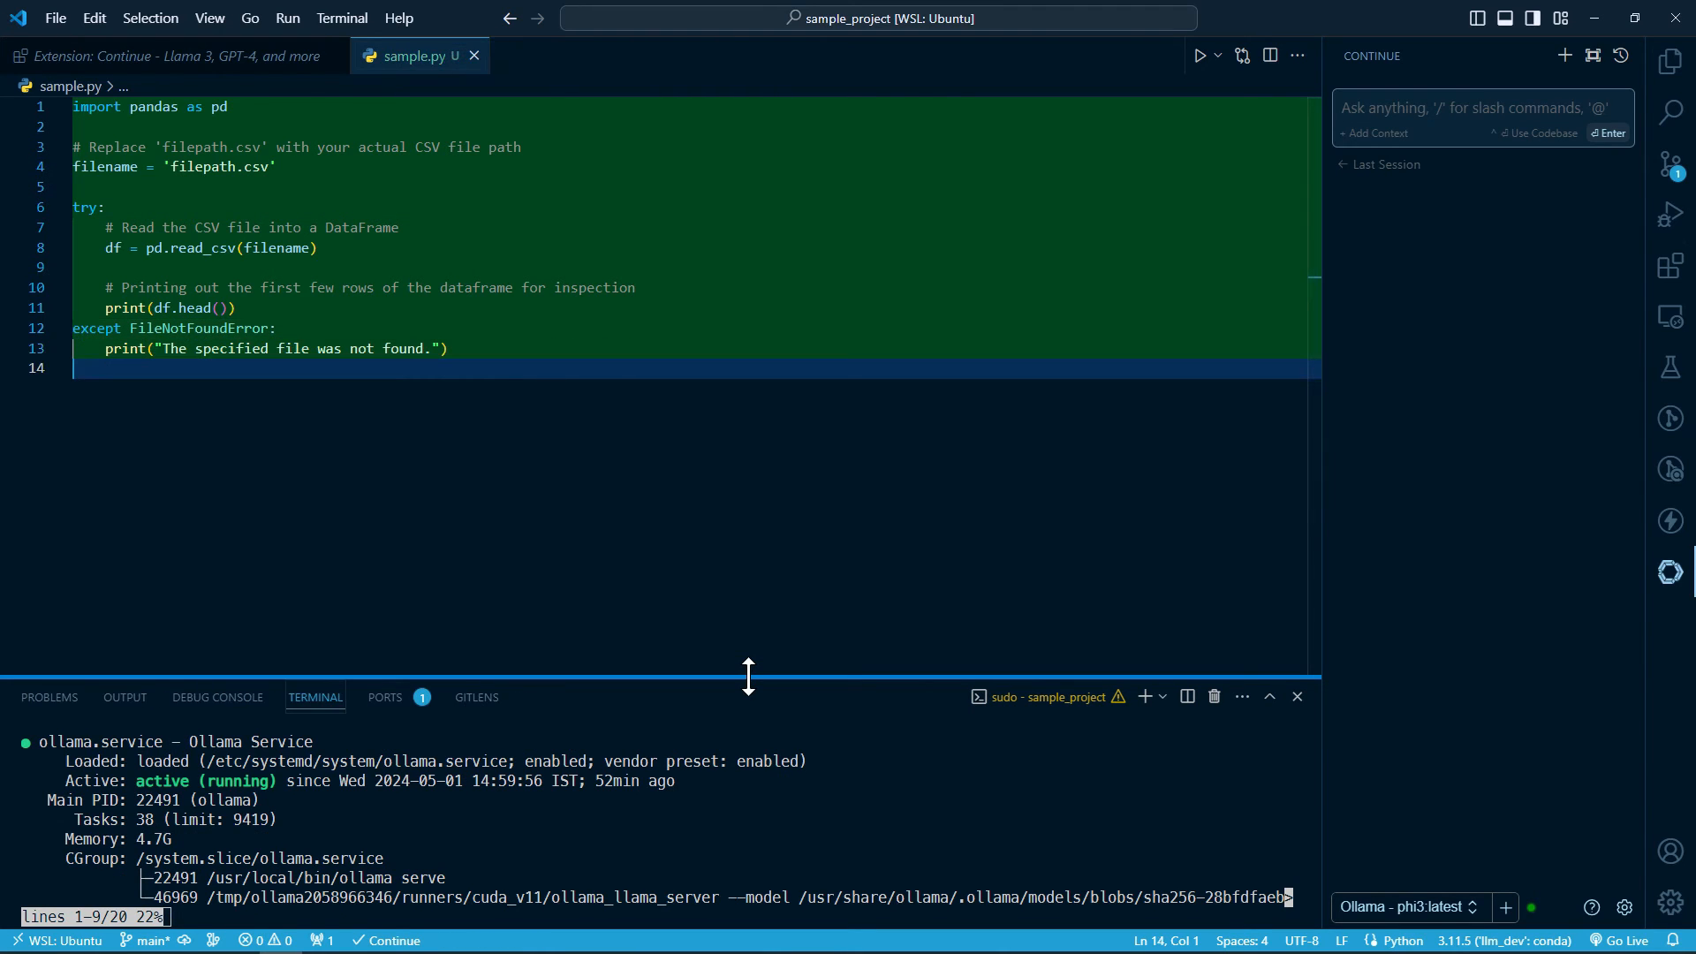
pyautogui.write('except Exception as e:')
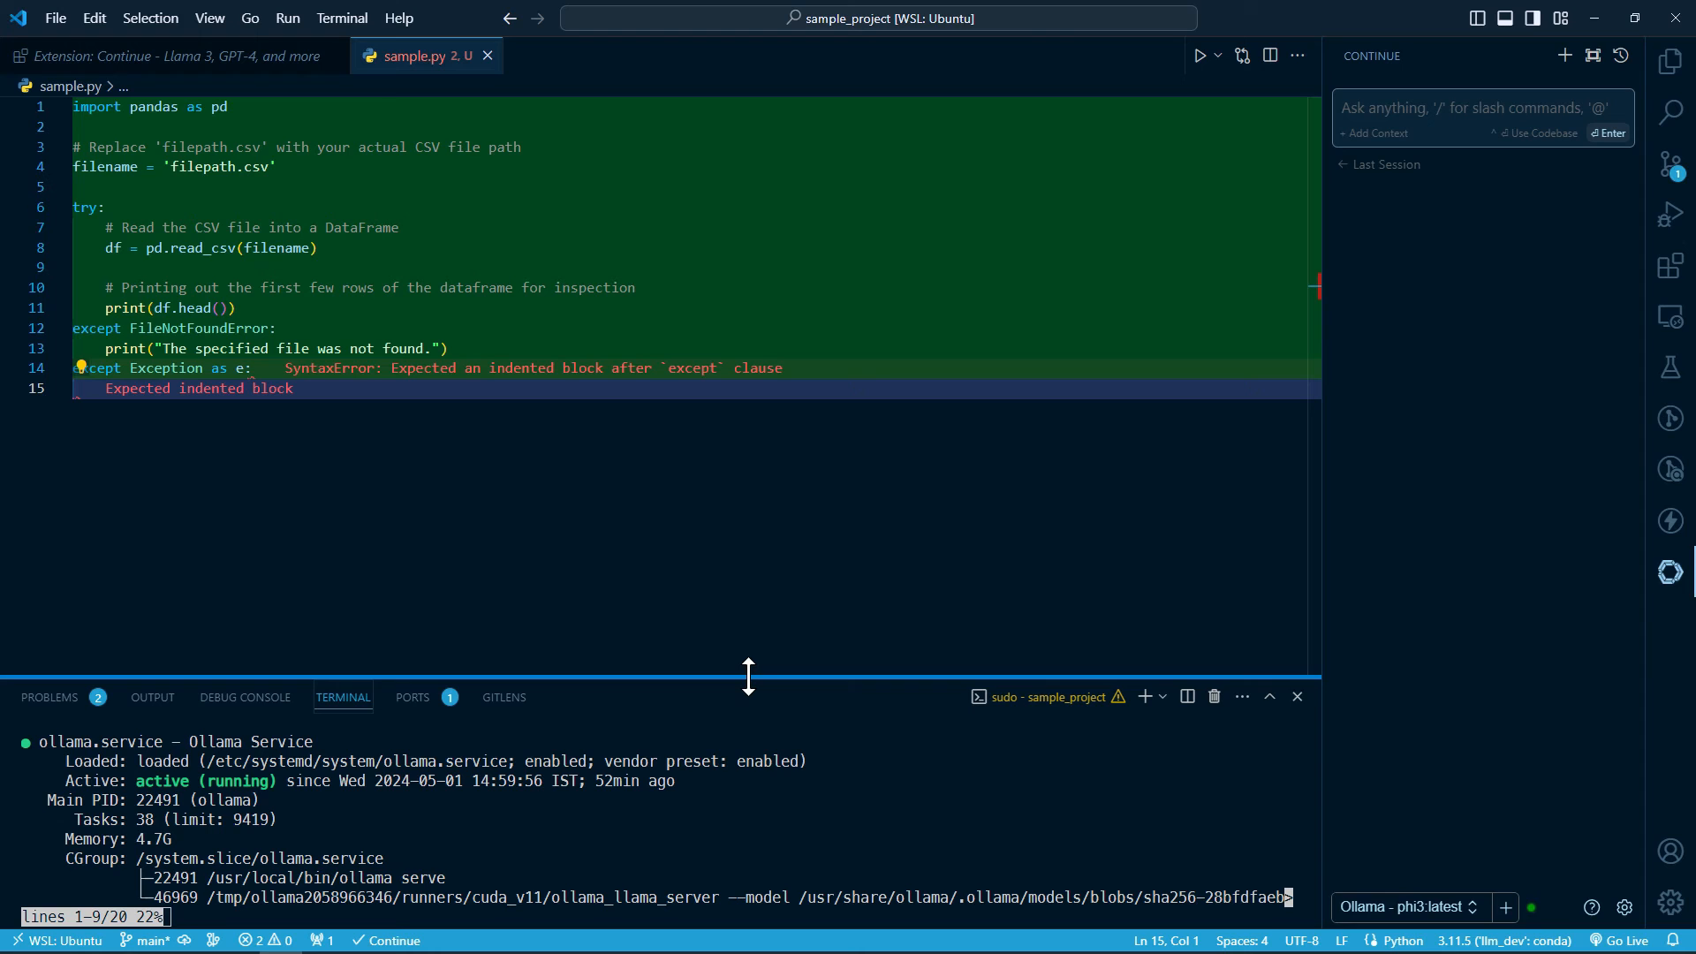
pyautogui.write('print(f"An error occurred: {e}")')
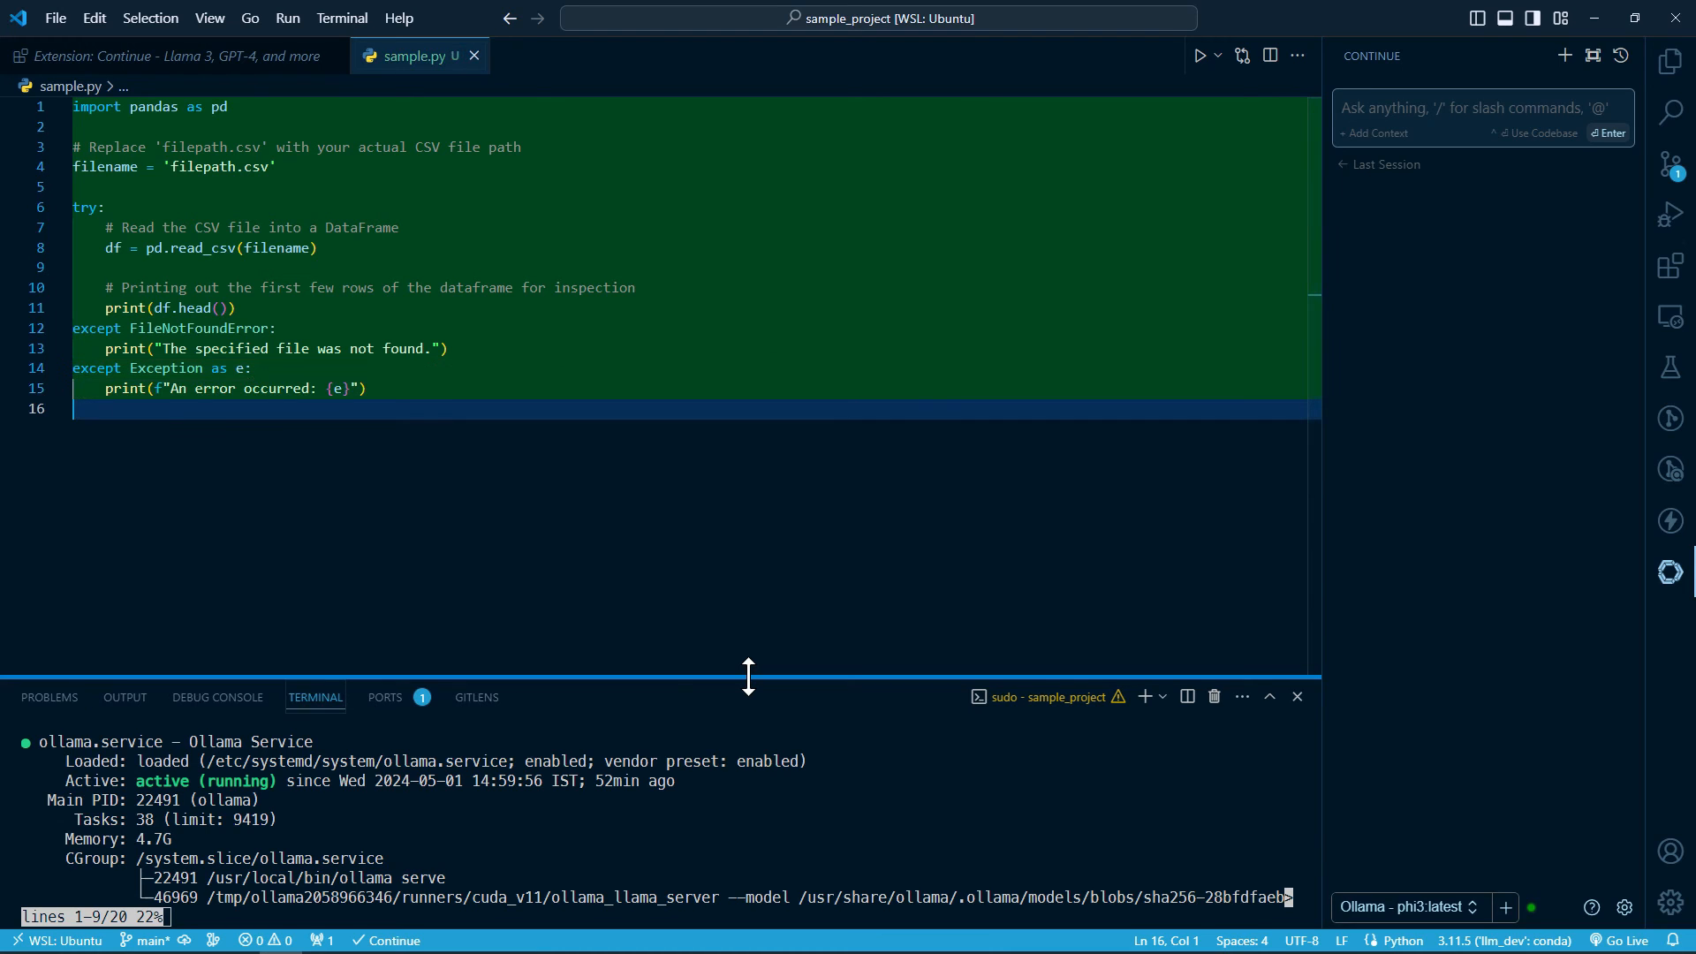
pyautogui.write('```<|im_end|>')
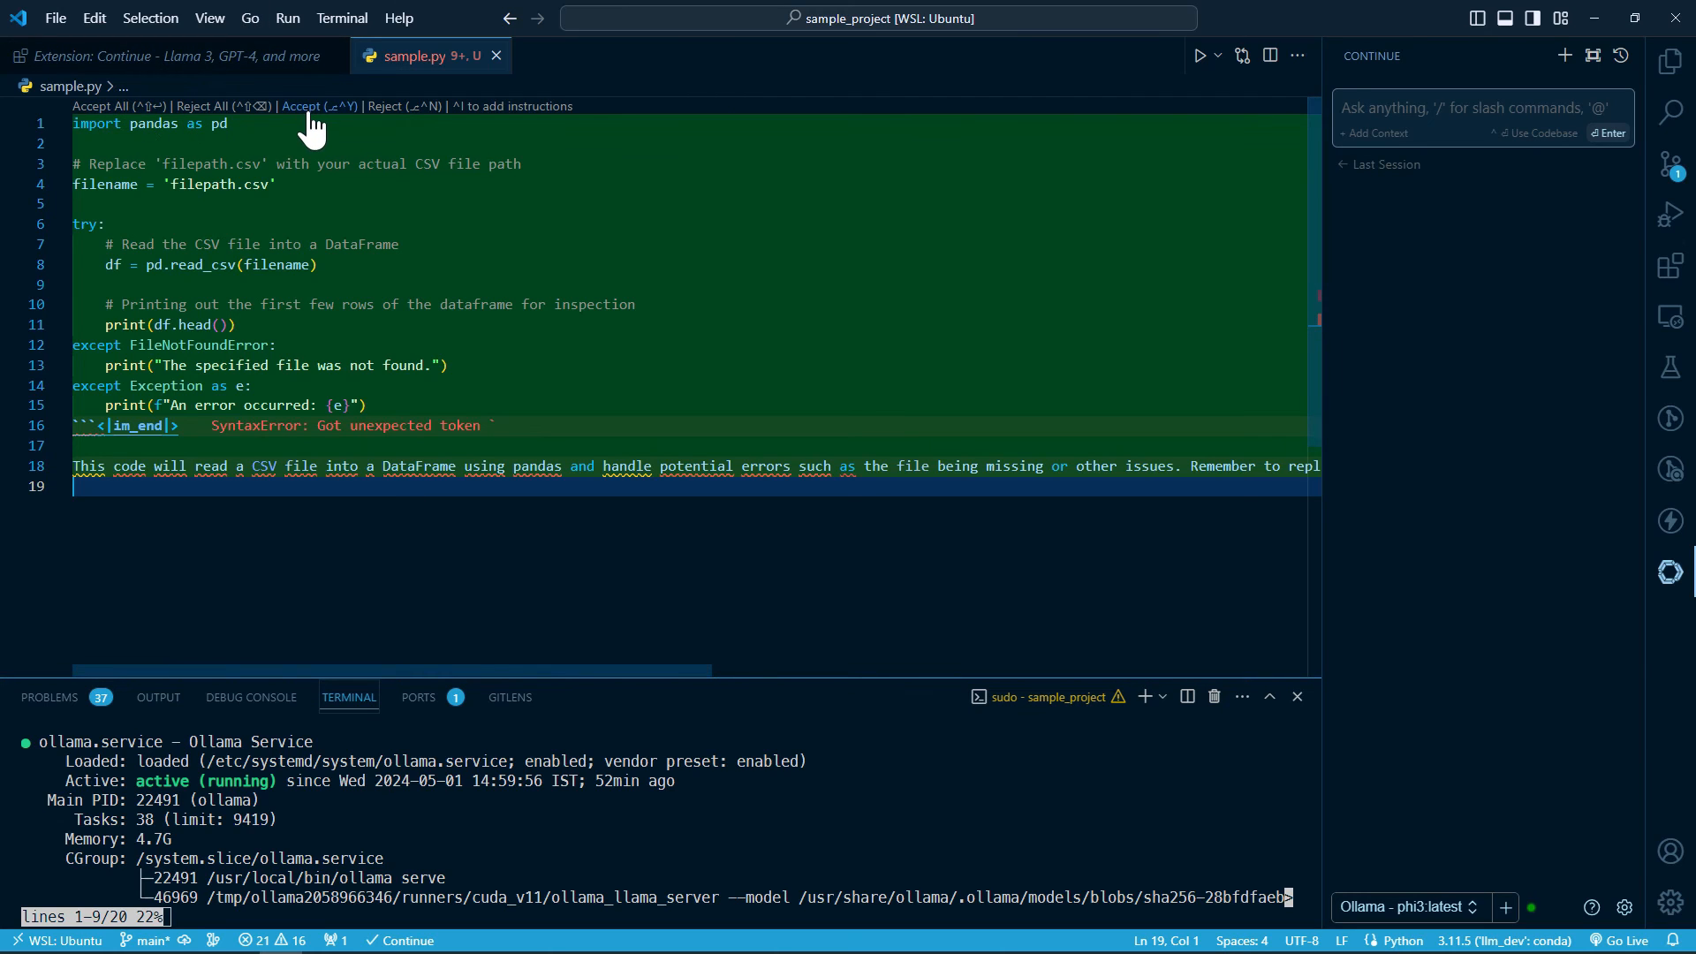
pyautogui.moveTo(560, 688)
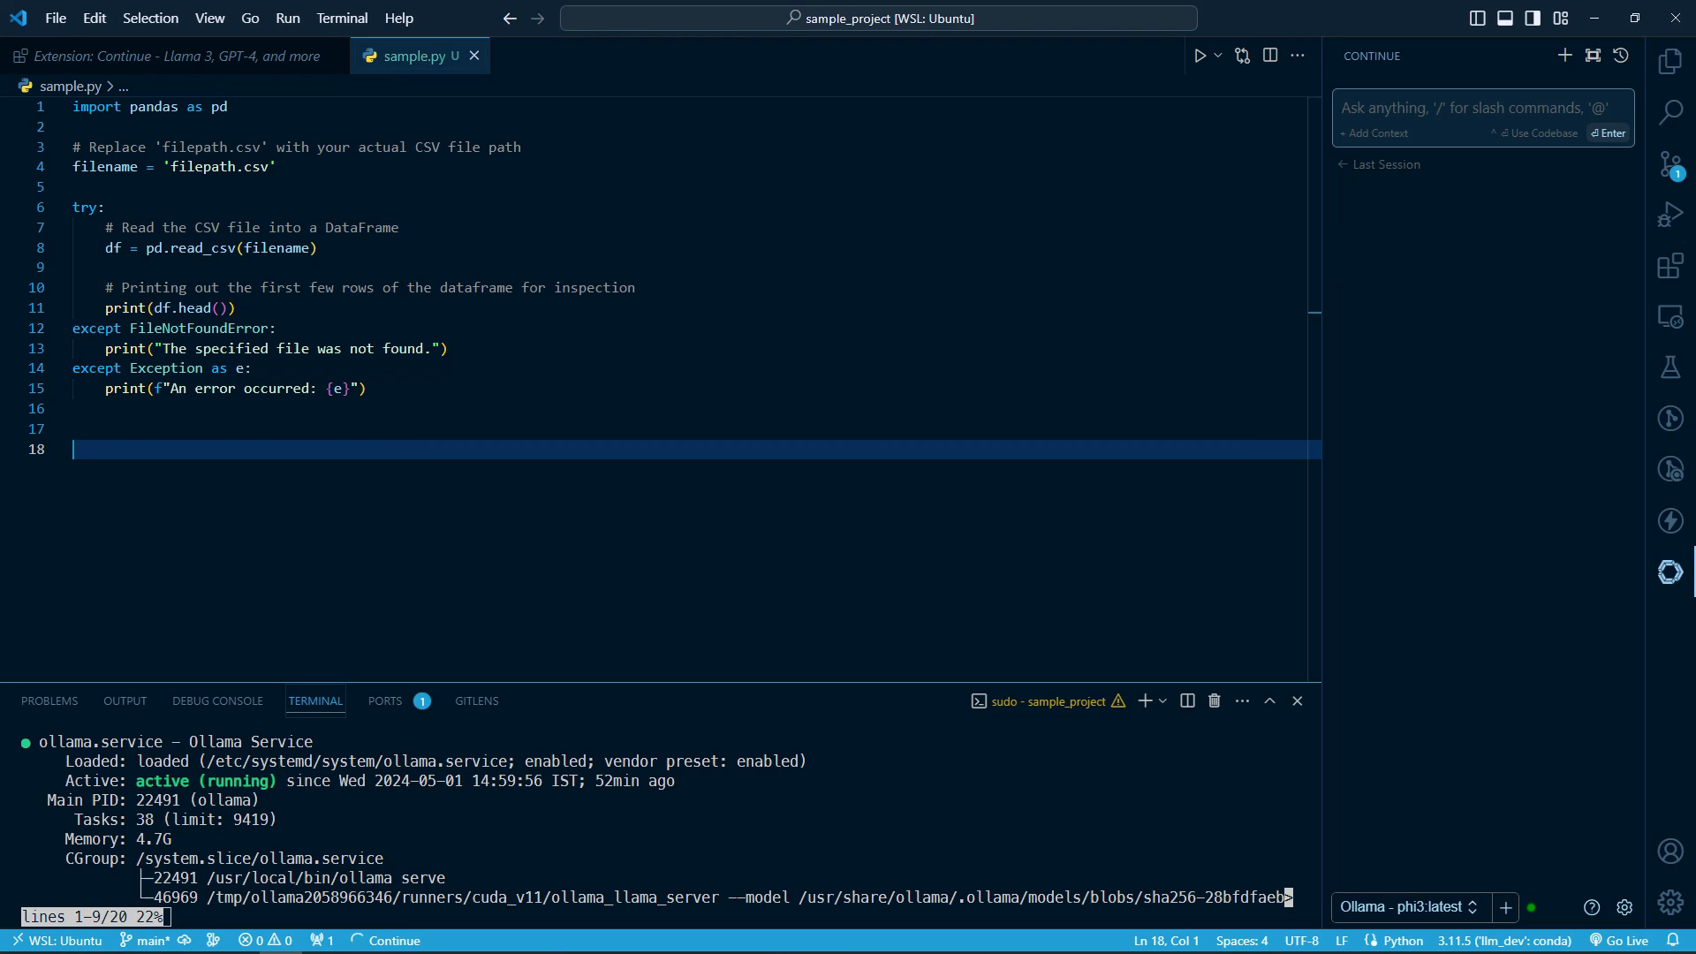
# Step: Select all of sample.py and attach lines 1–15 as context in the Continue question box
pyautogui.write('# -')
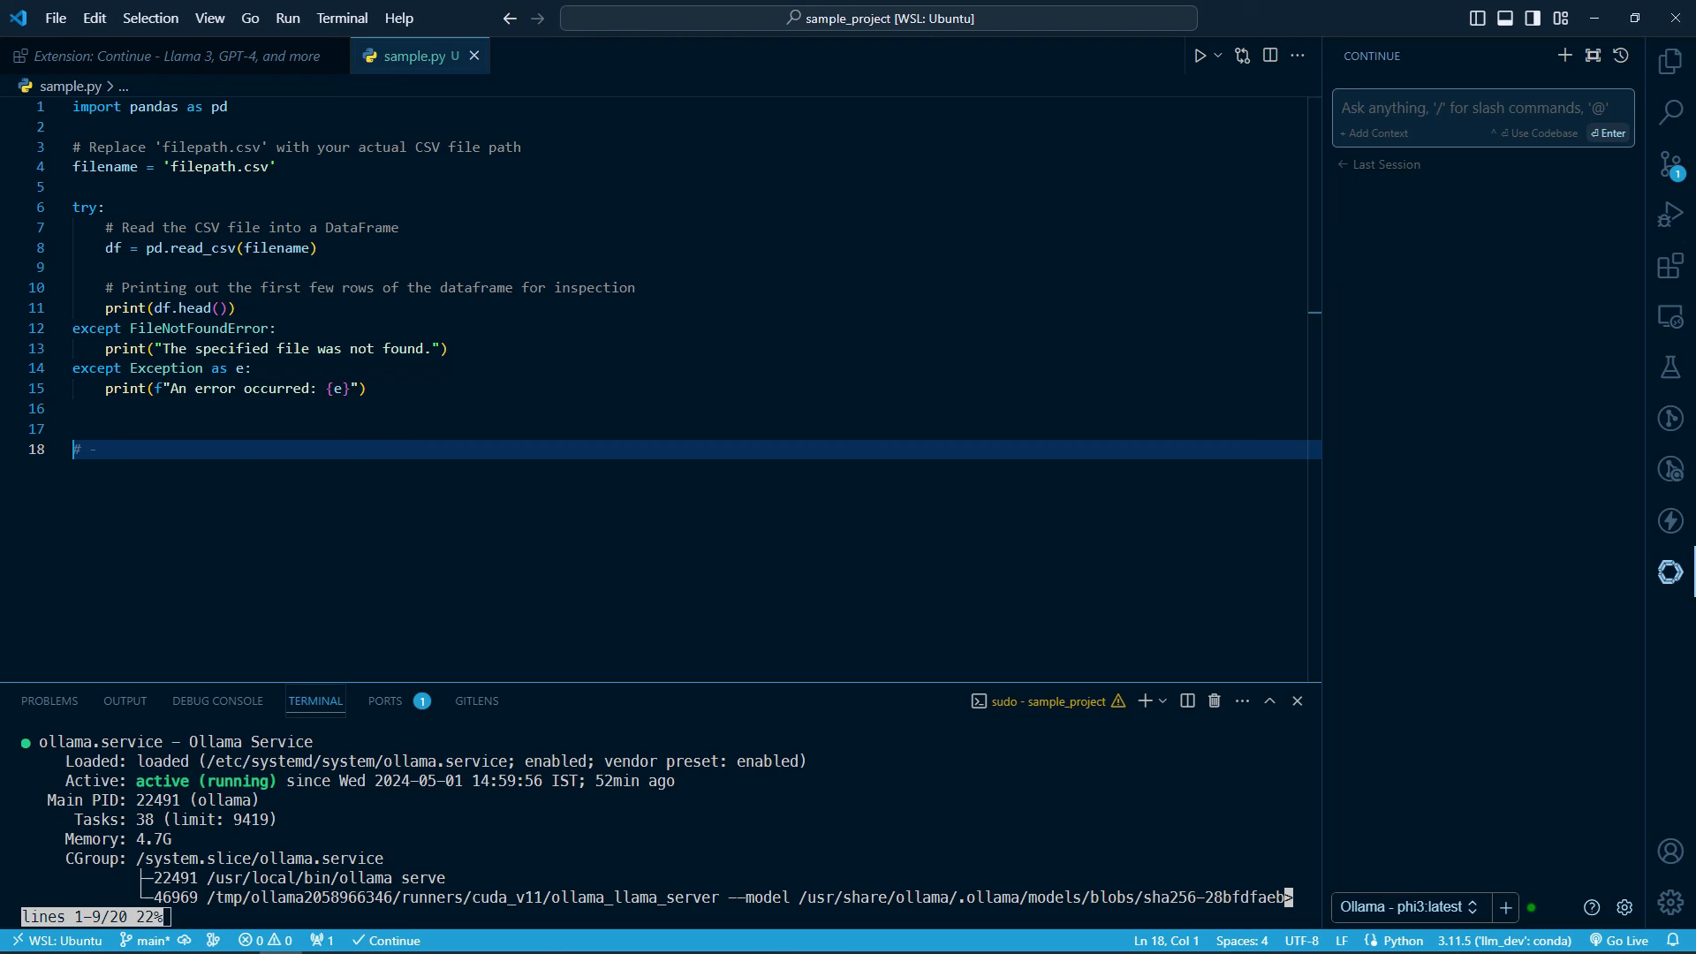
pyautogui.click(1430, 106)
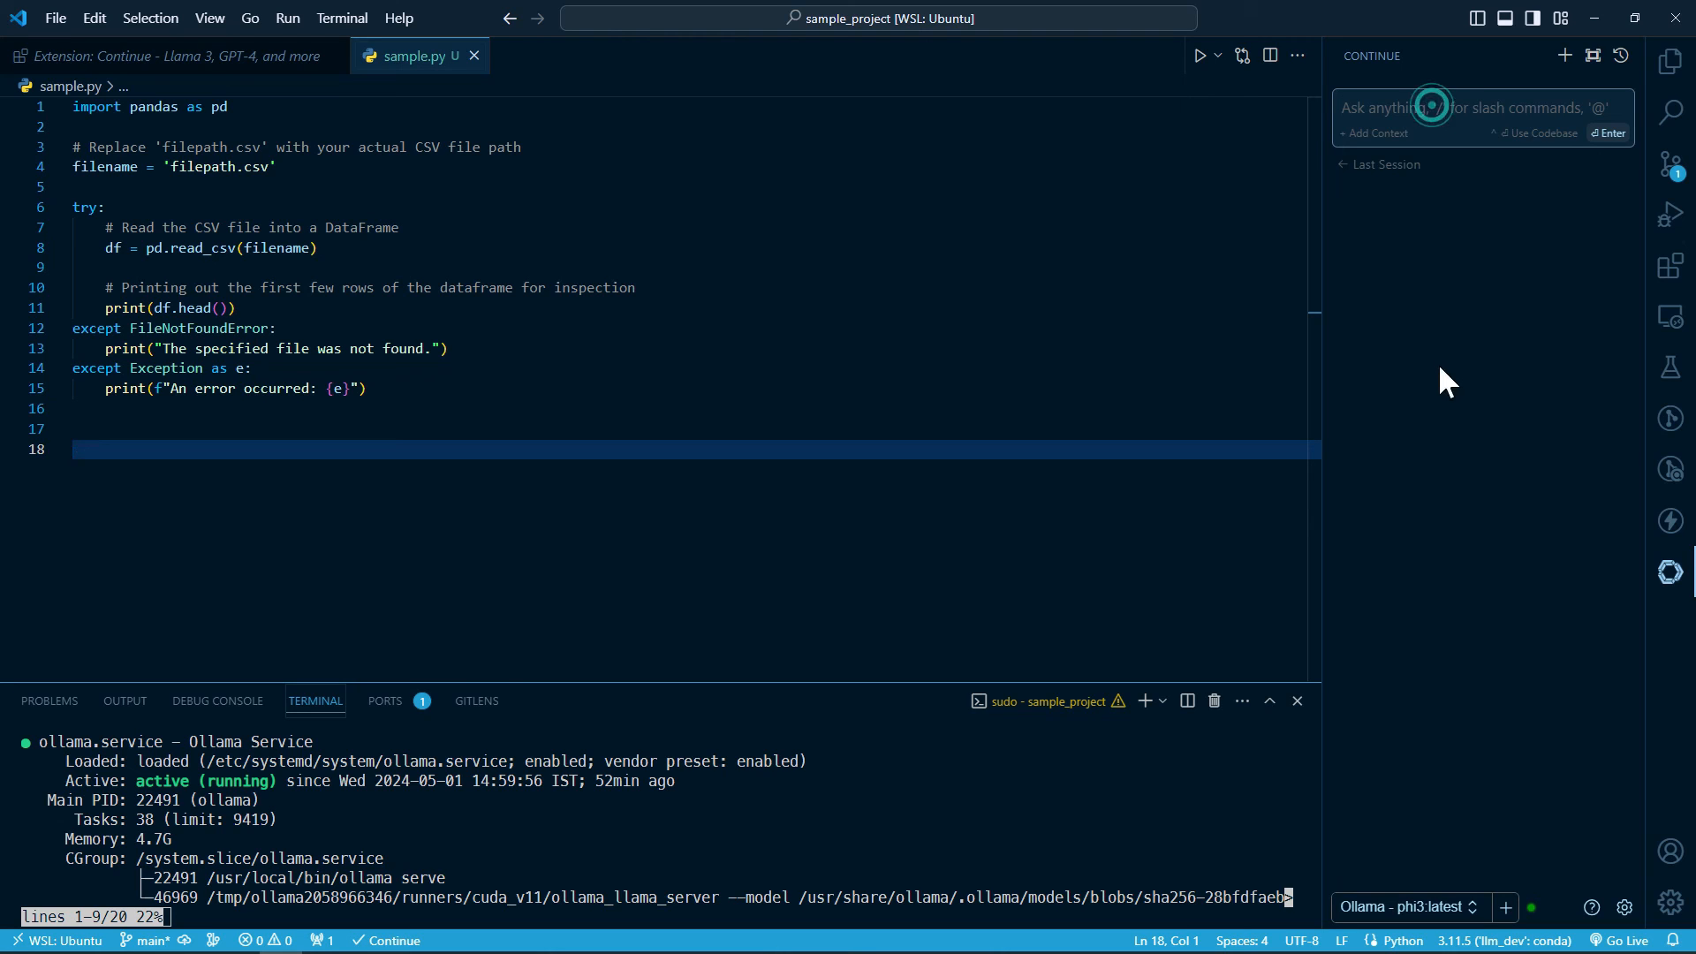
pyautogui.write('/')
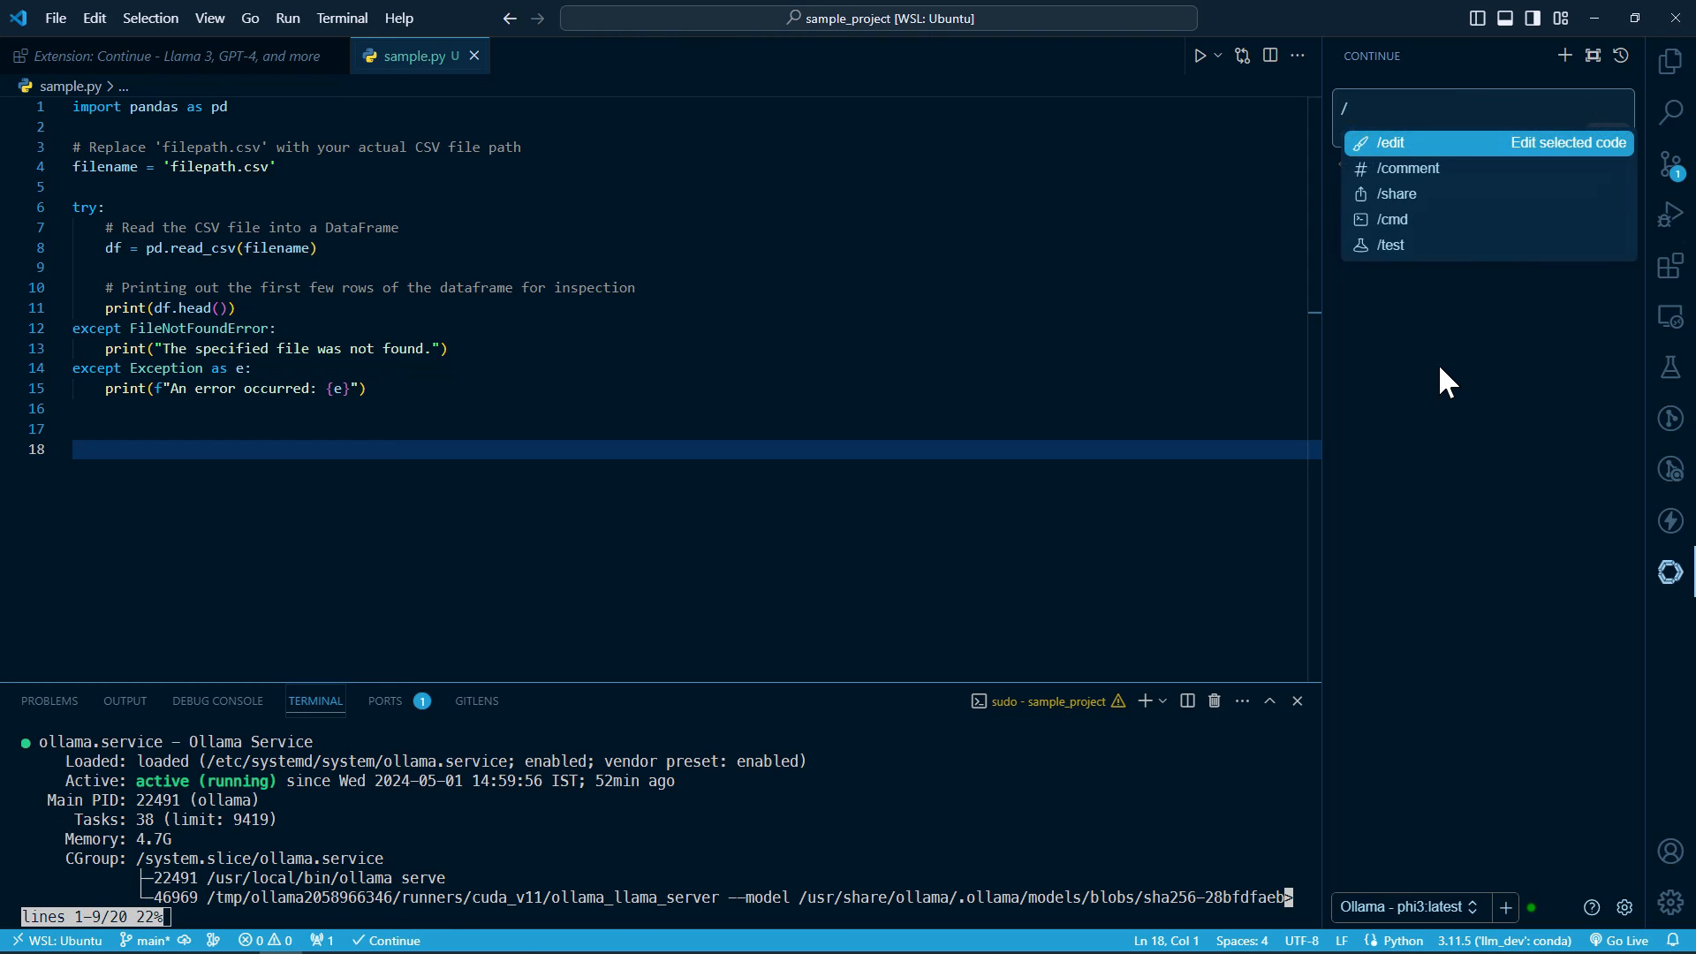
pyautogui.moveTo(1282, 415)
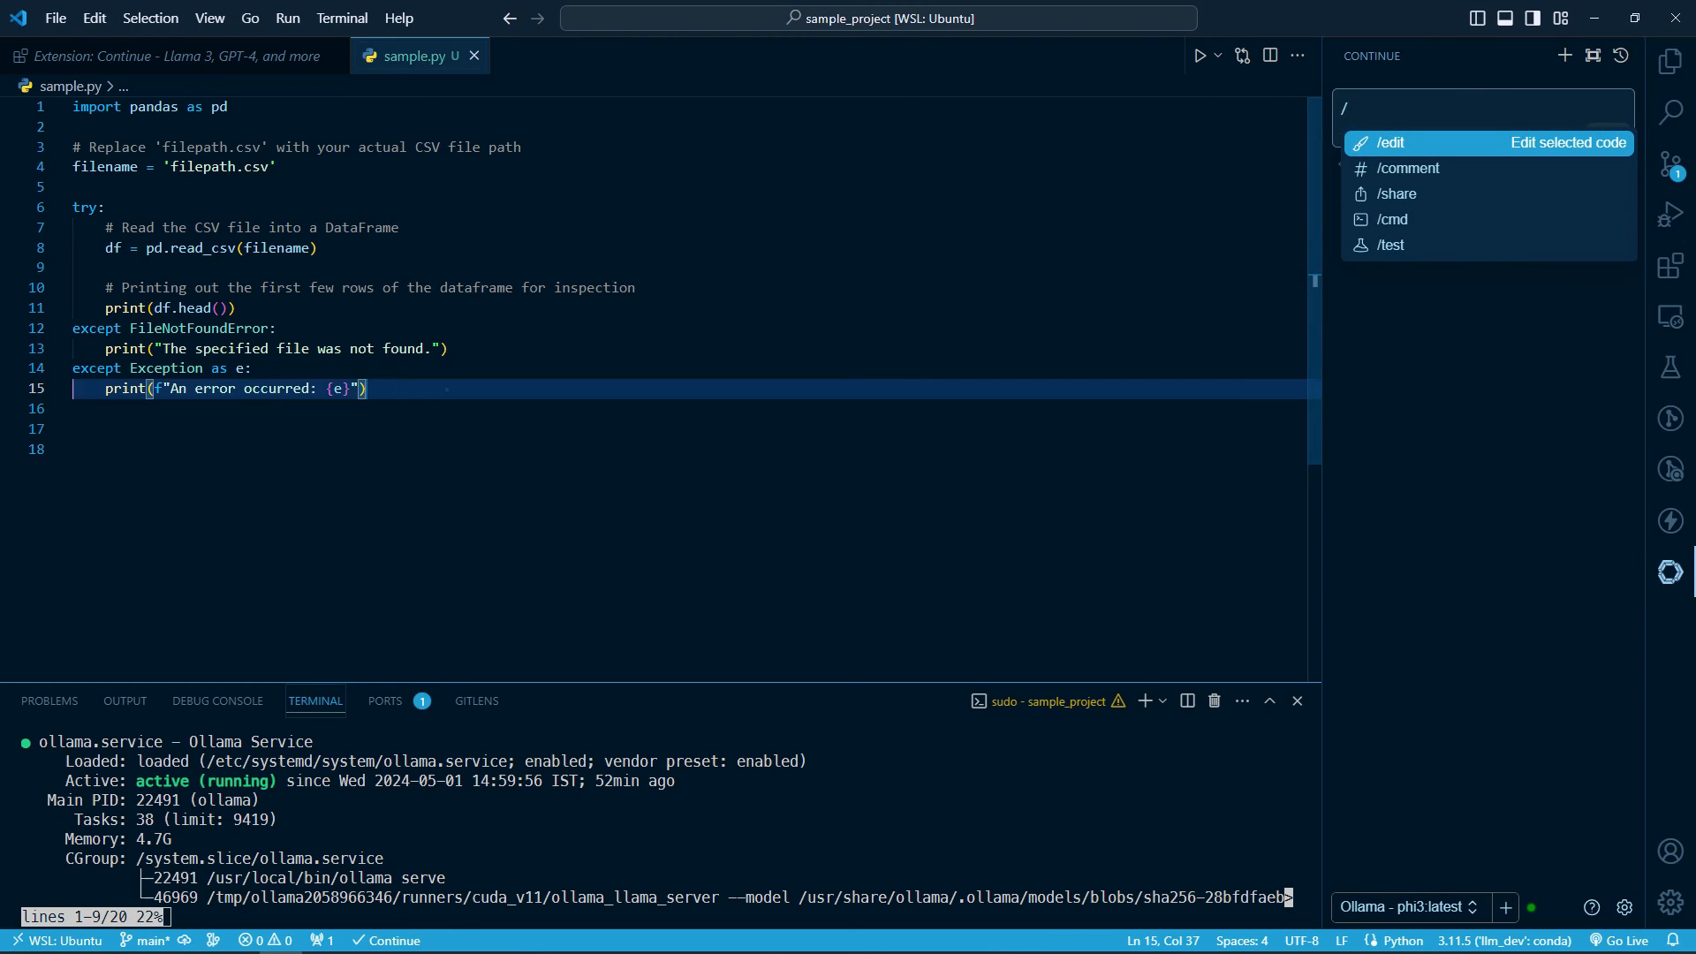
pyautogui.press('ctrl+a')
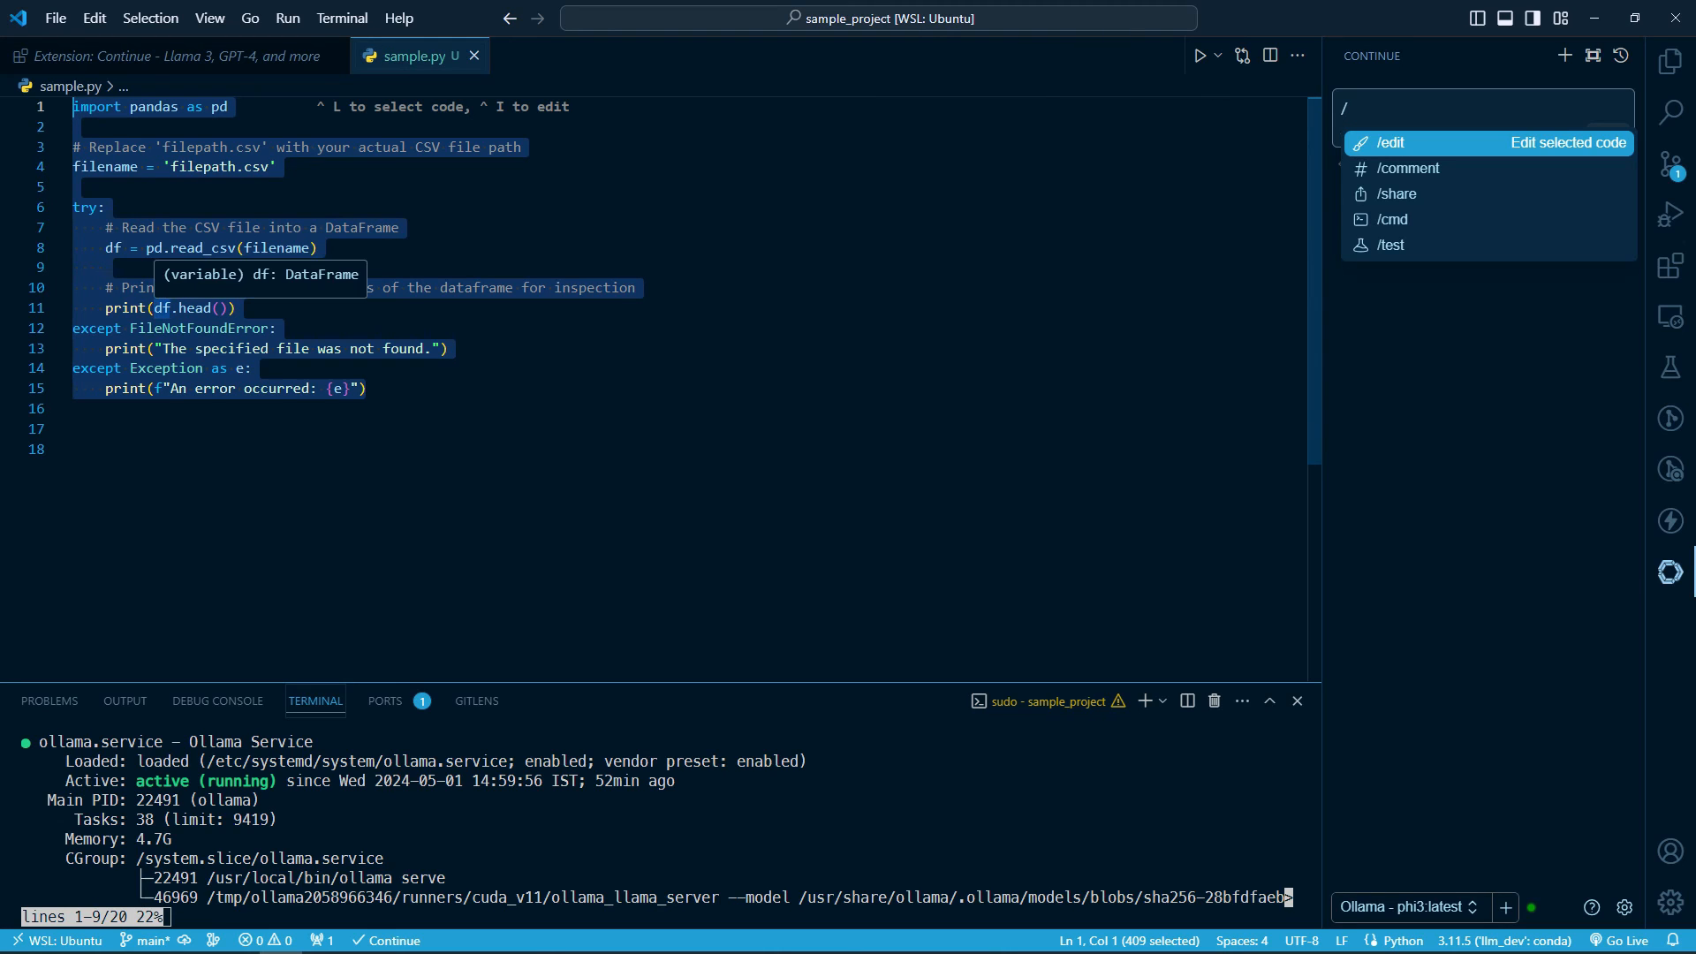
pyautogui.moveTo(340, 285)
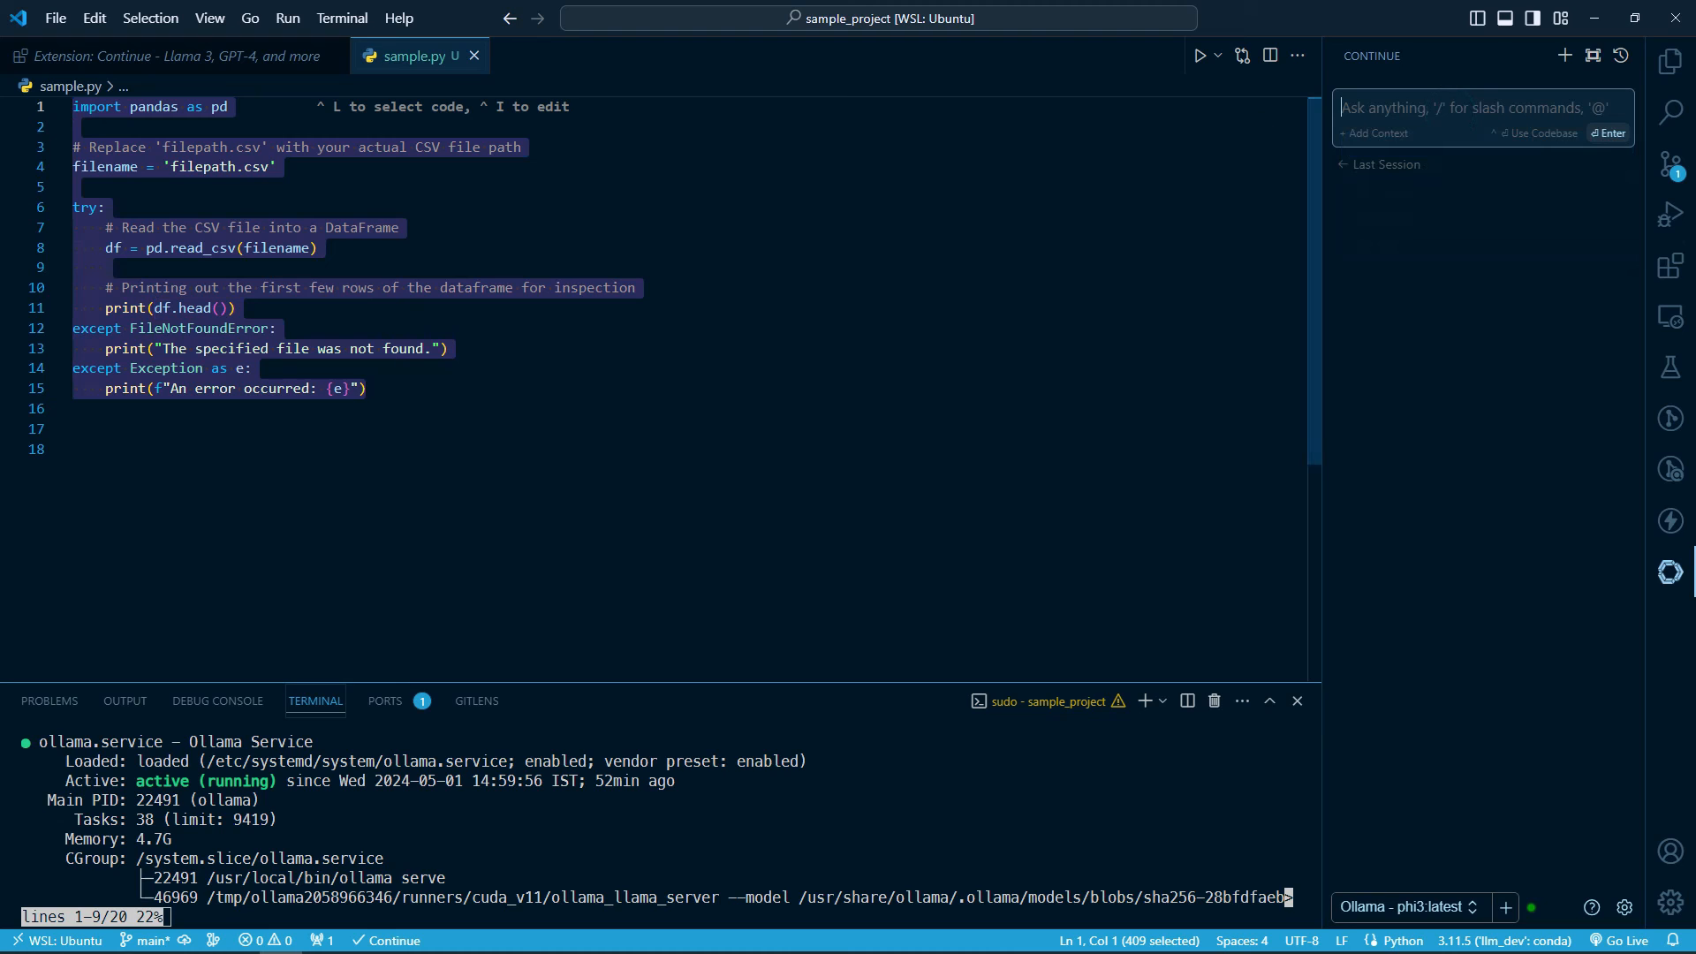
pyautogui.click(408, 55)
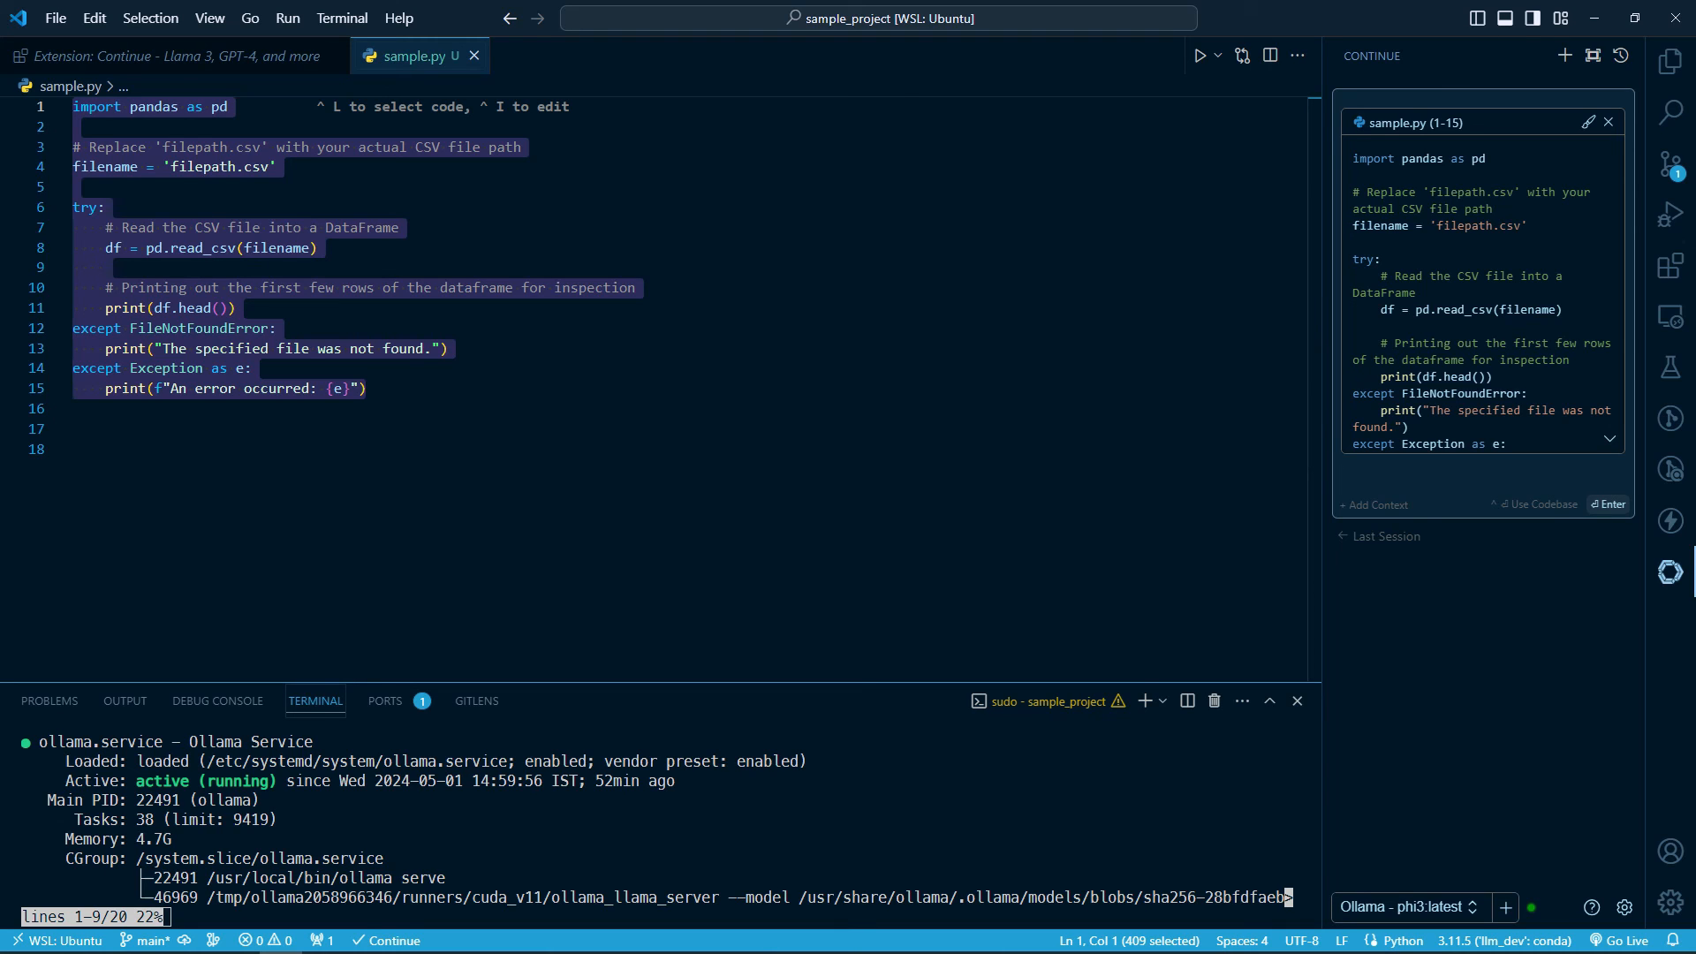
# Step: Ask phi3 to modify the code to read only columns col1, col2 and col3
pyautogui.write('modify this code to only read the columns: c')
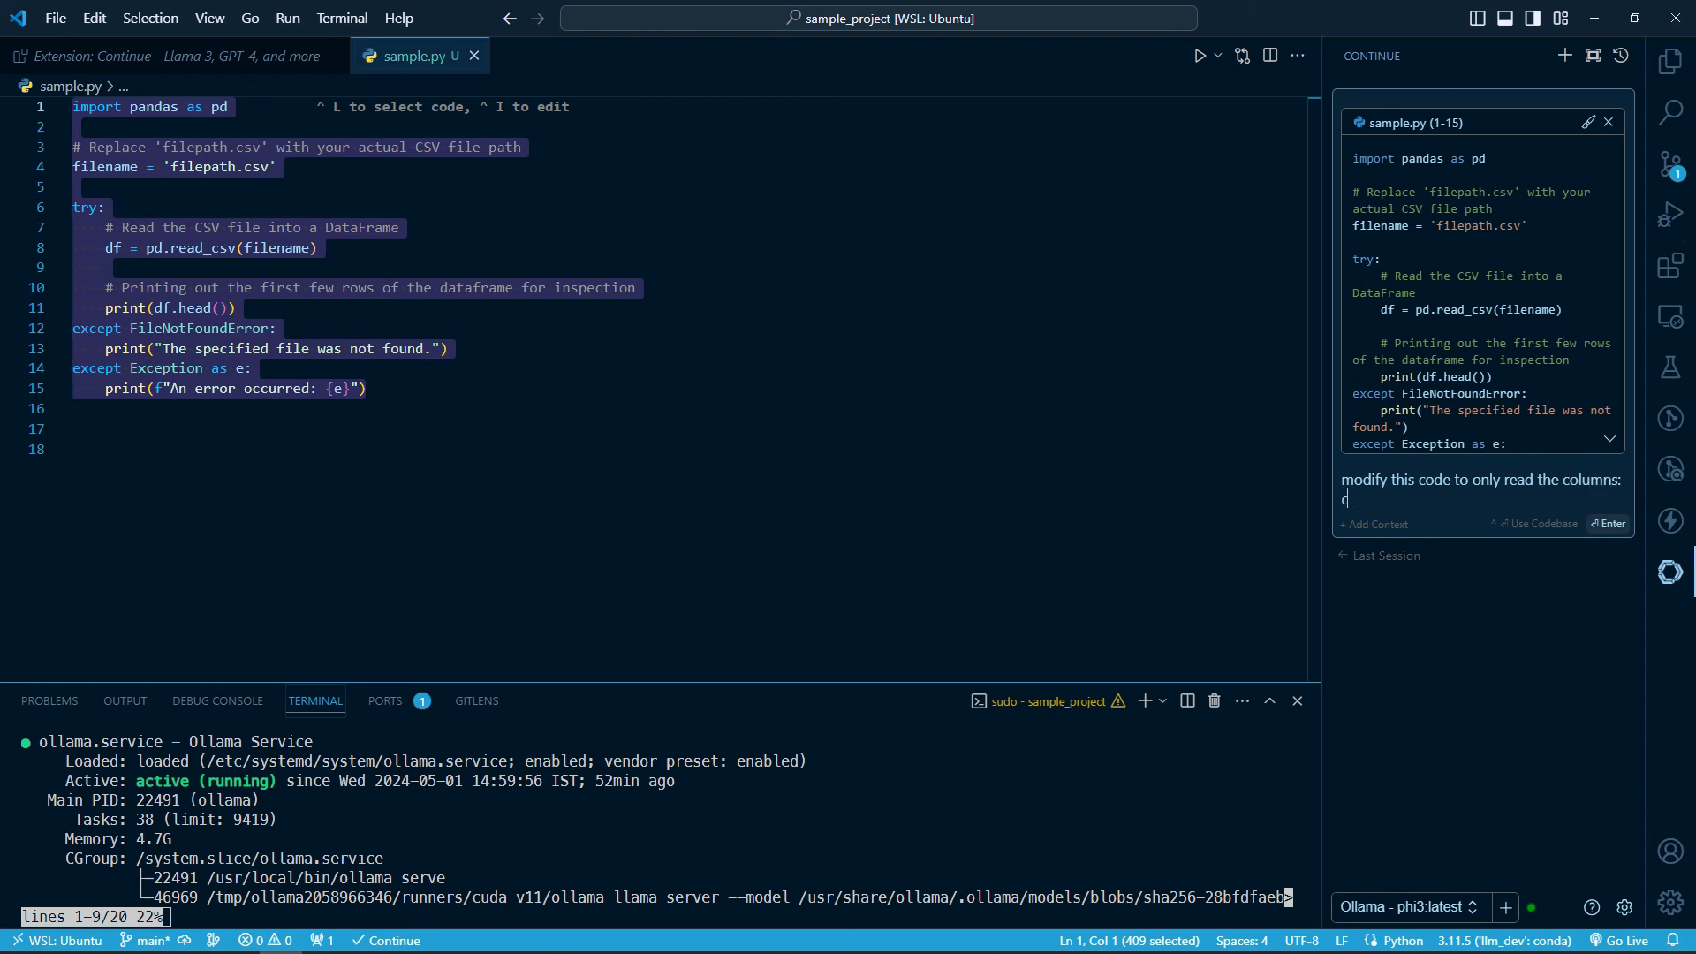
pyautogui.write('ol1, col2 and col3')
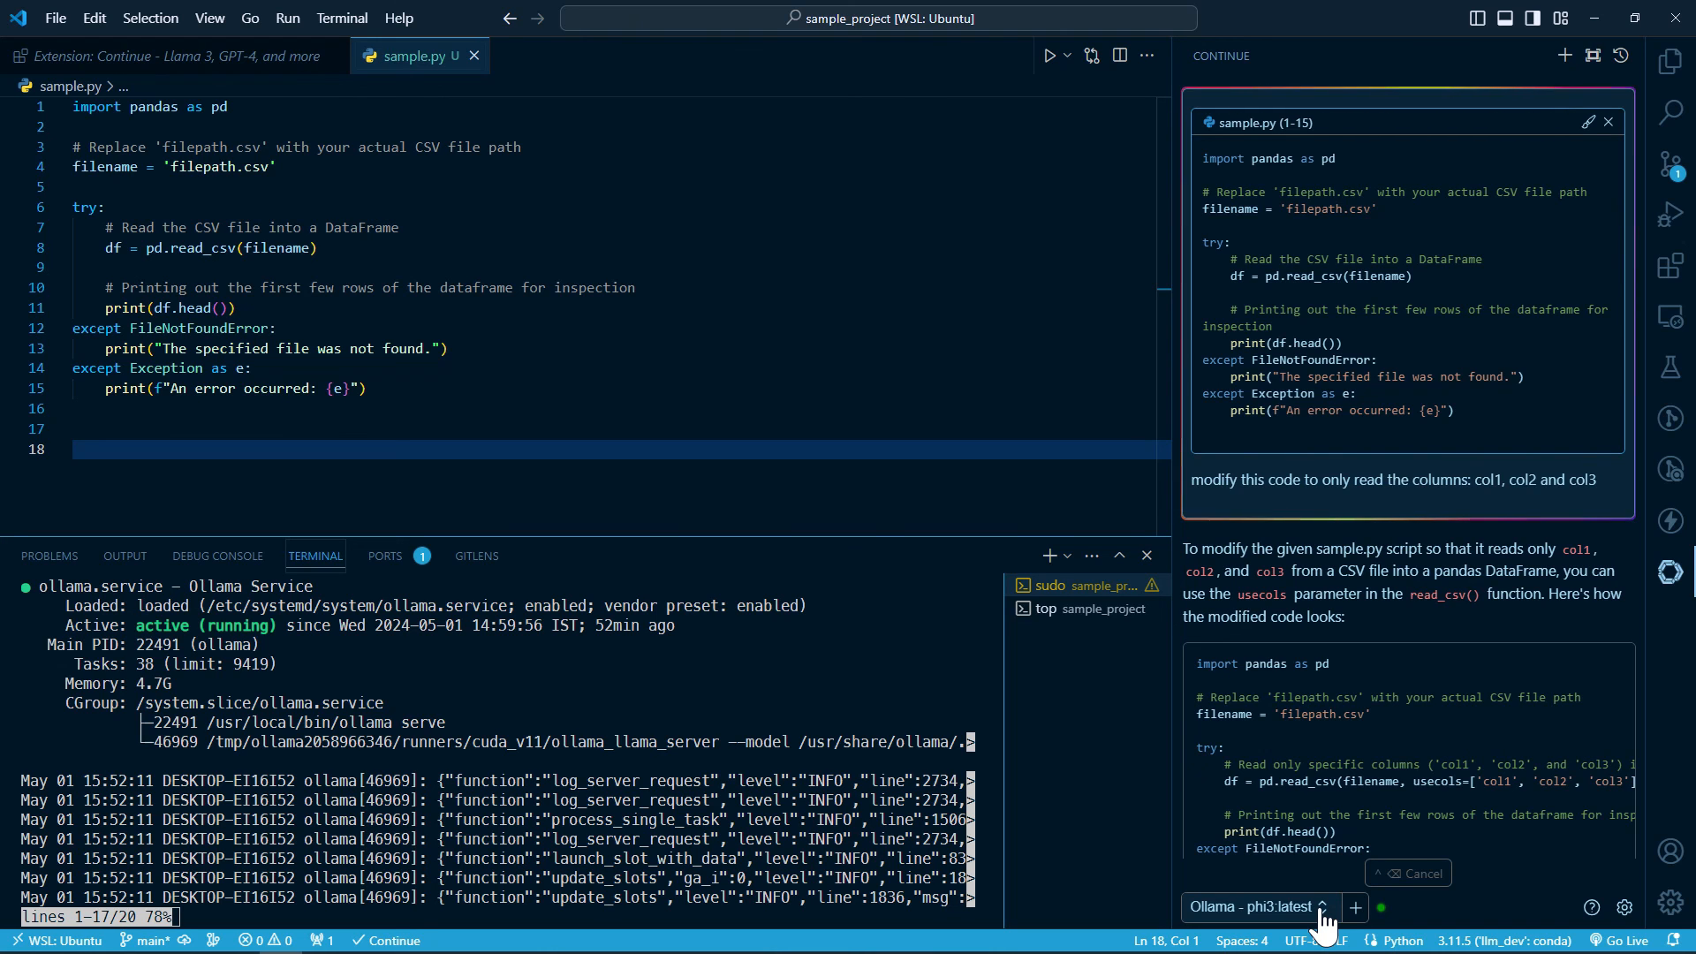
# Step: Replace sample.py's code with the assistant's usecols version reading only col1, col2, col3
pyautogui.scroll(-3)
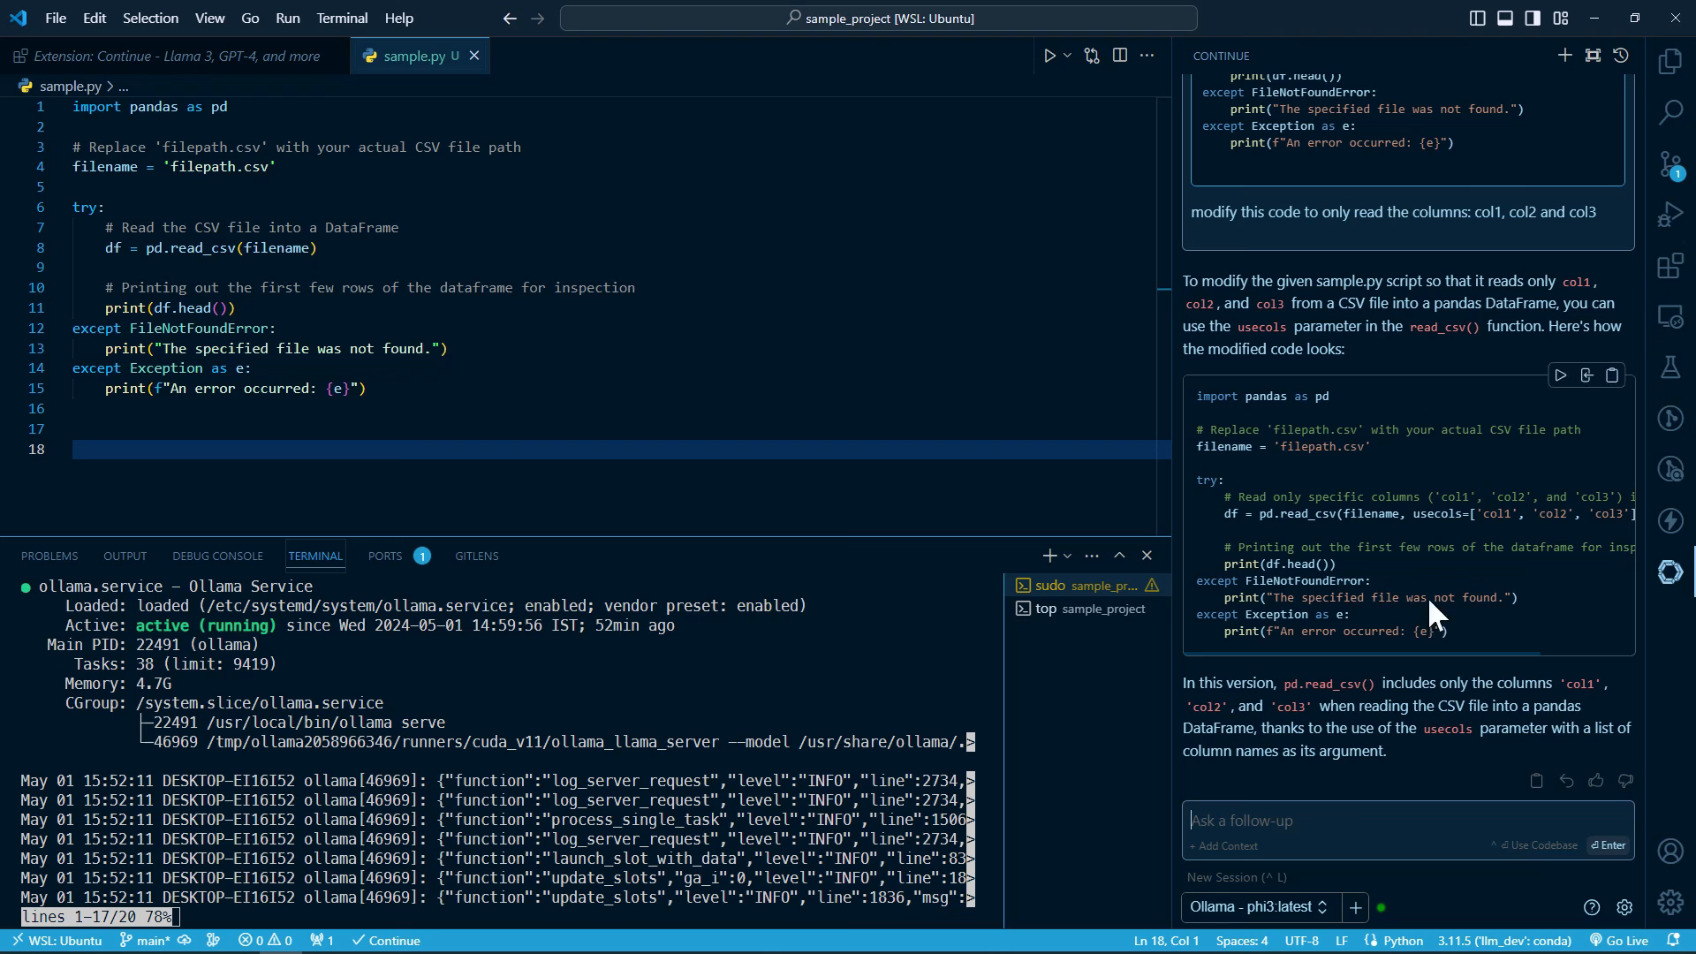
pyautogui.moveTo(1586, 375)
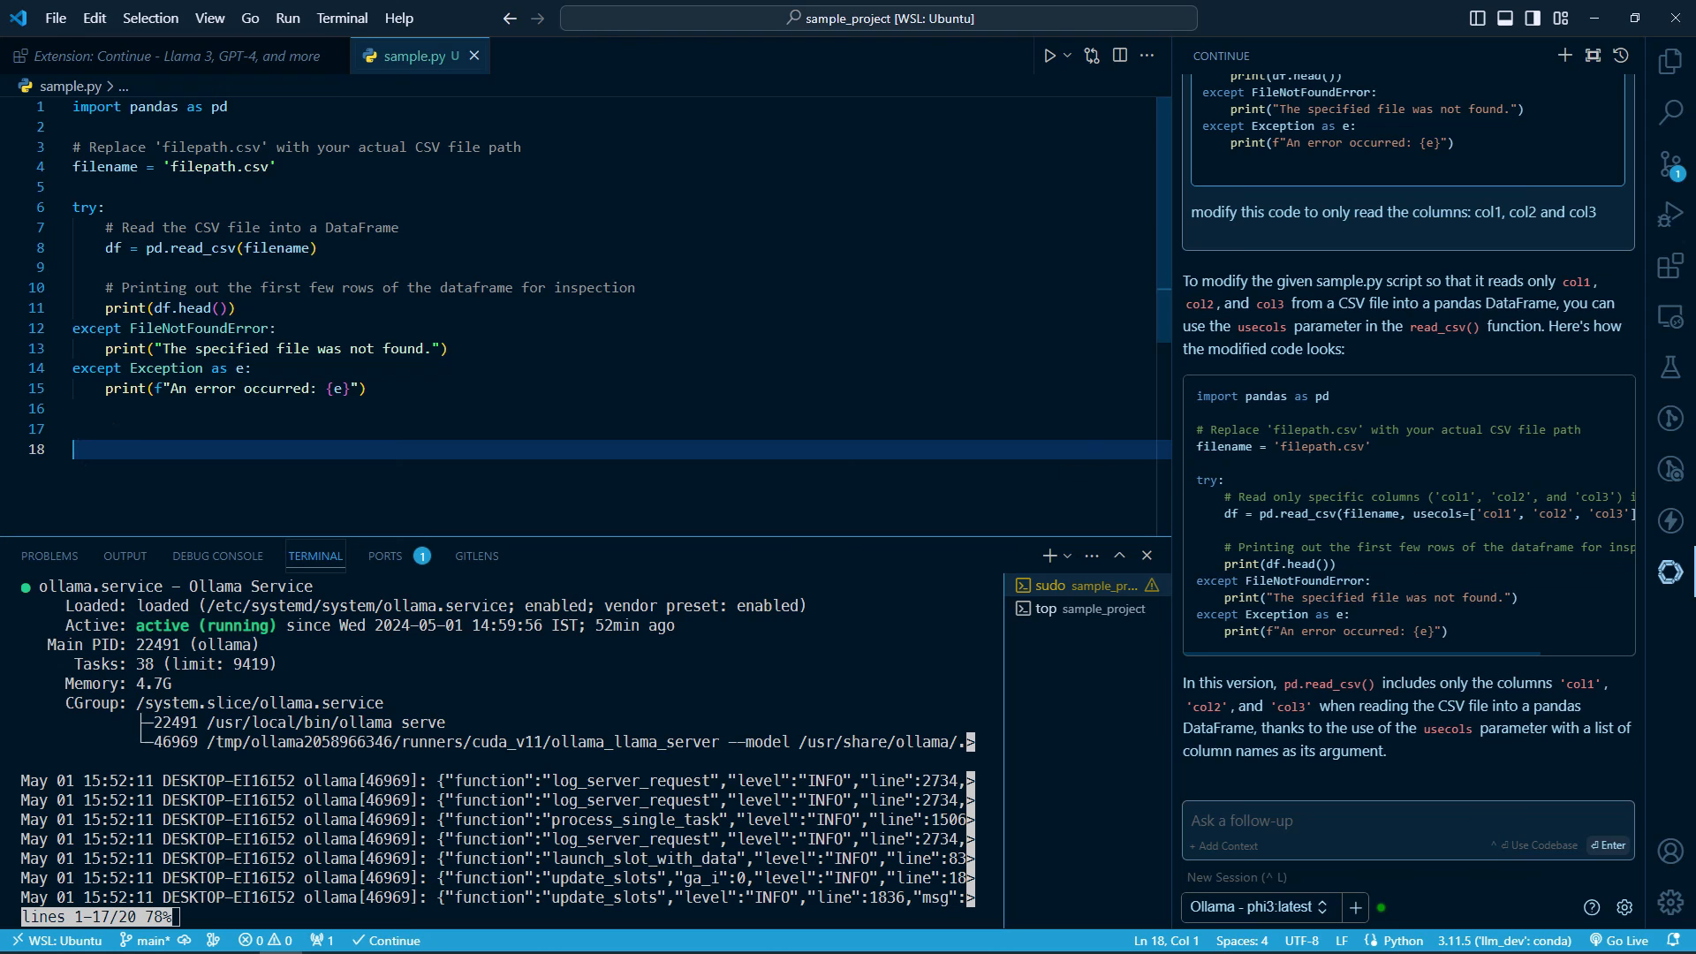
pyautogui.press('ctrl+a')
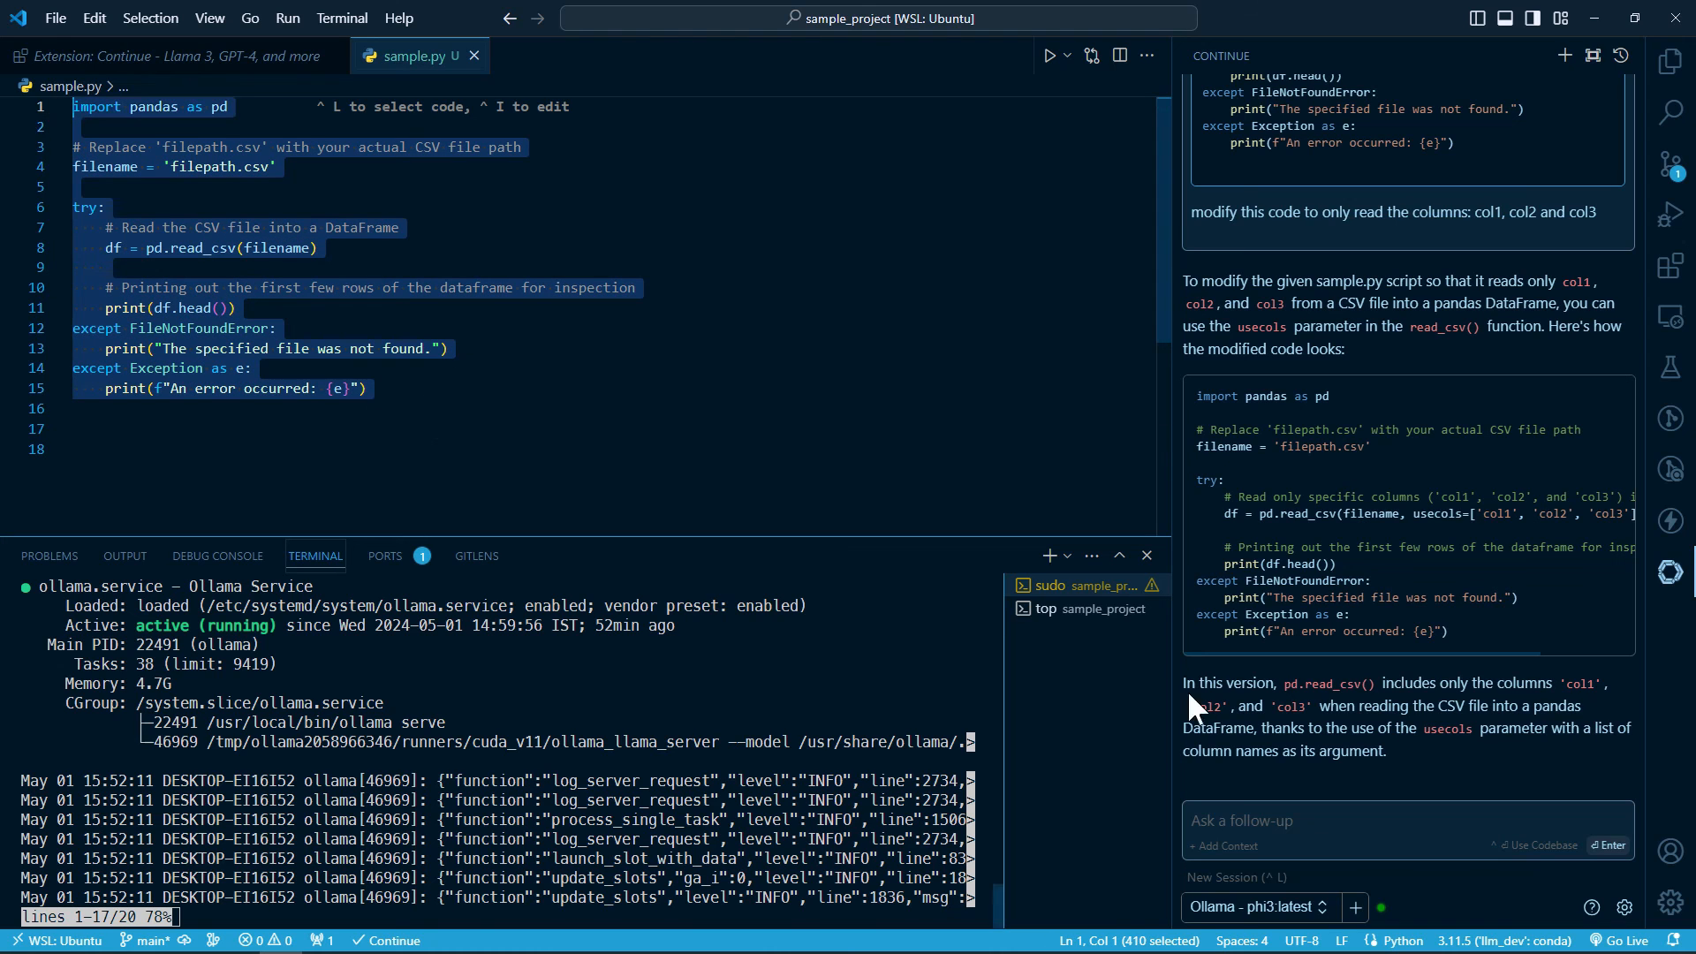
pyautogui.moveTo(1586, 375)
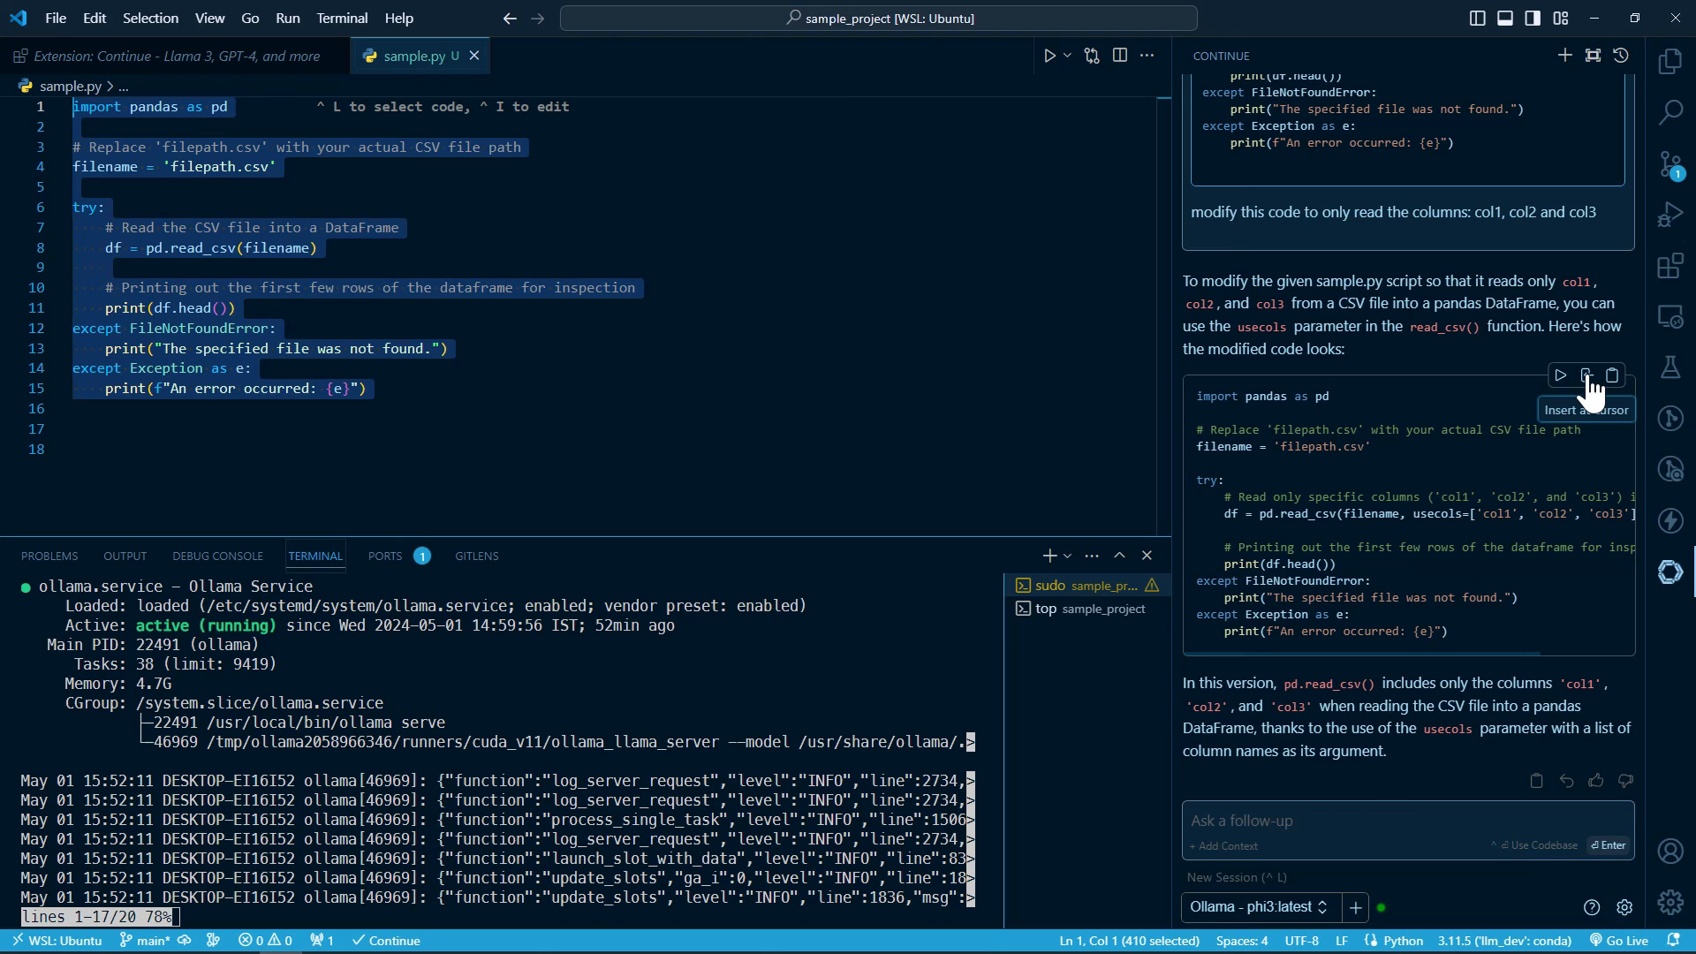
pyautogui.click(1586, 374)
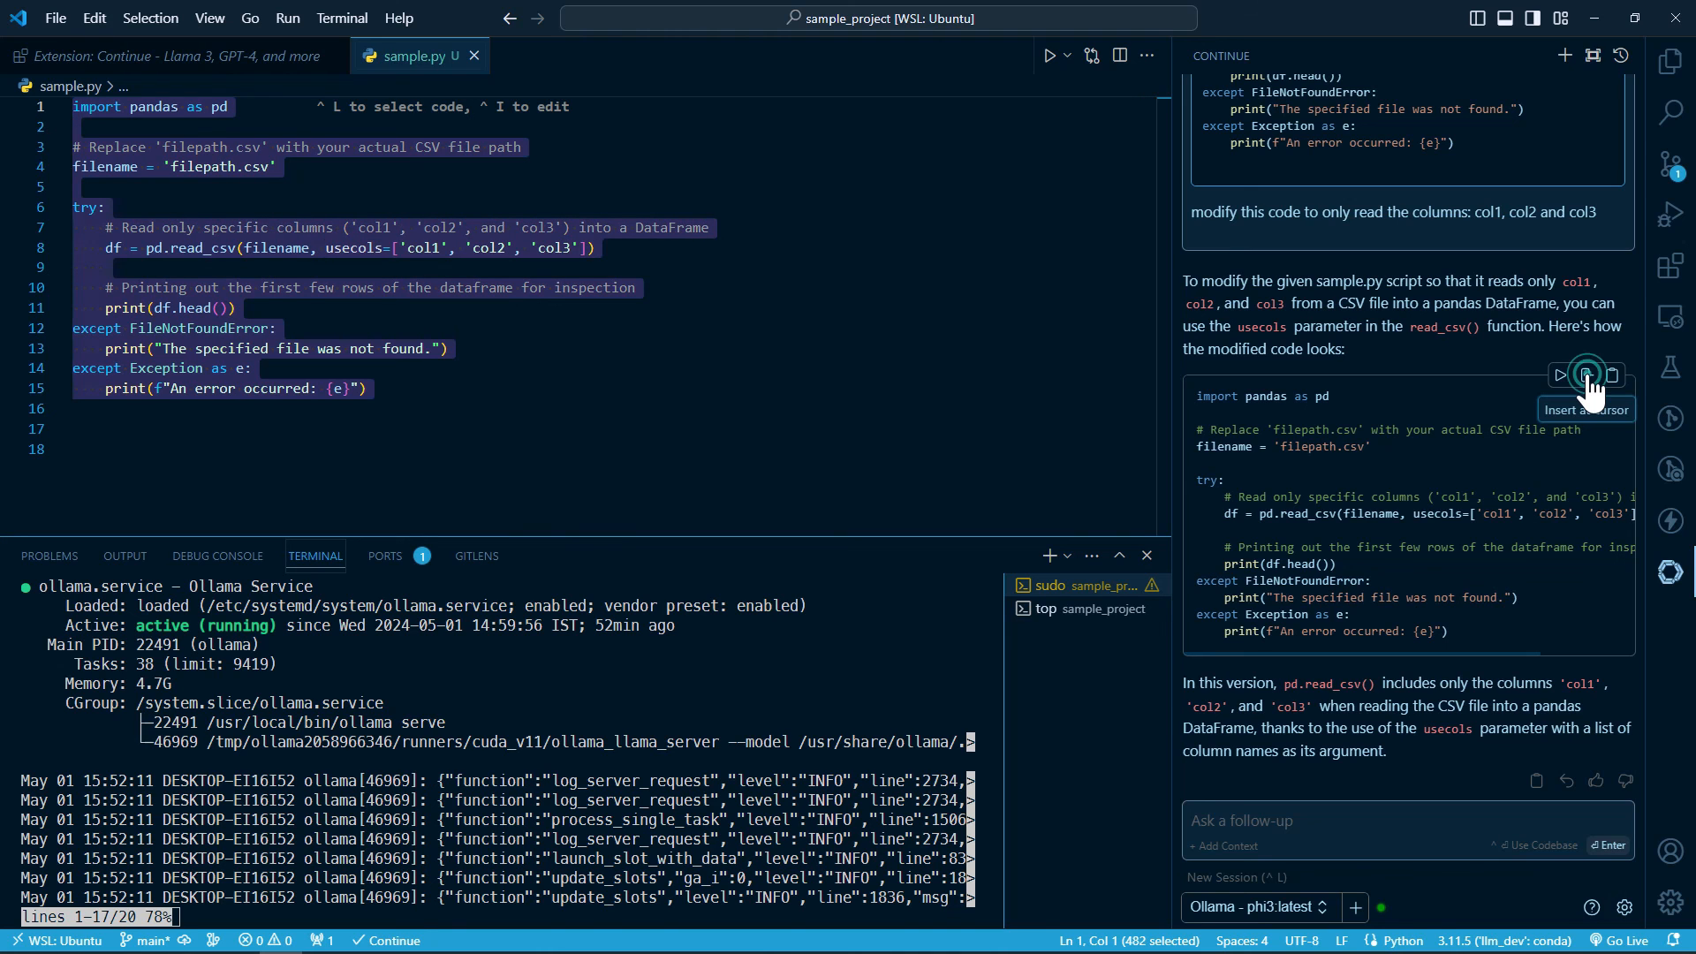